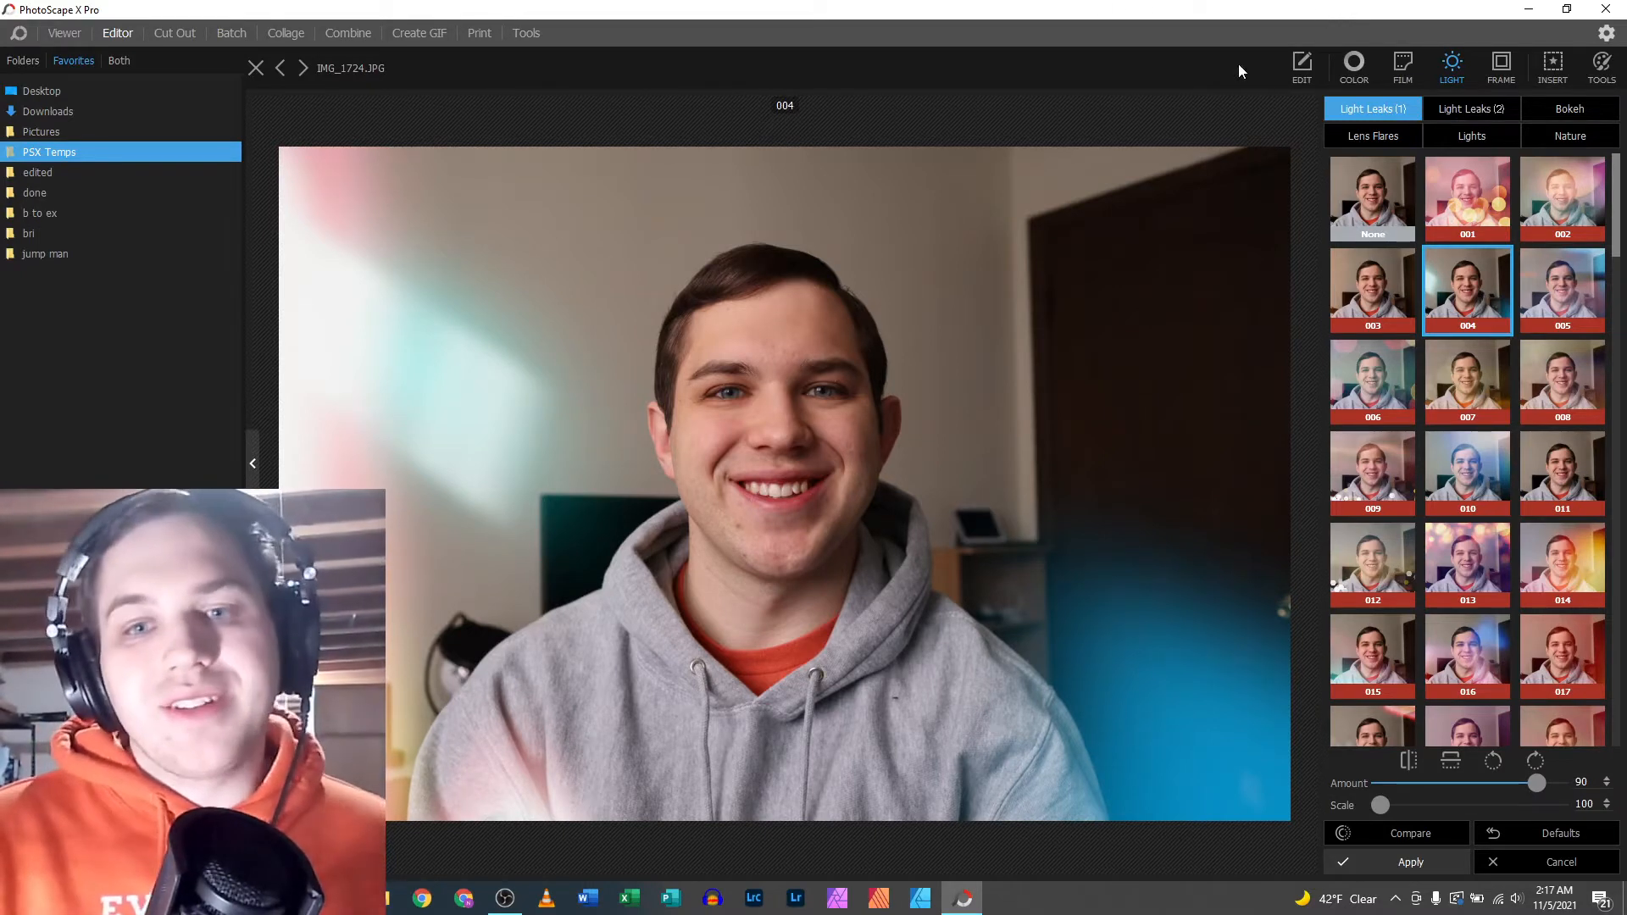
{"action": "mouse_move", "coordinate": [1132, 263]}
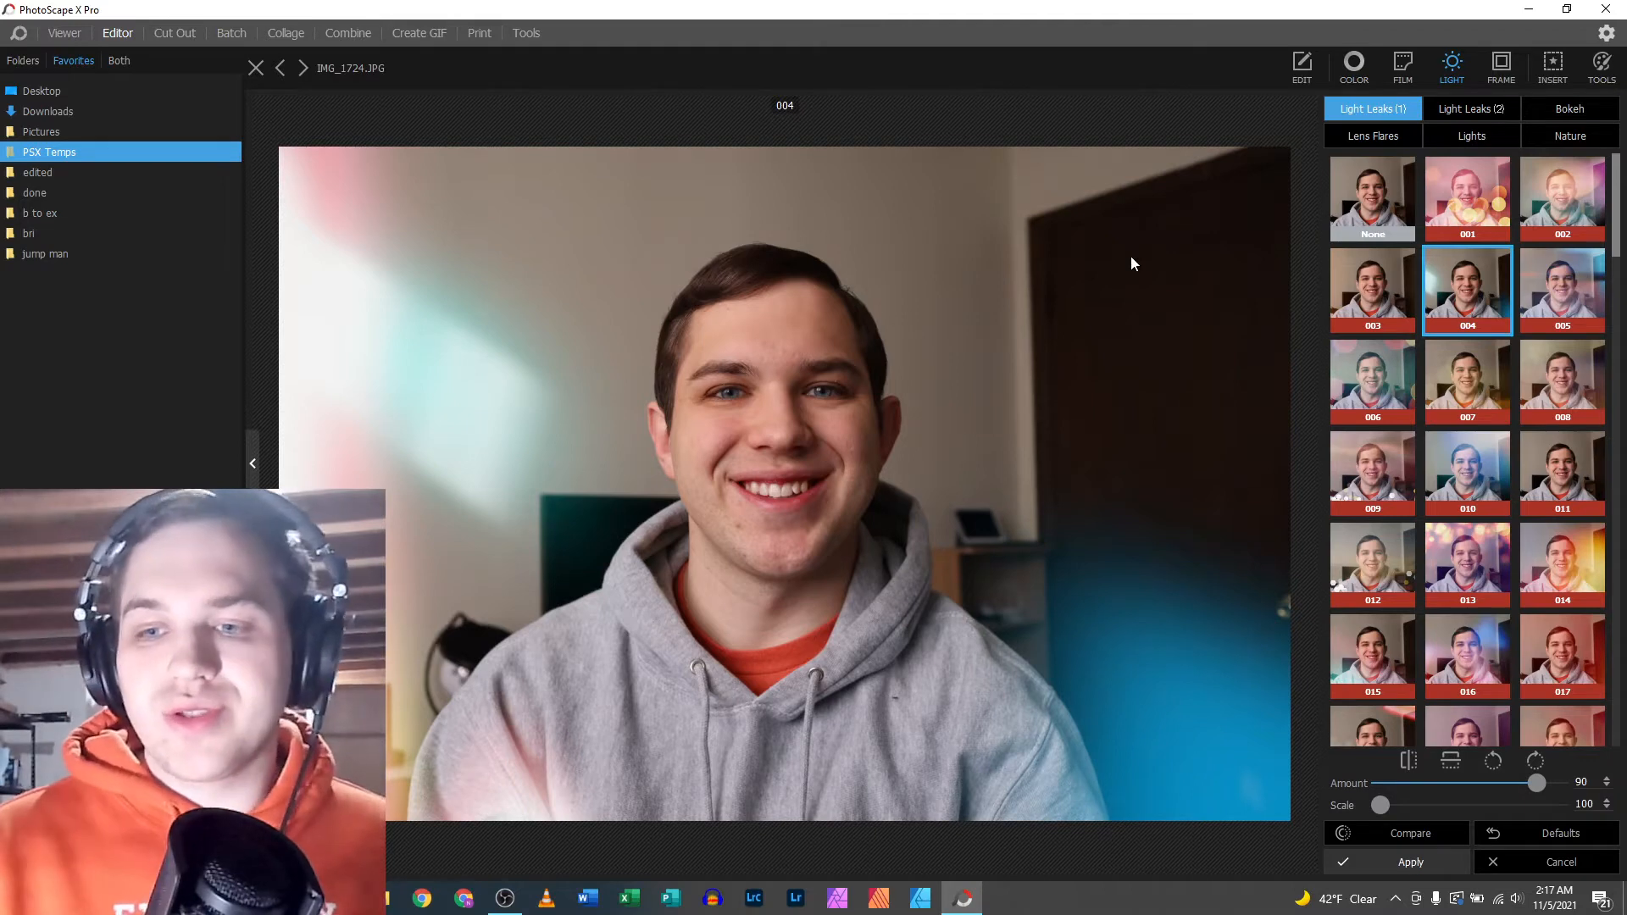
- Compare light leak 004 with the original, then clear the overlay and preview leaks 001 and 003
{"action": "left_click", "coordinate": [1409, 833]}
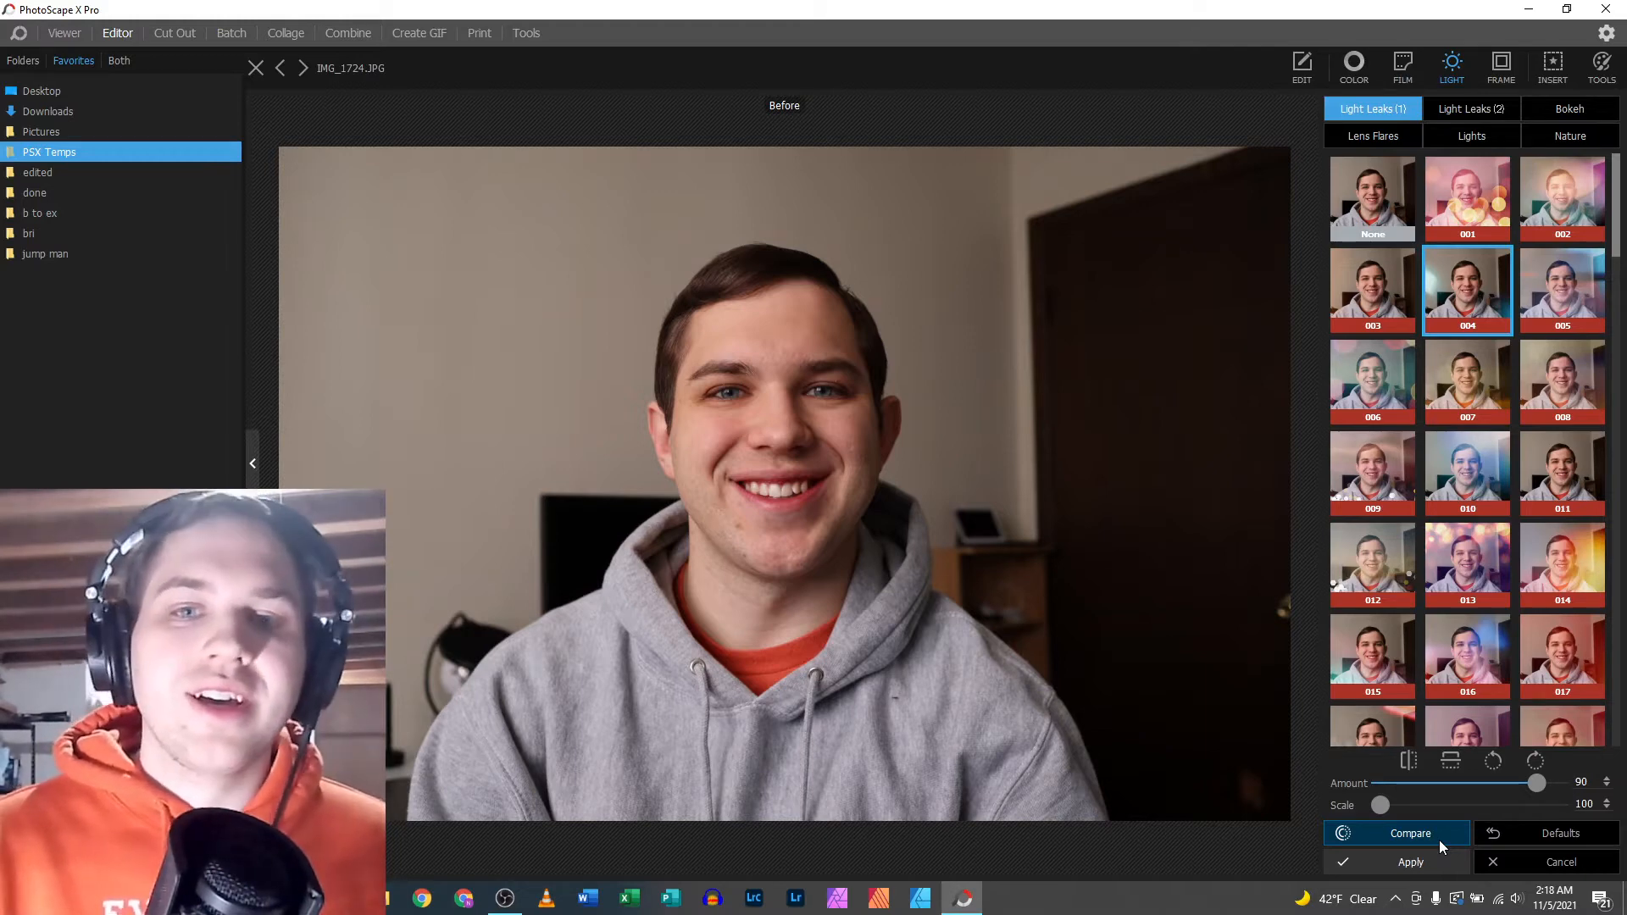
{"action": "left_click", "coordinate": [1410, 833]}
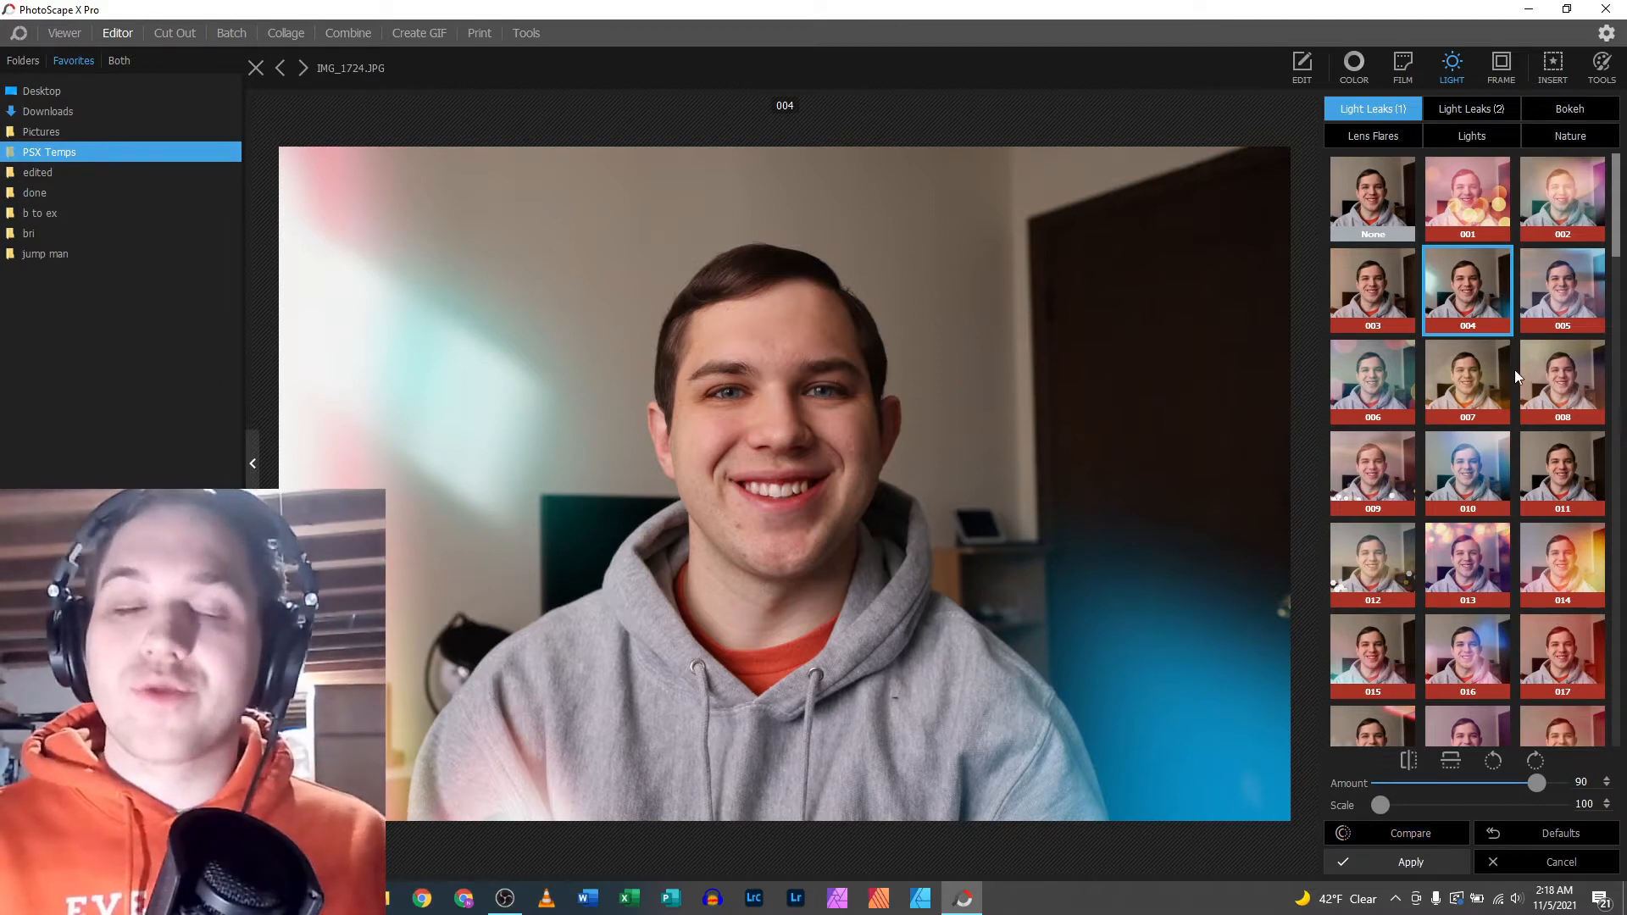
{"action": "mouse_move", "coordinate": [1505, 347]}
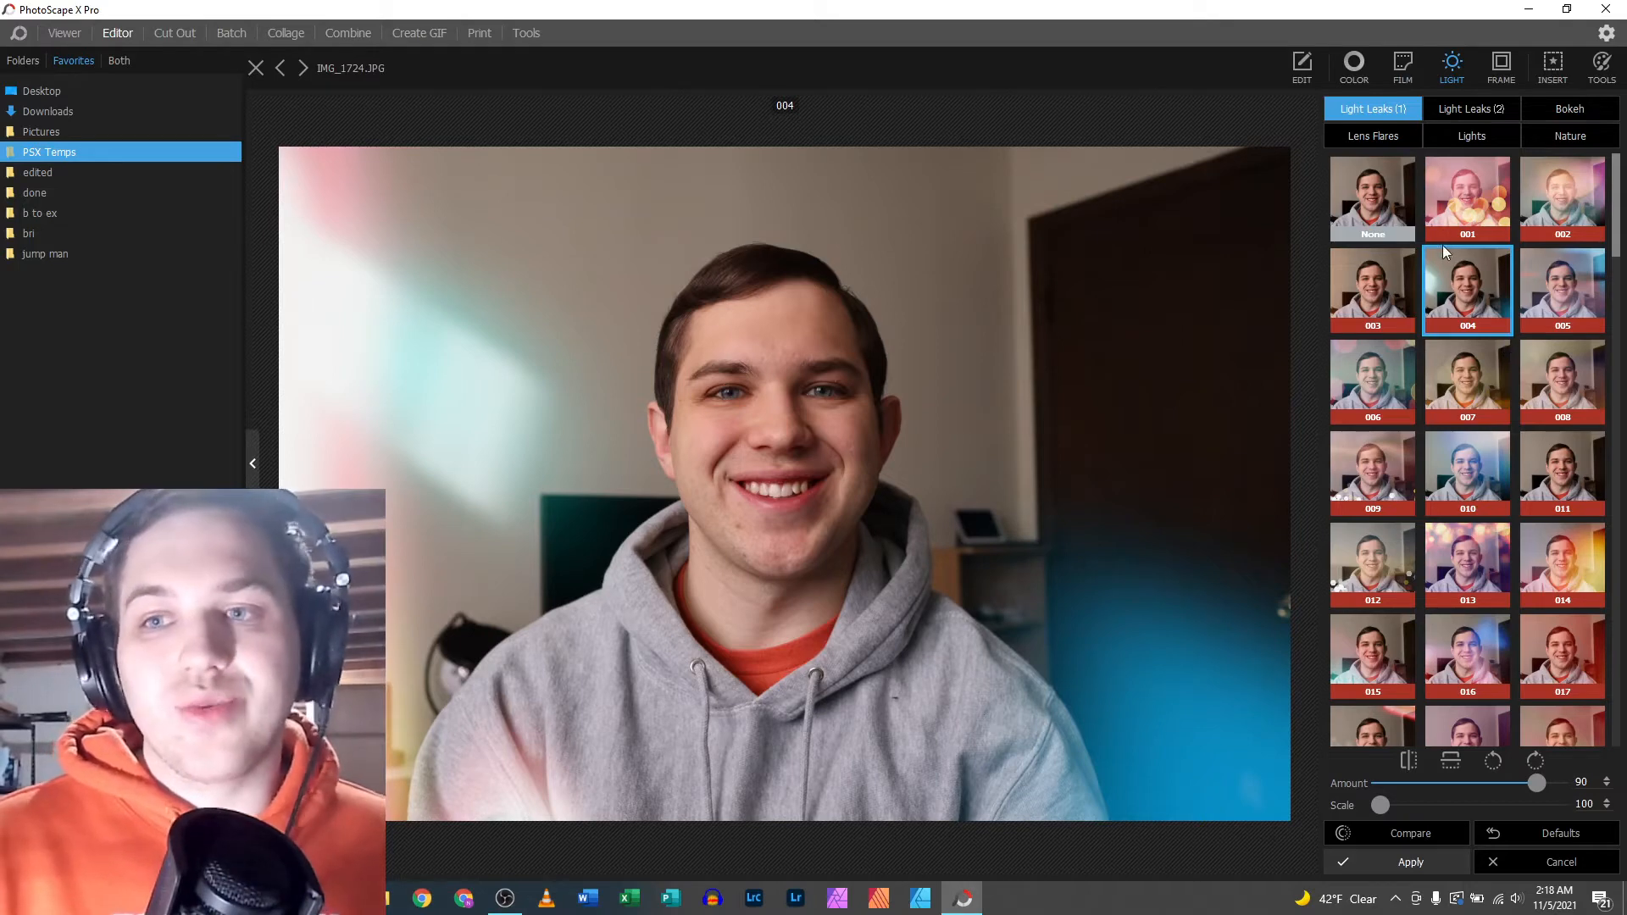
{"action": "mouse_move", "coordinate": [1429, 249]}
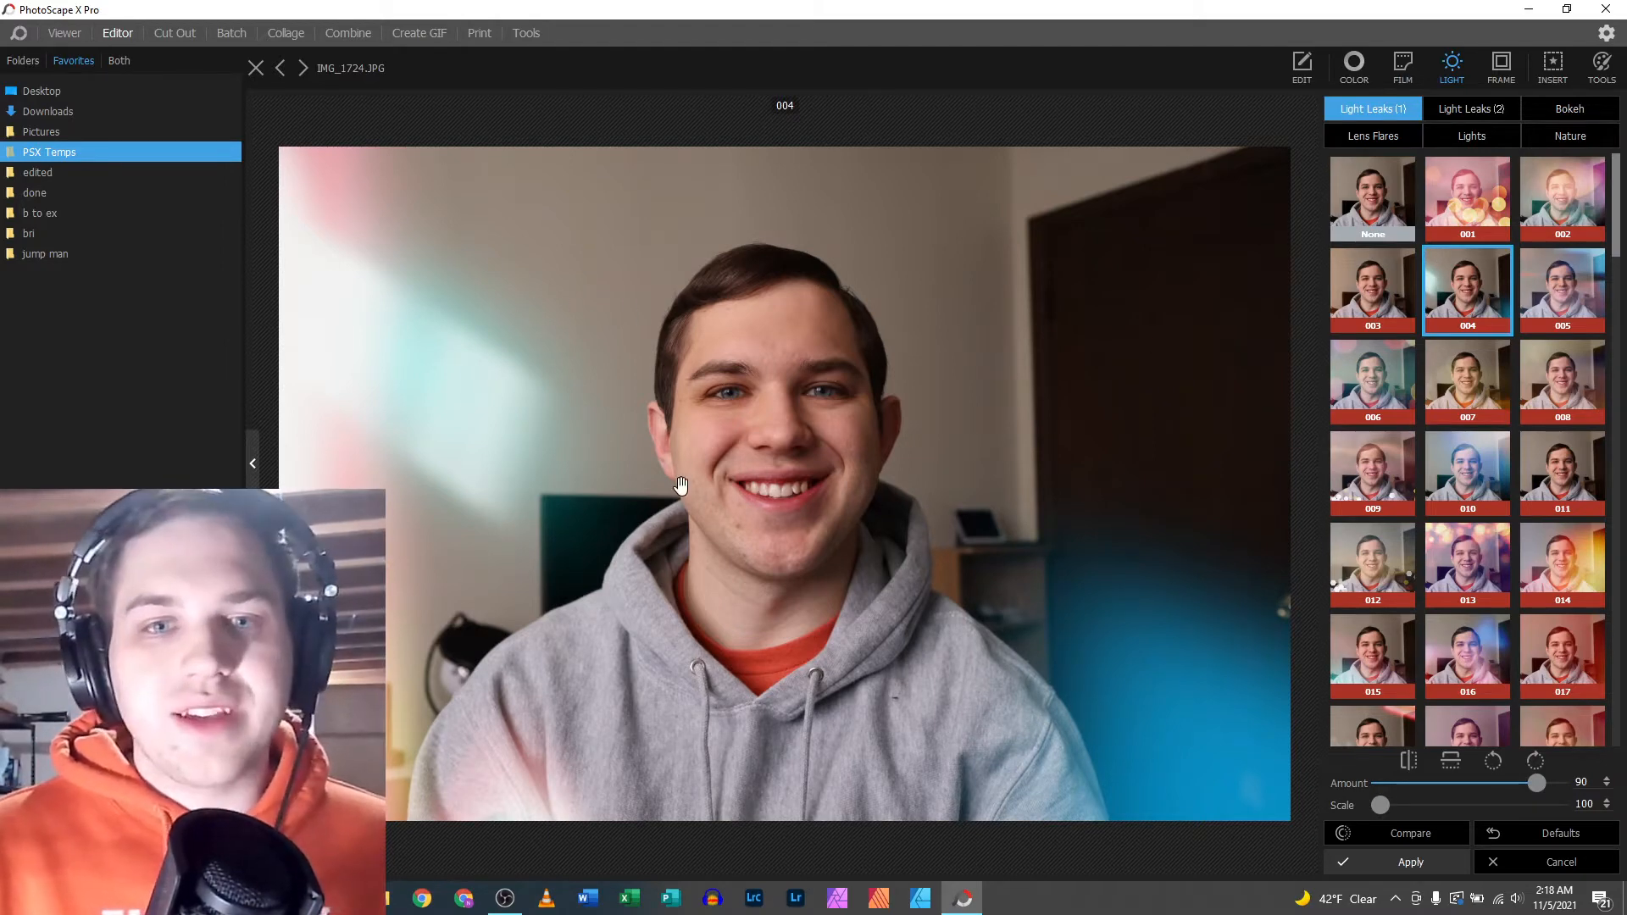
{"action": "mouse_move", "coordinate": [628, 450]}
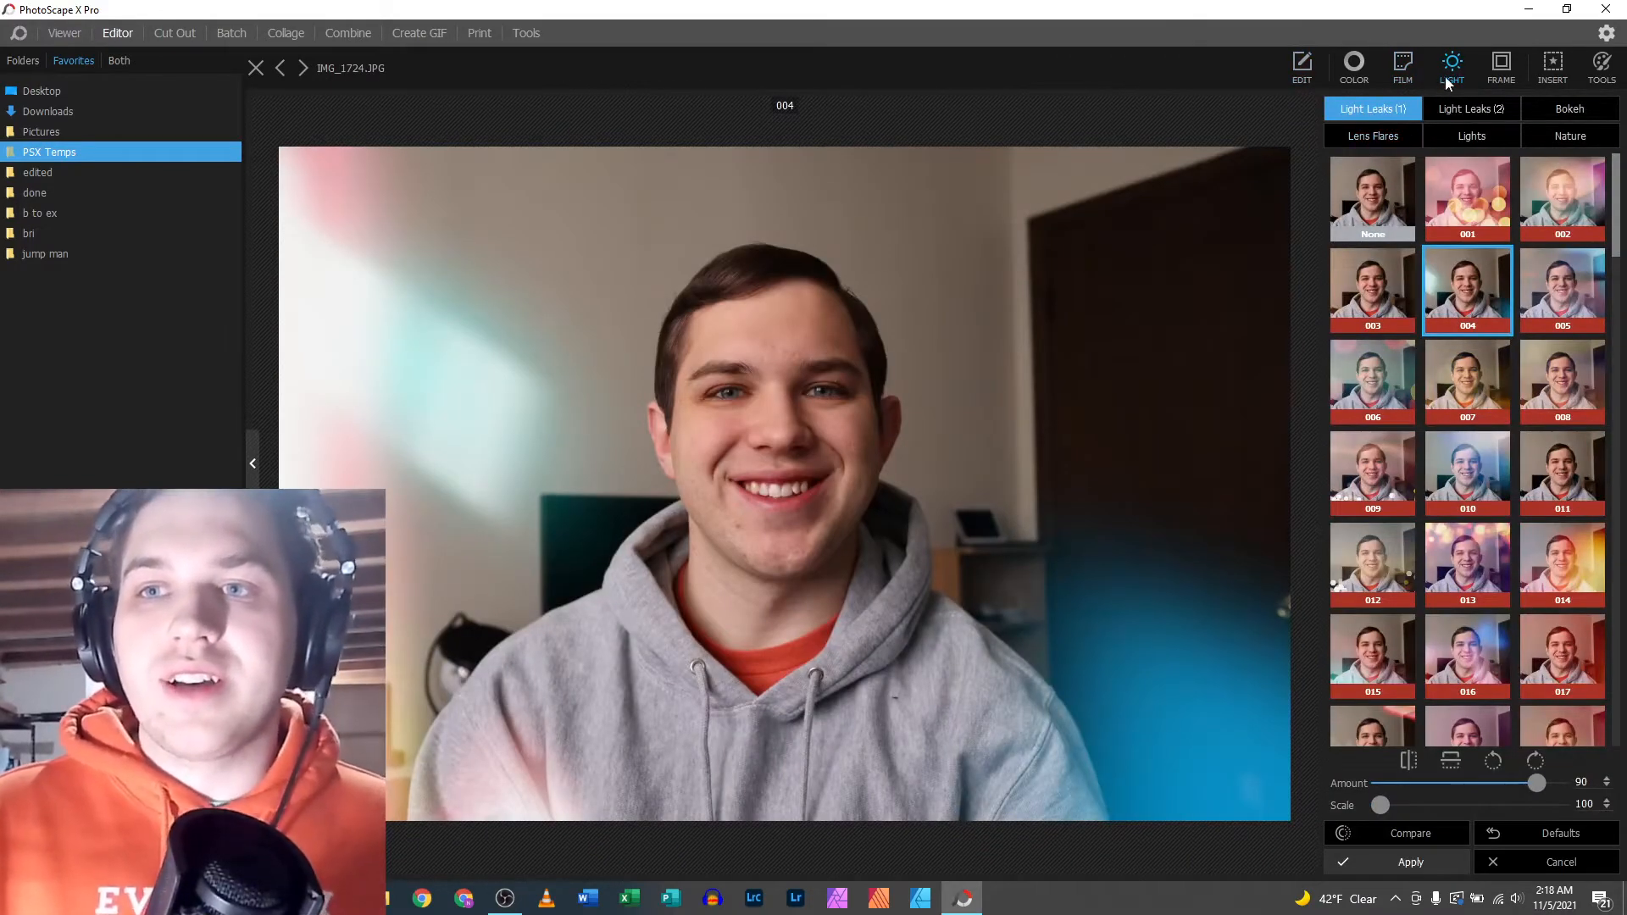
{"action": "left_click", "coordinate": [1372, 198]}
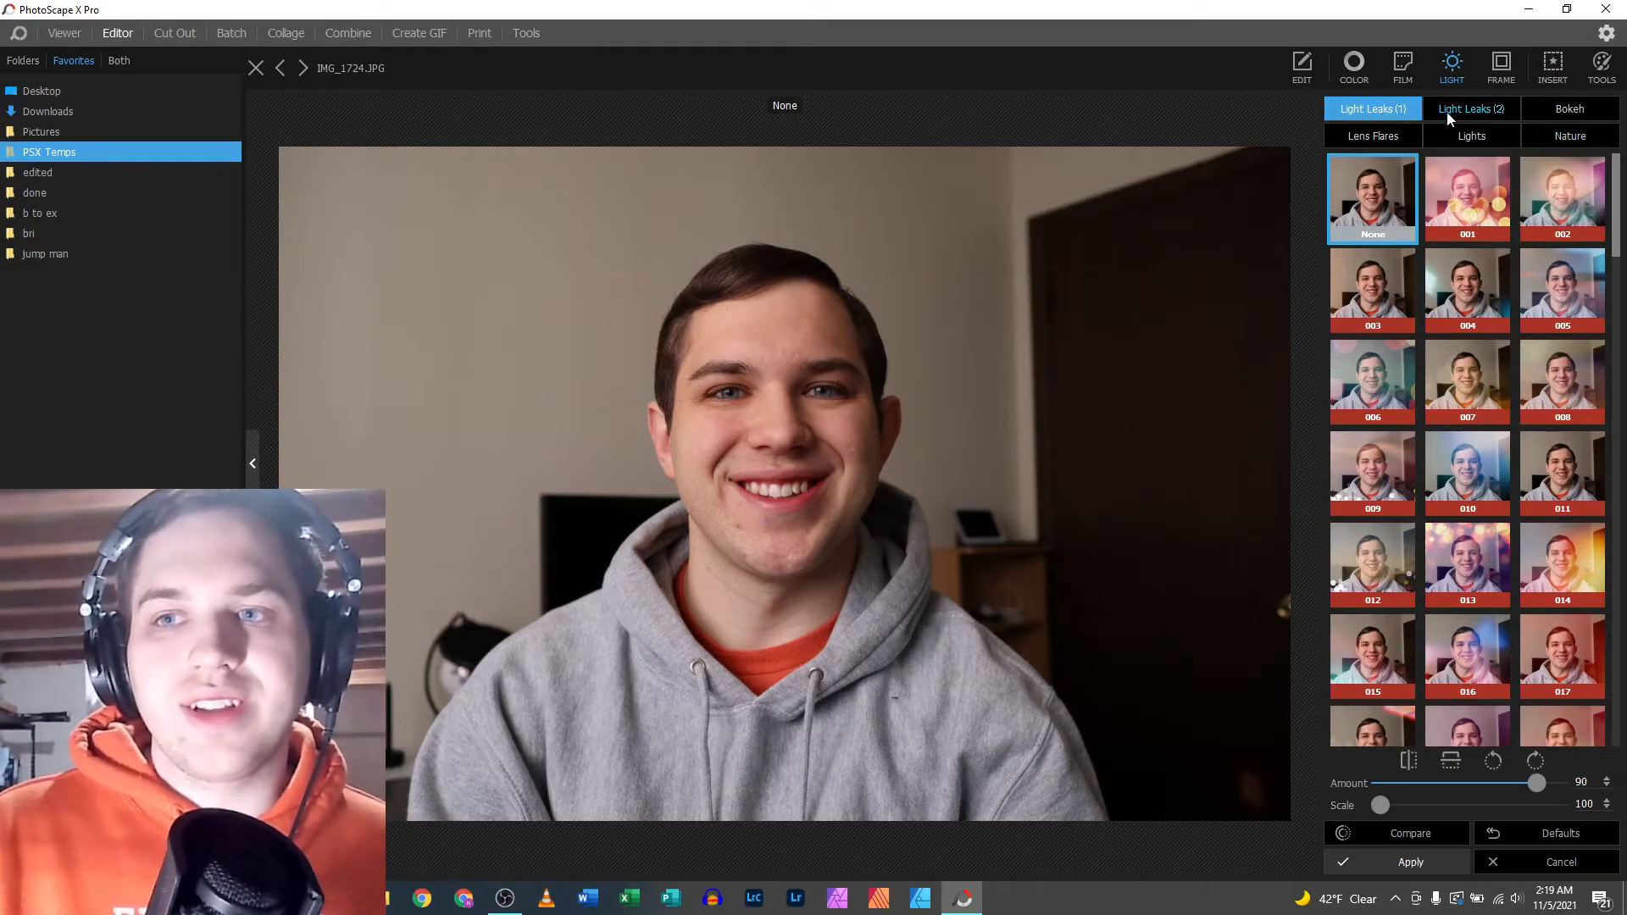
{"action": "left_click", "coordinate": [1466, 197]}
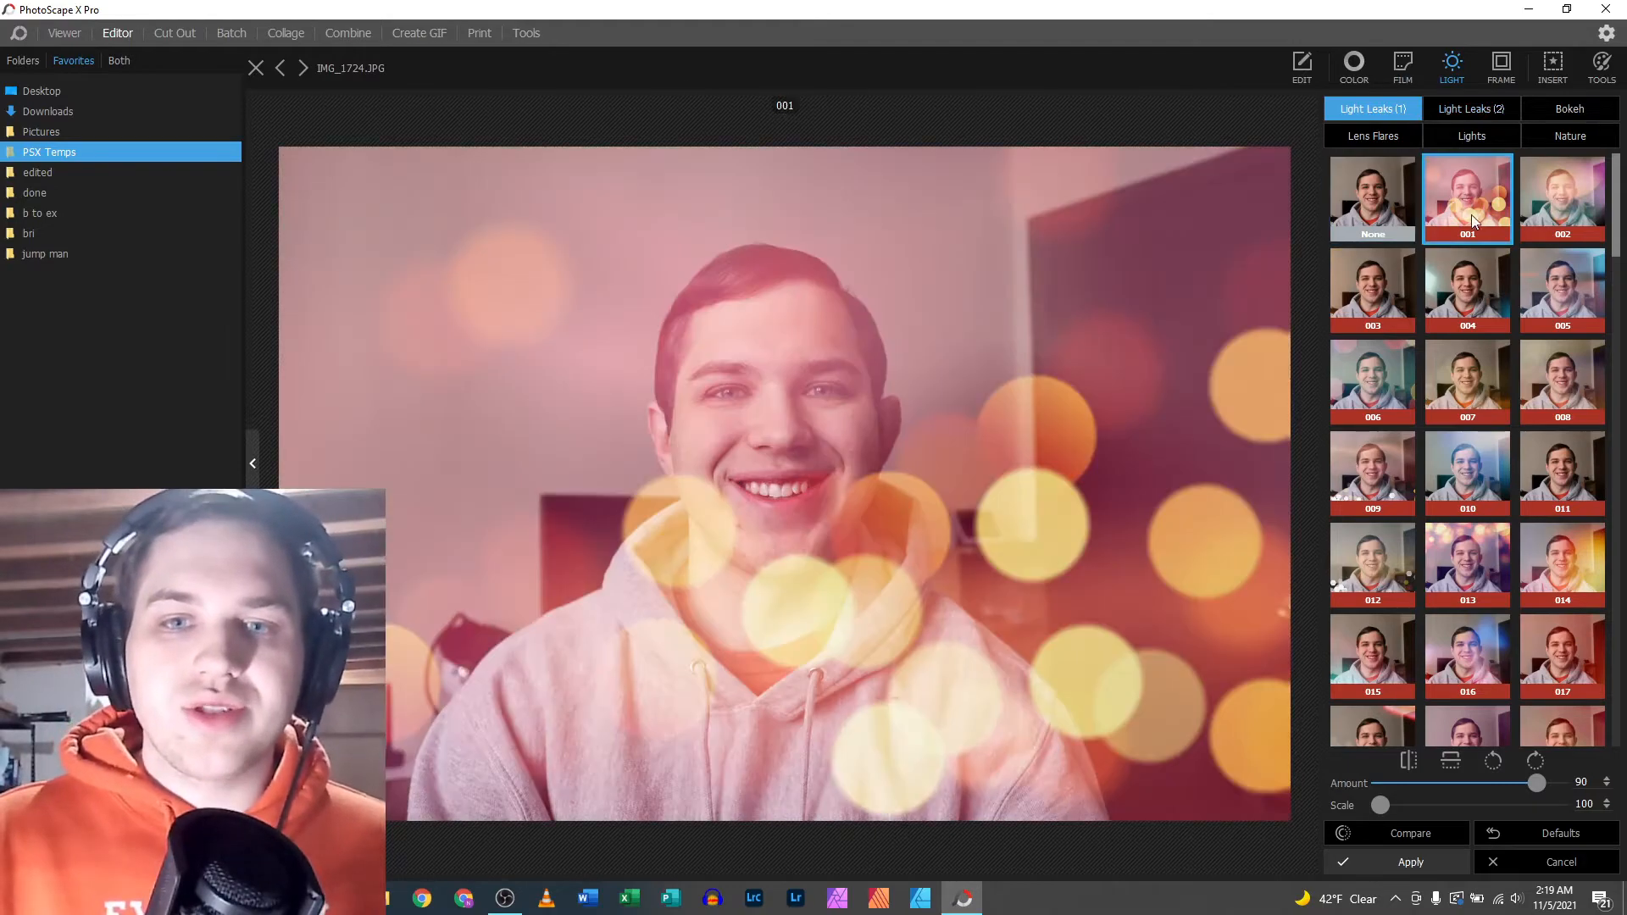
{"action": "left_click", "coordinate": [1372, 290]}
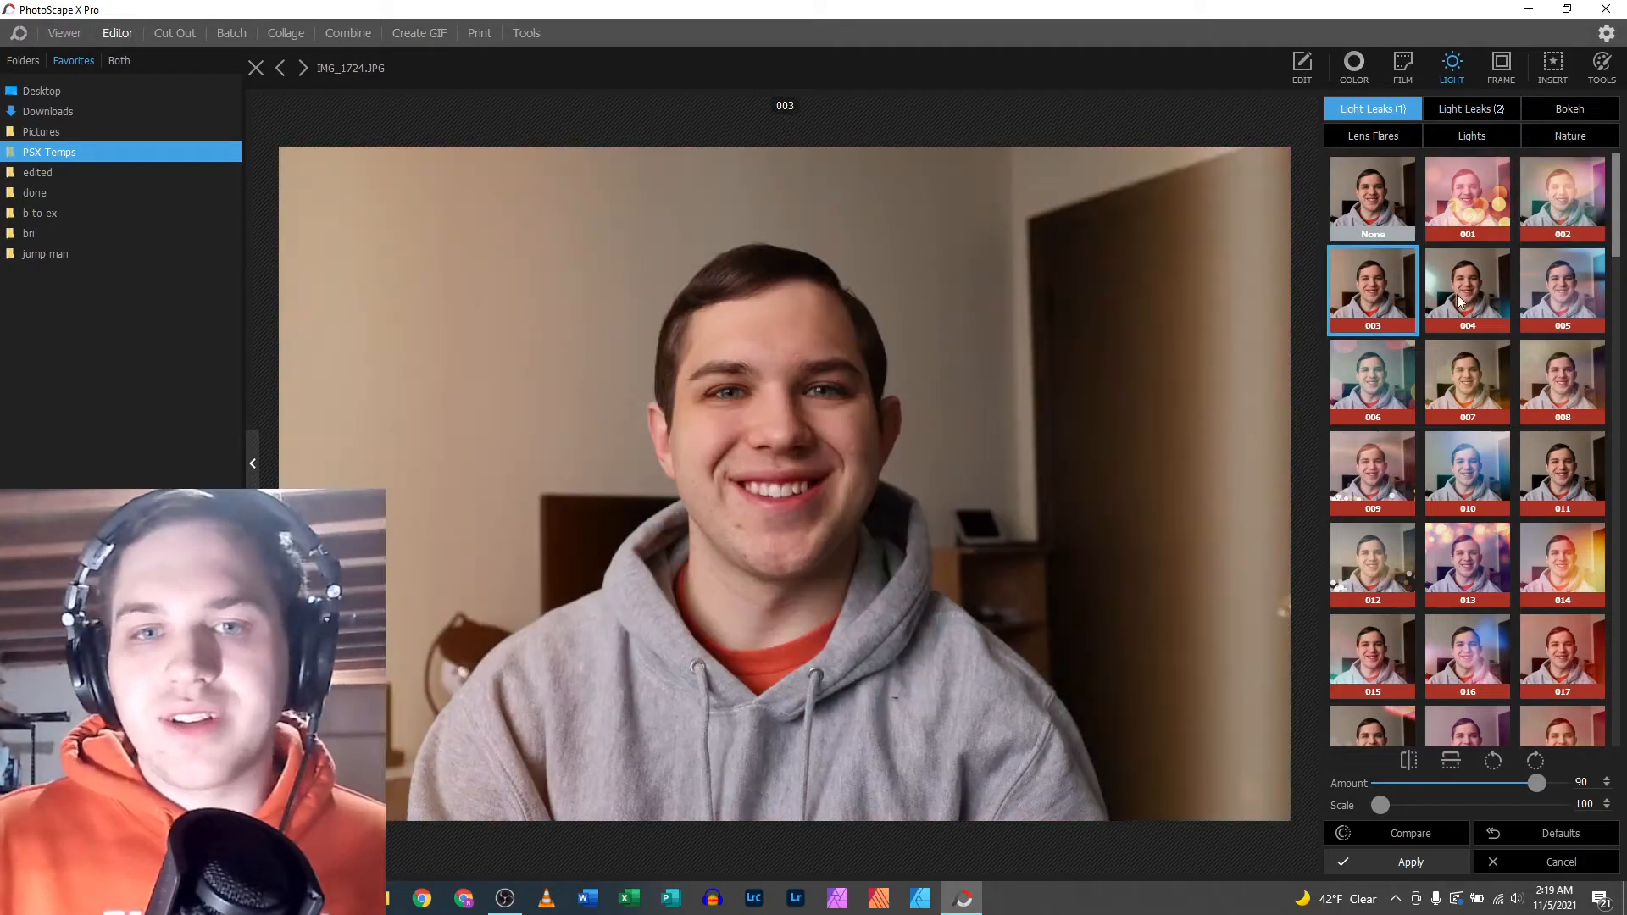
{"action": "left_click", "coordinate": [1372, 382]}
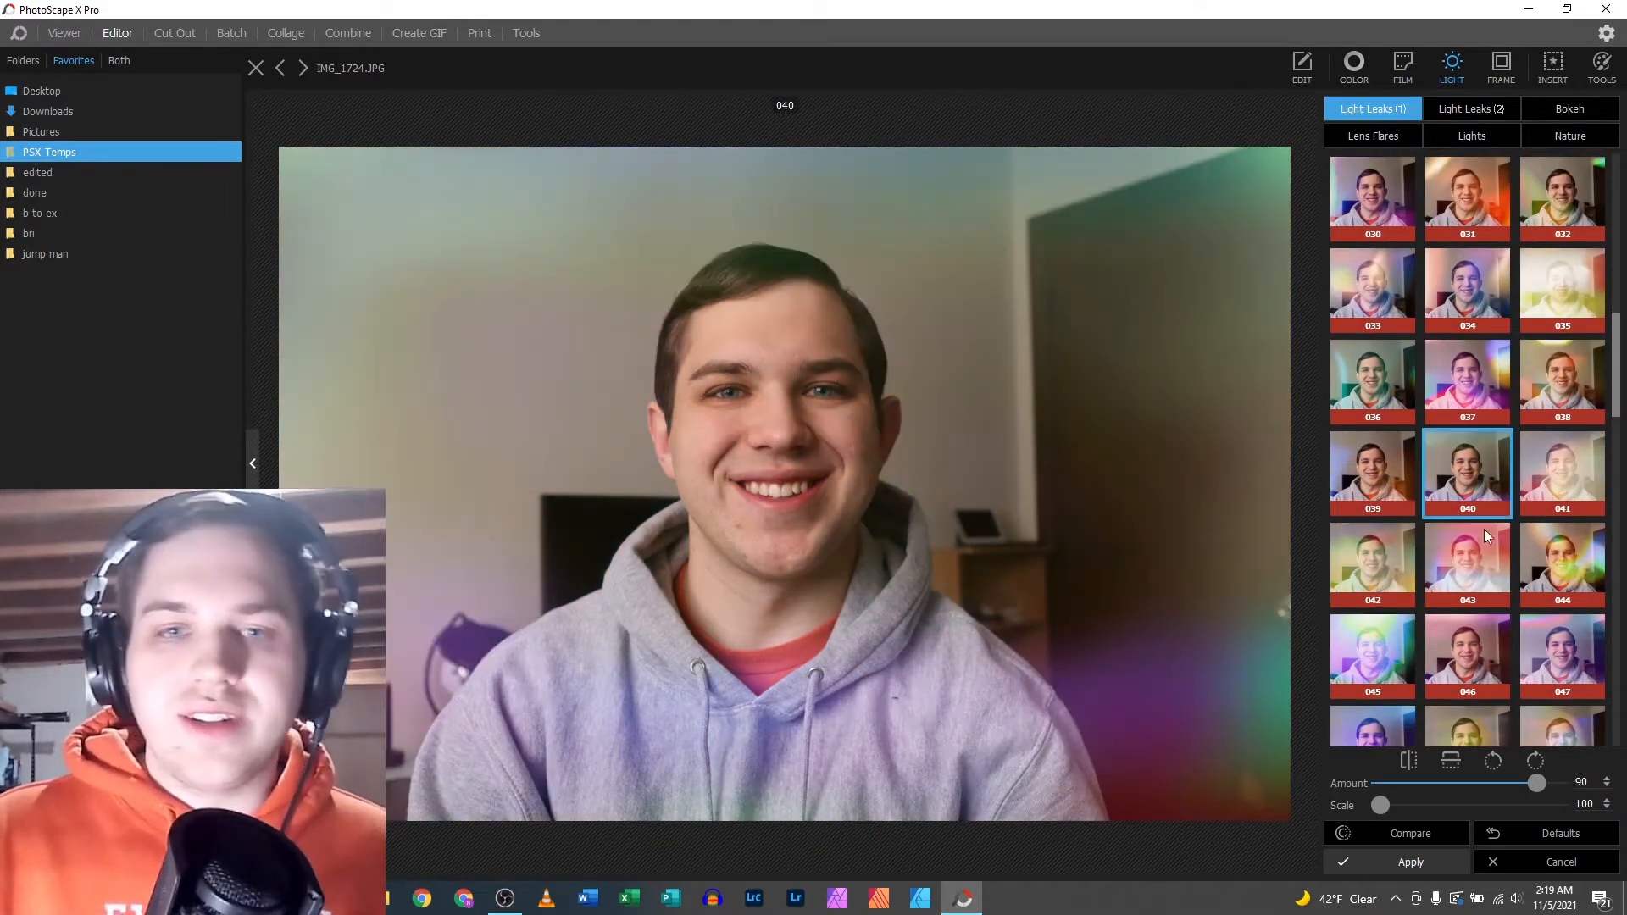
{"action": "mouse_move", "coordinate": [1455, 565]}
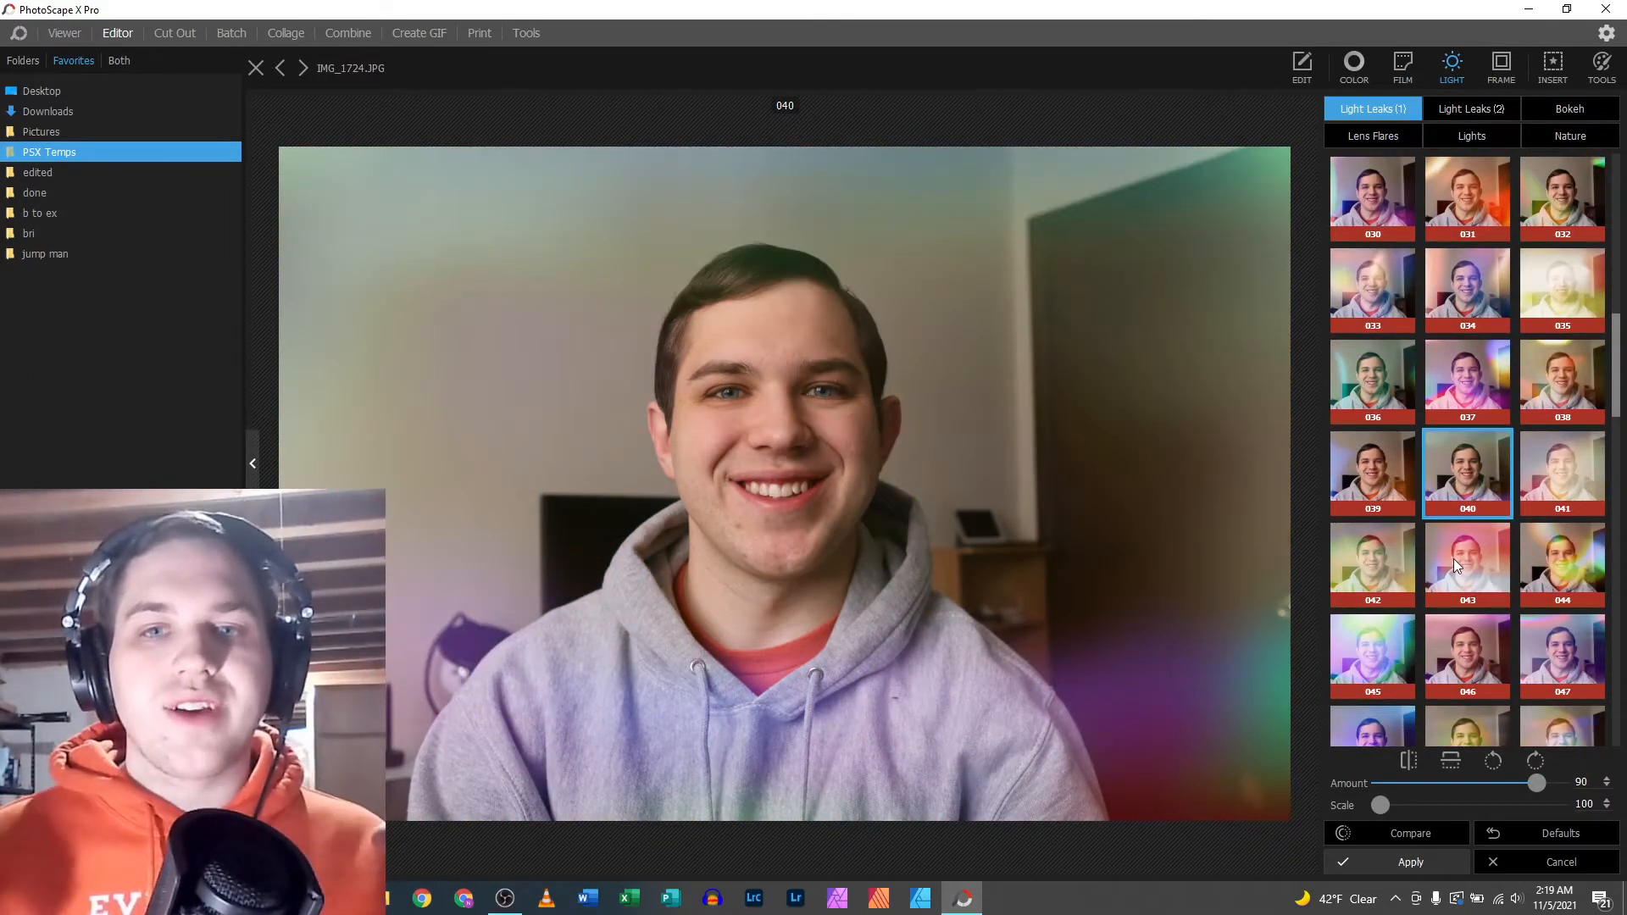
- Preview light leaks 057, 067 and 001, then return to light leak 004
{"action": "scroll", "scroll_direction": "down", "scroll_amount": 3}
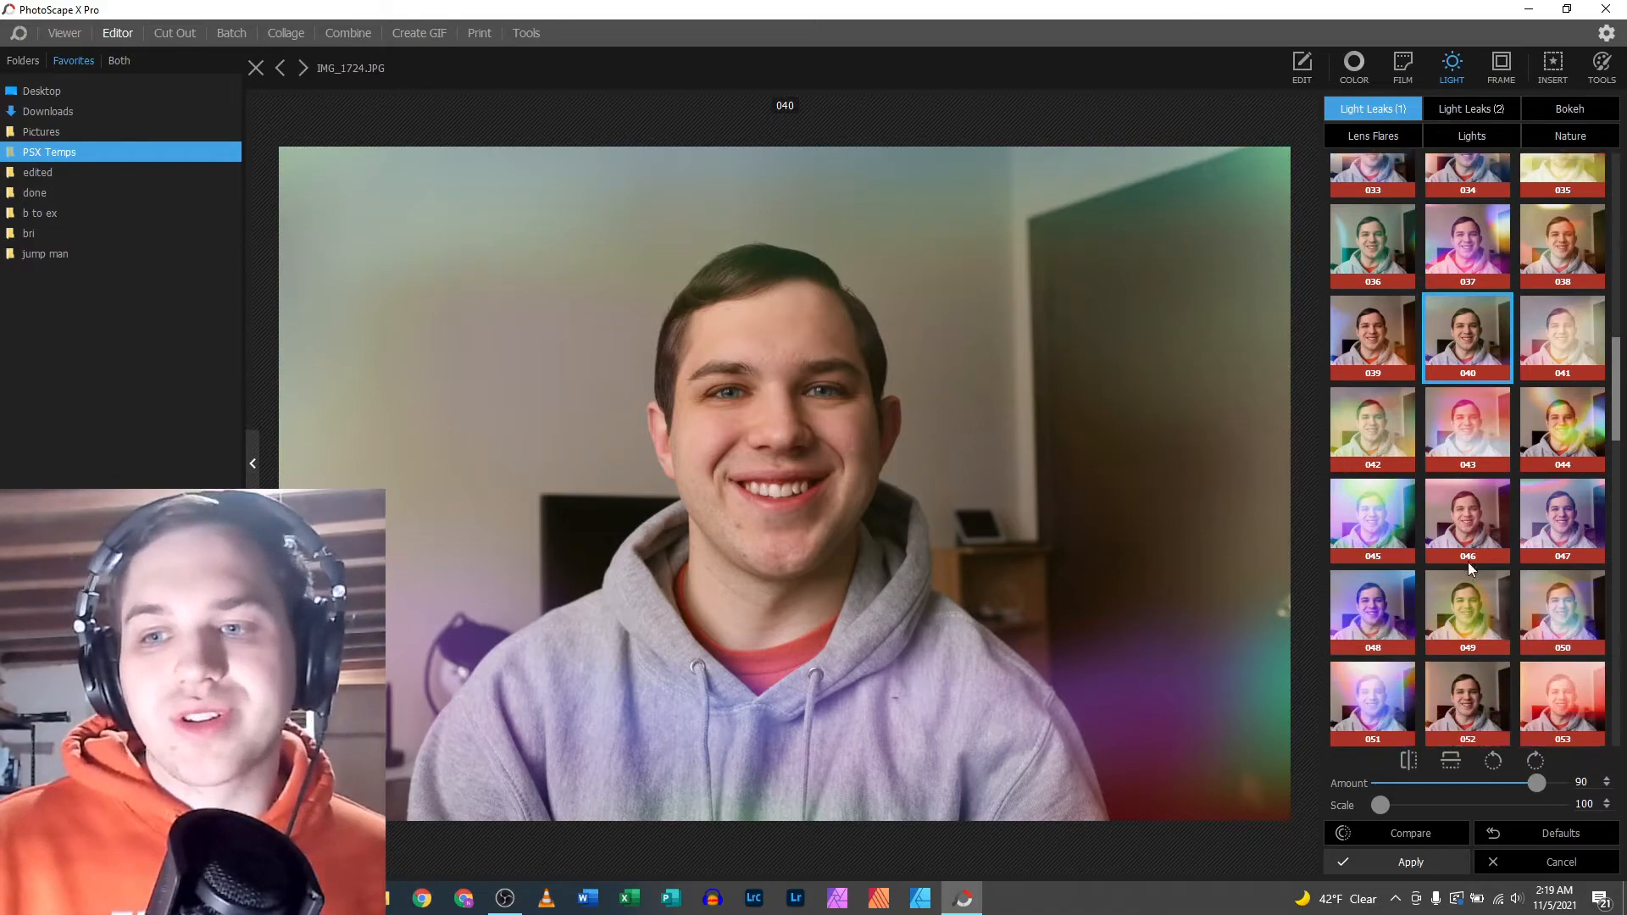
{"action": "left_click", "coordinate": [1372, 626]}
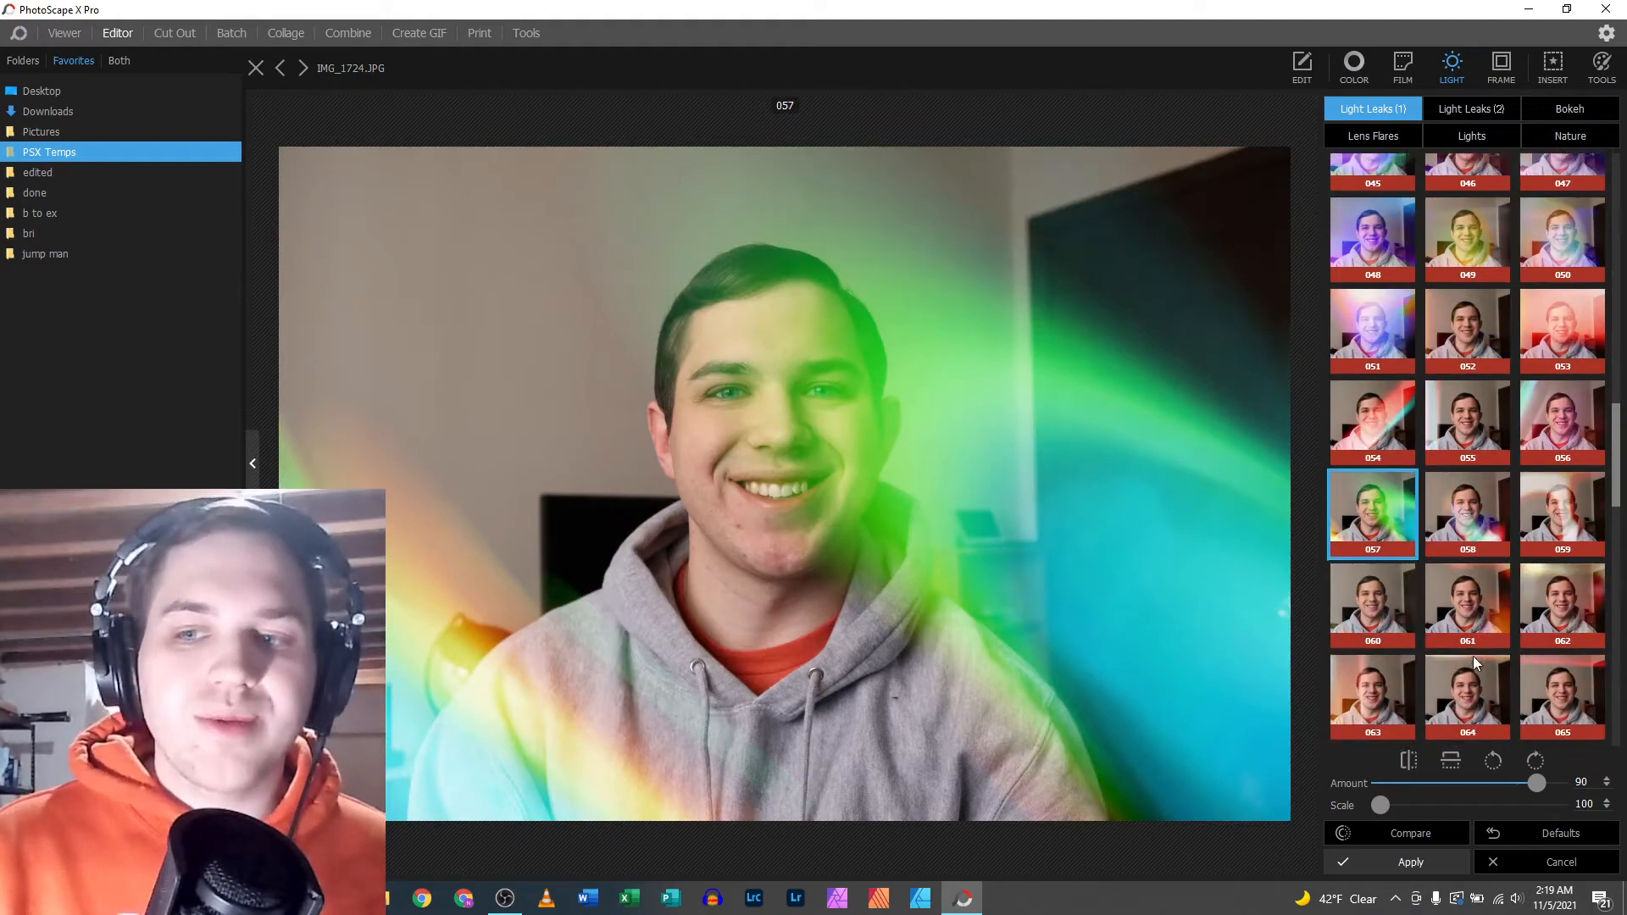
{"action": "left_click", "coordinate": [1466, 550]}
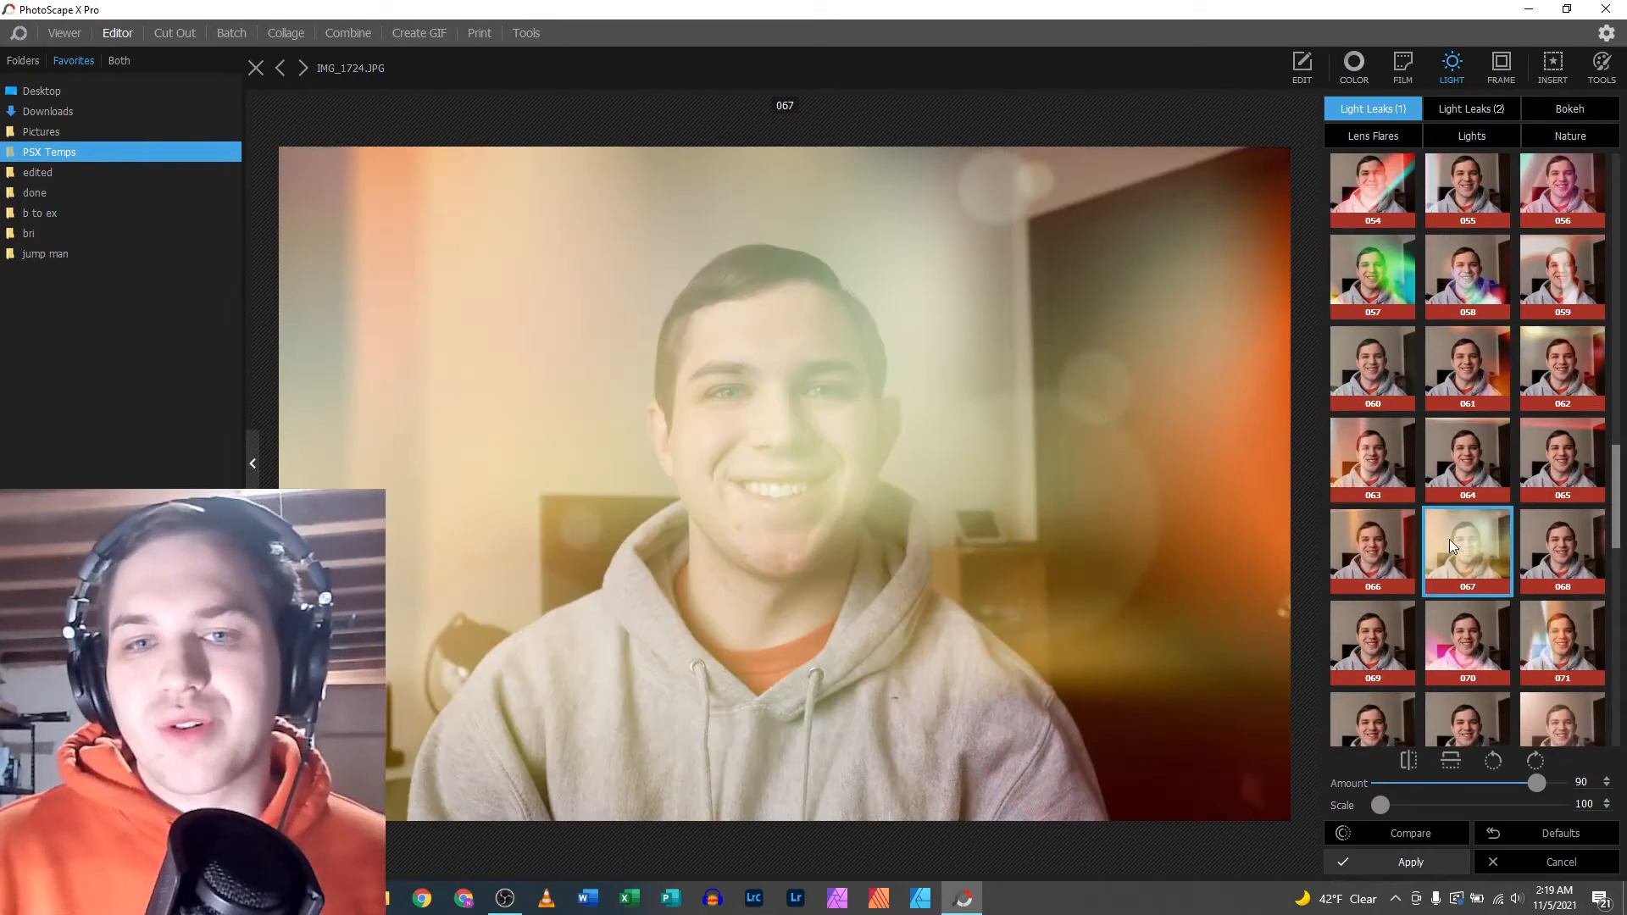
{"action": "scroll", "scroll_direction": "up", "scroll_amount": 3}
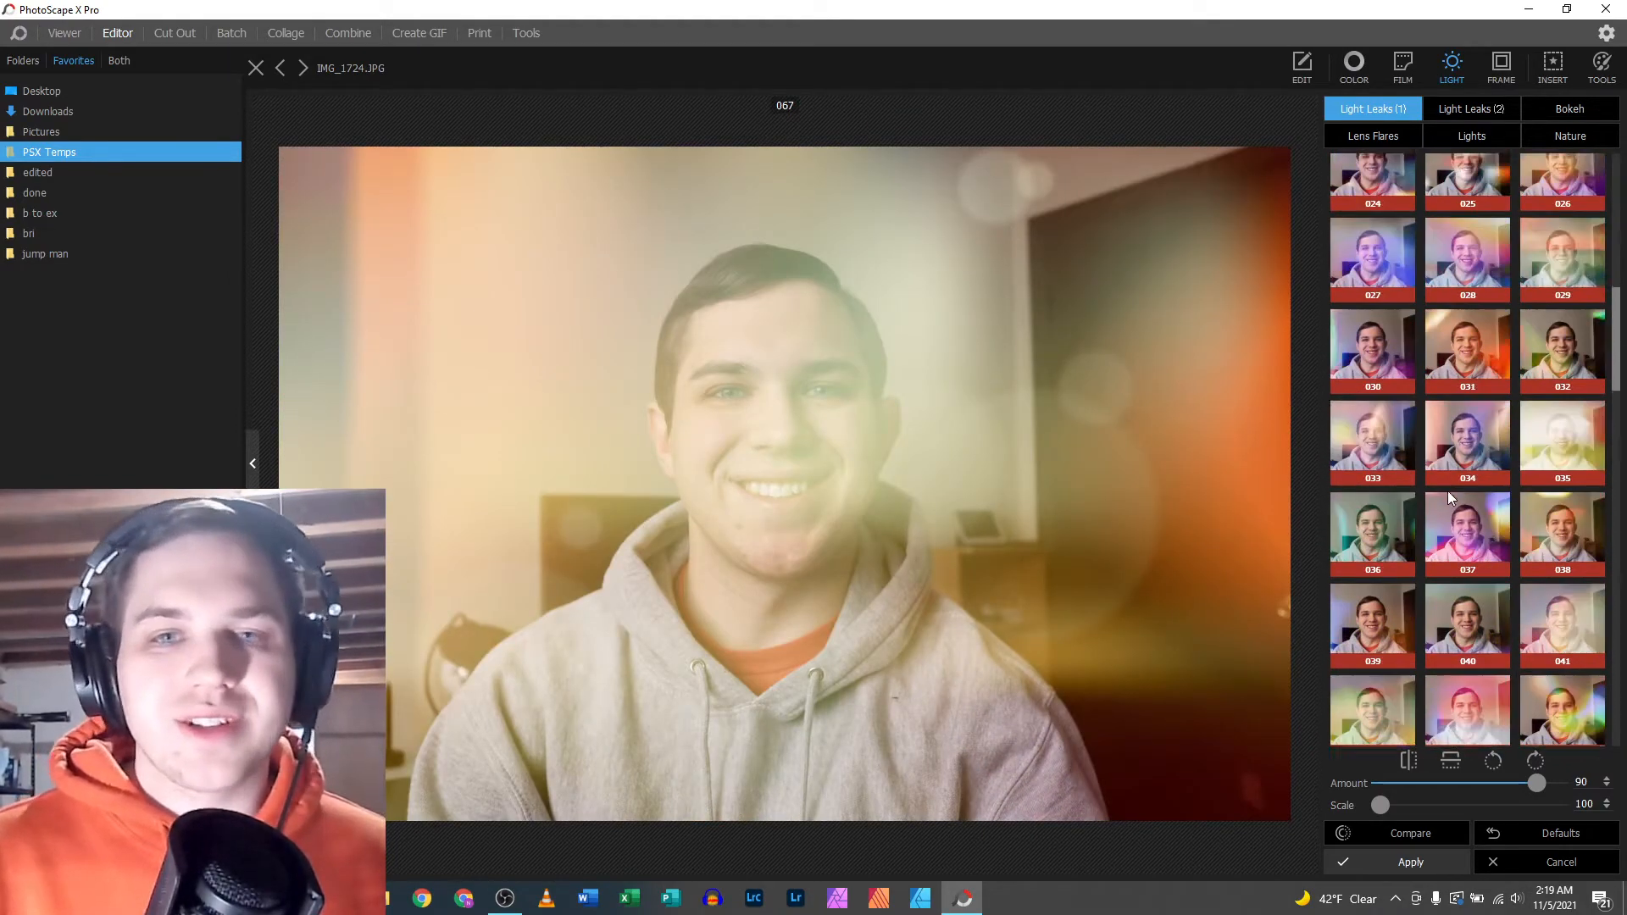
{"action": "scroll", "scroll_direction": "up", "scroll_amount": 3}
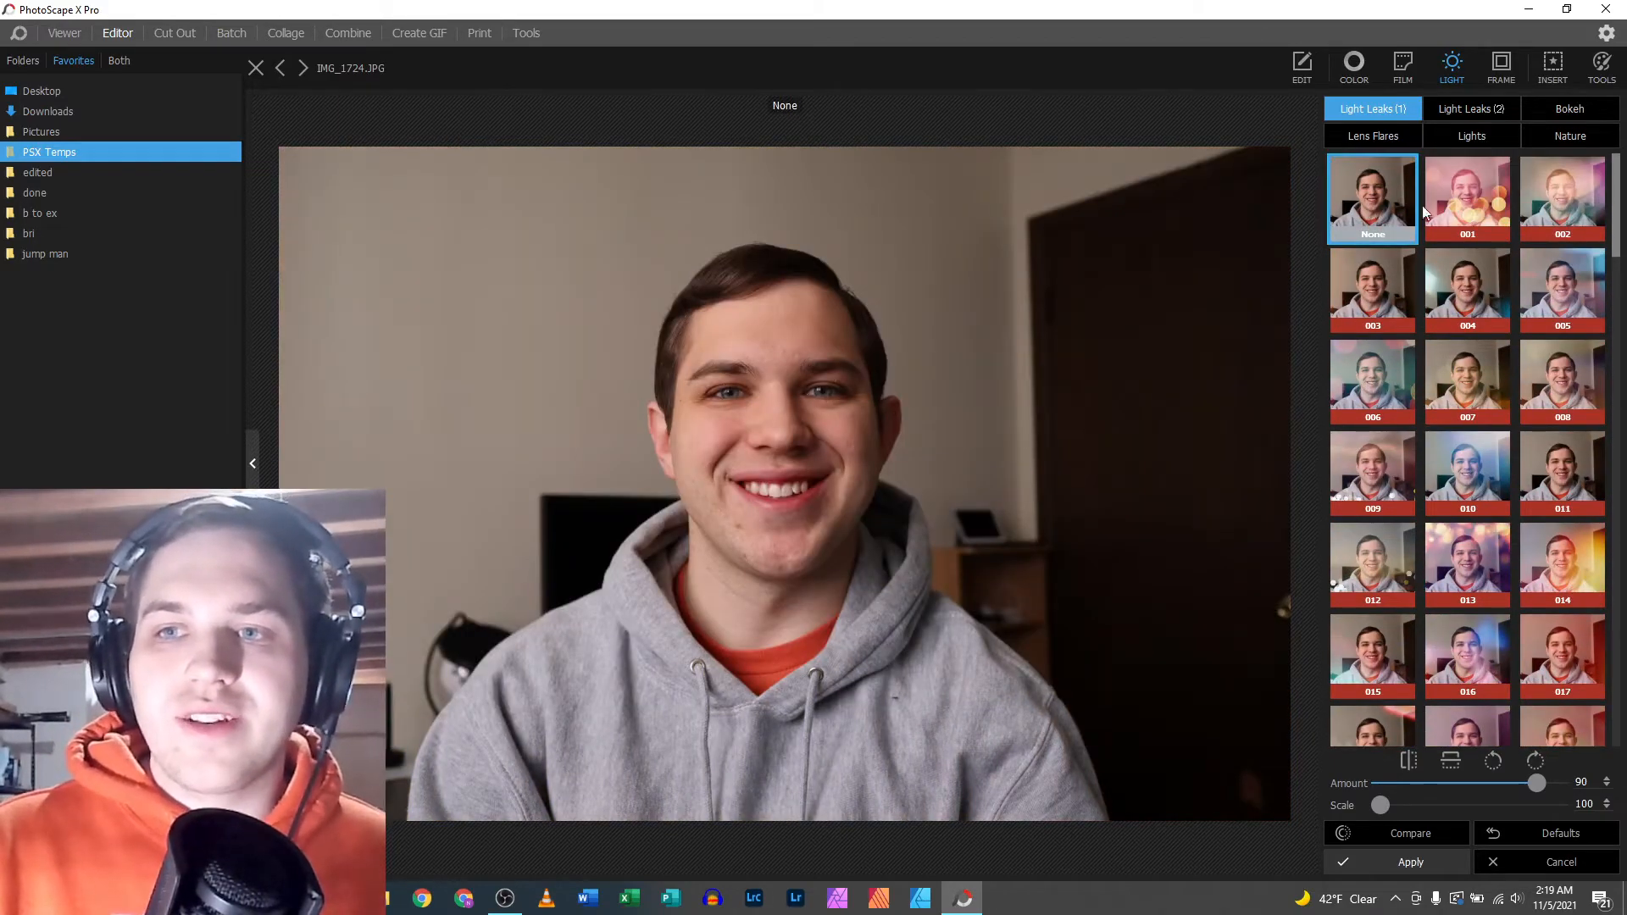
{"action": "left_click", "coordinate": [1467, 198]}
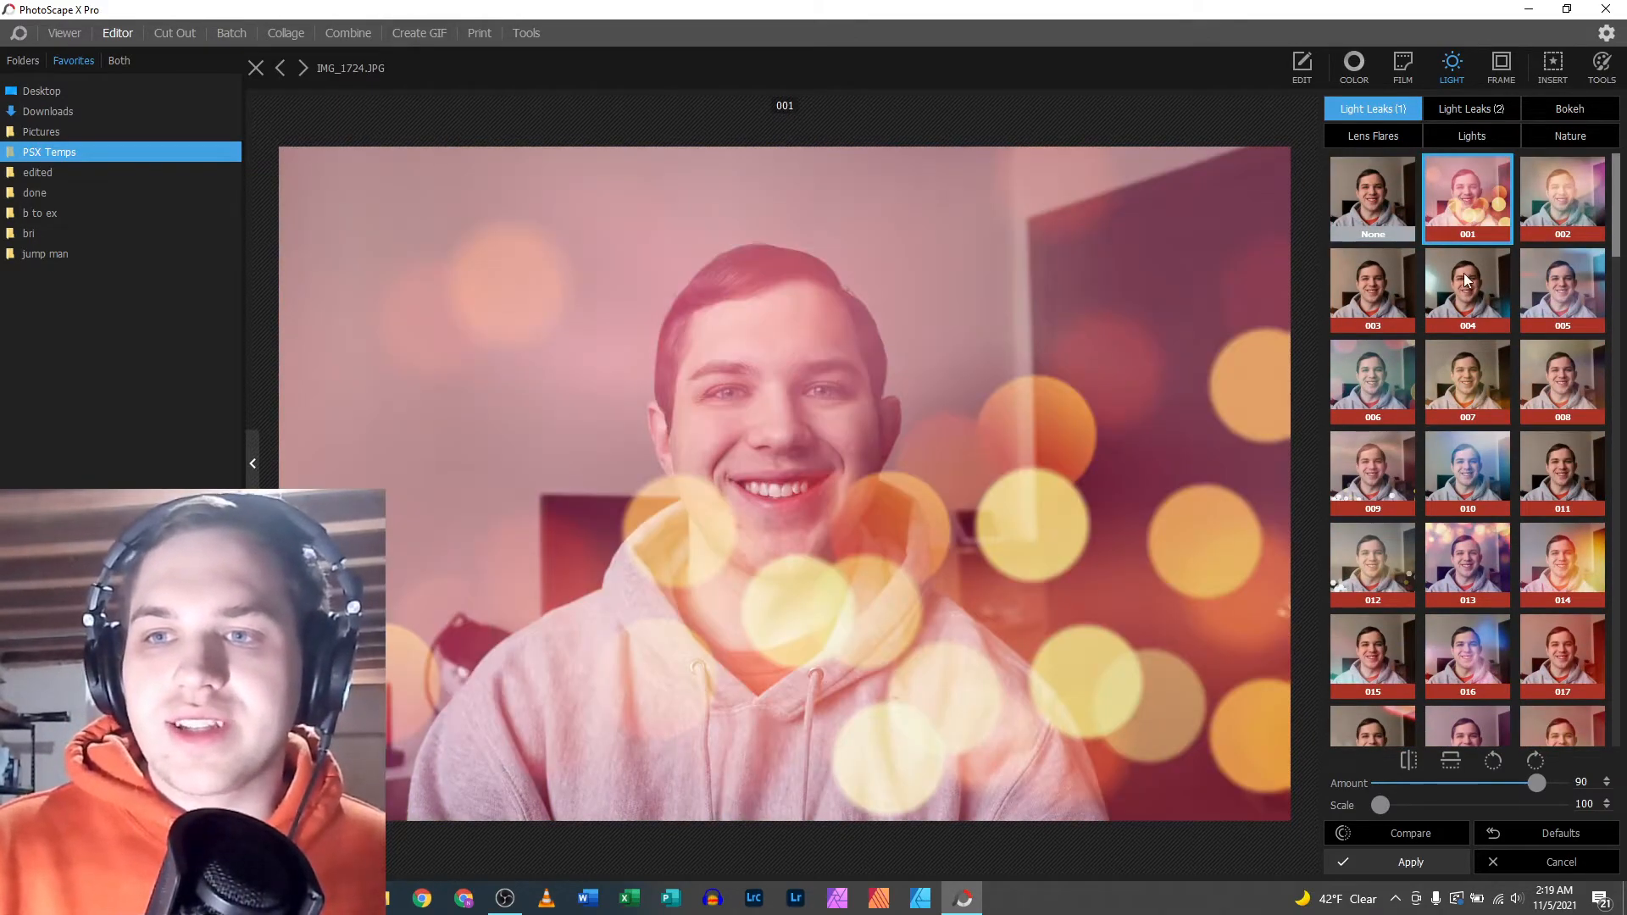
{"action": "left_click", "coordinate": [1465, 290]}
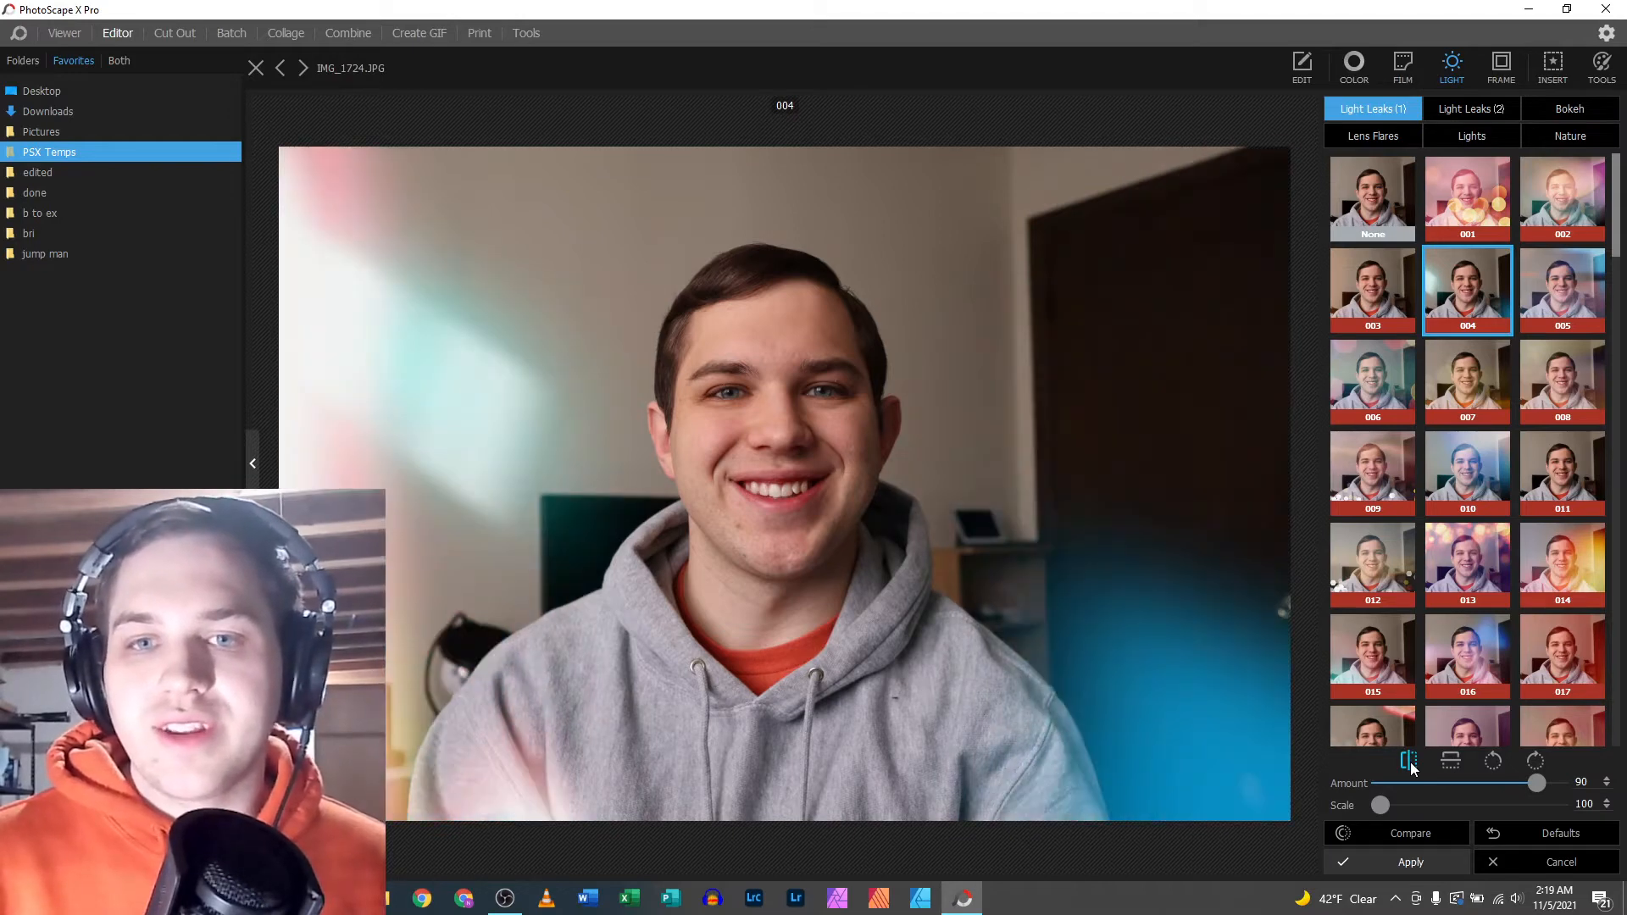
- Flip light leak 004 and back, then rotate it through several turns
{"action": "left_click", "coordinate": [1450, 761]}
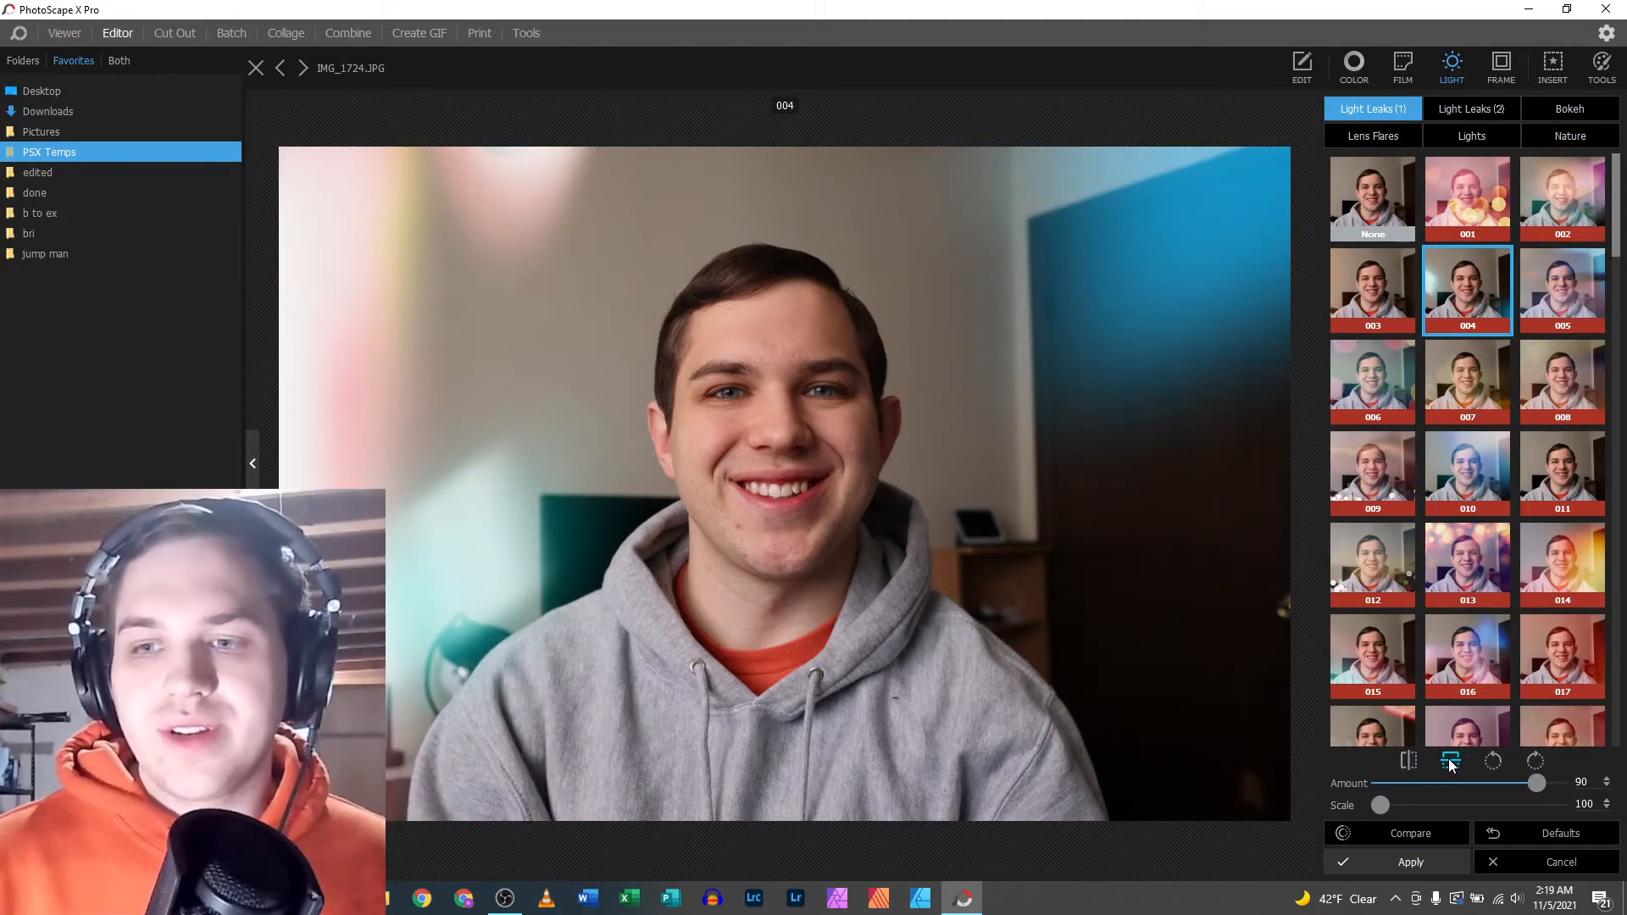
{"action": "left_click", "coordinate": [1493, 762]}
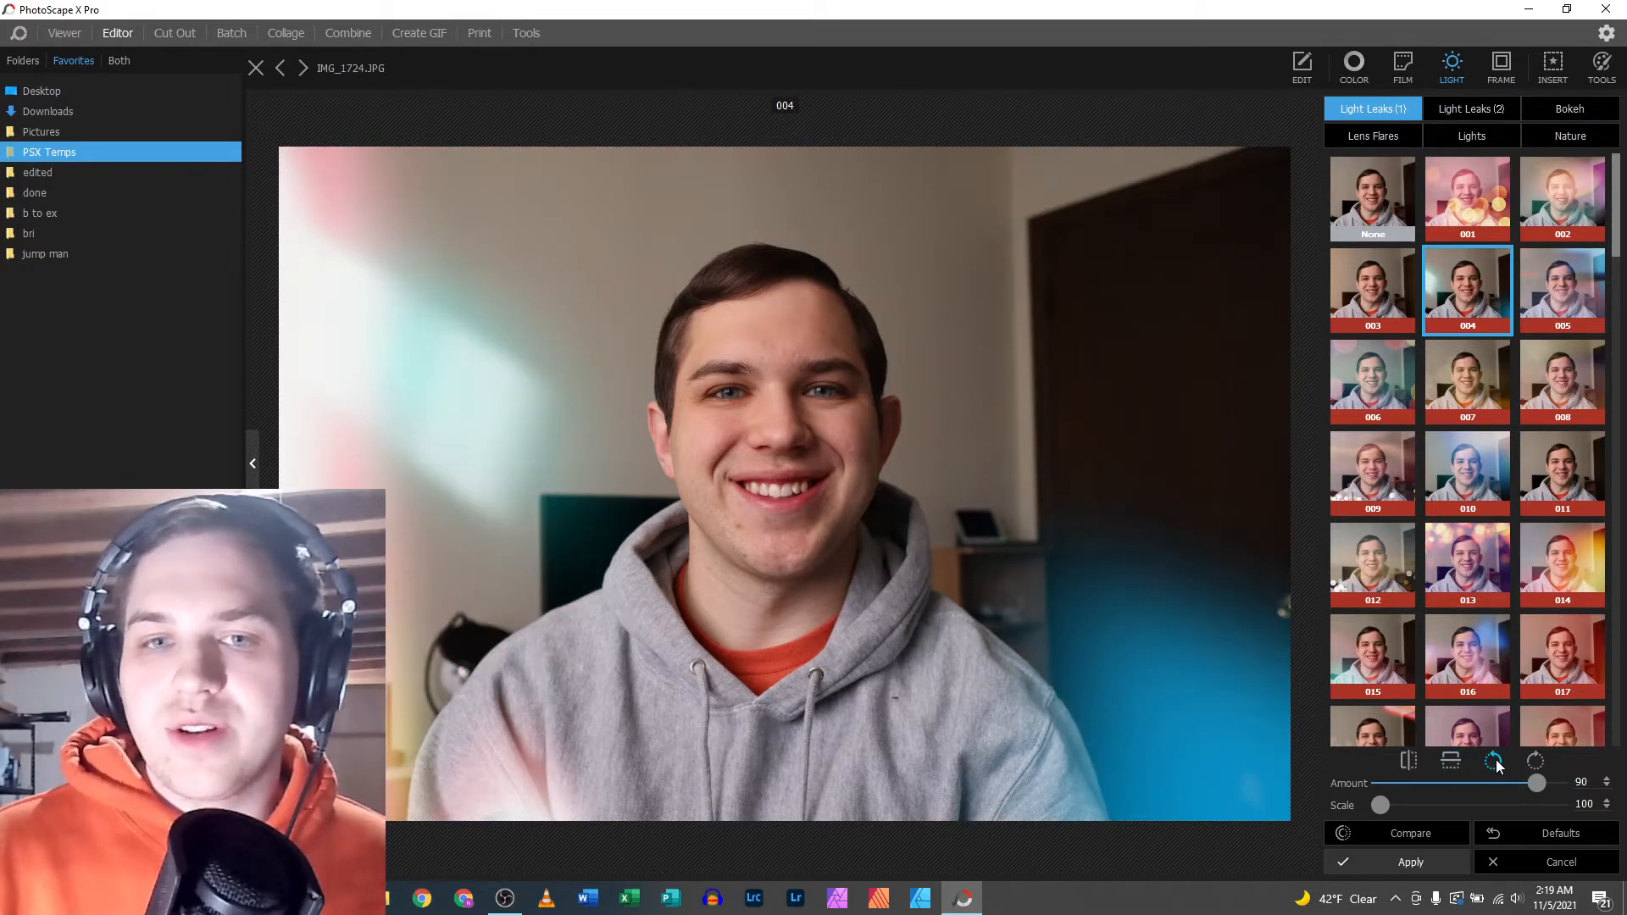
{"action": "left_click", "coordinate": [1494, 761]}
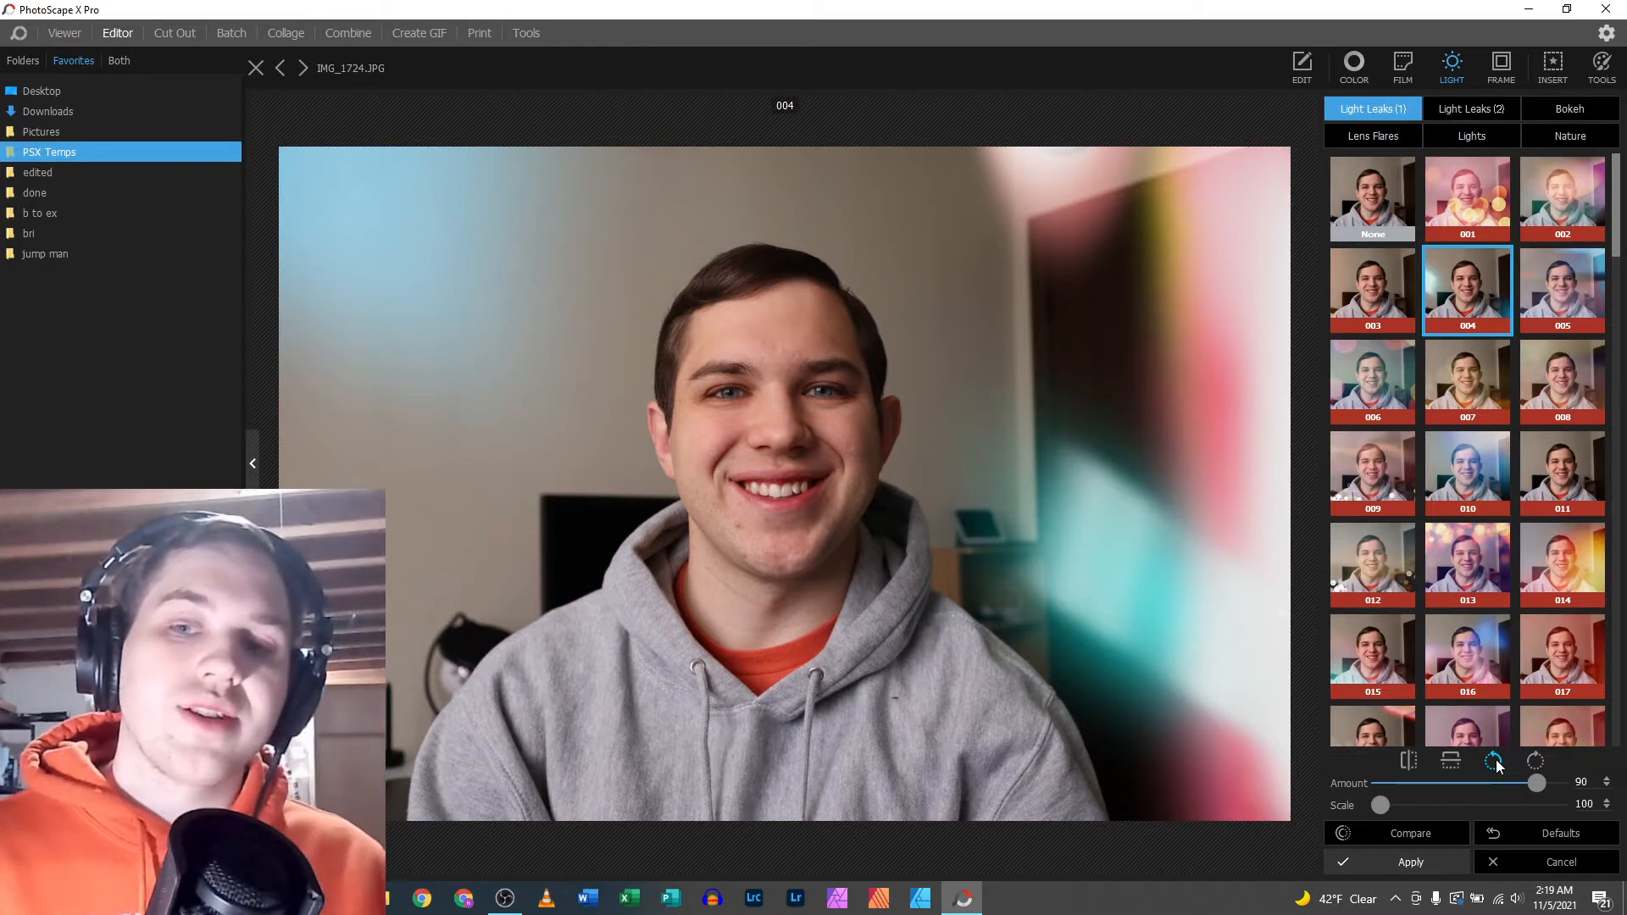
{"action": "left_click", "coordinate": [1494, 761]}
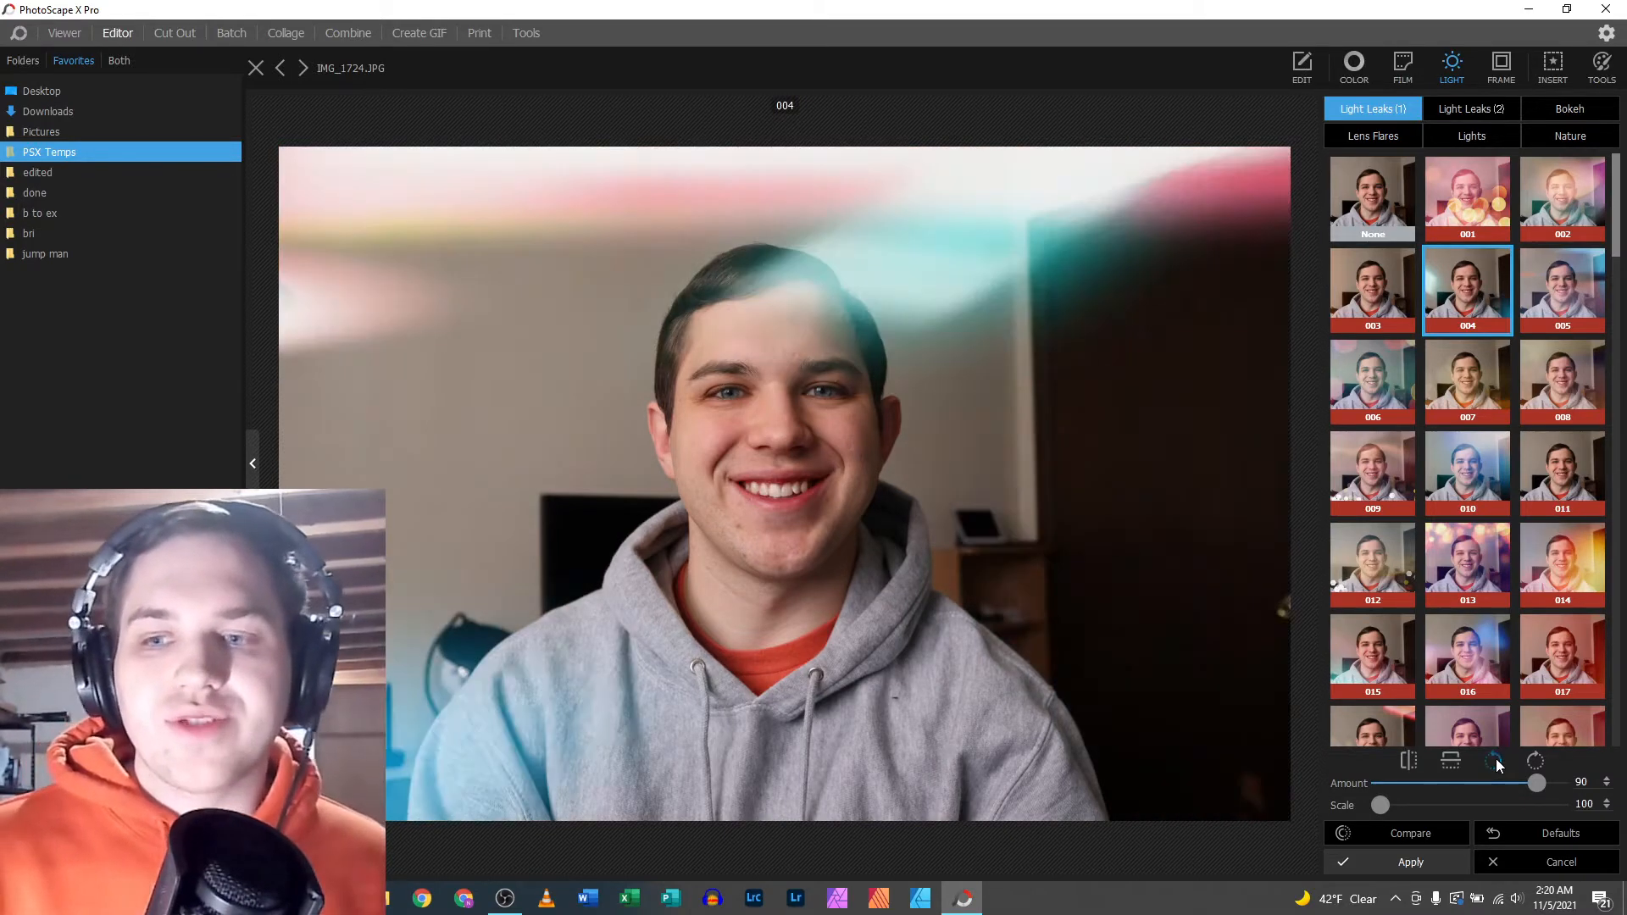
{"action": "left_click", "coordinate": [1493, 761]}
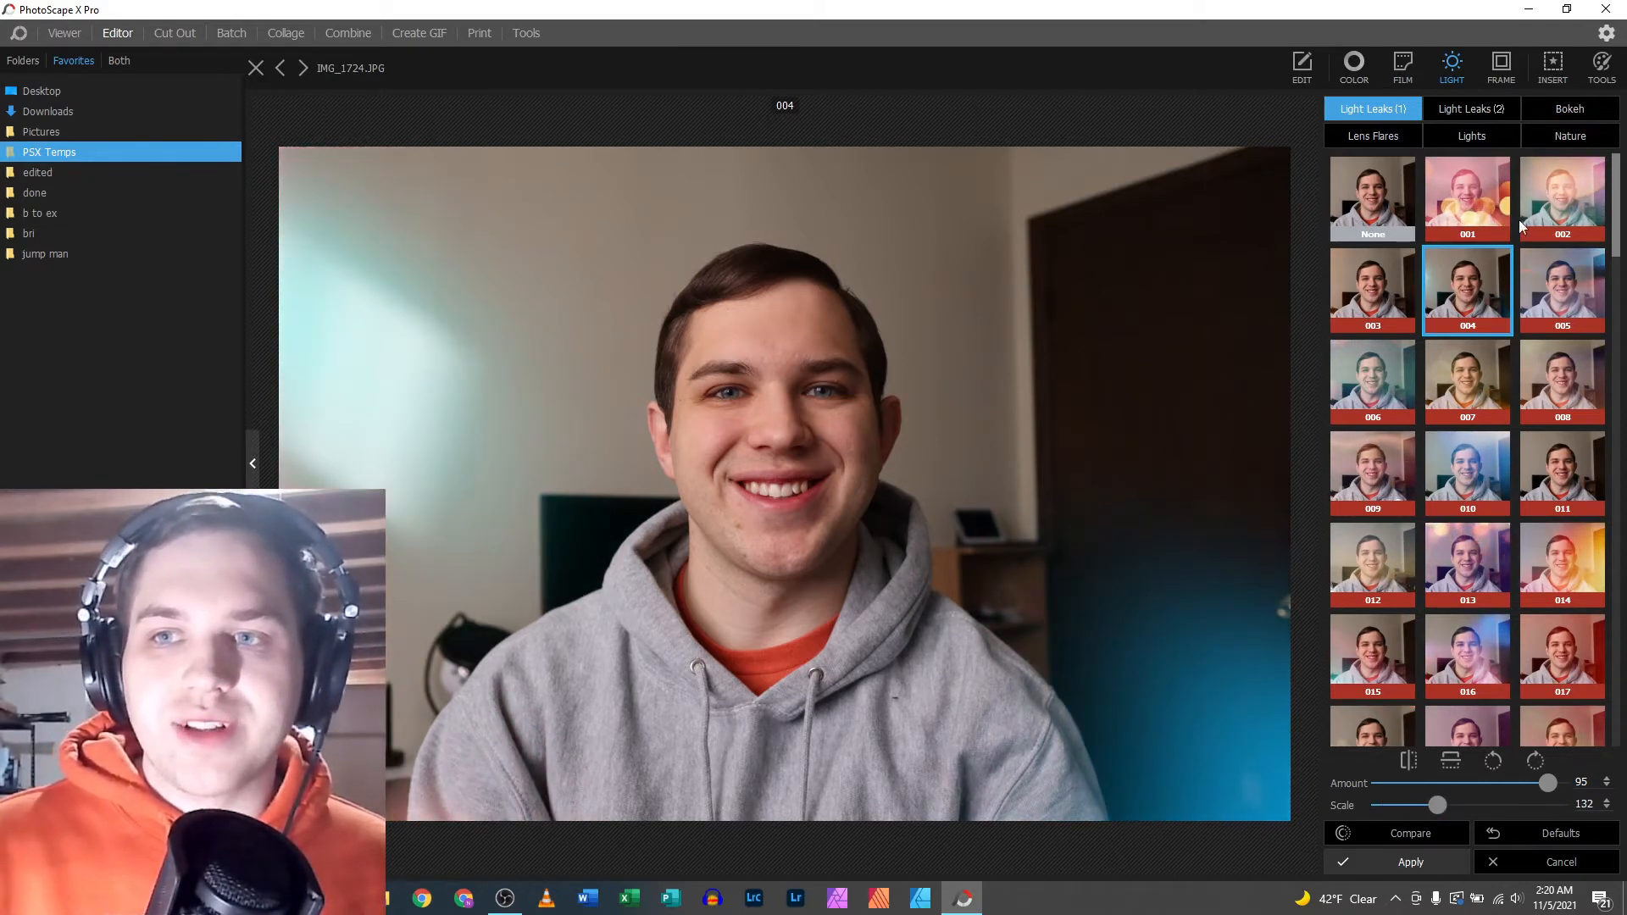
- Try light leaks 007 and 016, then settle on rainbow bokeh light leak 022
{"action": "left_click", "coordinate": [1466, 199]}
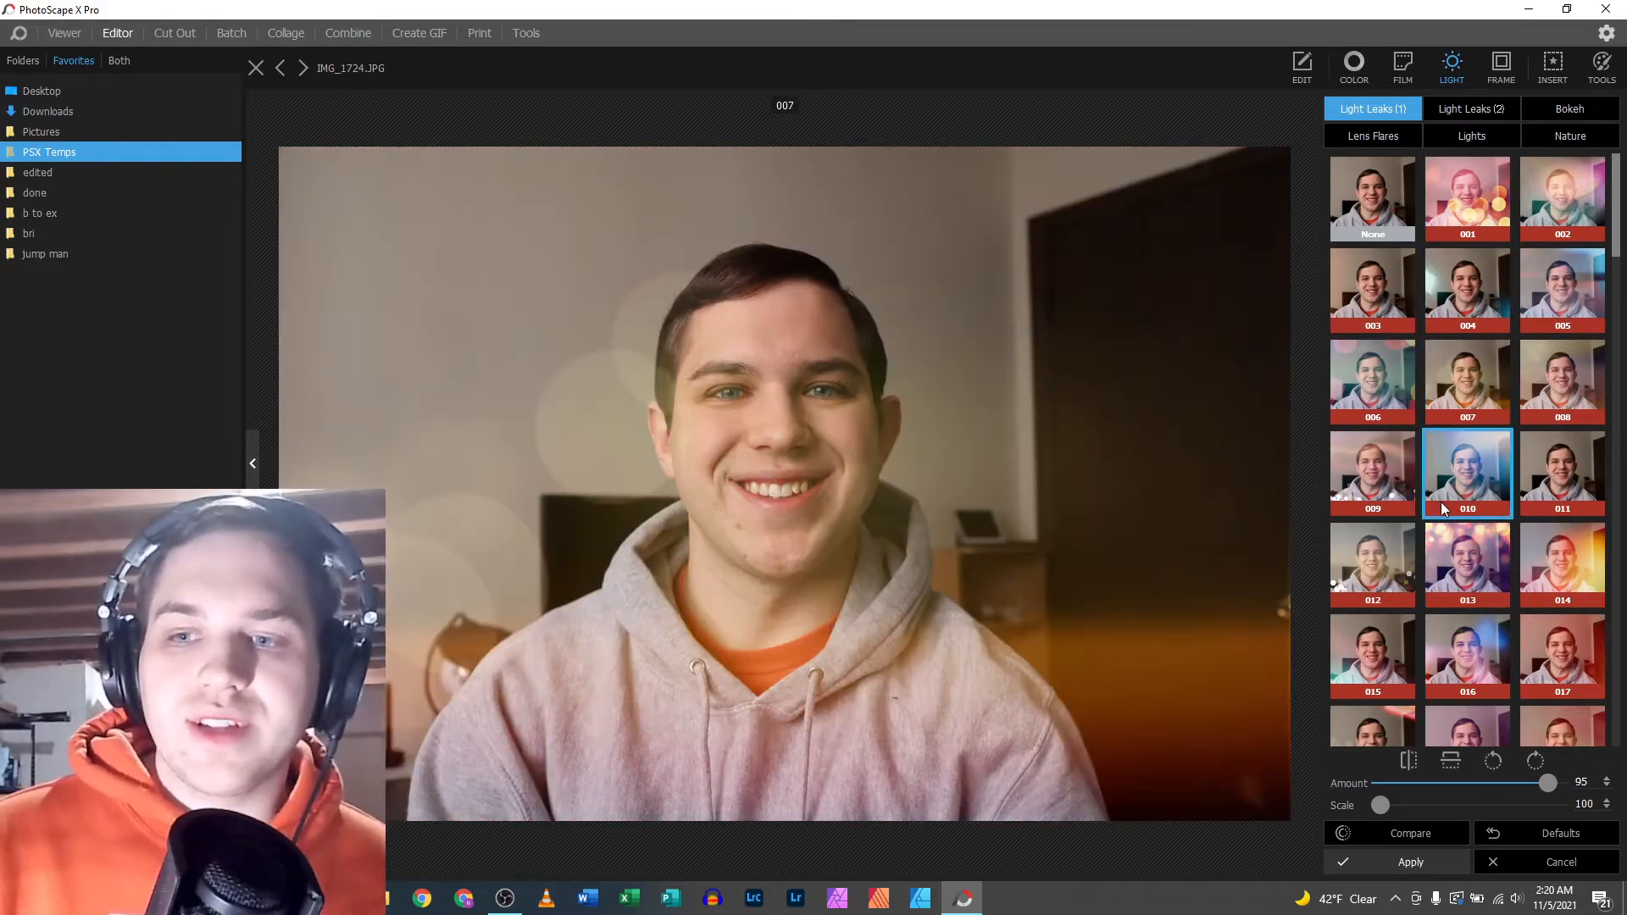
{"action": "left_click", "coordinate": [1466, 656]}
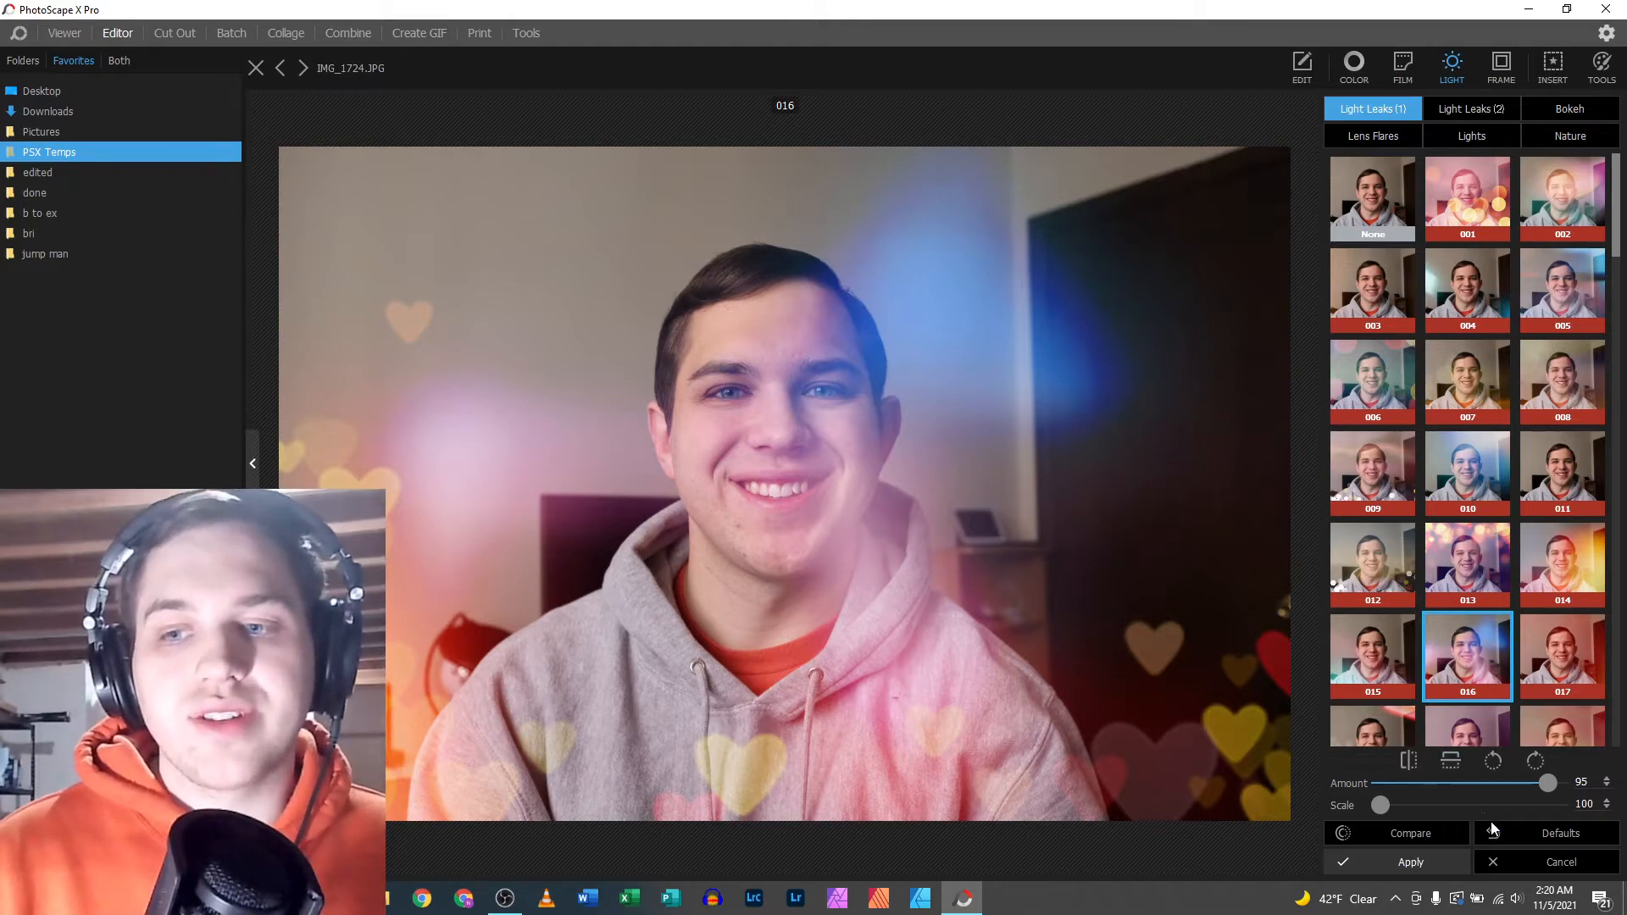
{"action": "mouse_move", "coordinate": [1423, 789]}
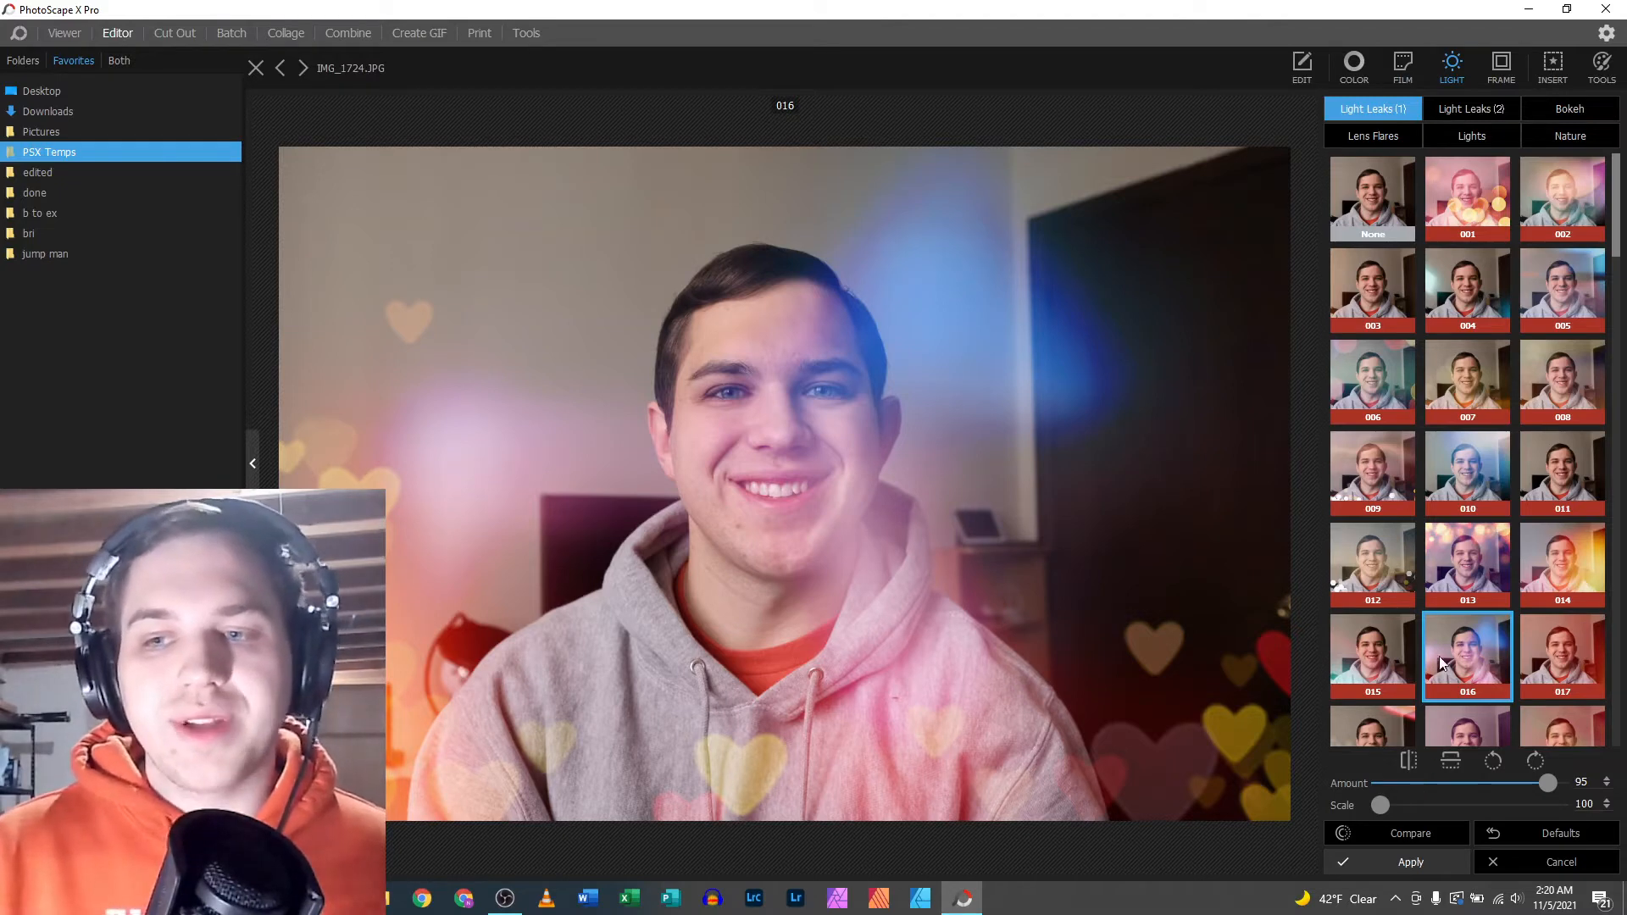
{"action": "scroll", "scroll_direction": "down", "scroll_amount": 3}
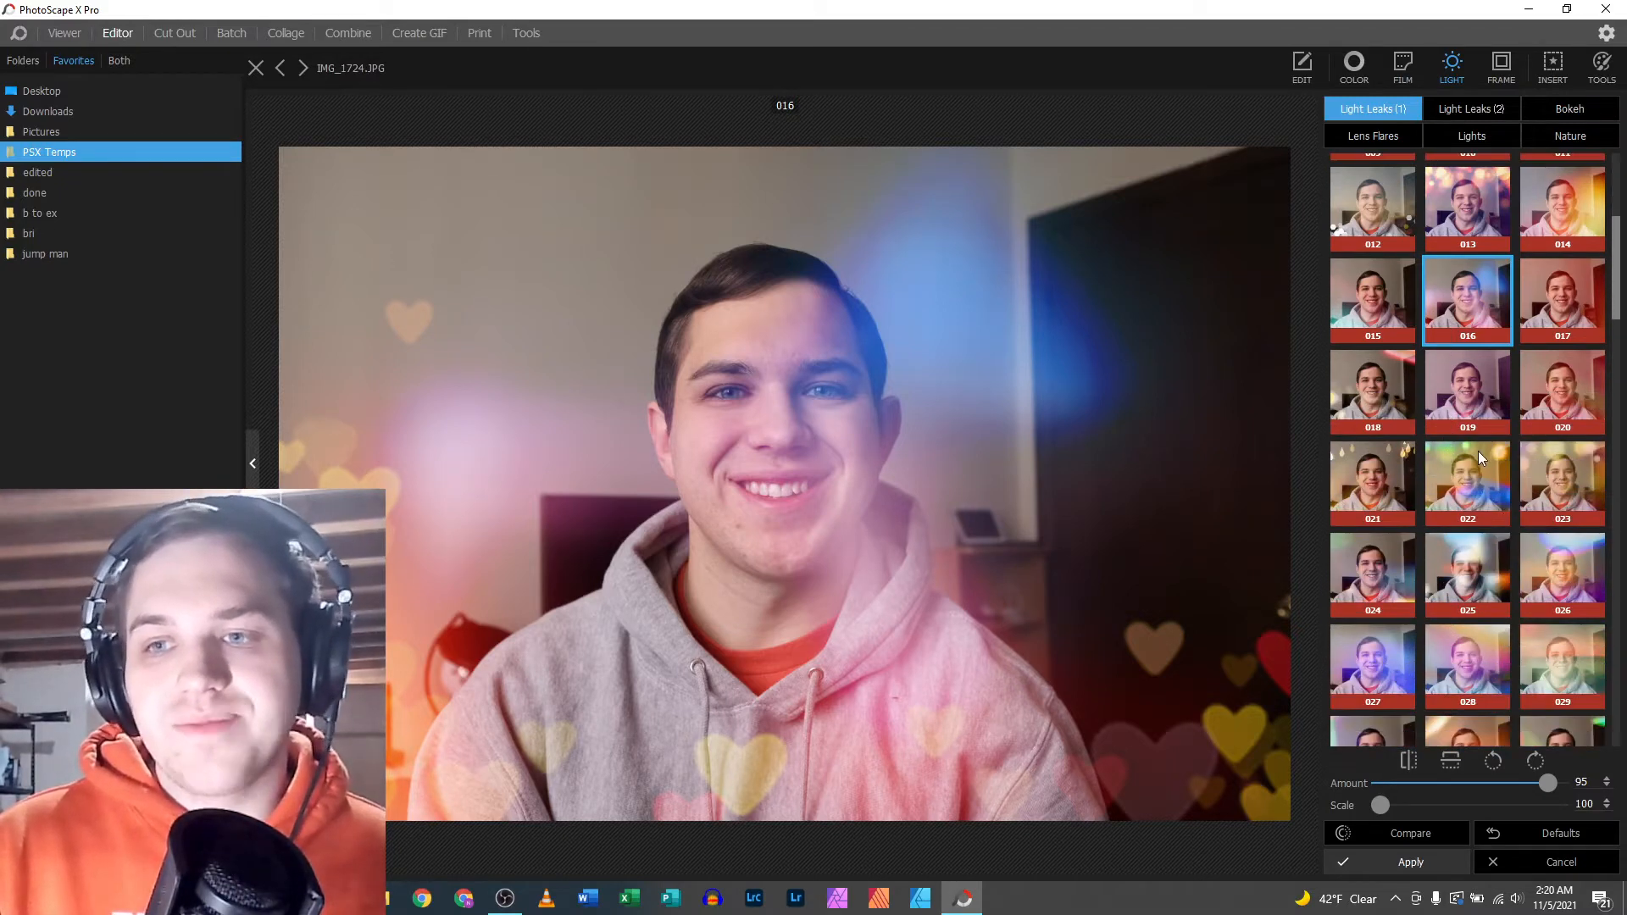
{"action": "left_click", "coordinate": [1467, 481]}
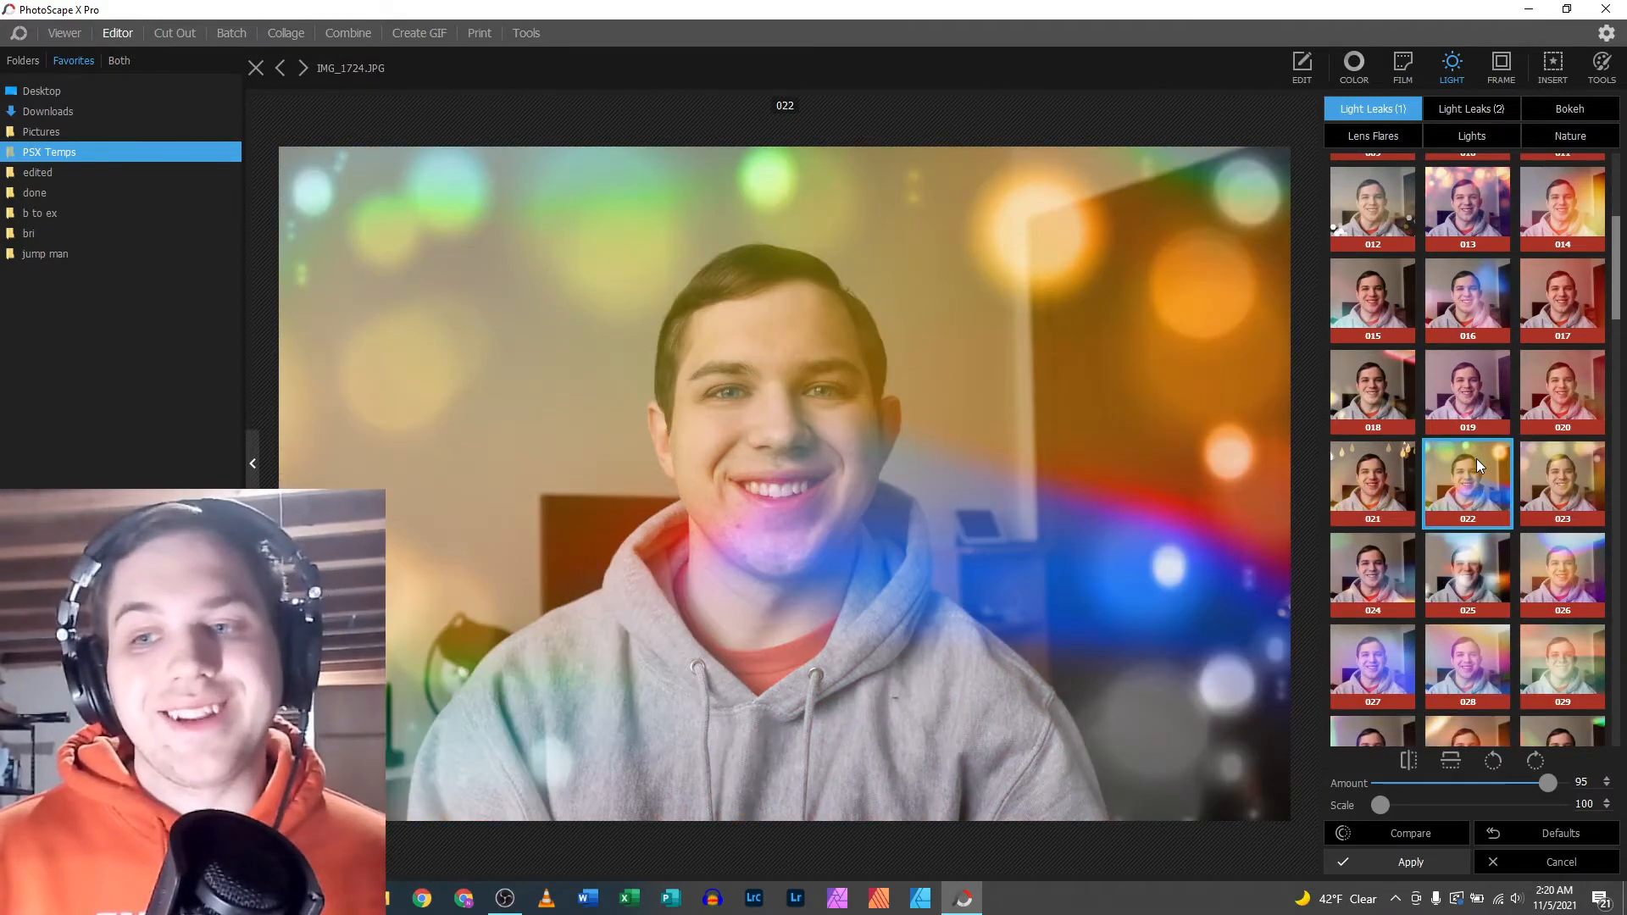
- Switch to Light Leaks (2), compare overlays 013 and 010, and keep the purple-cyan glow 013
{"action": "left_click", "coordinate": [1470, 108]}
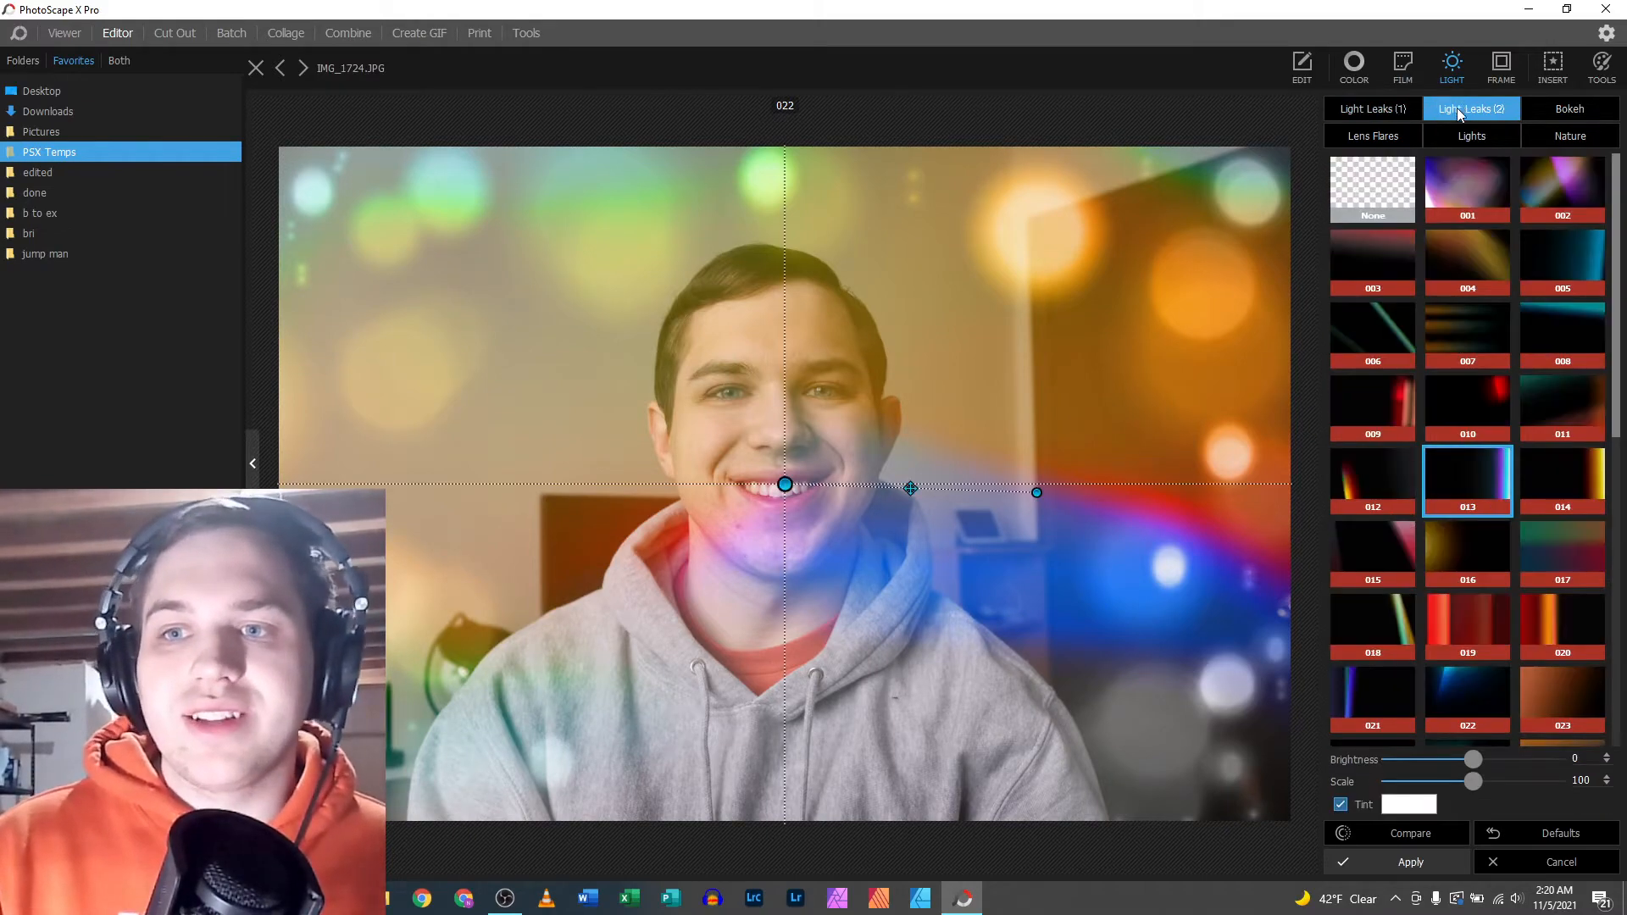
{"action": "left_click", "coordinate": [1466, 481]}
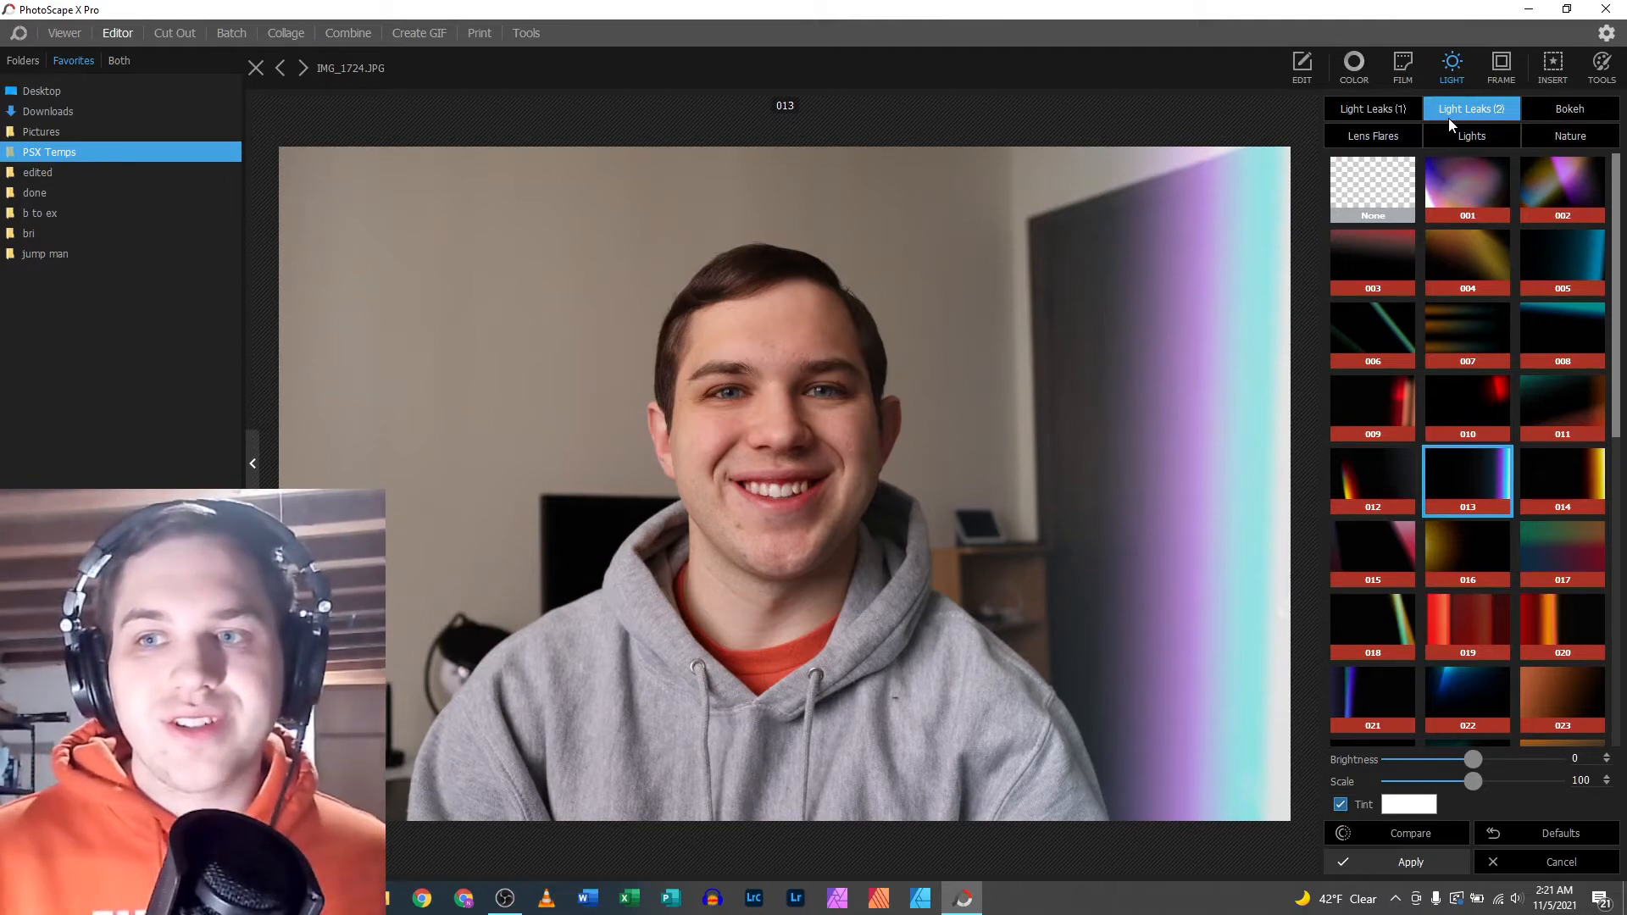
{"action": "left_click", "coordinate": [1467, 190]}
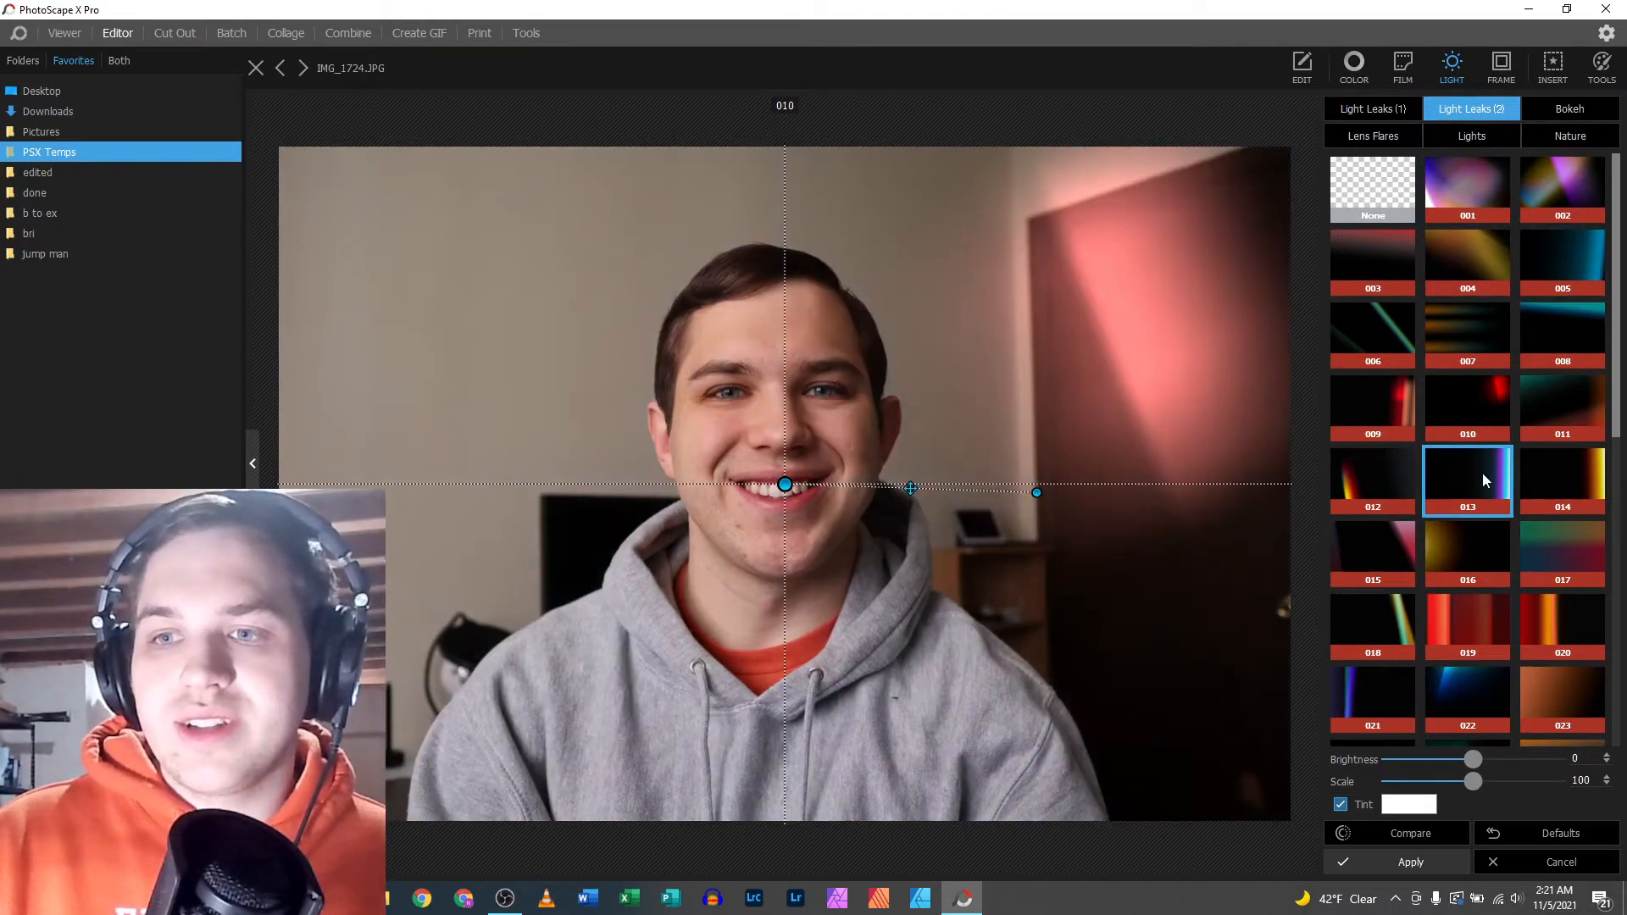
{"action": "left_click", "coordinate": [1467, 481]}
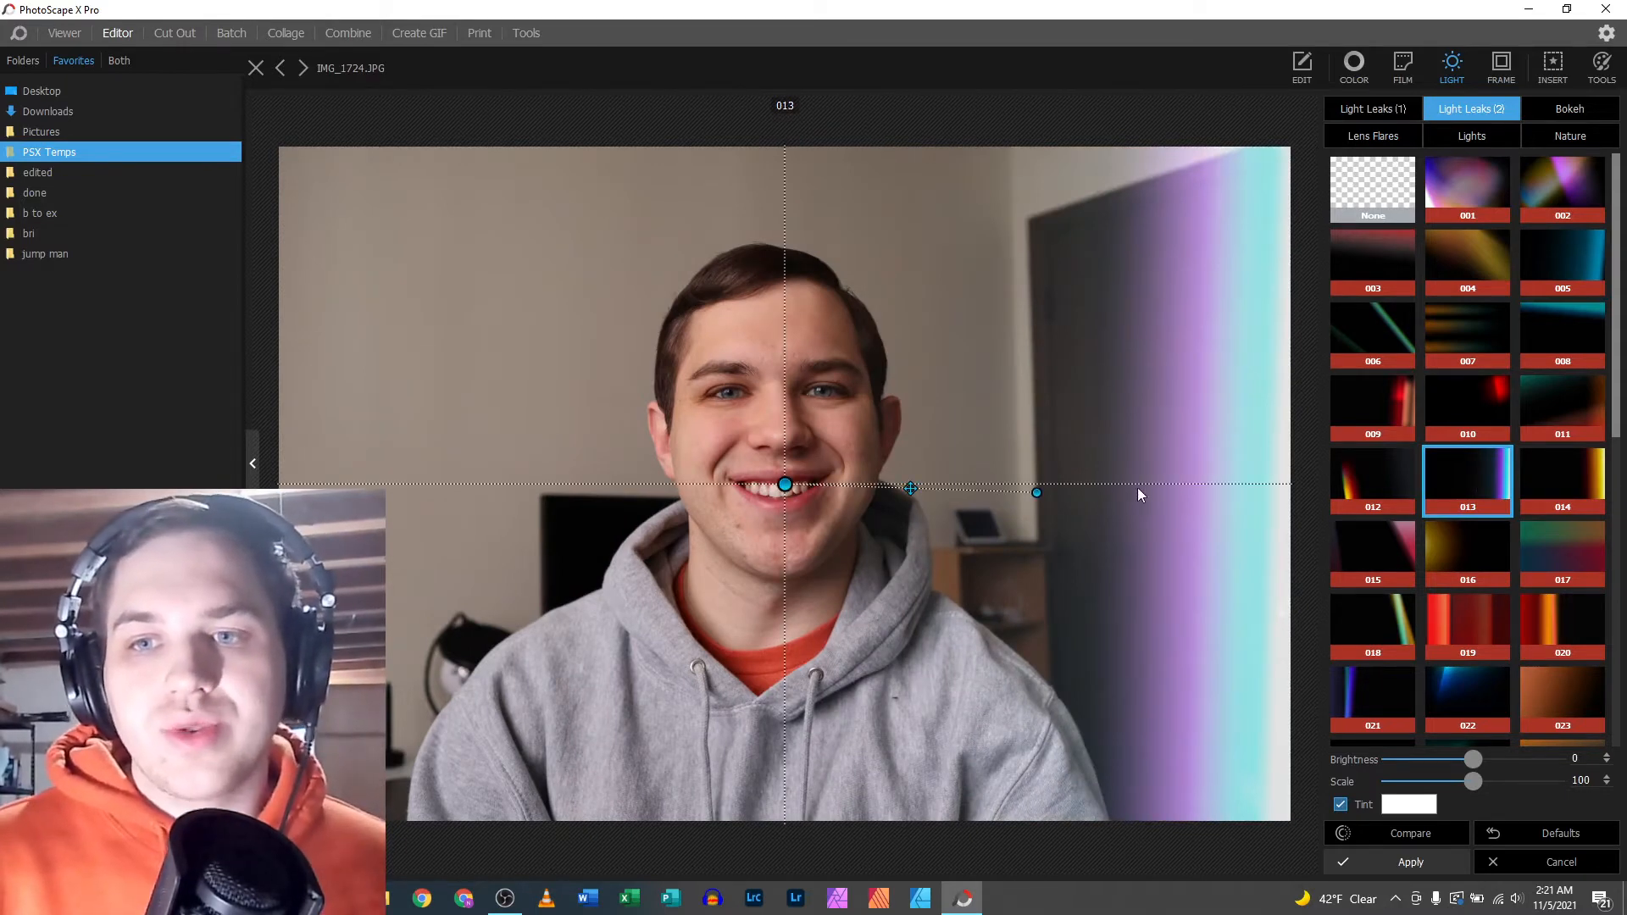
{"action": "mouse_move", "coordinate": [1312, 340]}
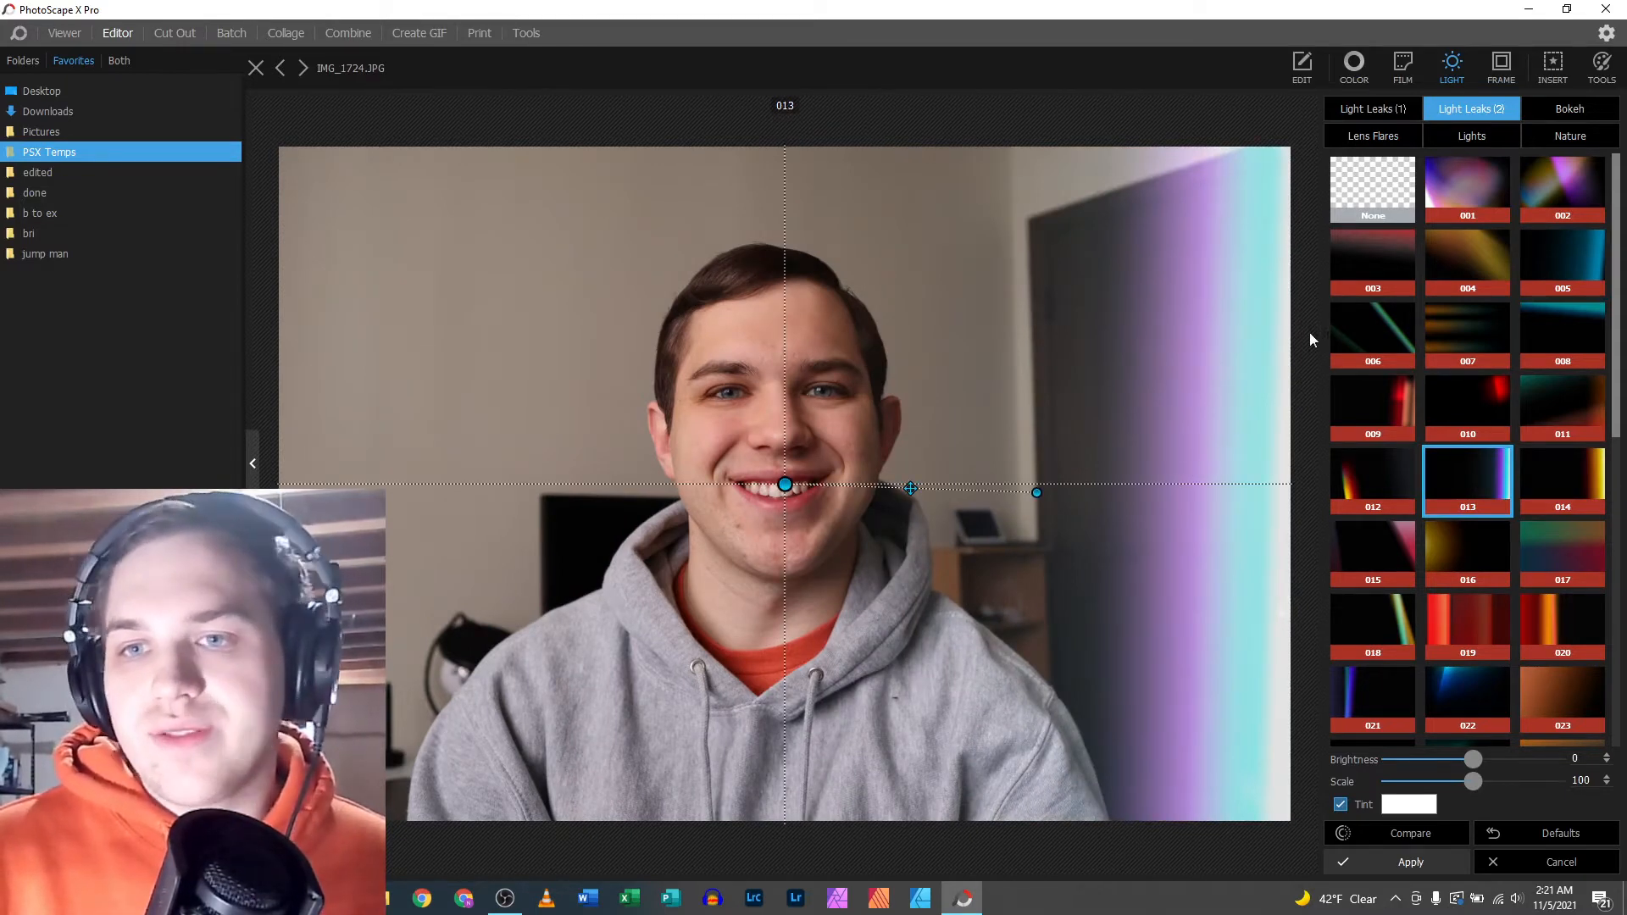
{"action": "mouse_move", "coordinate": [1224, 338]}
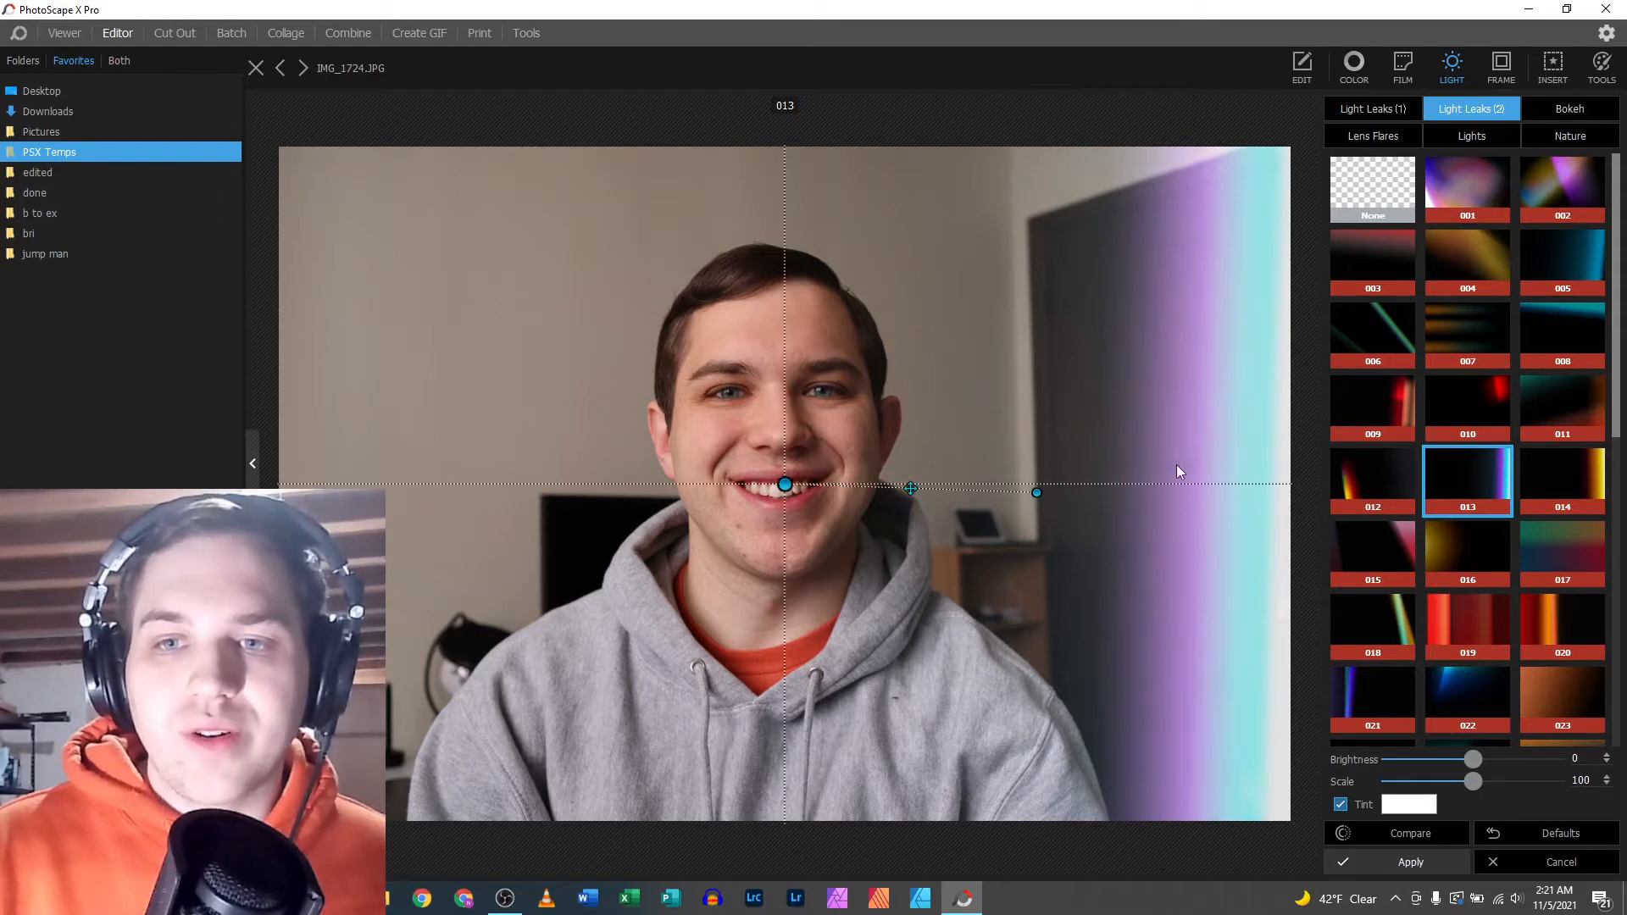
{"action": "mouse_move", "coordinate": [1167, 470]}
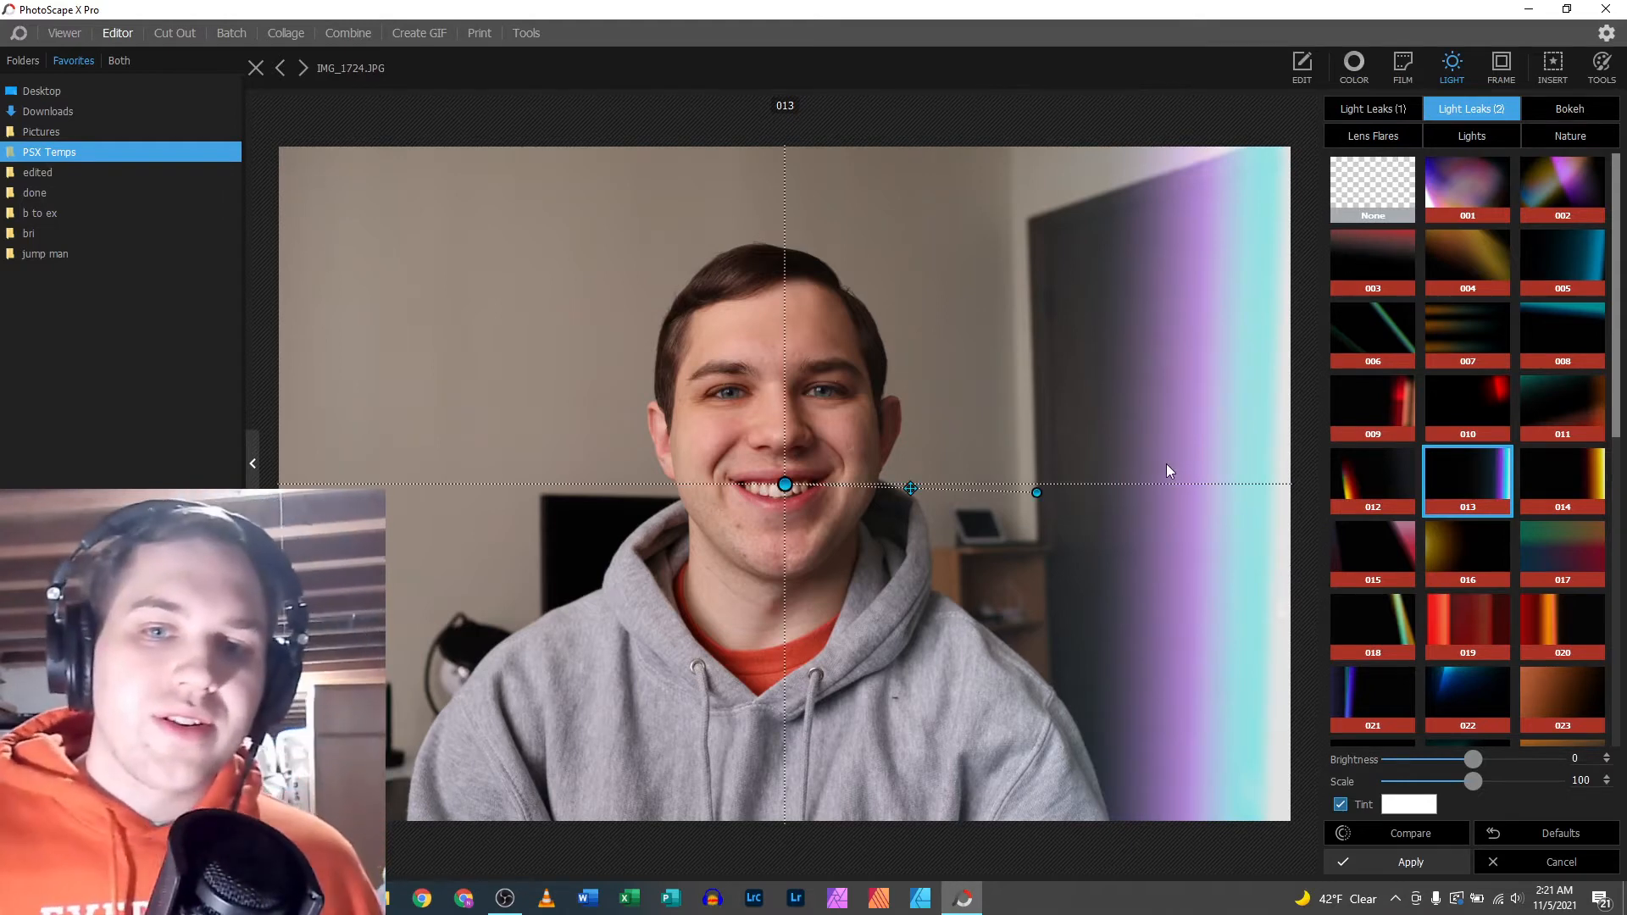
{"action": "mouse_move", "coordinate": [1068, 496]}
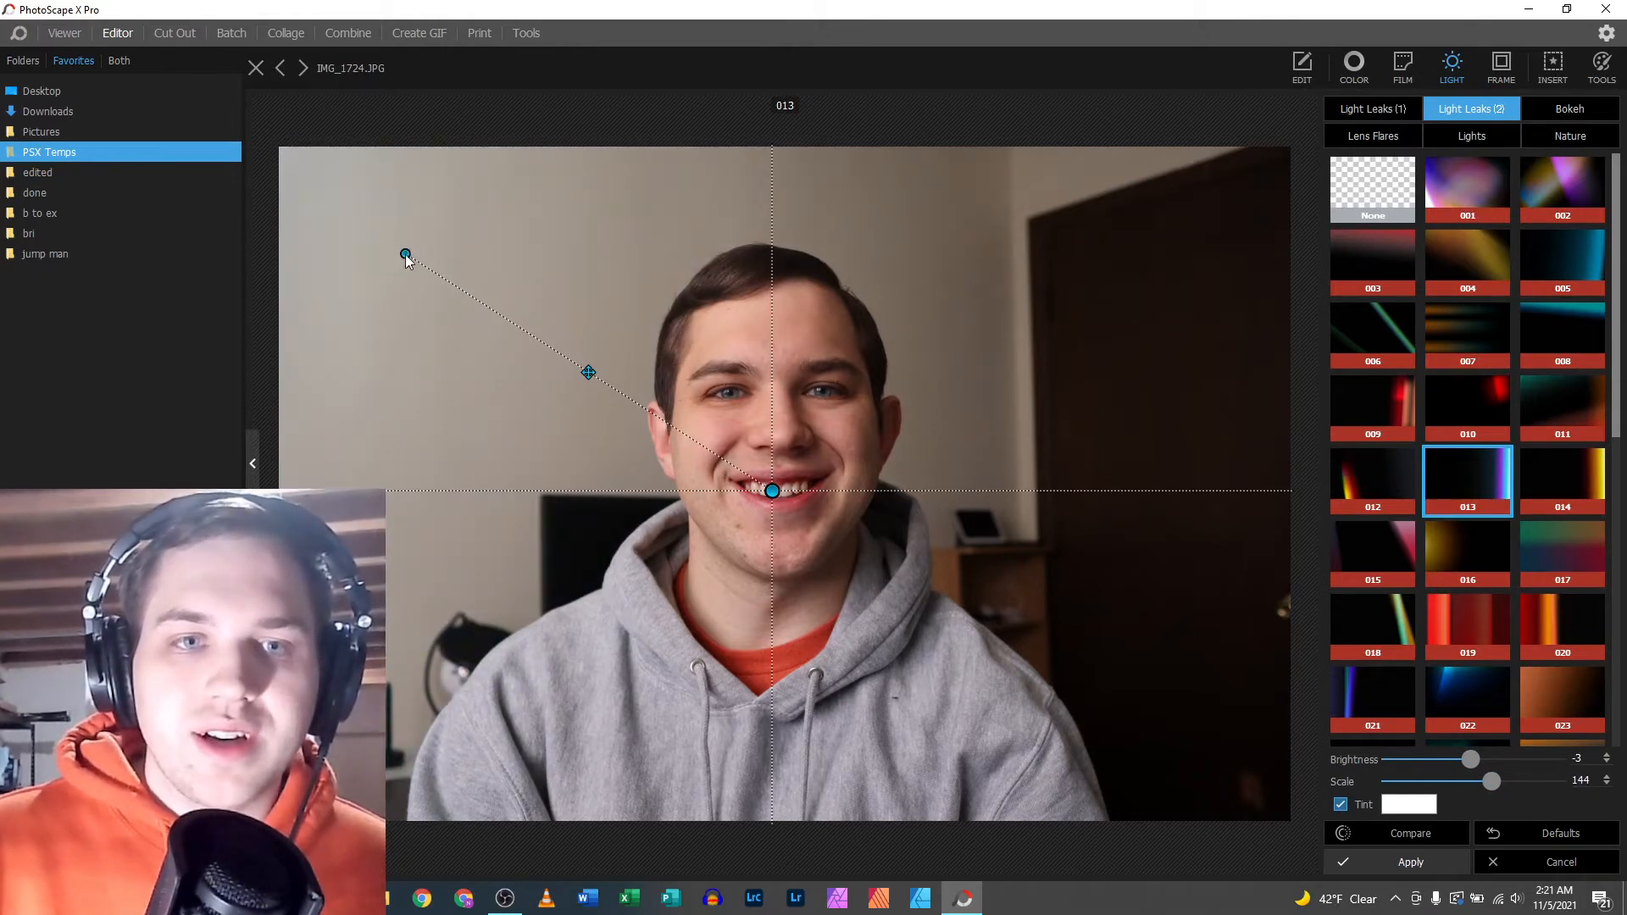
- Compare with the original and tint the light leak red from the colour palette
{"action": "left_click", "coordinate": [1409, 833]}
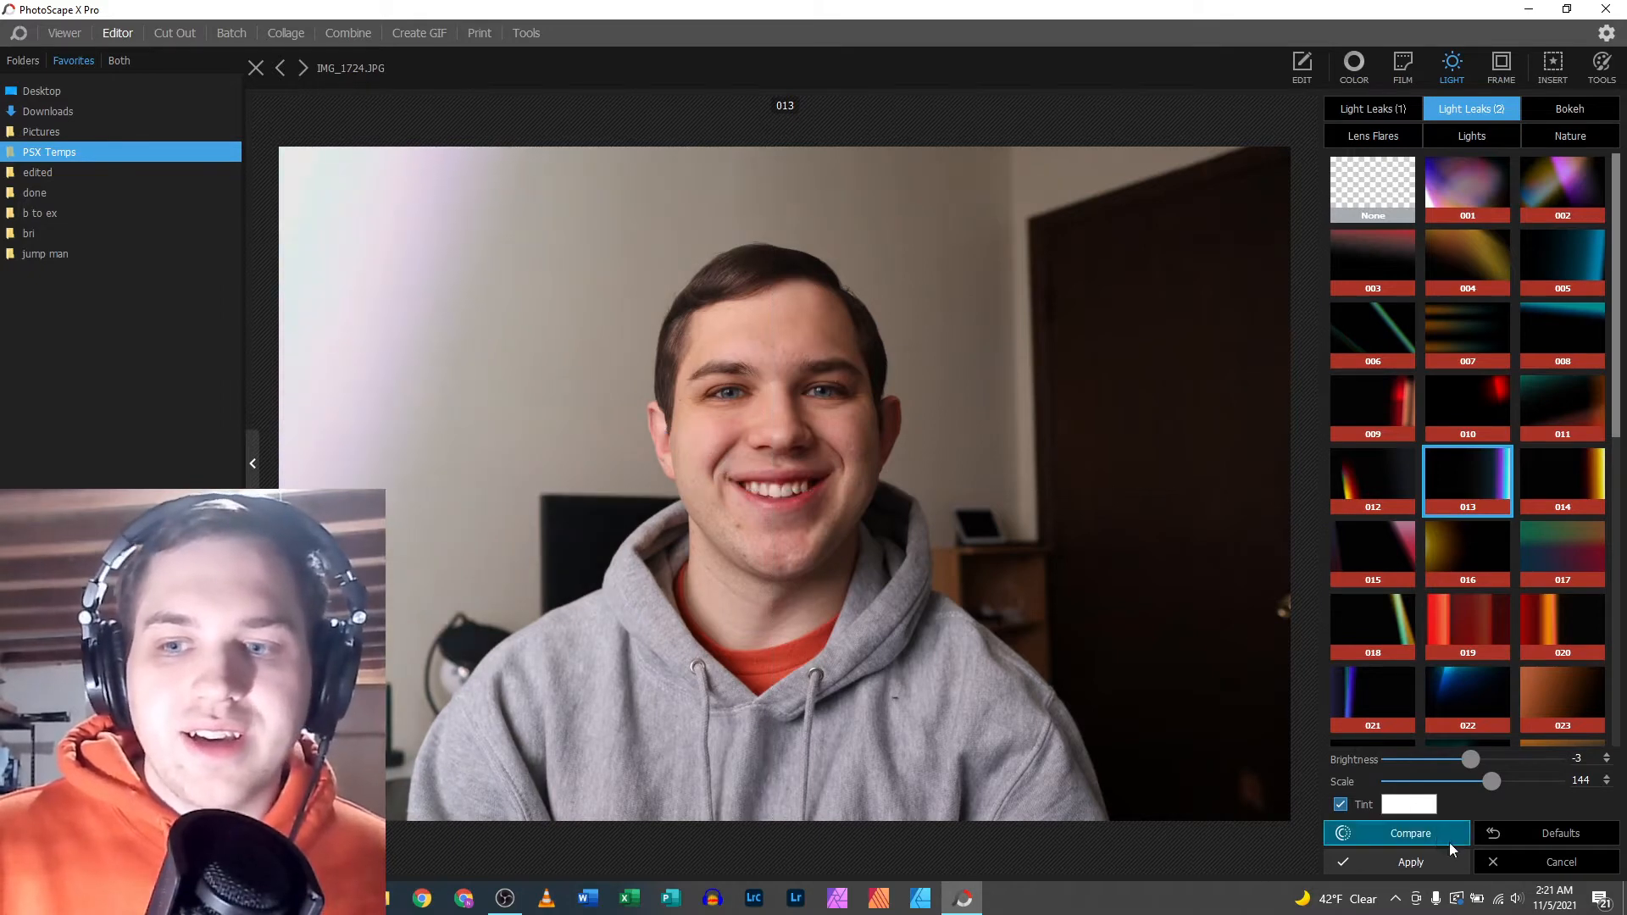
{"action": "left_click", "coordinate": [1409, 804]}
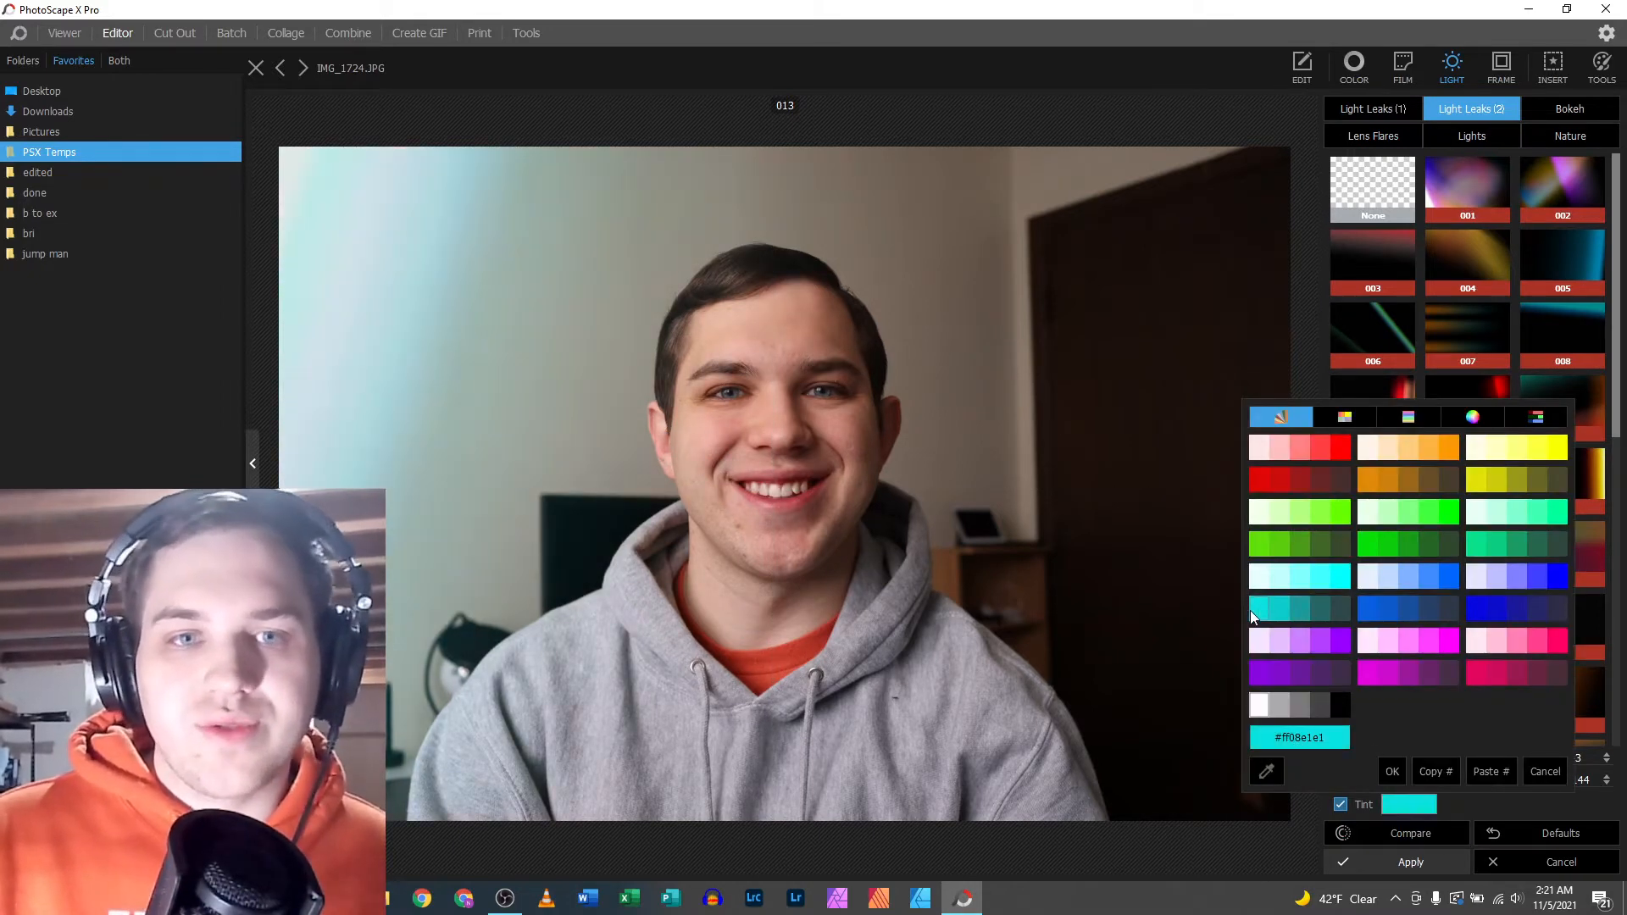
{"action": "left_click", "coordinate": [1377, 540]}
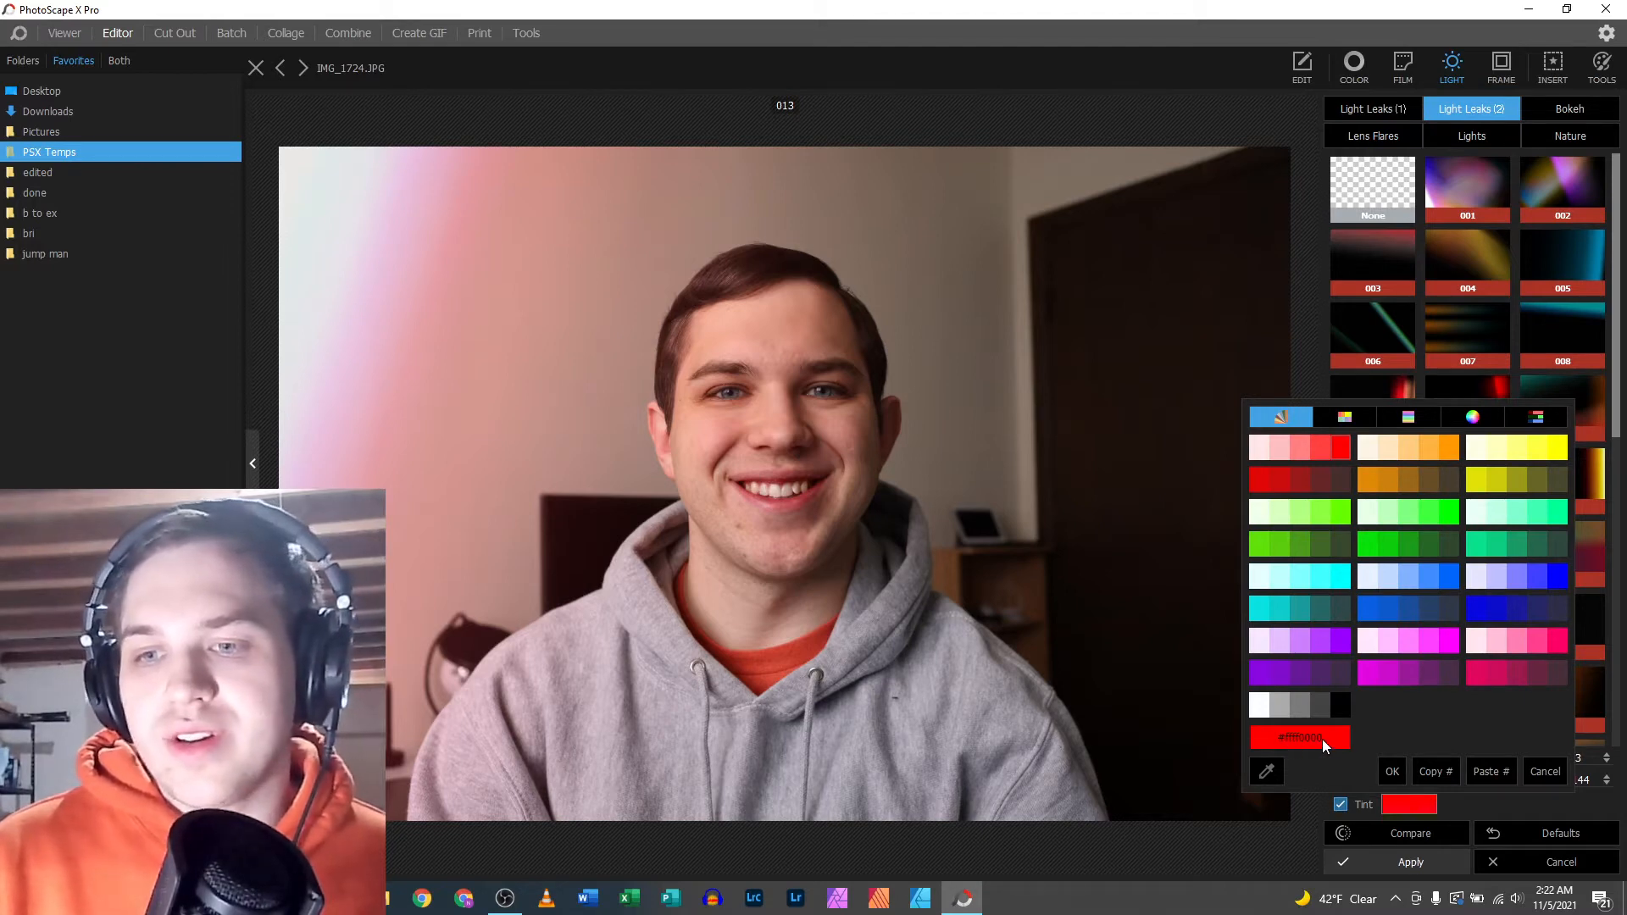
{"action": "mouse_move", "coordinate": [1436, 771]}
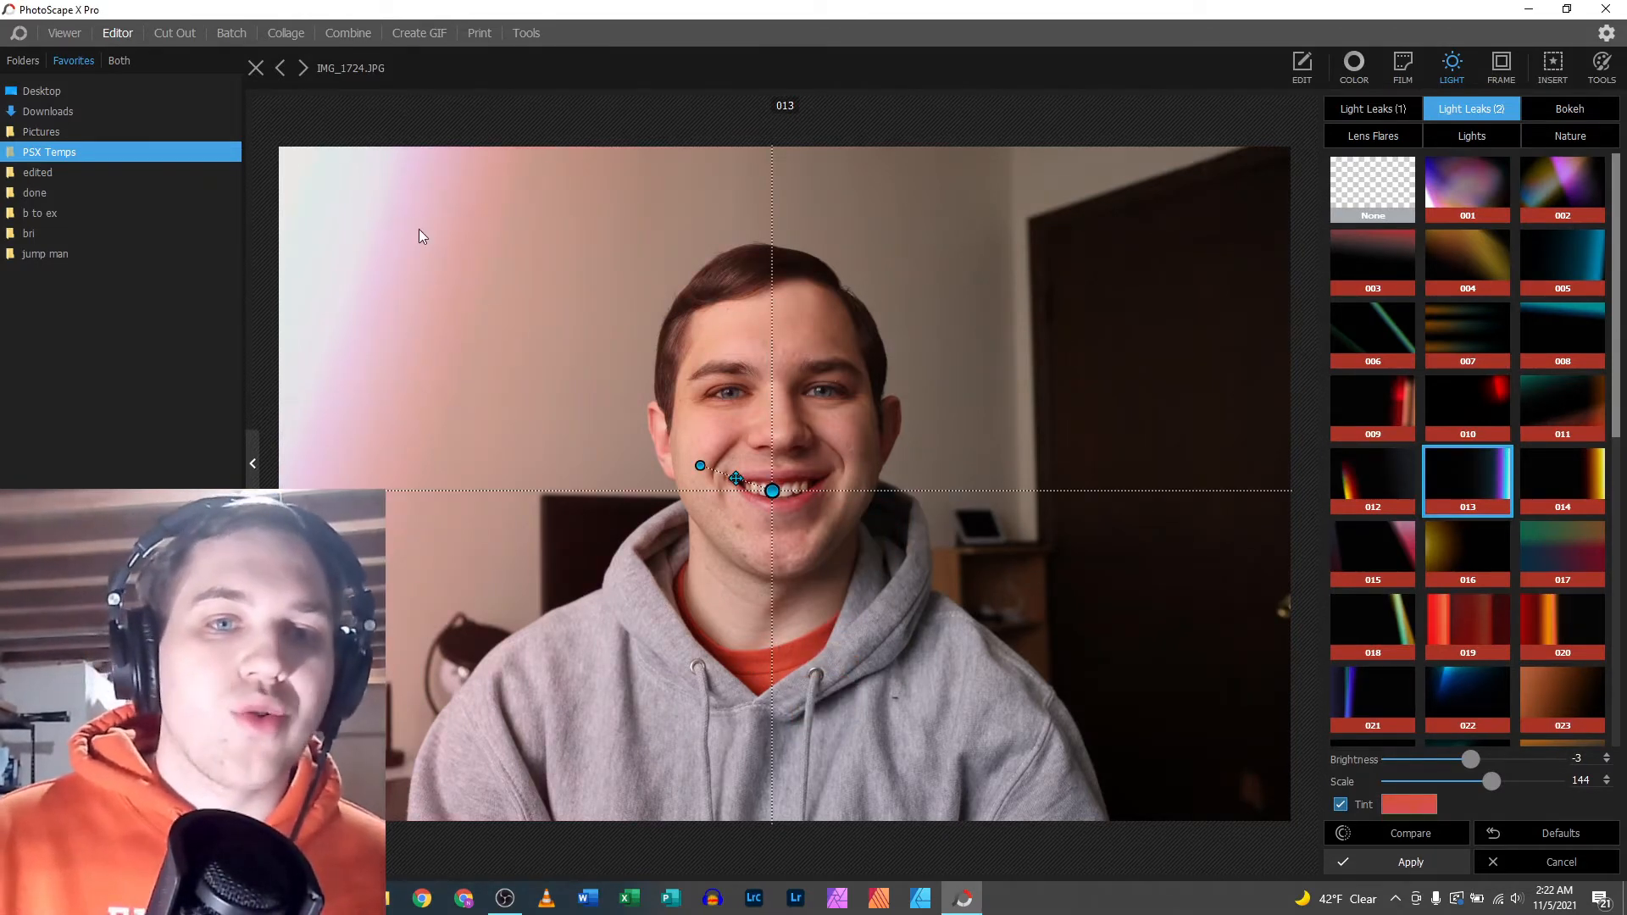
{"action": "mouse_move", "coordinate": [523, 346]}
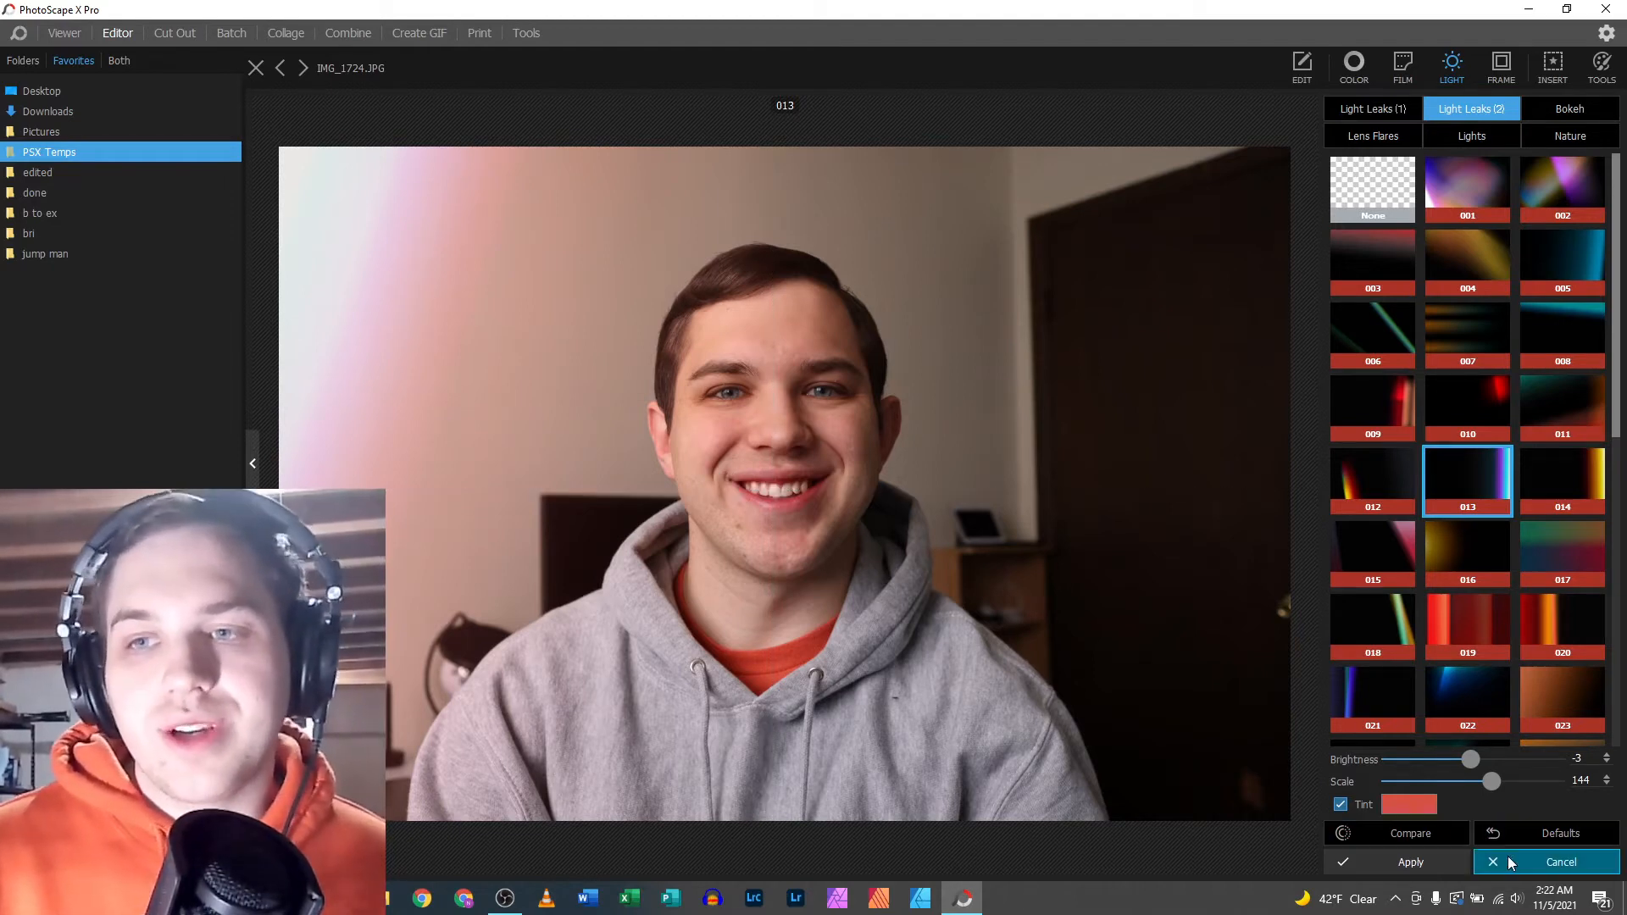
- Preview light leak styles 014, 016, 022, 104 and 114, then choose style 002 over the face
{"action": "left_click", "coordinate": [1561, 480]}
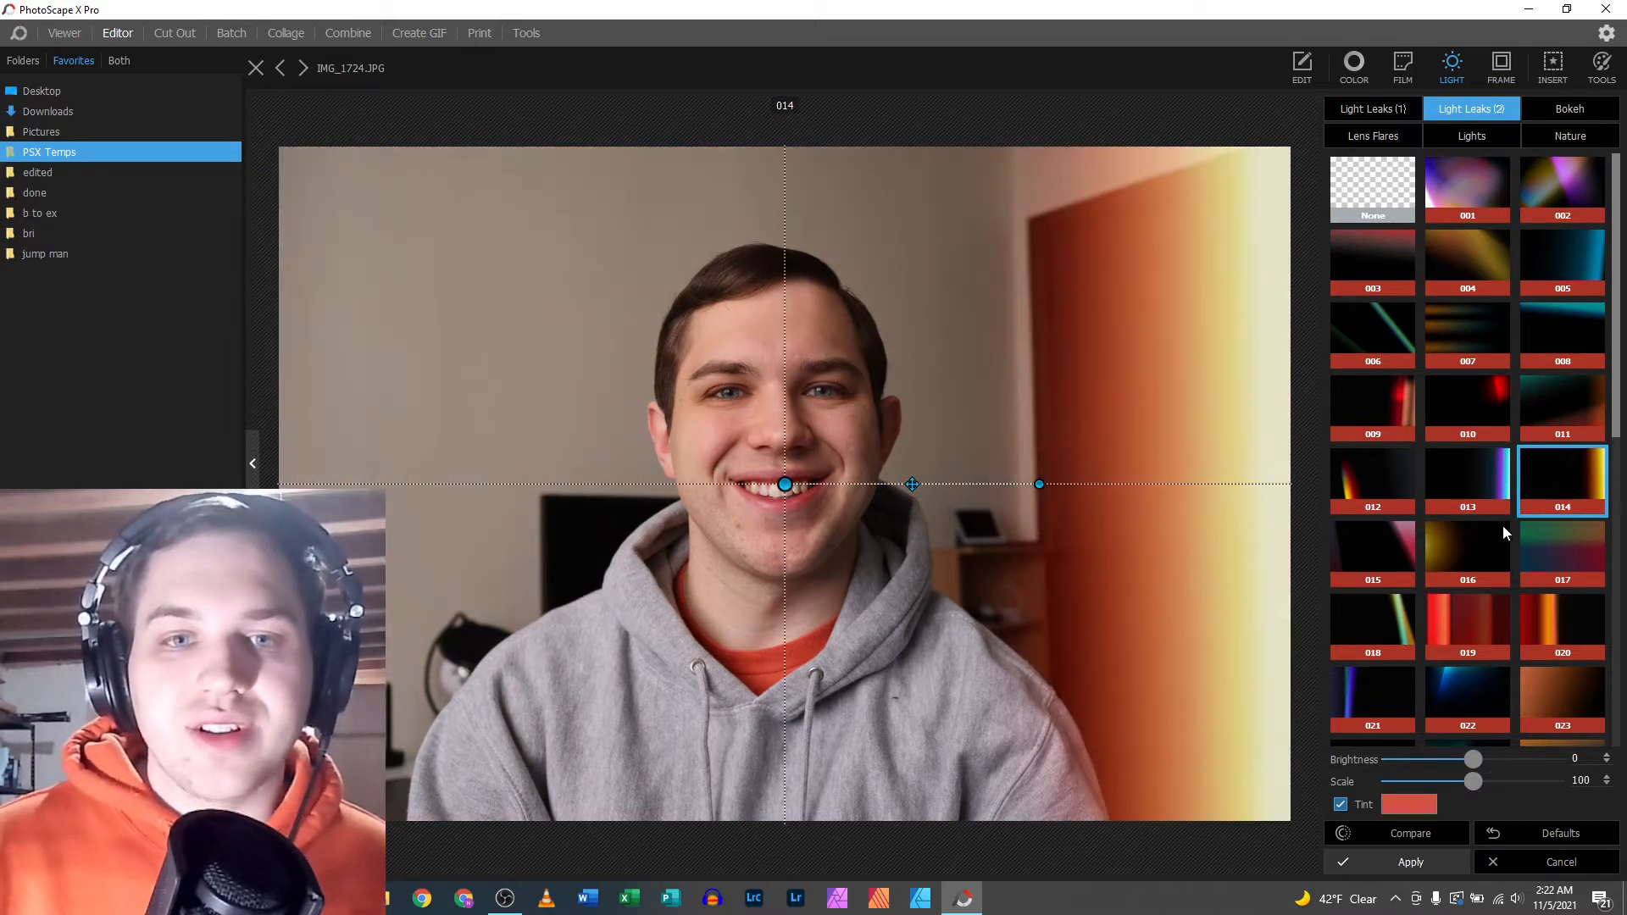
{"action": "left_click", "coordinate": [1372, 624]}
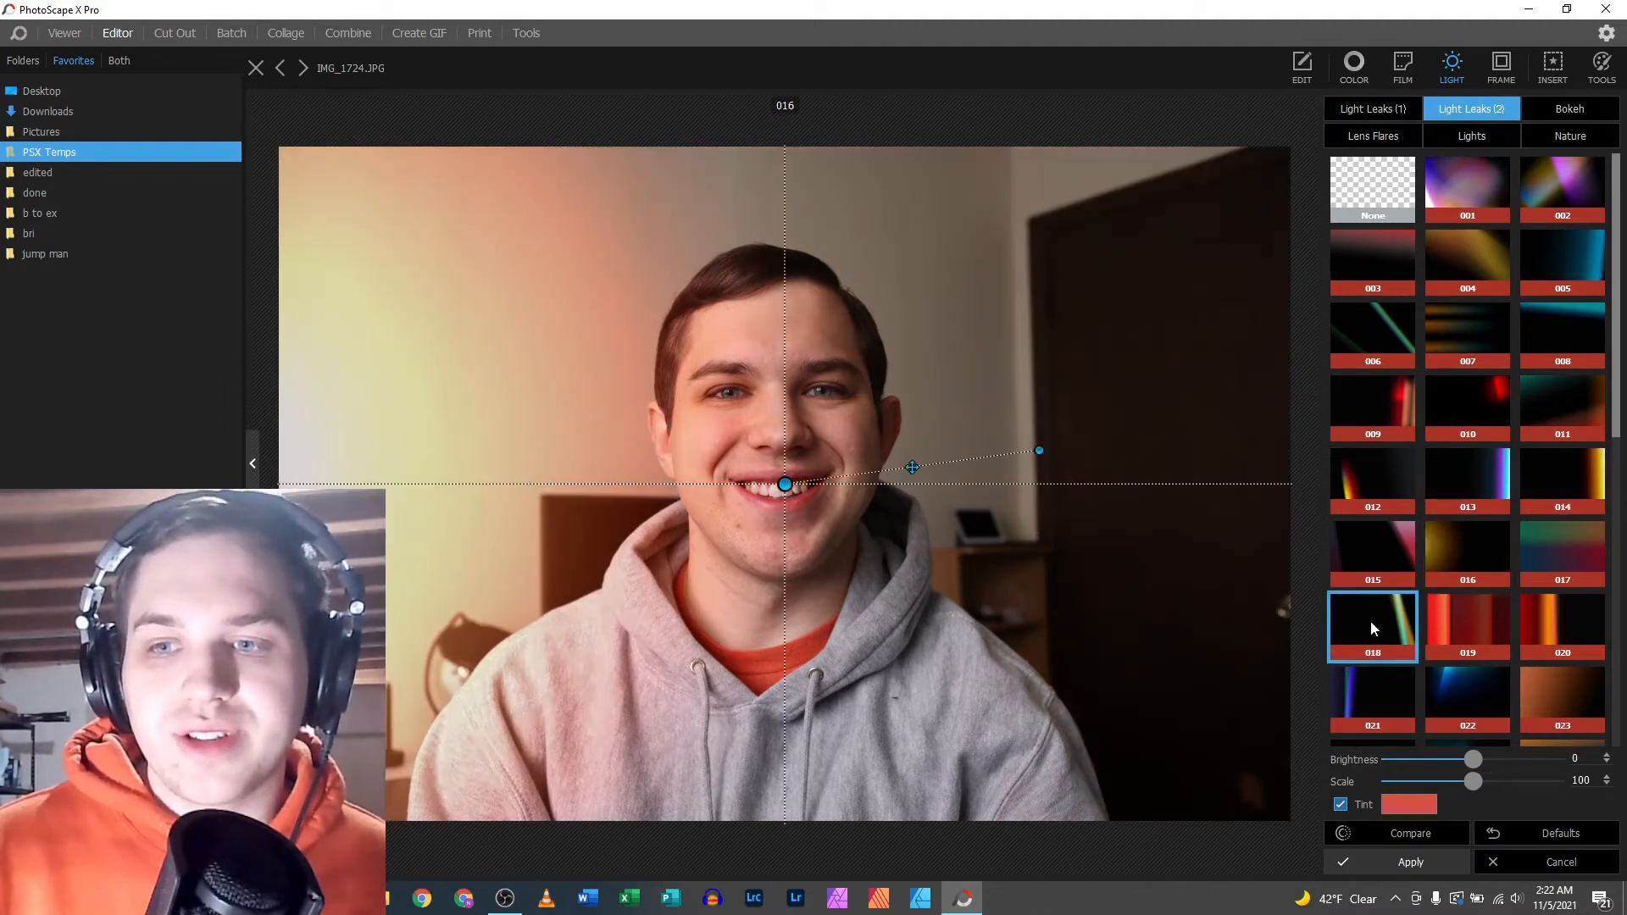
{"action": "left_click", "coordinate": [1466, 698]}
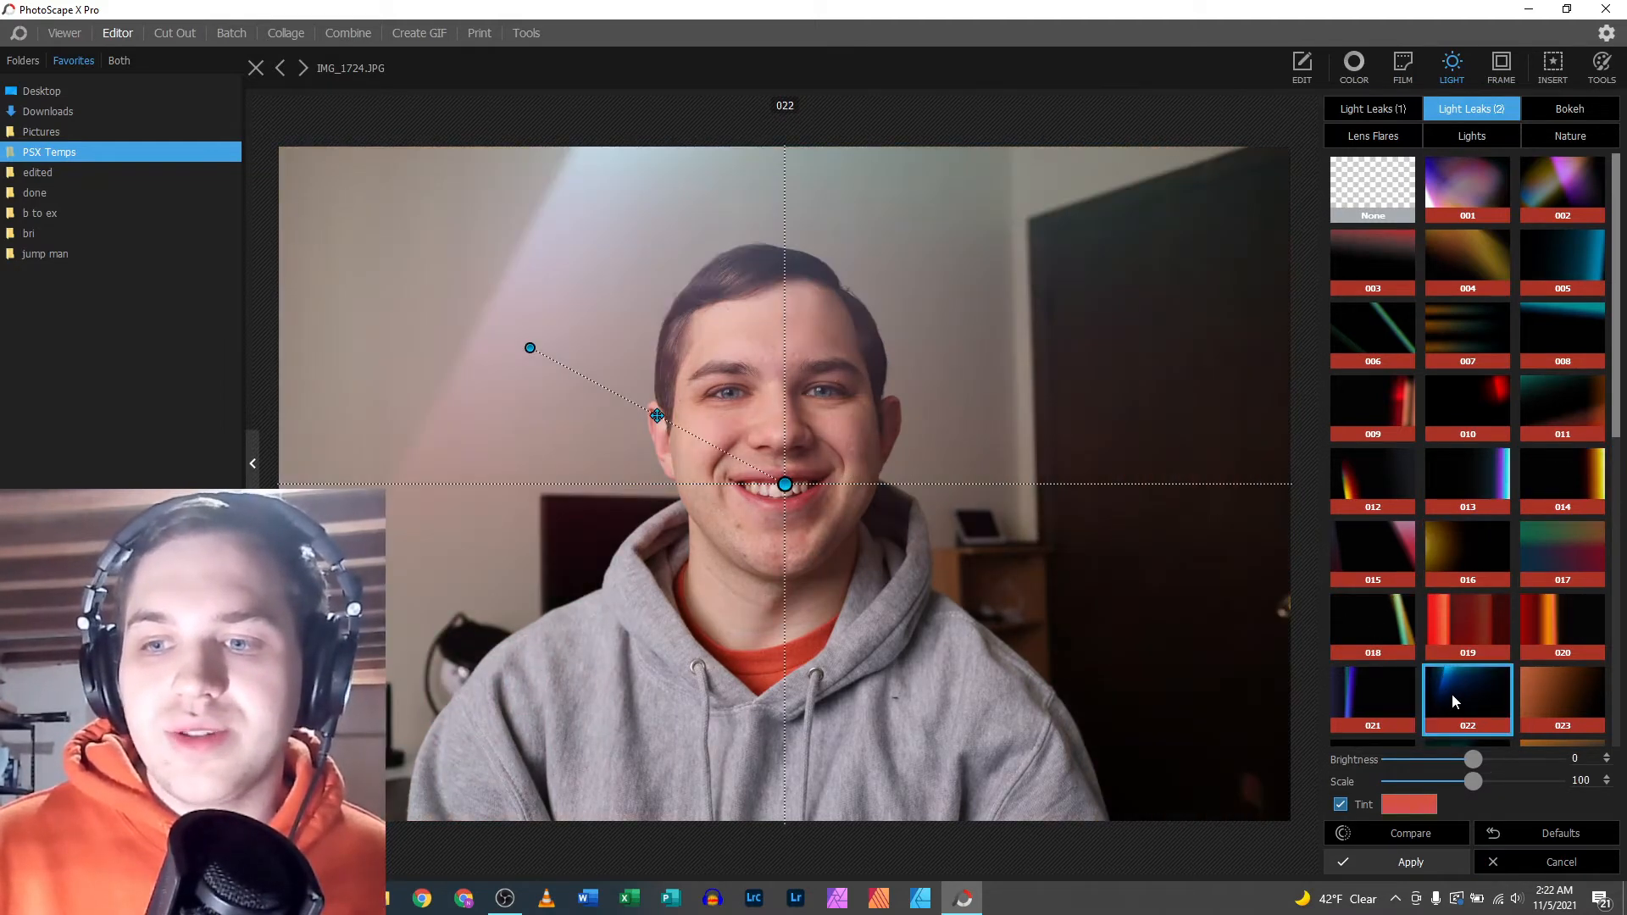
{"action": "left_click", "coordinate": [1372, 671]}
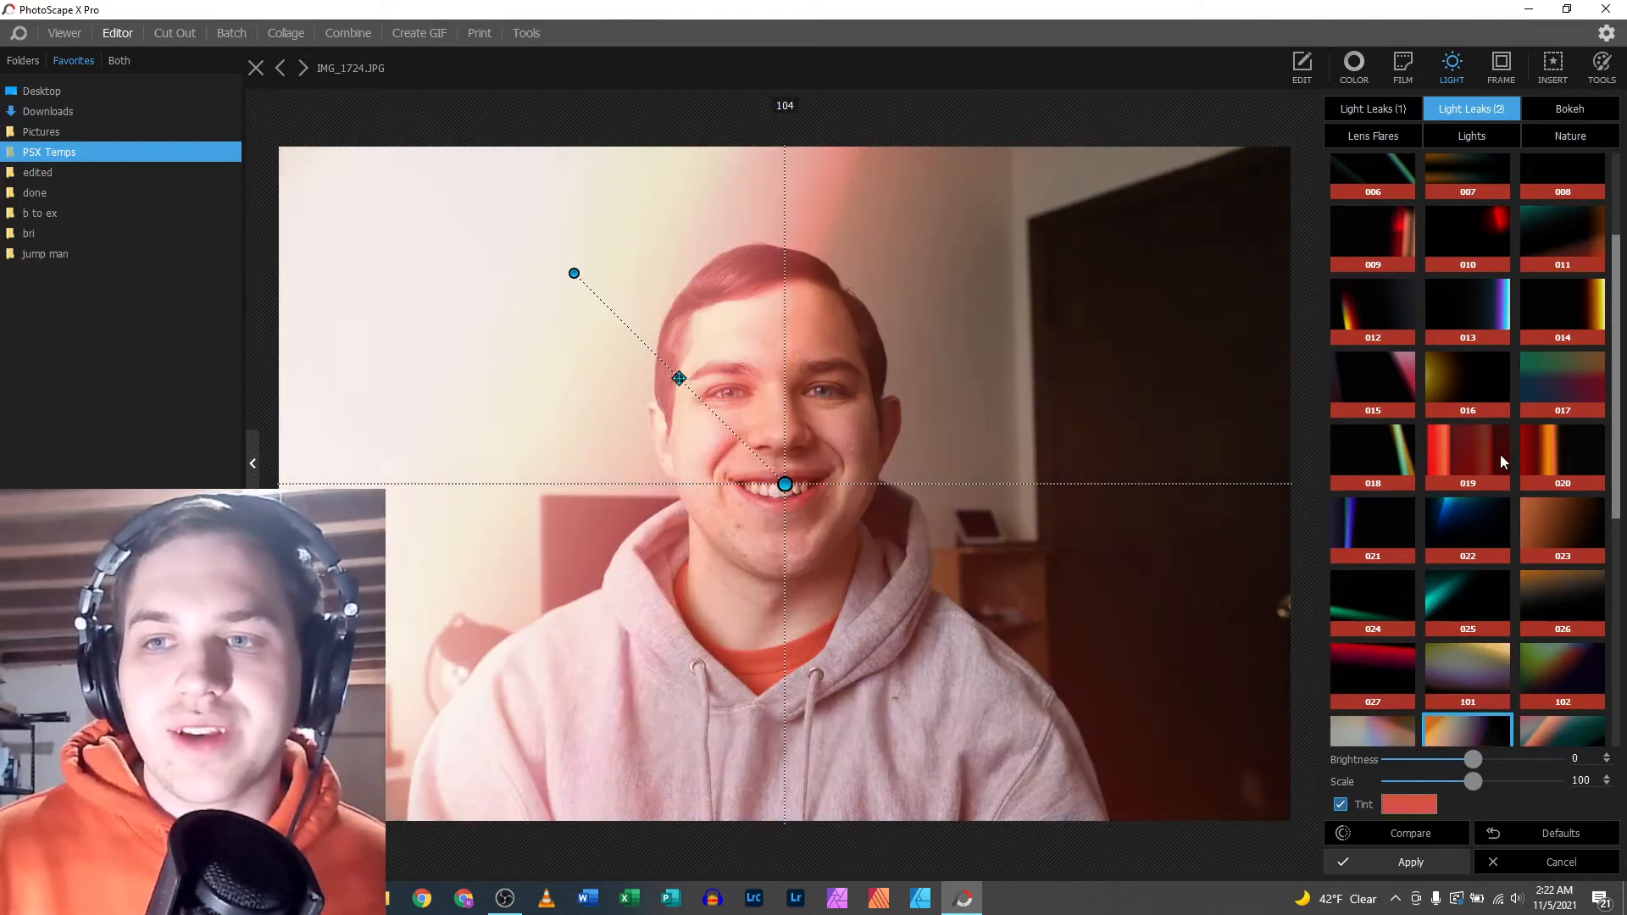
{"action": "left_click", "coordinate": [1467, 443]}
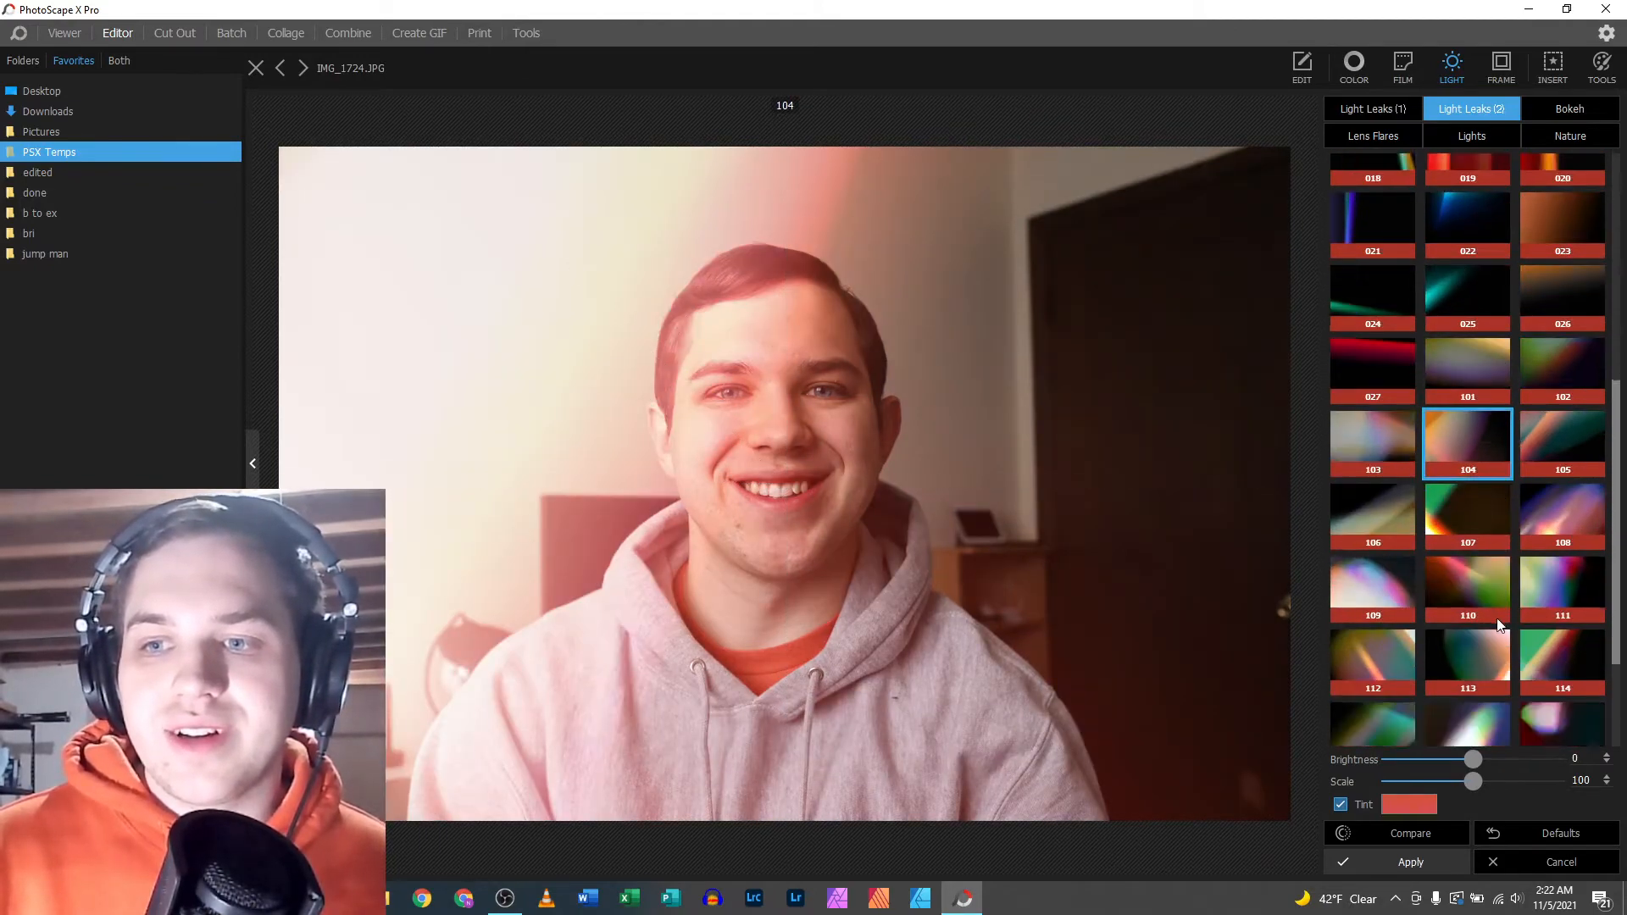
{"action": "left_click", "coordinate": [1561, 576]}
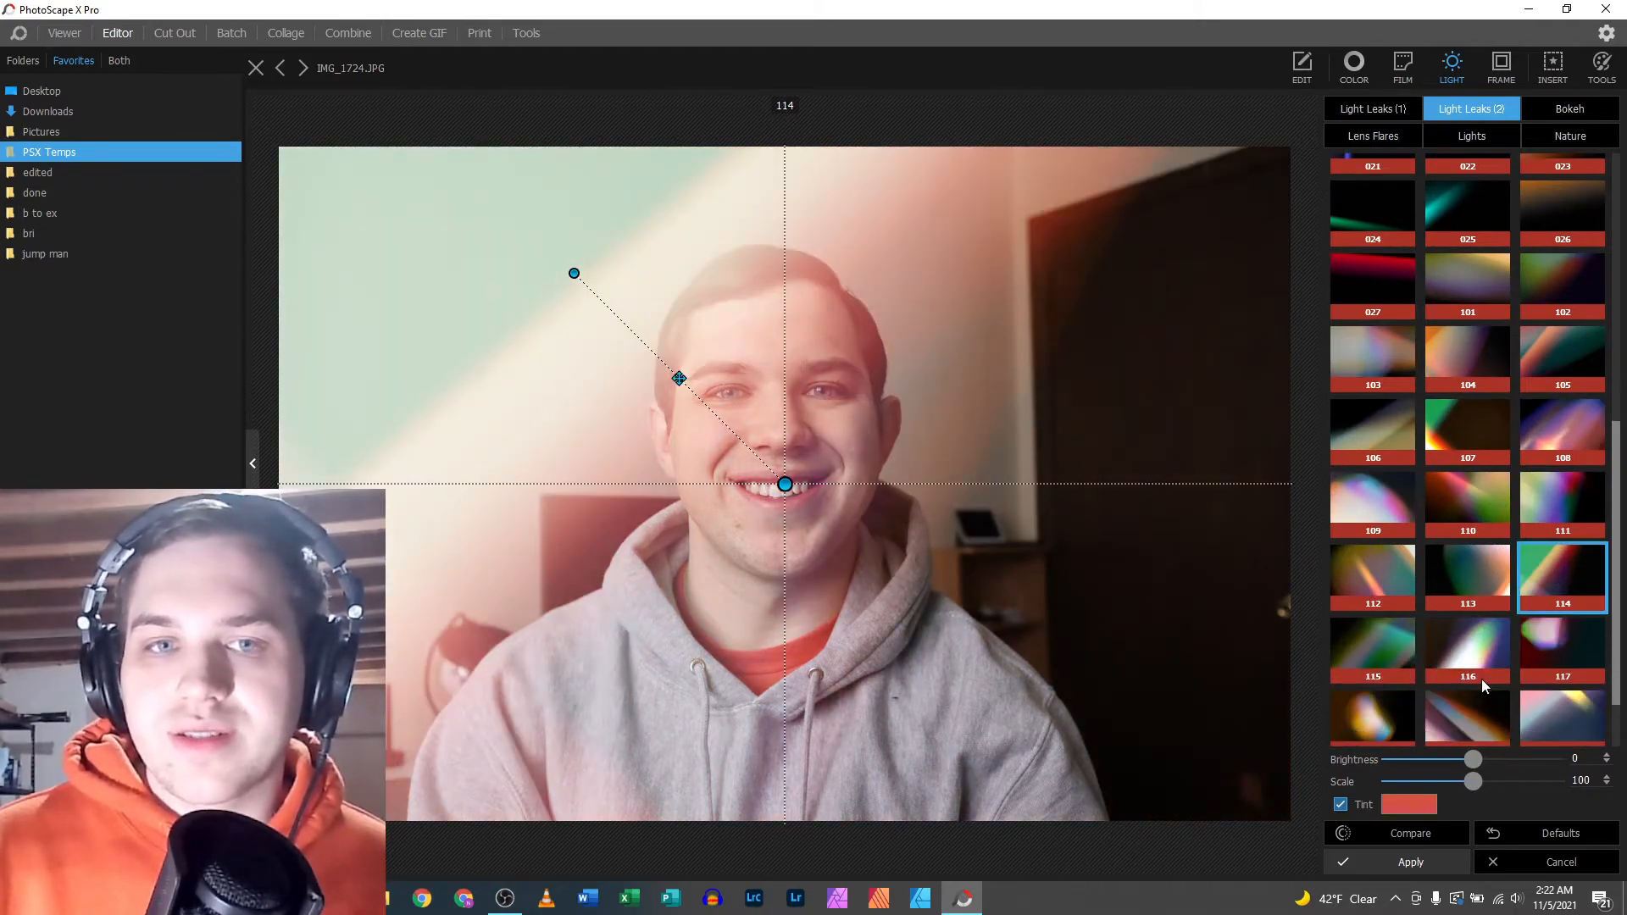
{"action": "scroll", "scroll_direction": "up", "scroll_amount": 3}
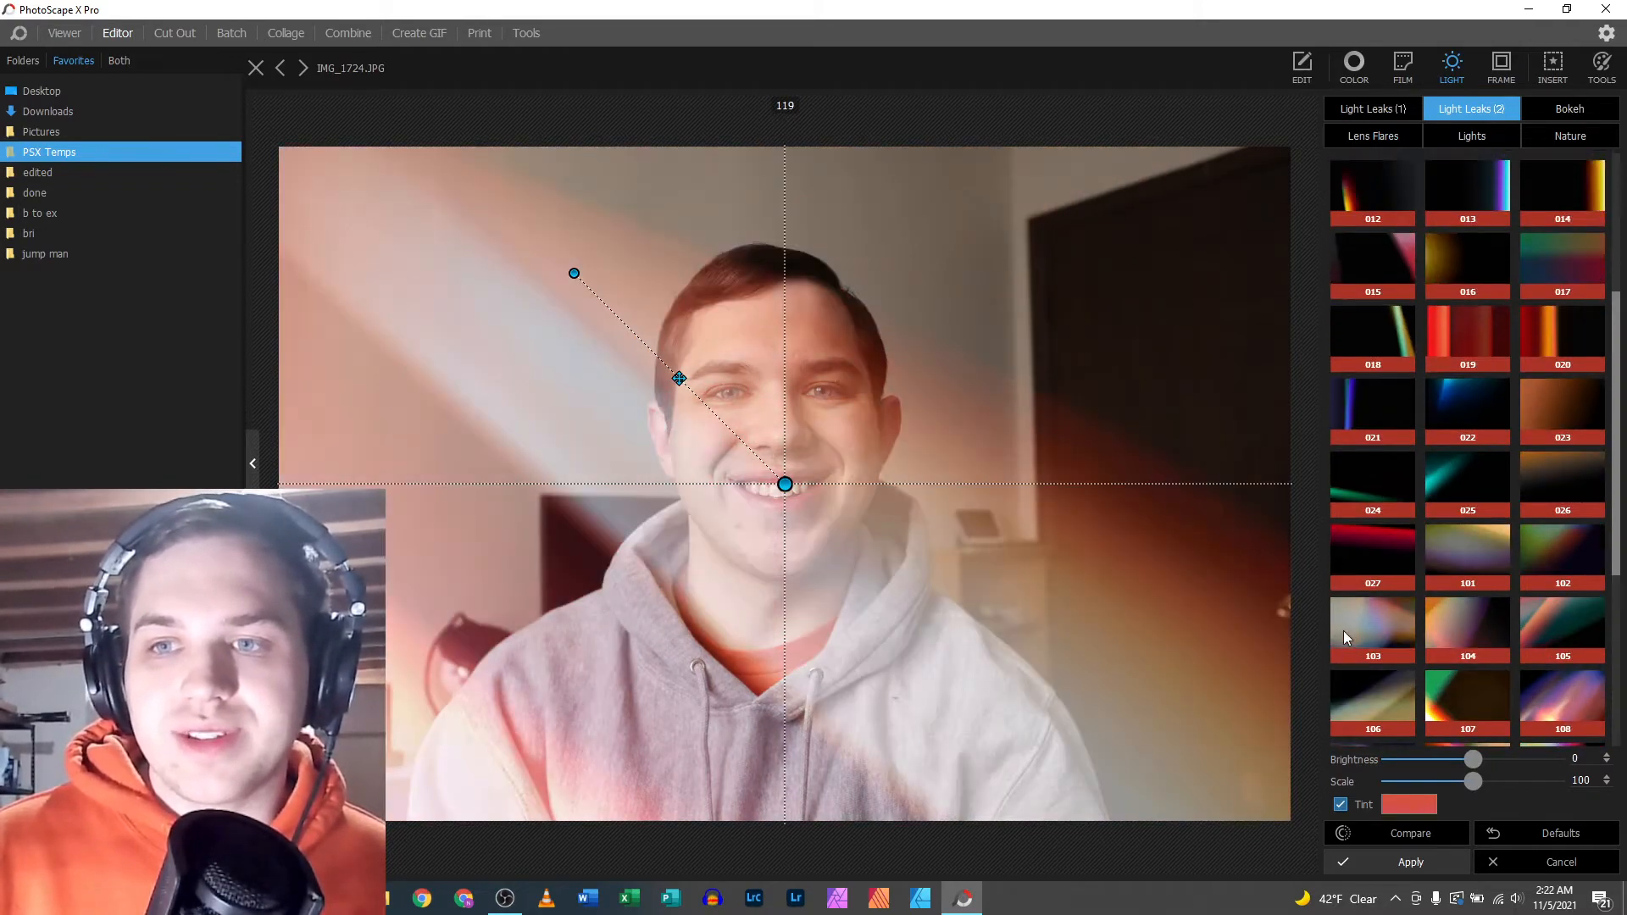
{"action": "scroll", "scroll_direction": "up", "scroll_amount": 3}
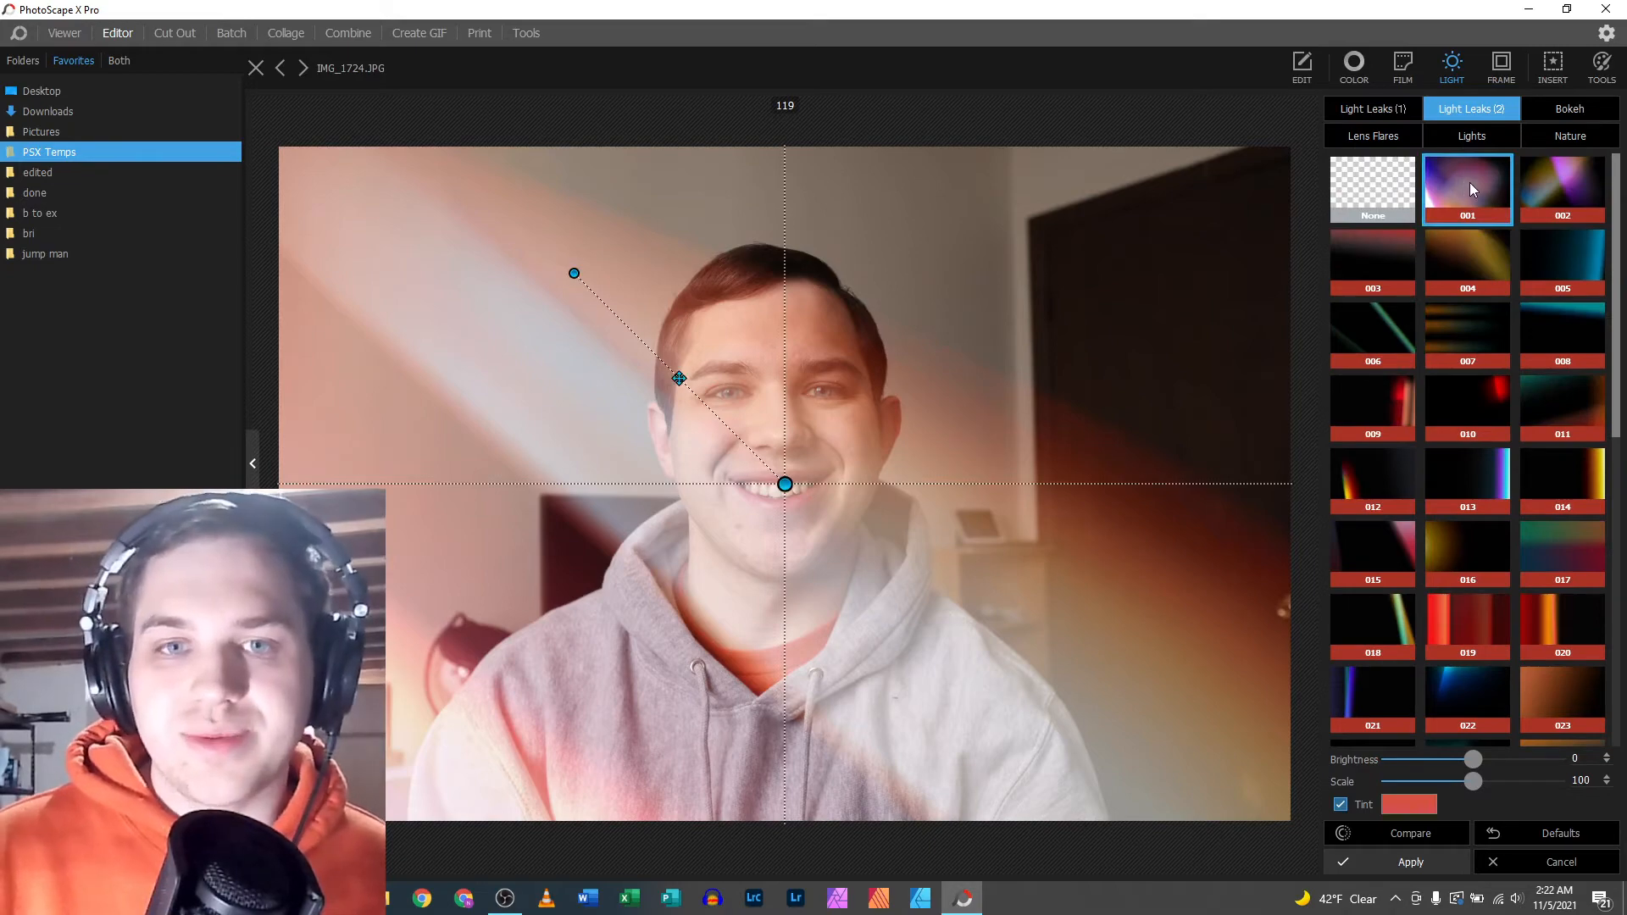
{"action": "left_click", "coordinate": [1562, 189]}
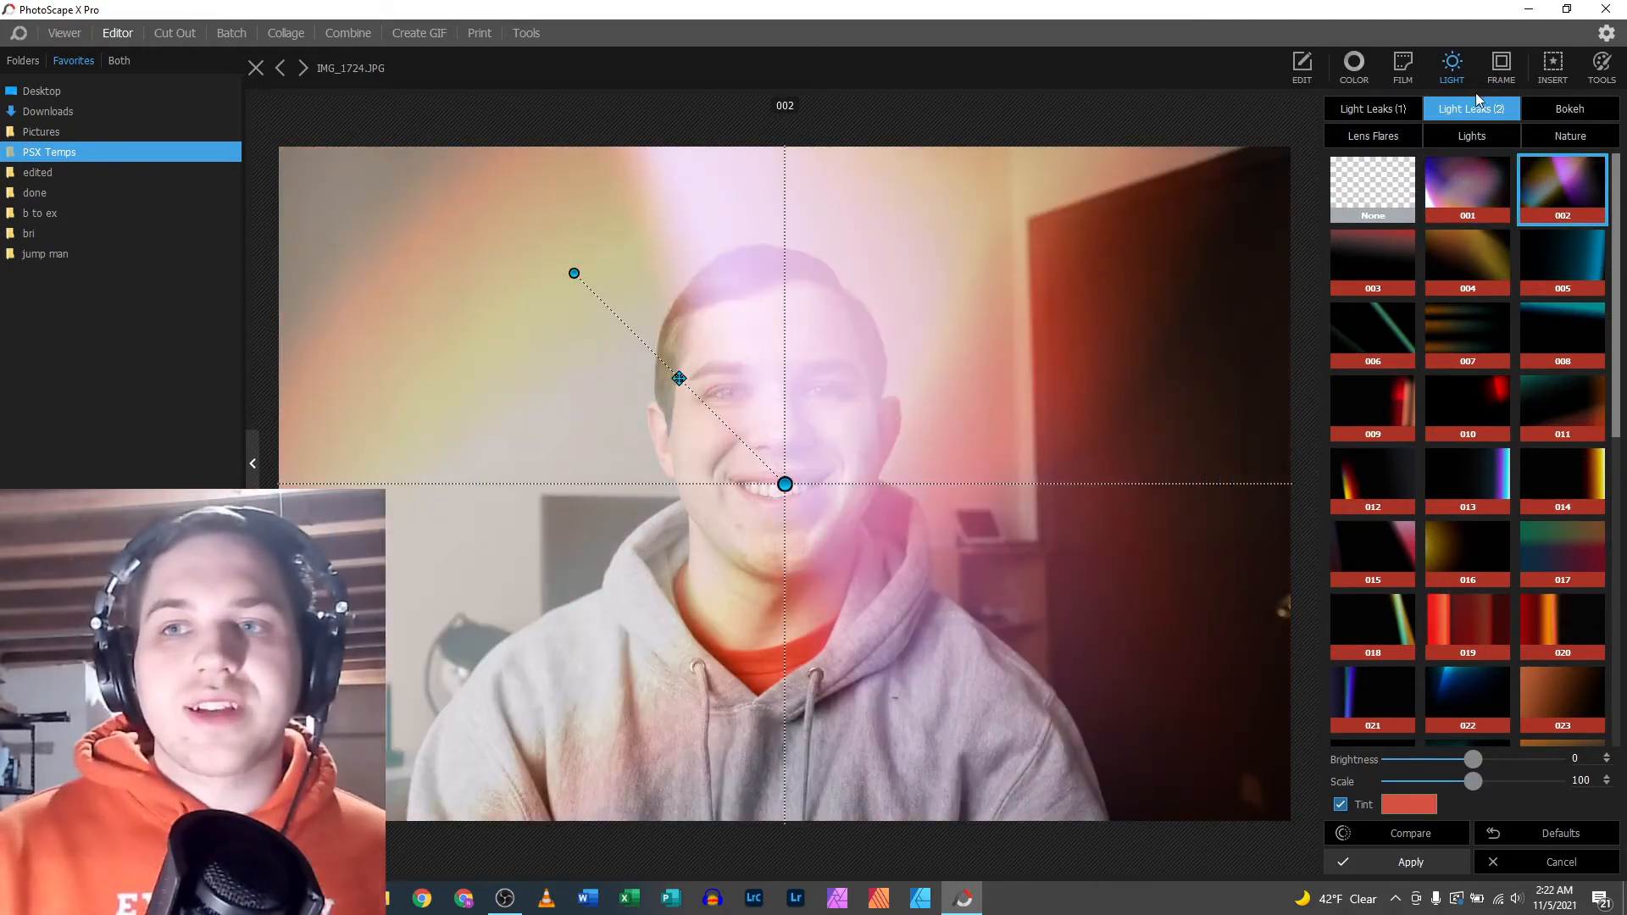
- In Bokeh, preview styles 001, 004, 006, 013, 014 and 009, then return to style 001
{"action": "left_click", "coordinate": [1567, 108]}
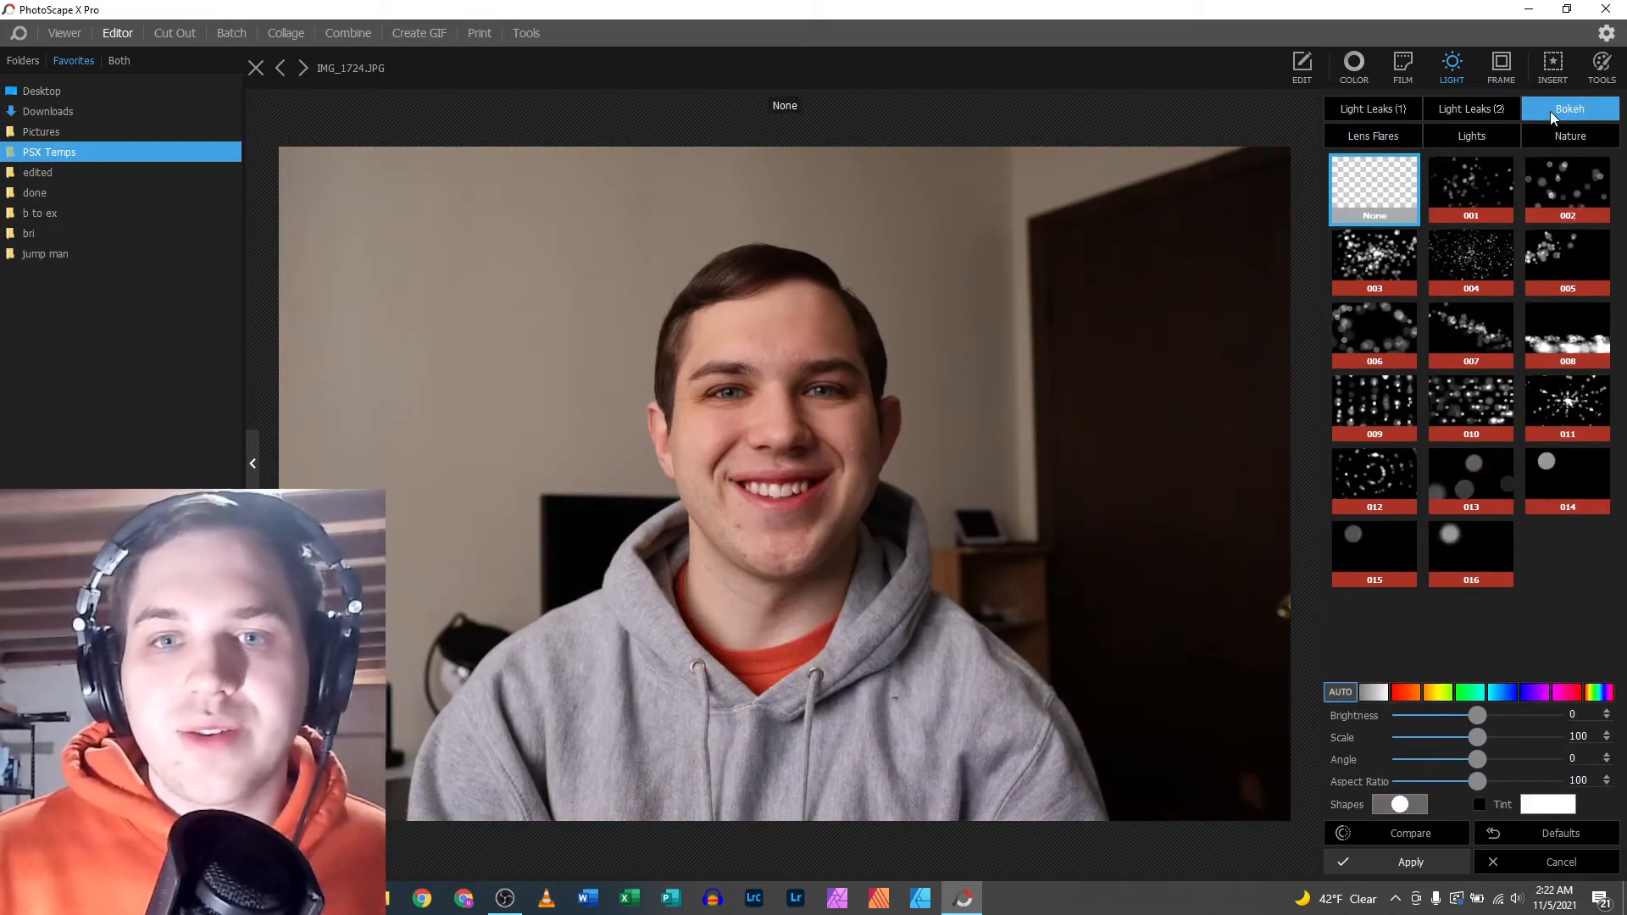
{"action": "left_click", "coordinate": [1470, 190]}
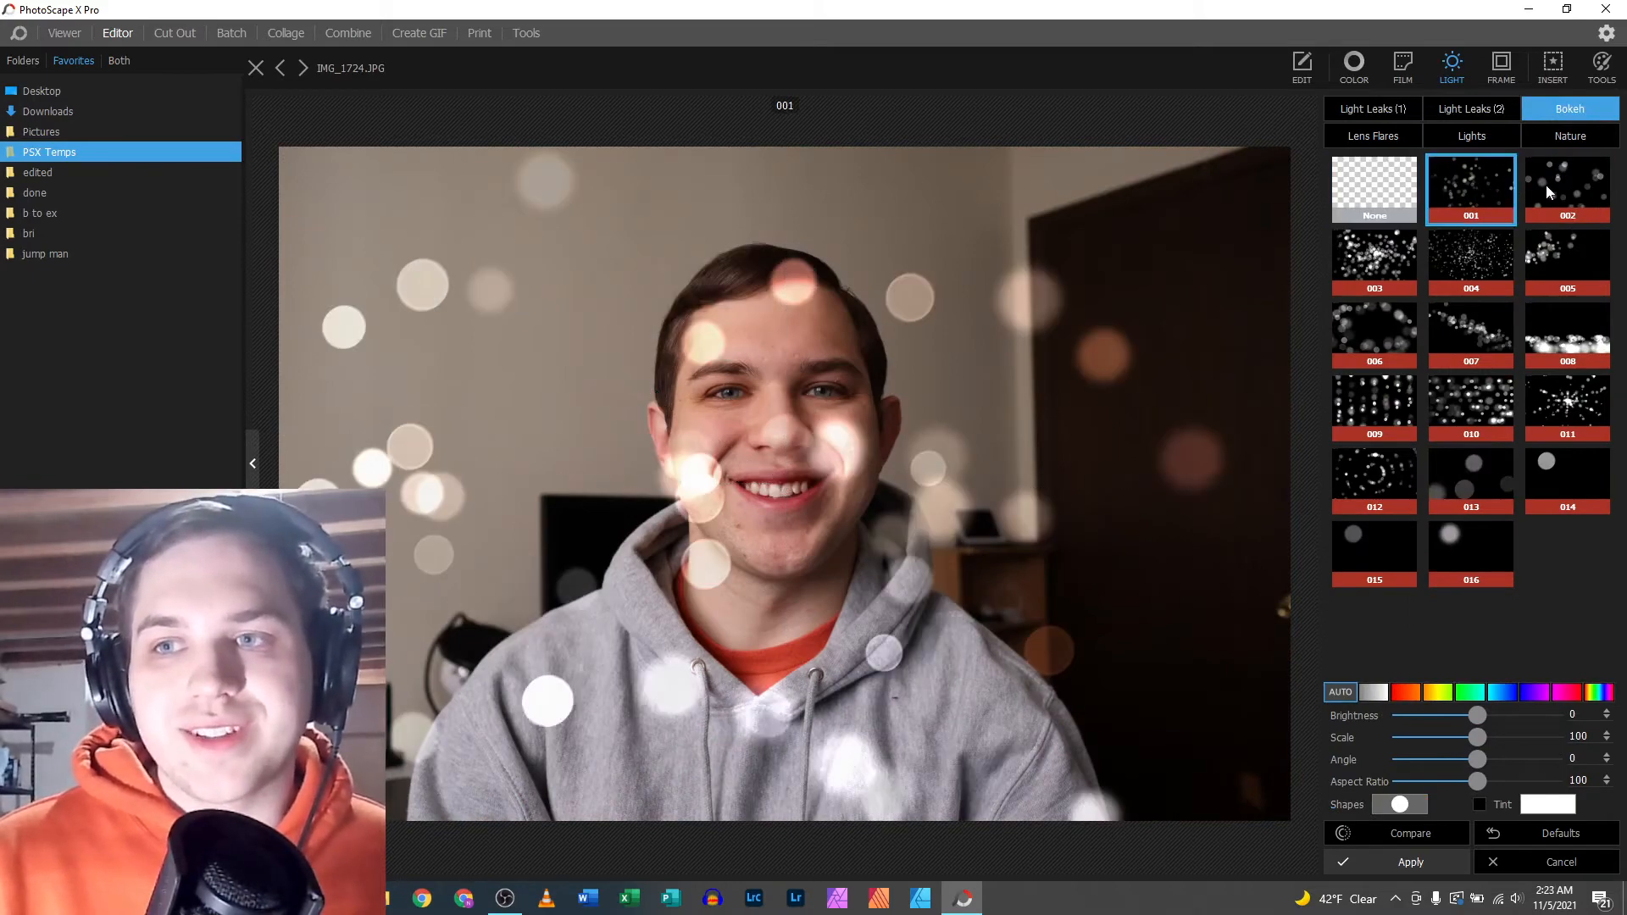
{"action": "left_click", "coordinate": [1470, 263]}
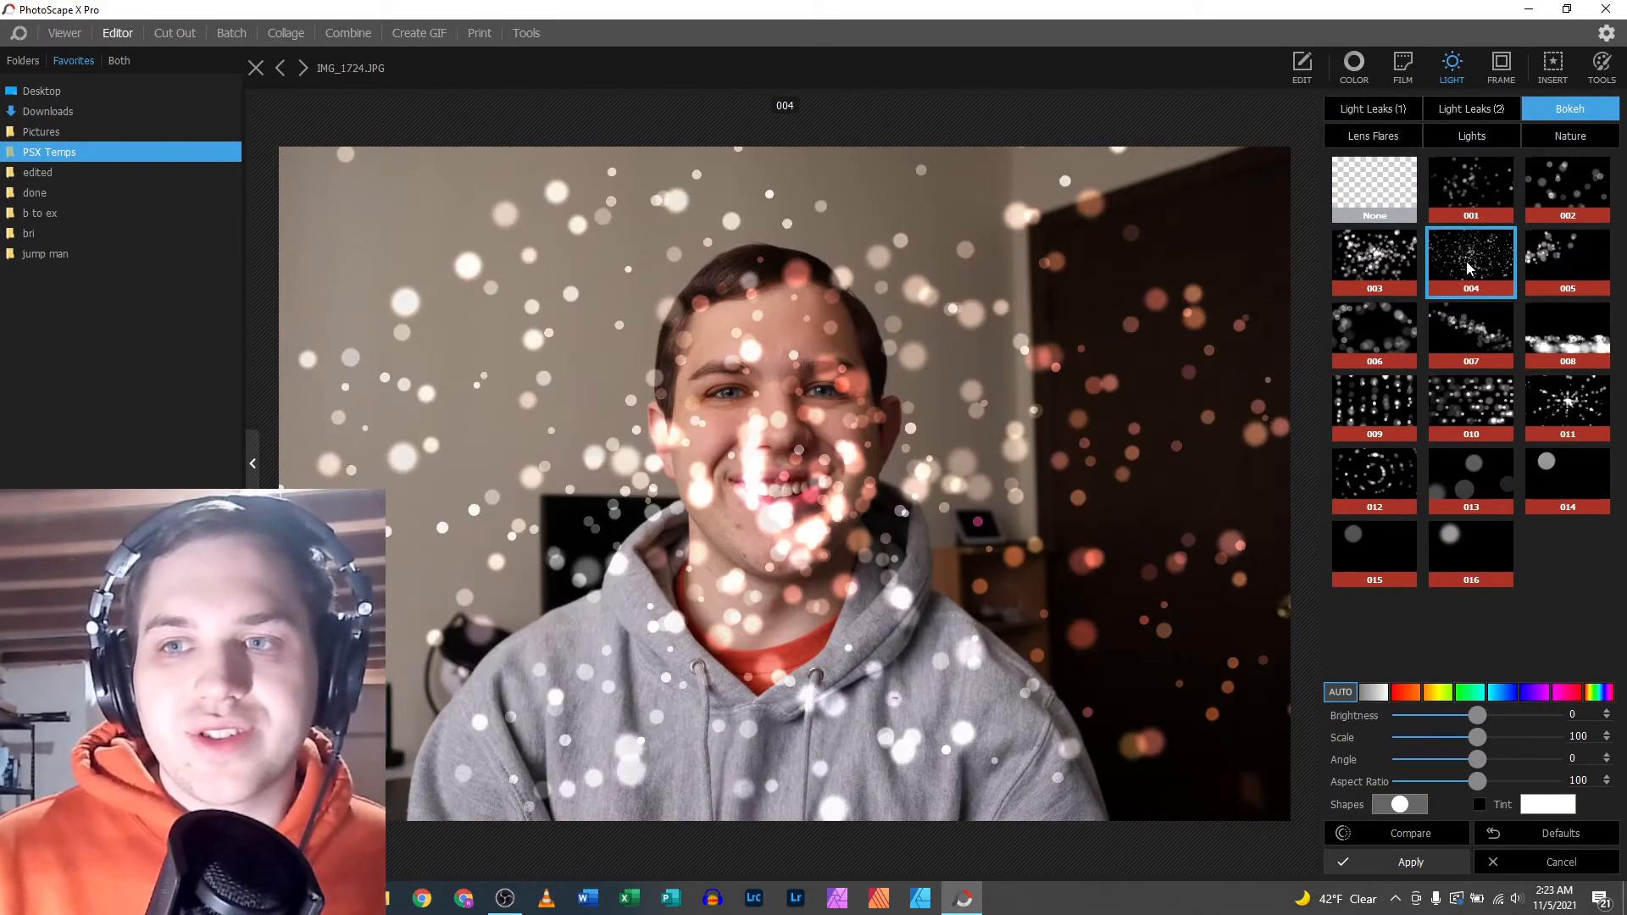
{"action": "left_click", "coordinate": [1374, 334]}
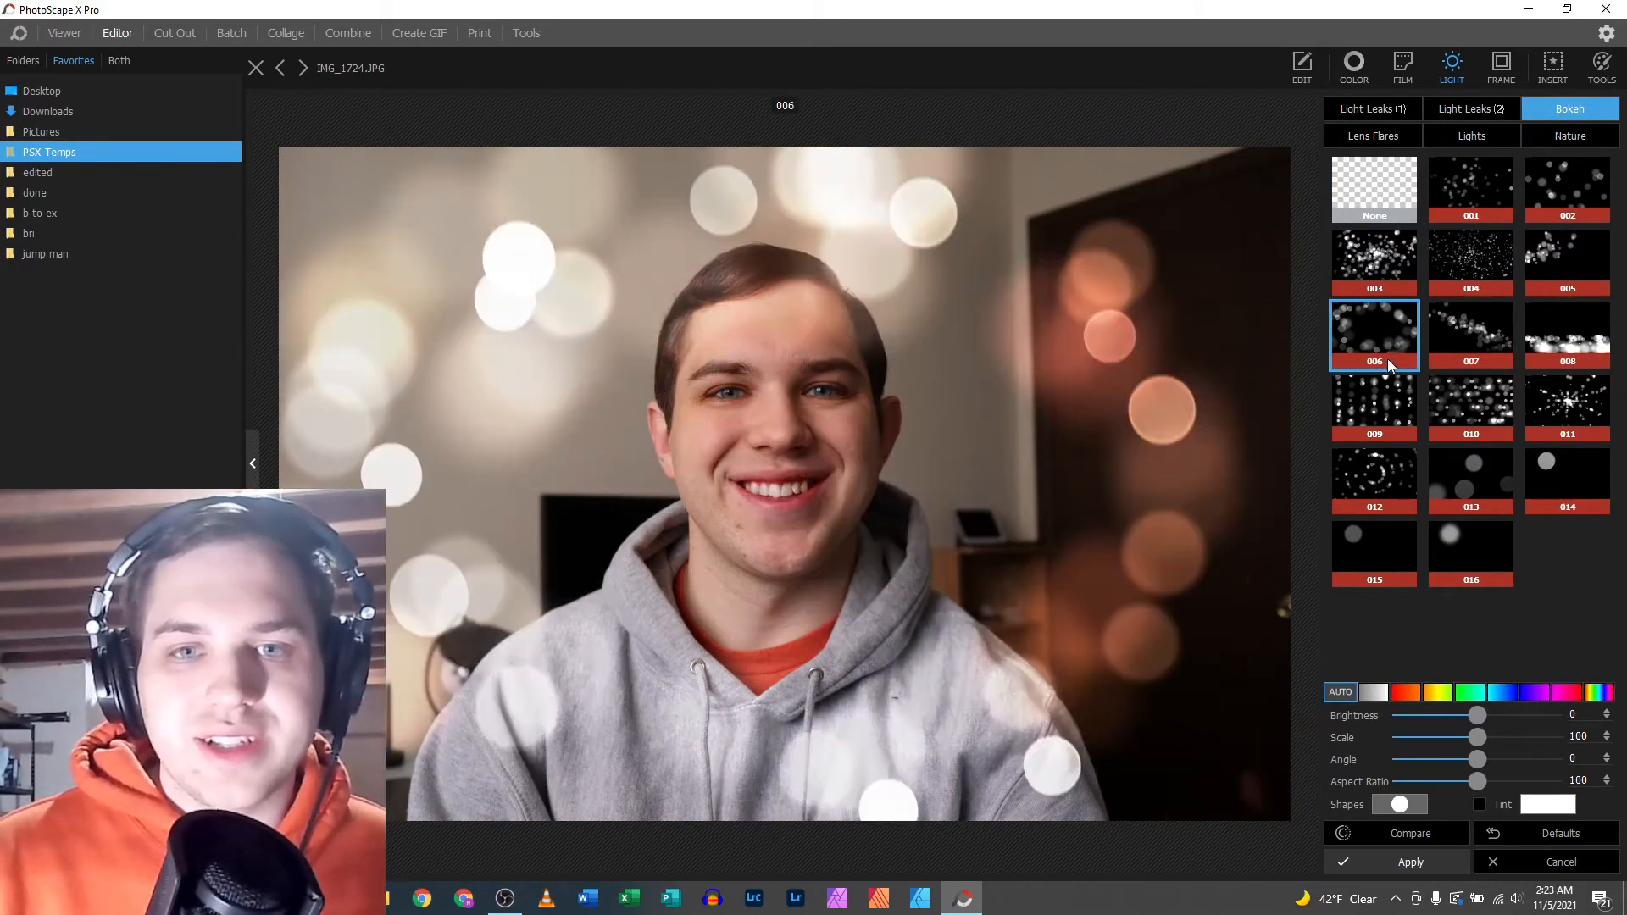
{"action": "left_click", "coordinate": [1470, 478]}
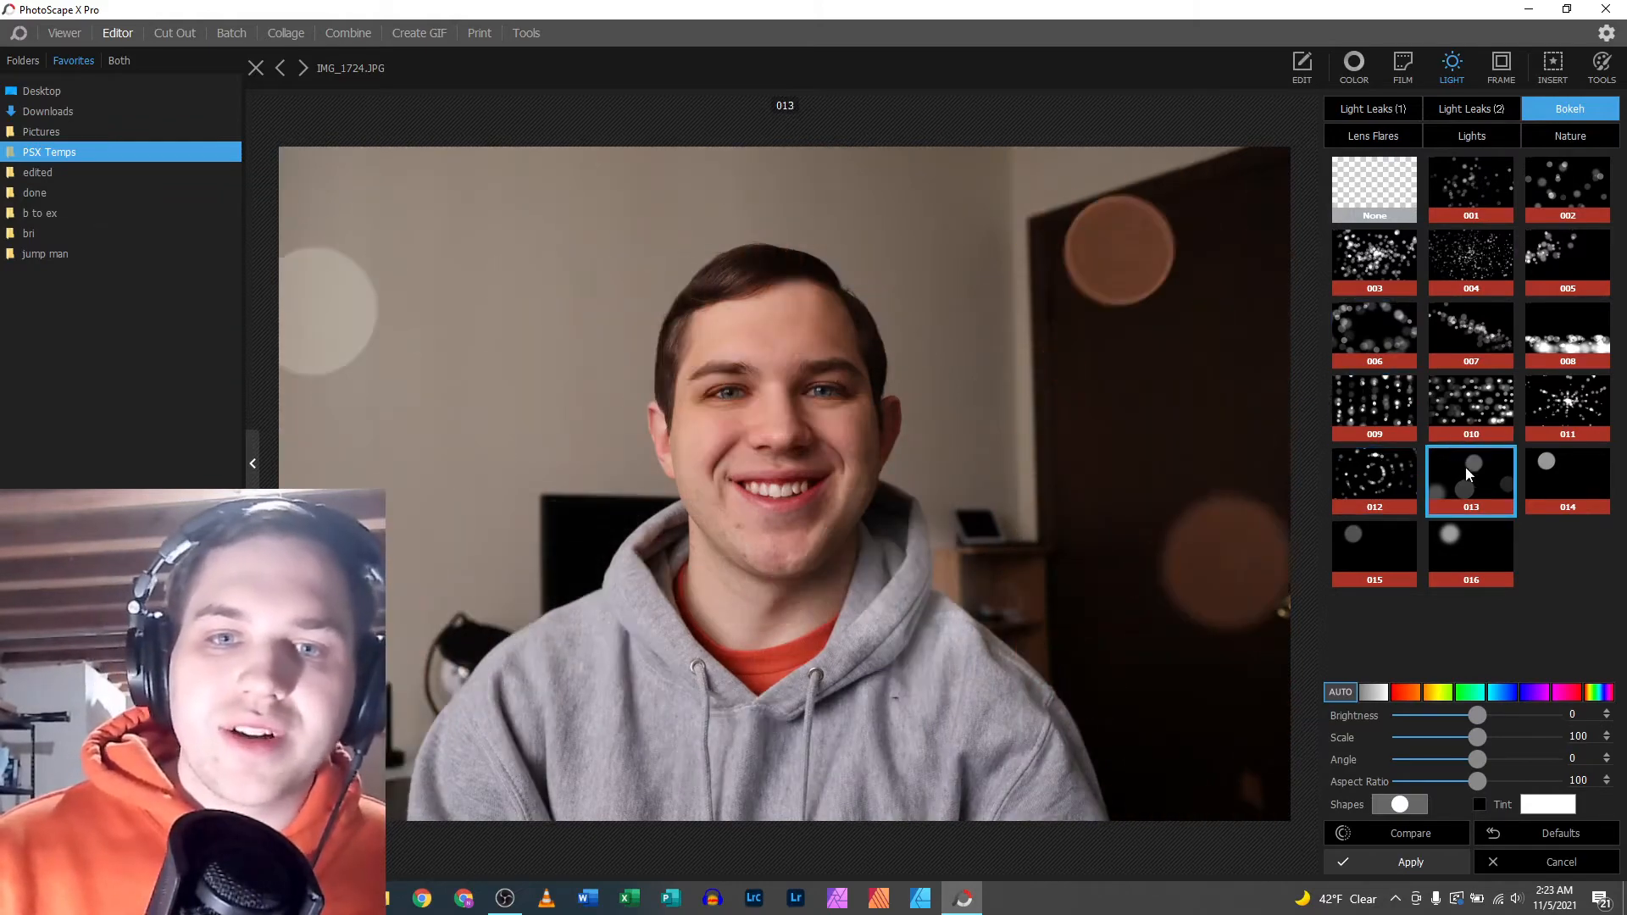
{"action": "mouse_move", "coordinate": [1477, 645]}
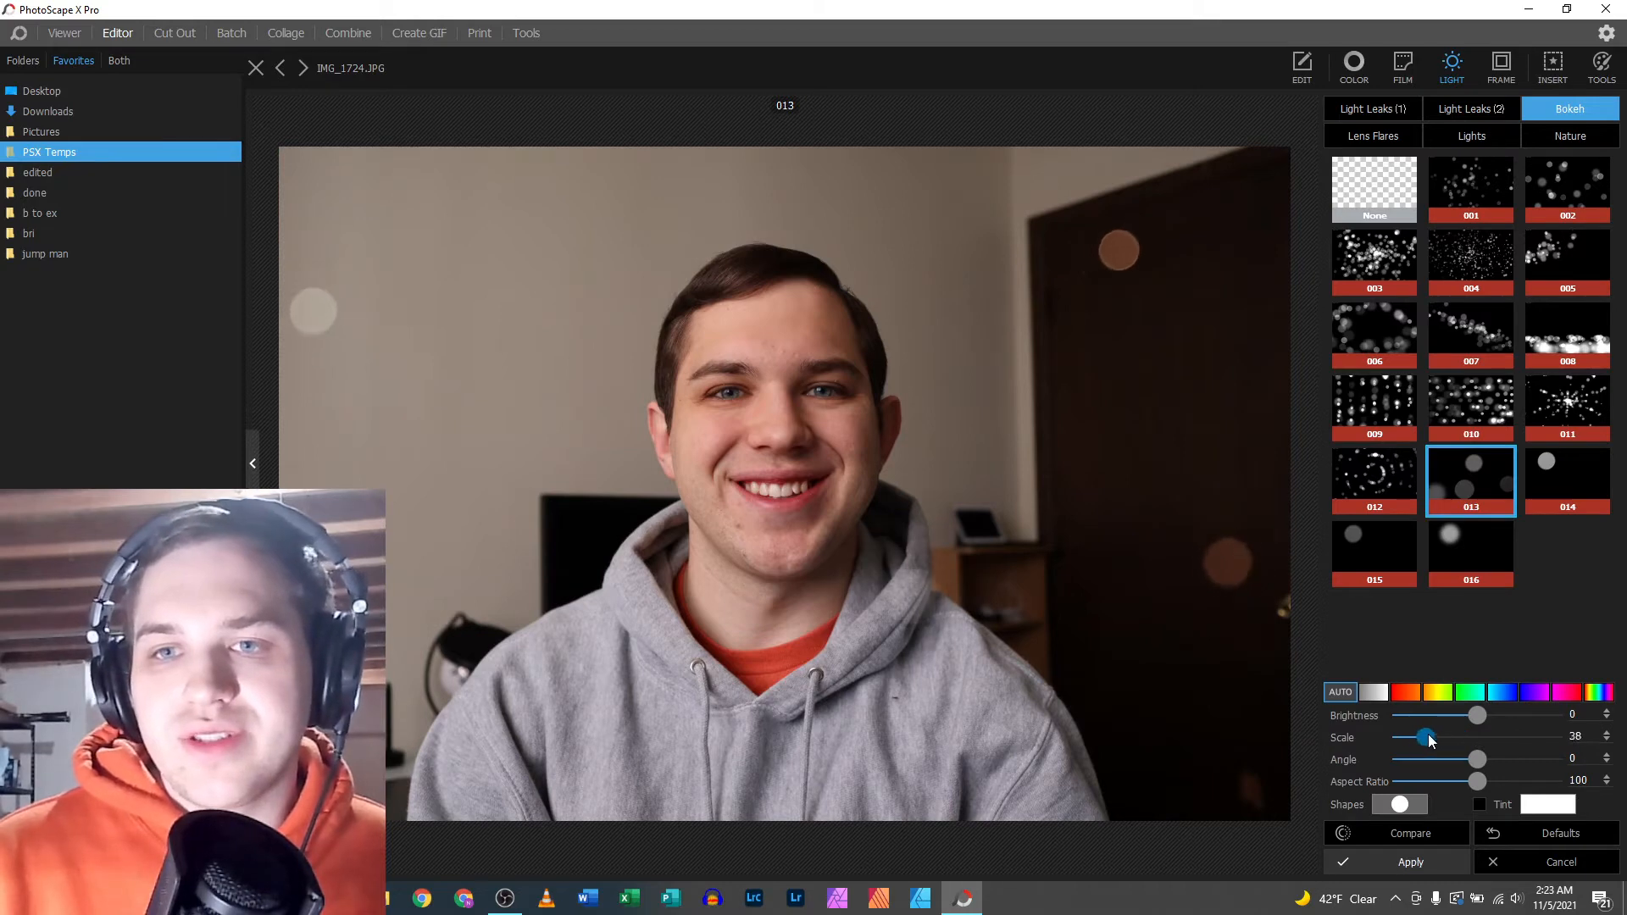
{"action": "left_click", "coordinate": [1566, 480]}
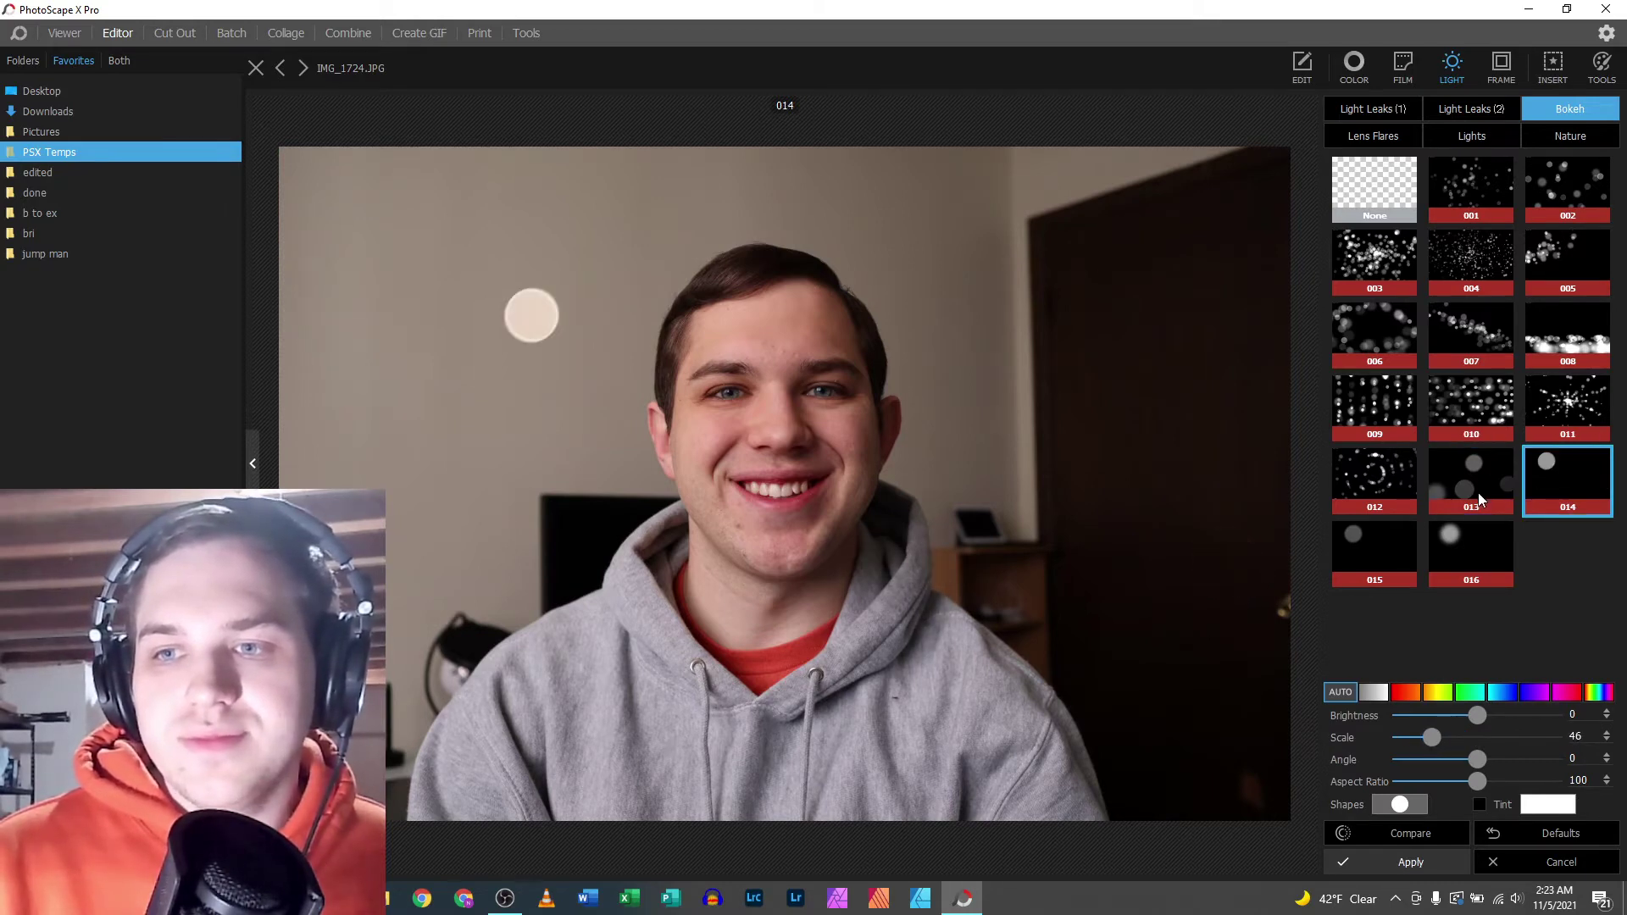
{"action": "left_click", "coordinate": [1373, 405]}
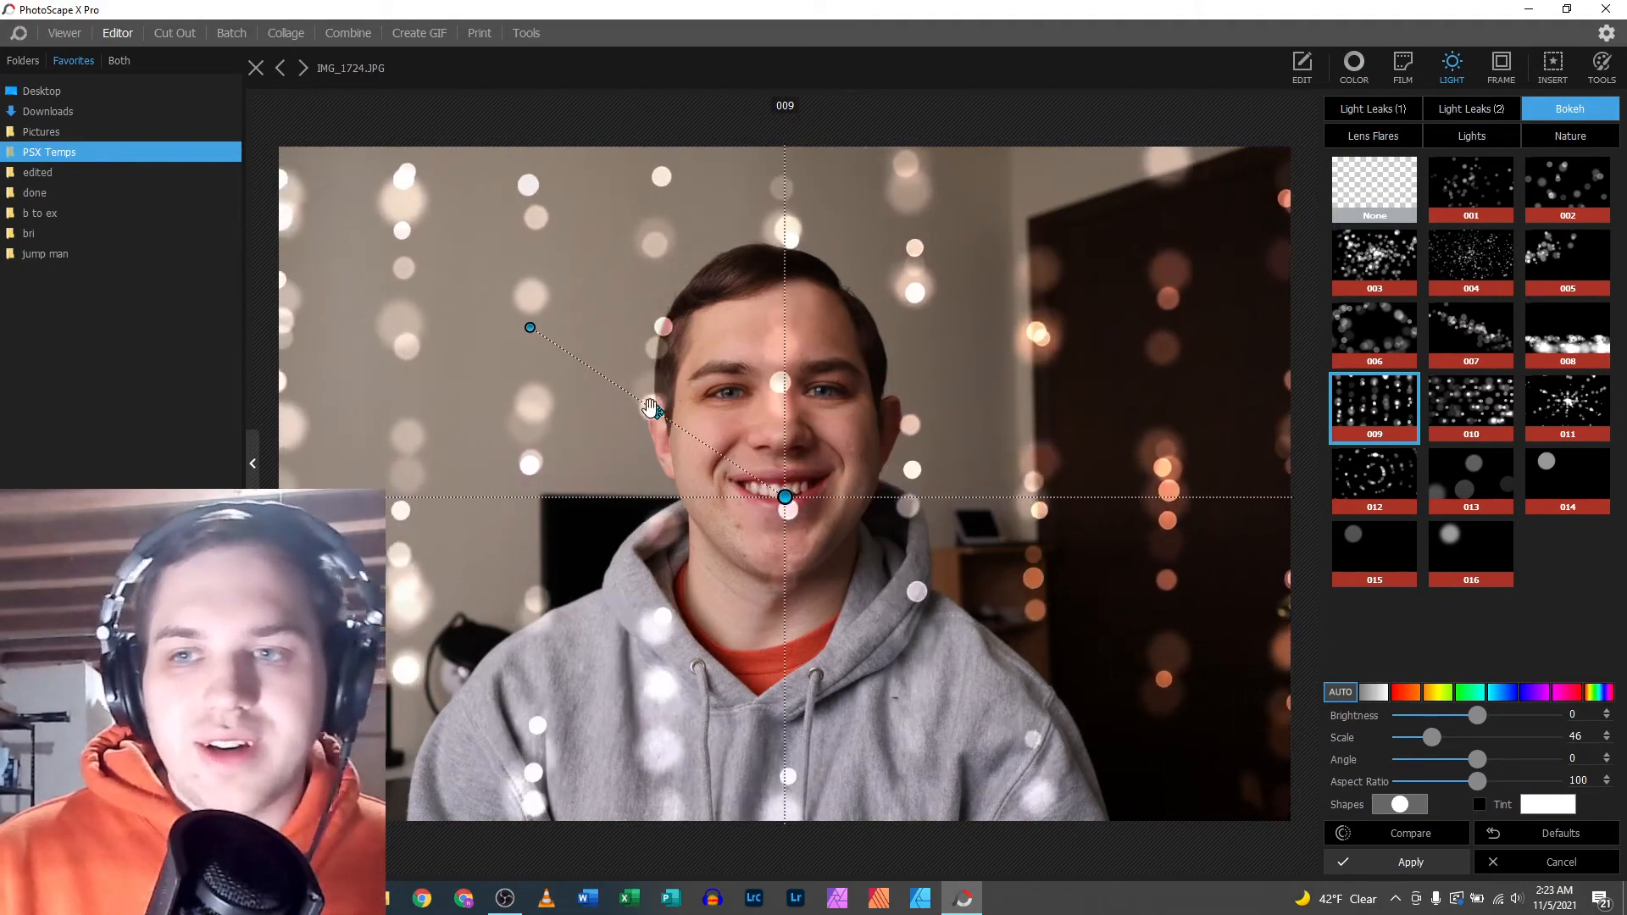
{"action": "left_click", "coordinate": [1470, 190]}
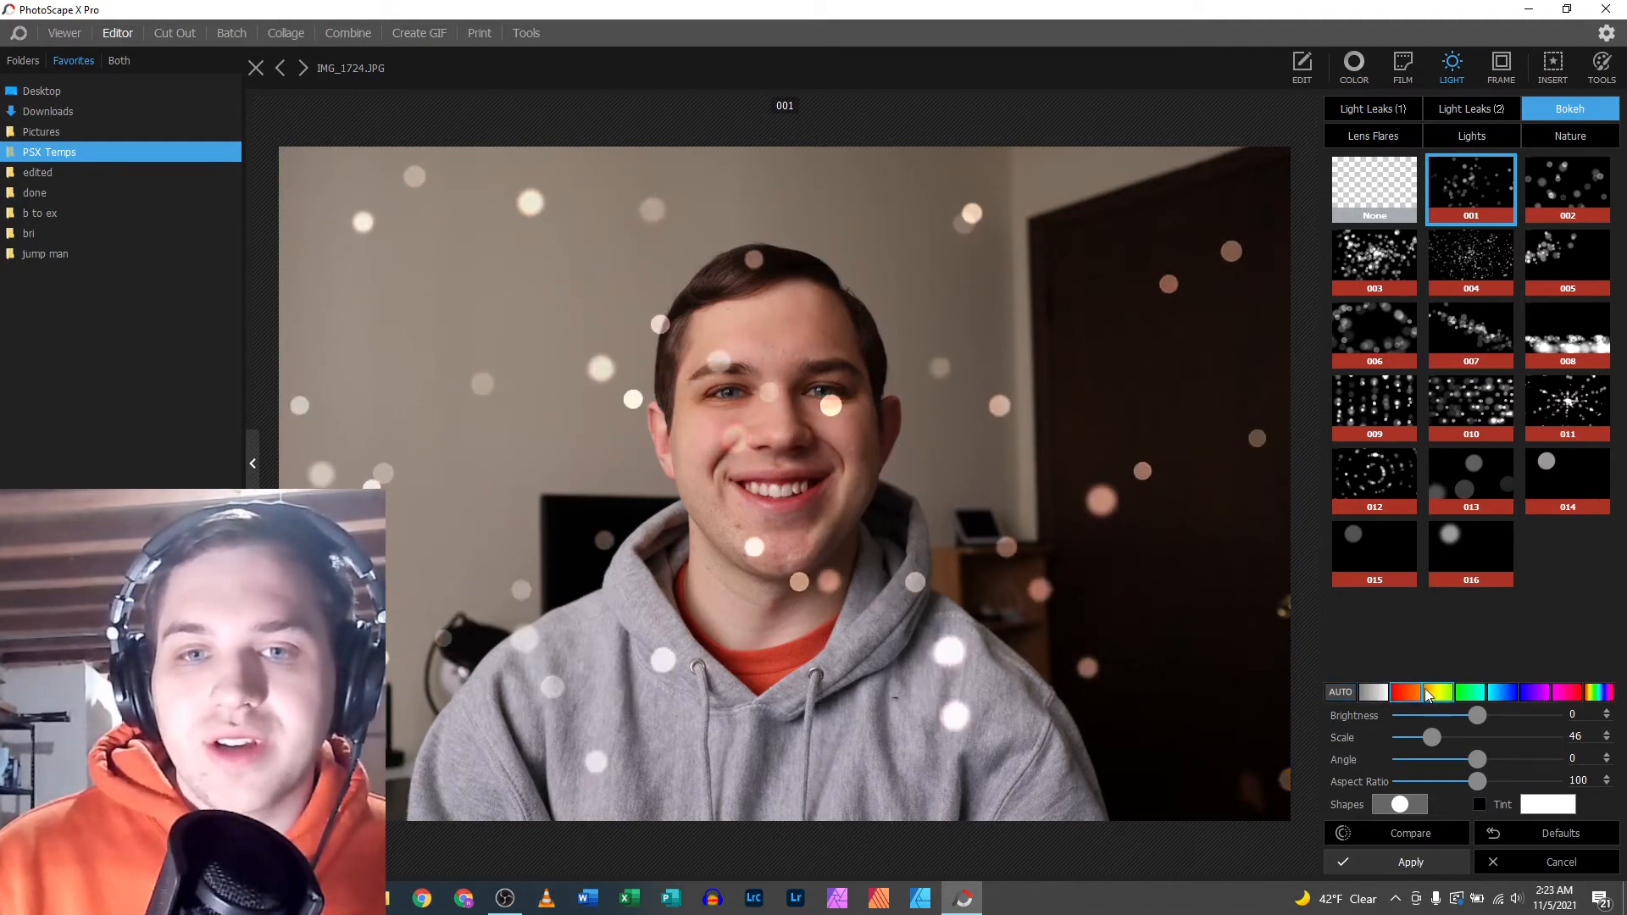
- Make the bokeh circles multicoloured with the rainbow swatch
{"action": "left_click", "coordinate": [1534, 692]}
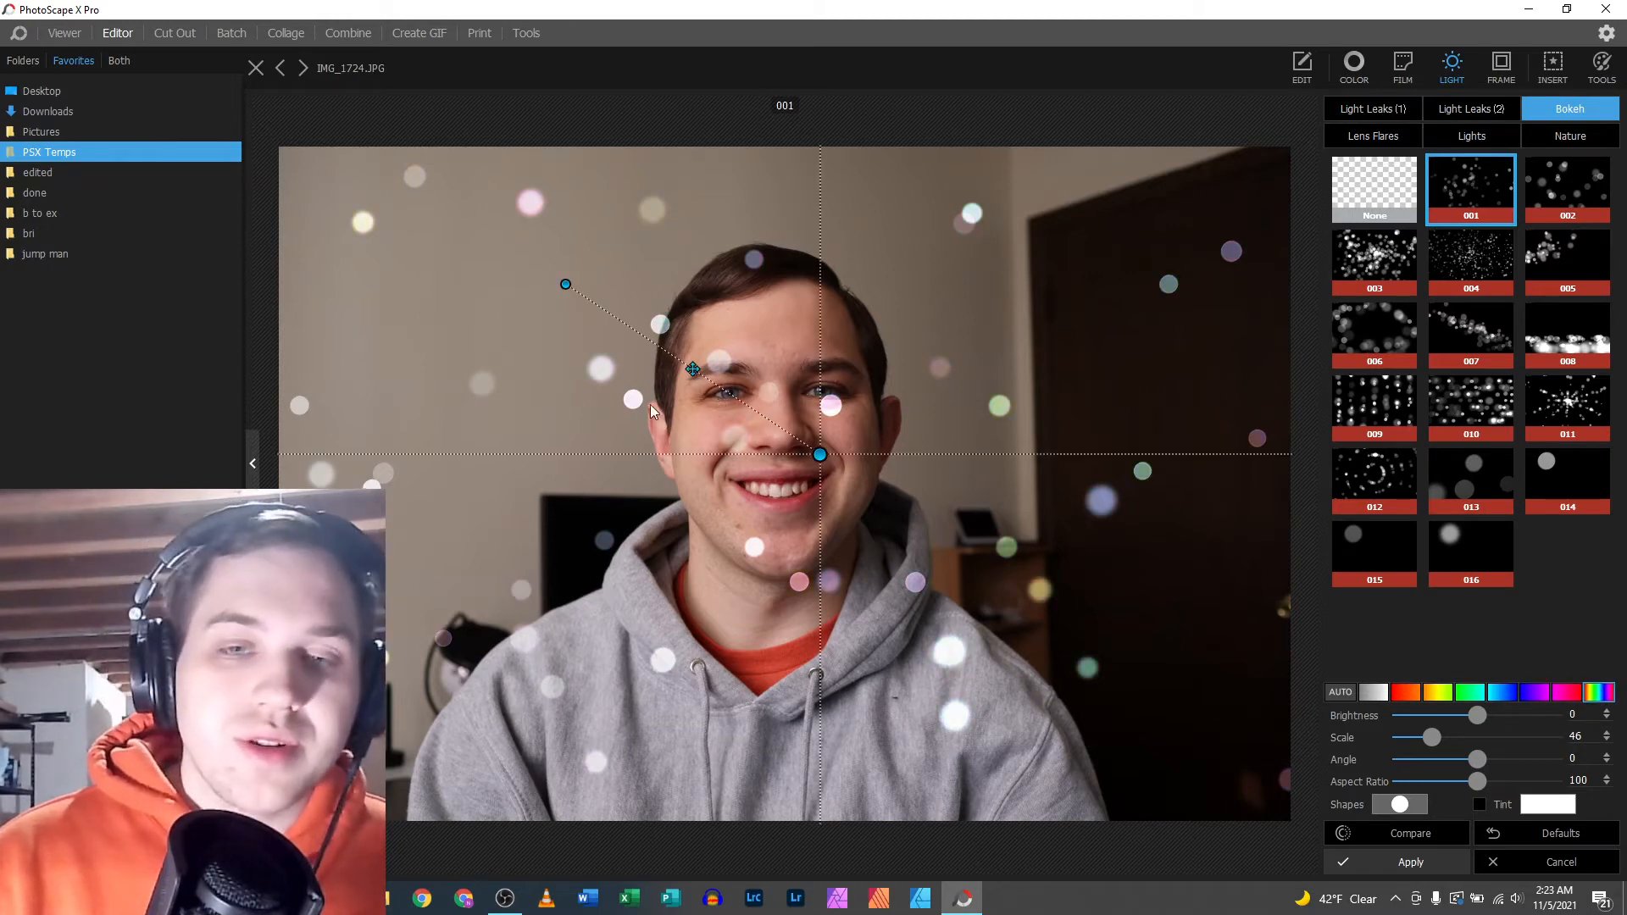
{"action": "mouse_move", "coordinate": [773, 431]}
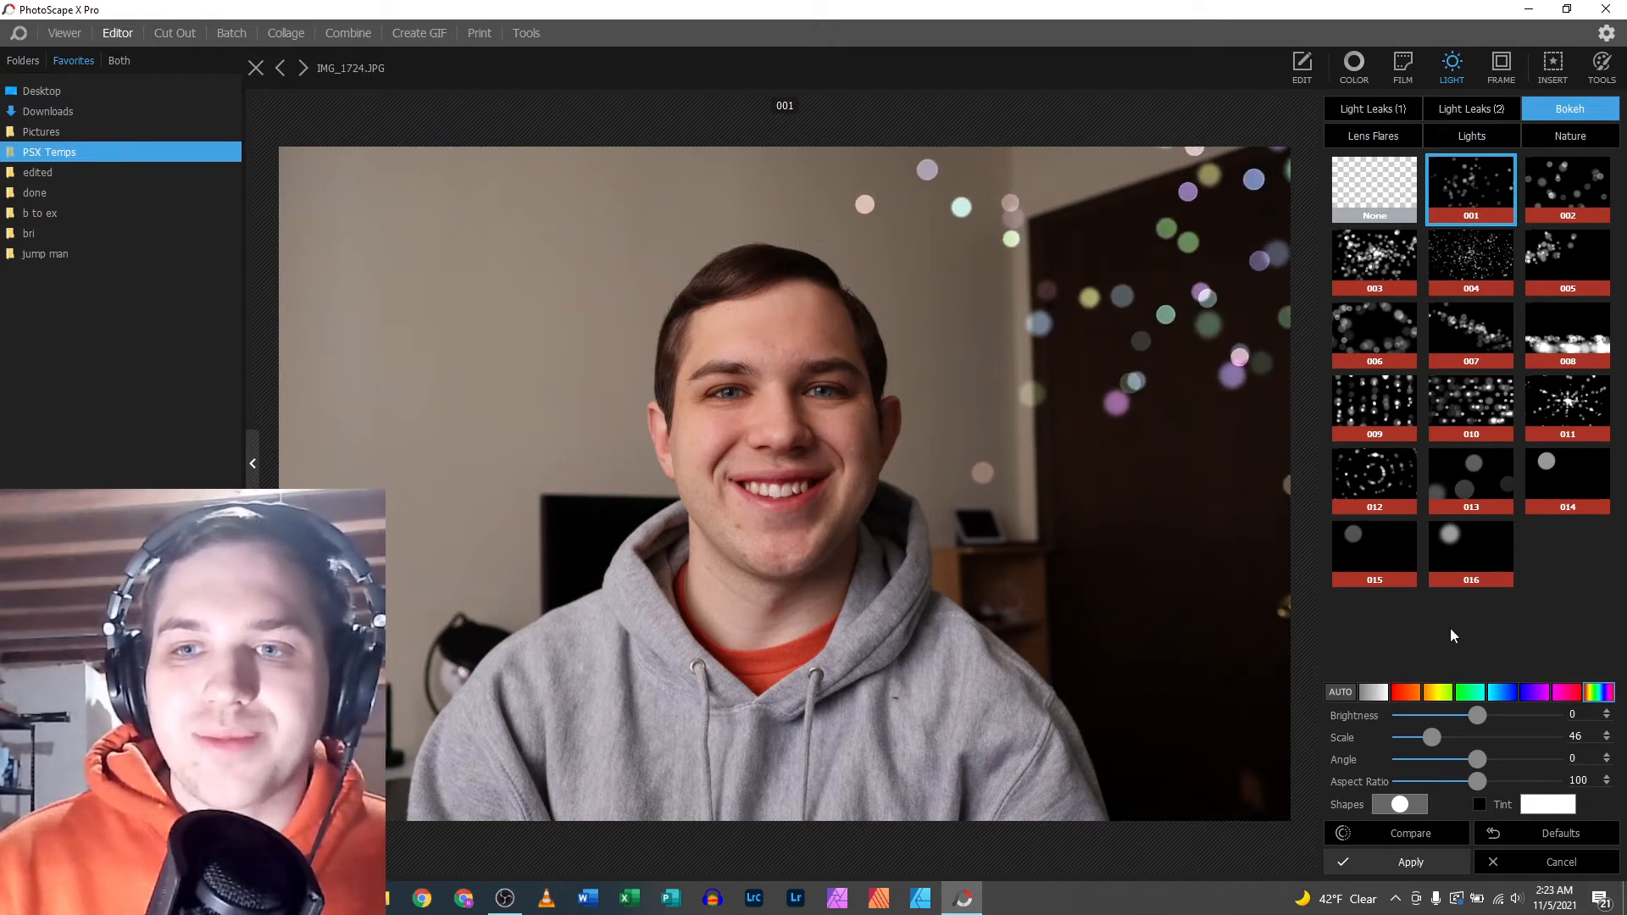
{"action": "mouse_move", "coordinate": [1517, 721]}
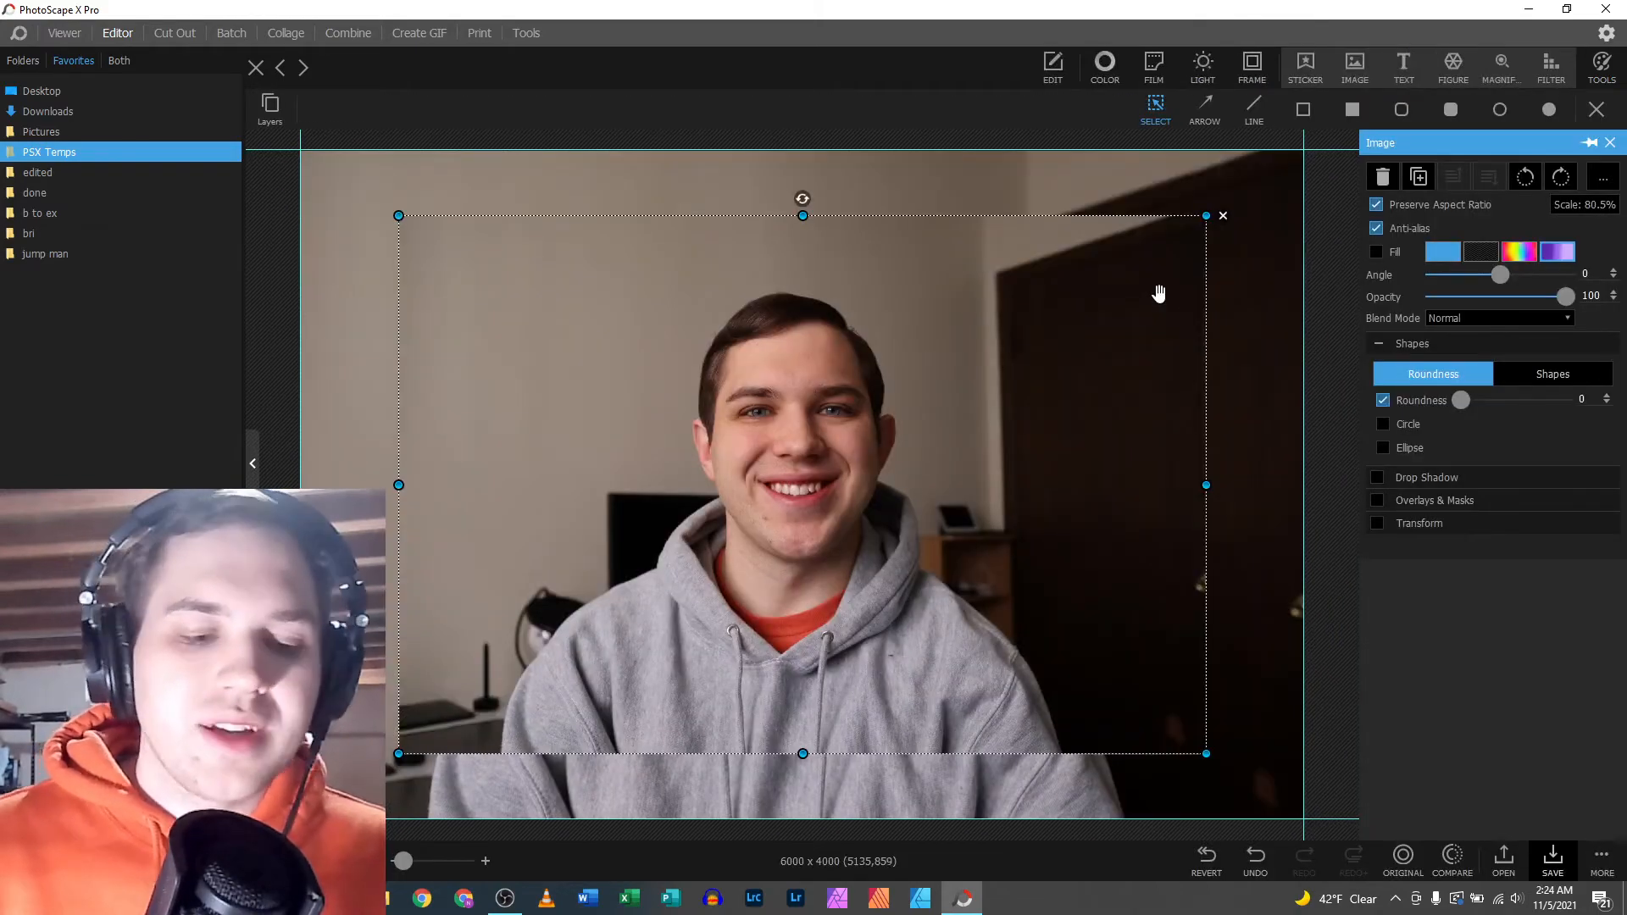
- Discard the Bokeh 001 overlay and reopen the Light overlay presets
{"action": "left_click", "coordinate": [1305, 66]}
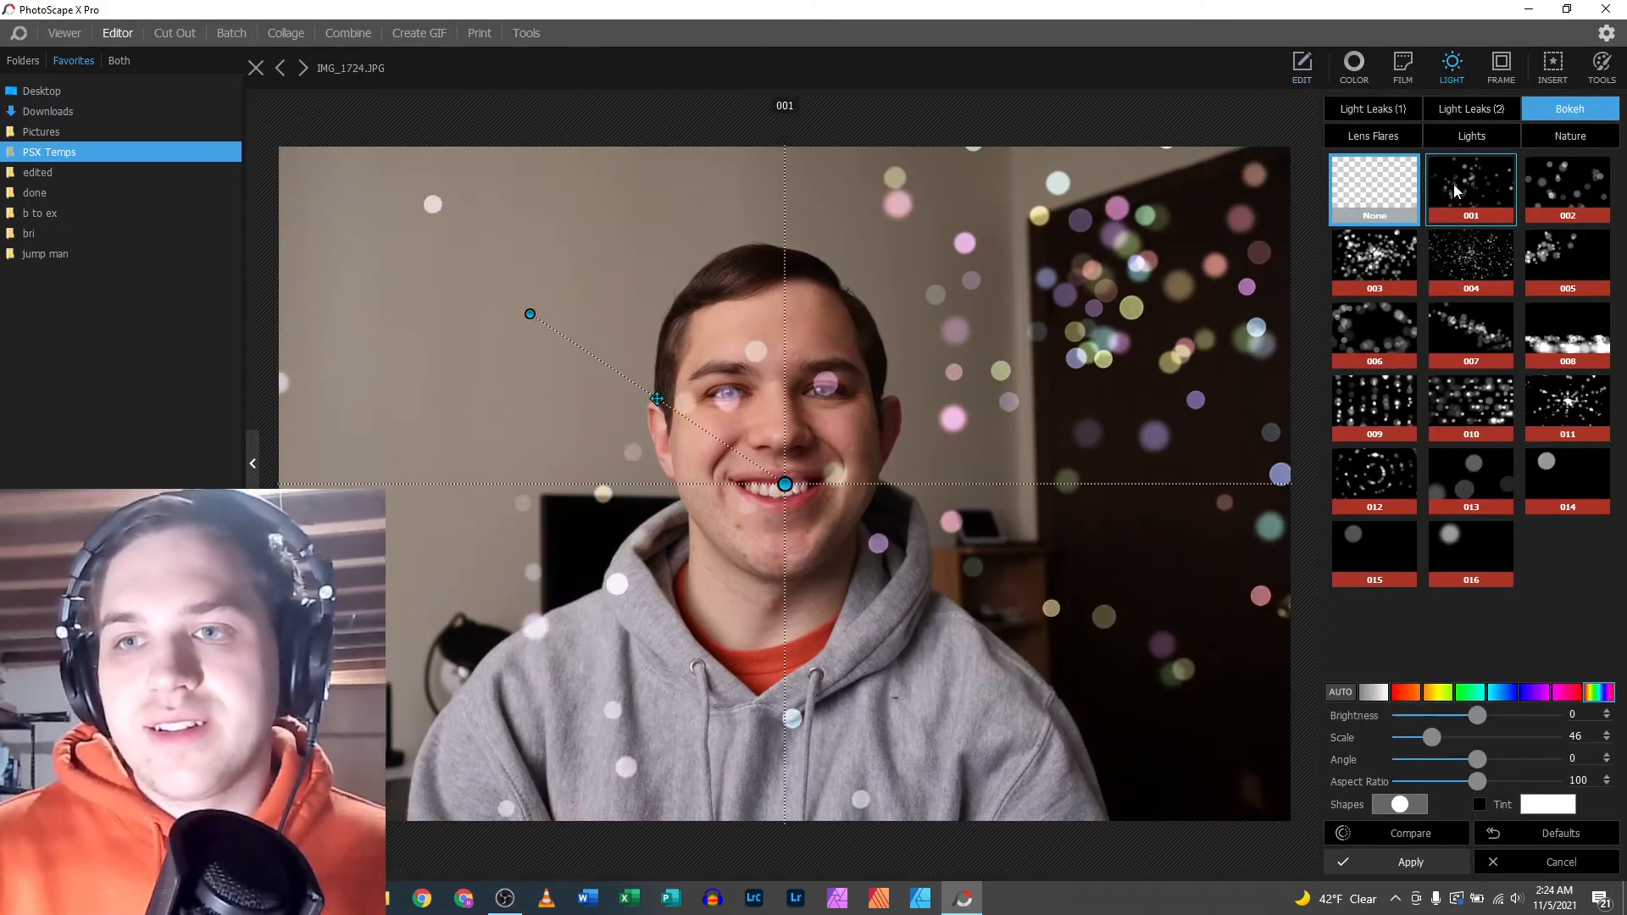
{"action": "left_click", "coordinate": [1469, 190]}
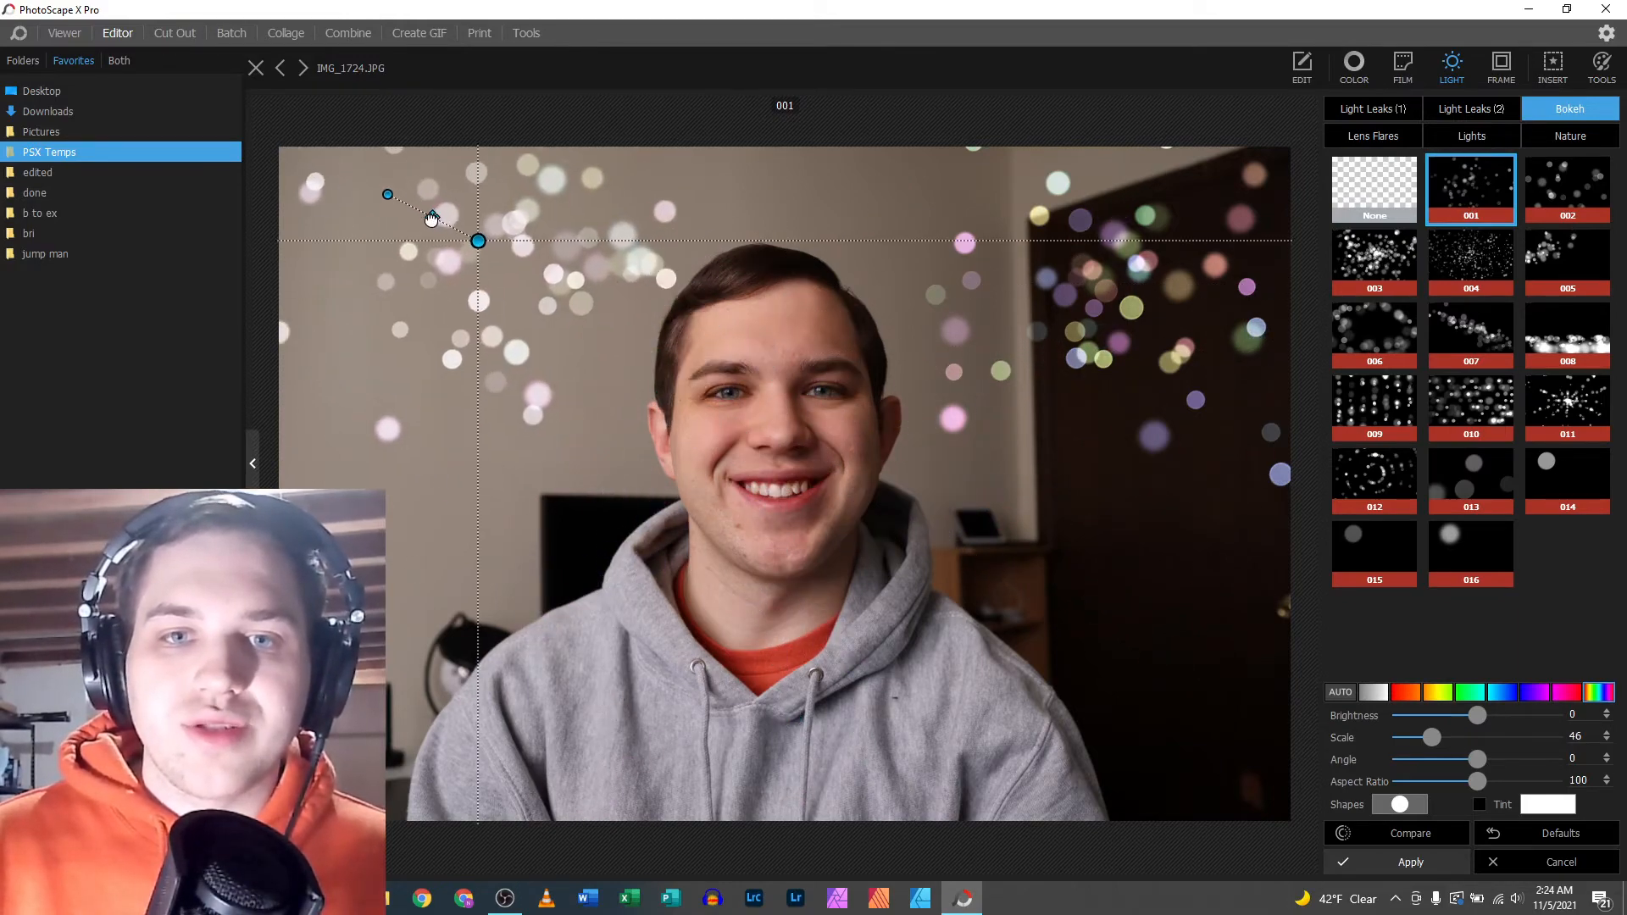
{"action": "left_click", "coordinate": [1408, 861]}
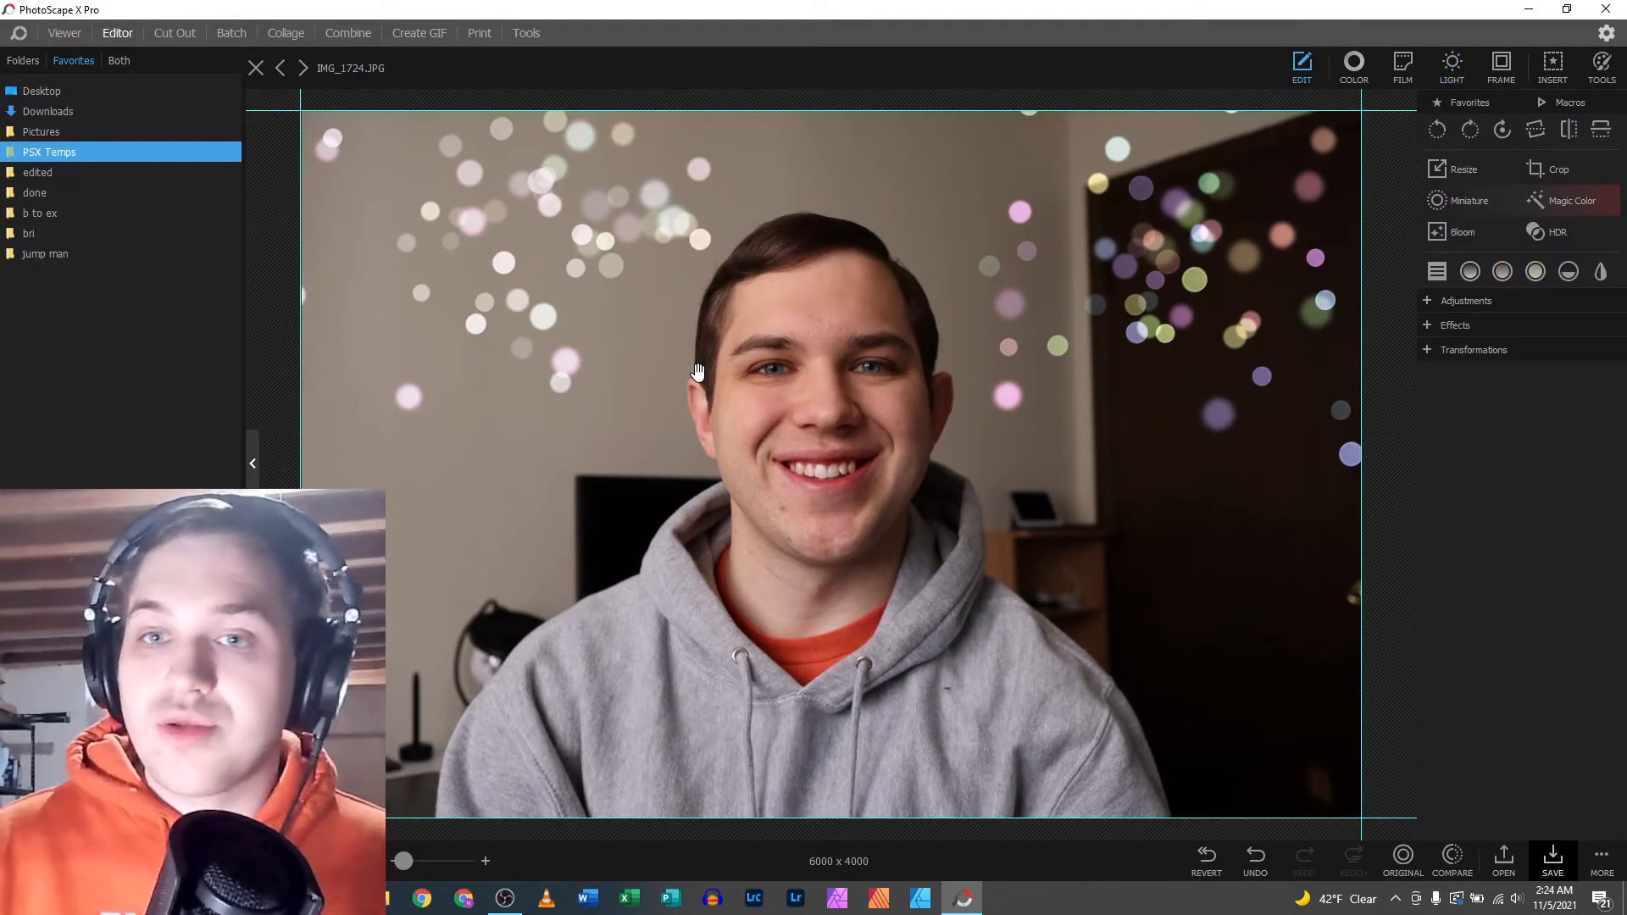
{"action": "left_click", "coordinate": [1254, 859]}
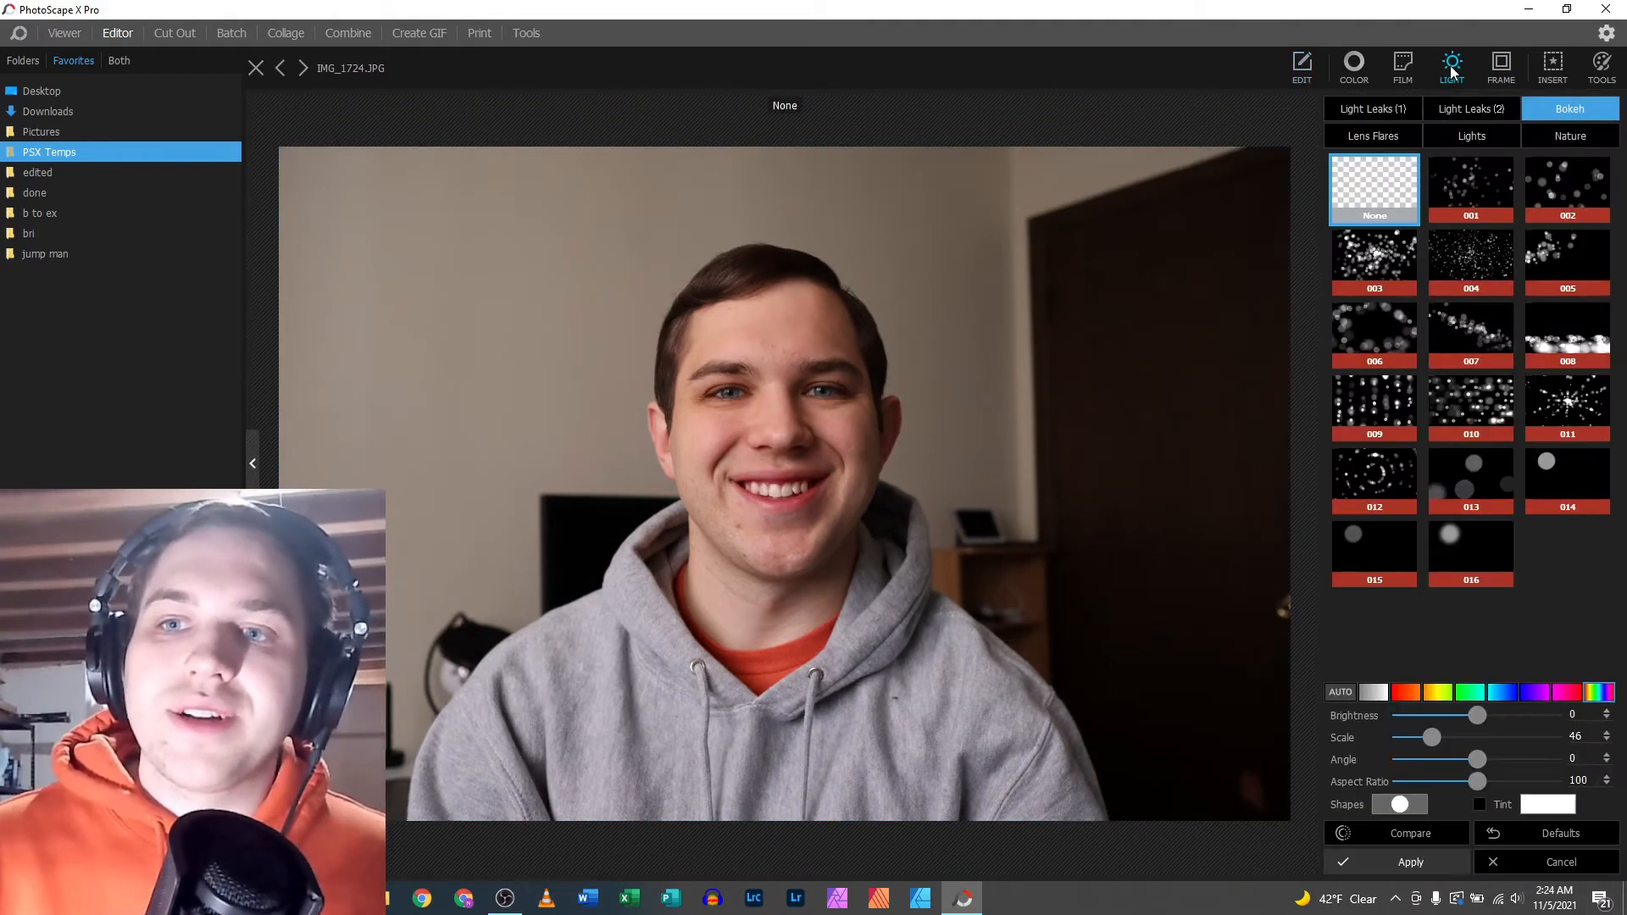
- Preview bokeh 013 and 007 with AUTO colour, cycle shapes to bubbles then stars, and keep star-shaped 013
{"action": "left_click", "coordinate": [1470, 480]}
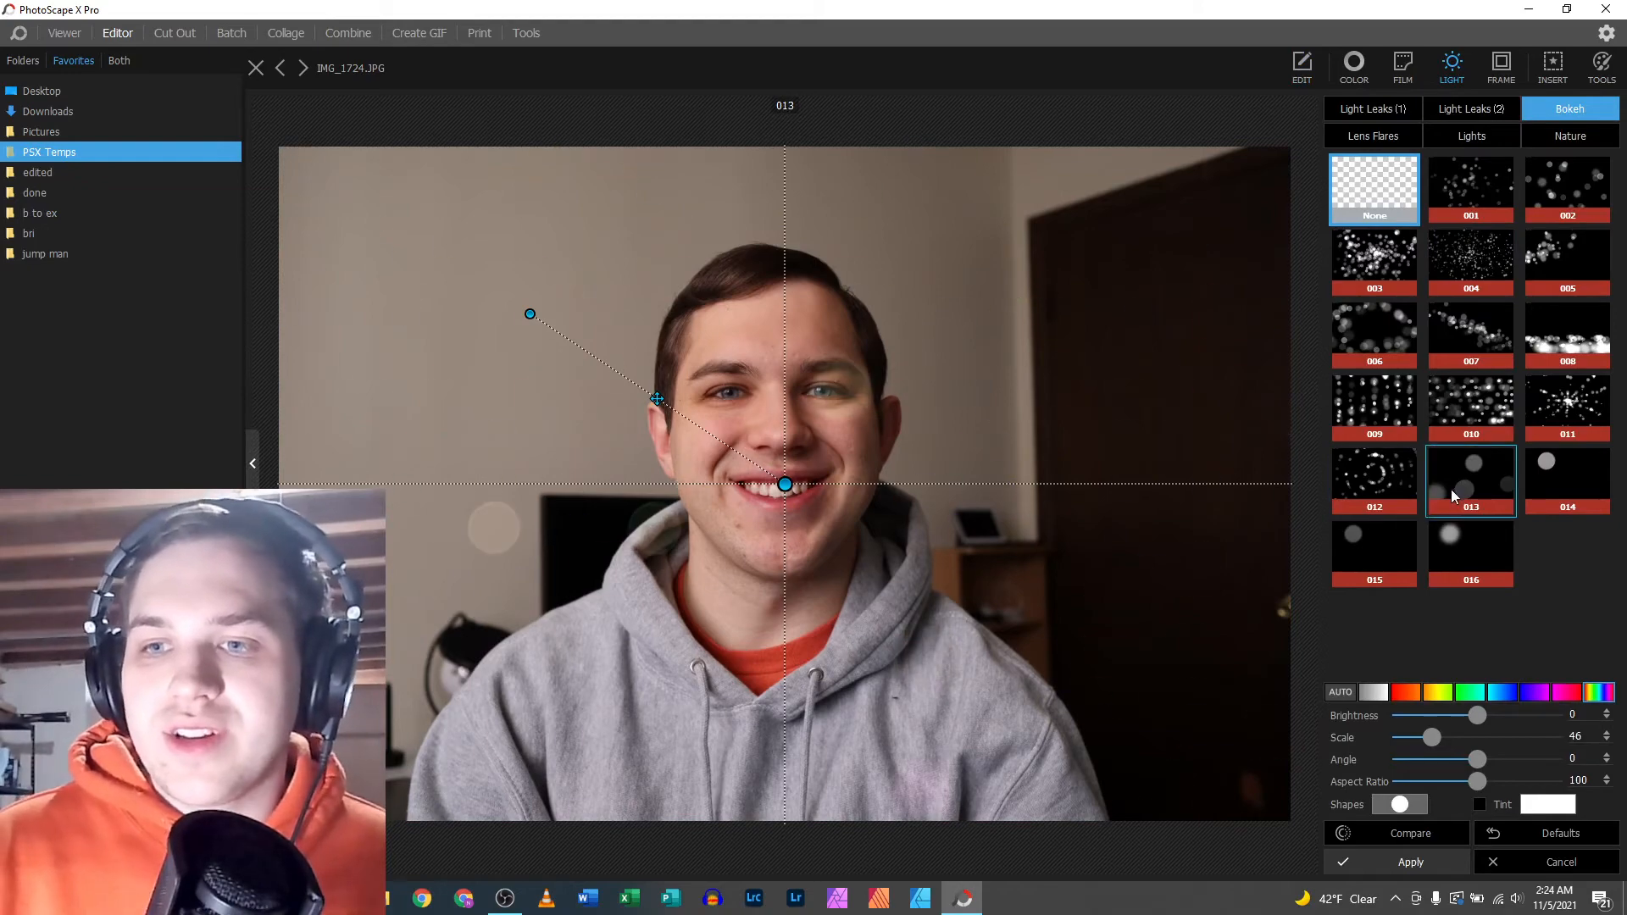
{"action": "left_click", "coordinate": [1470, 334]}
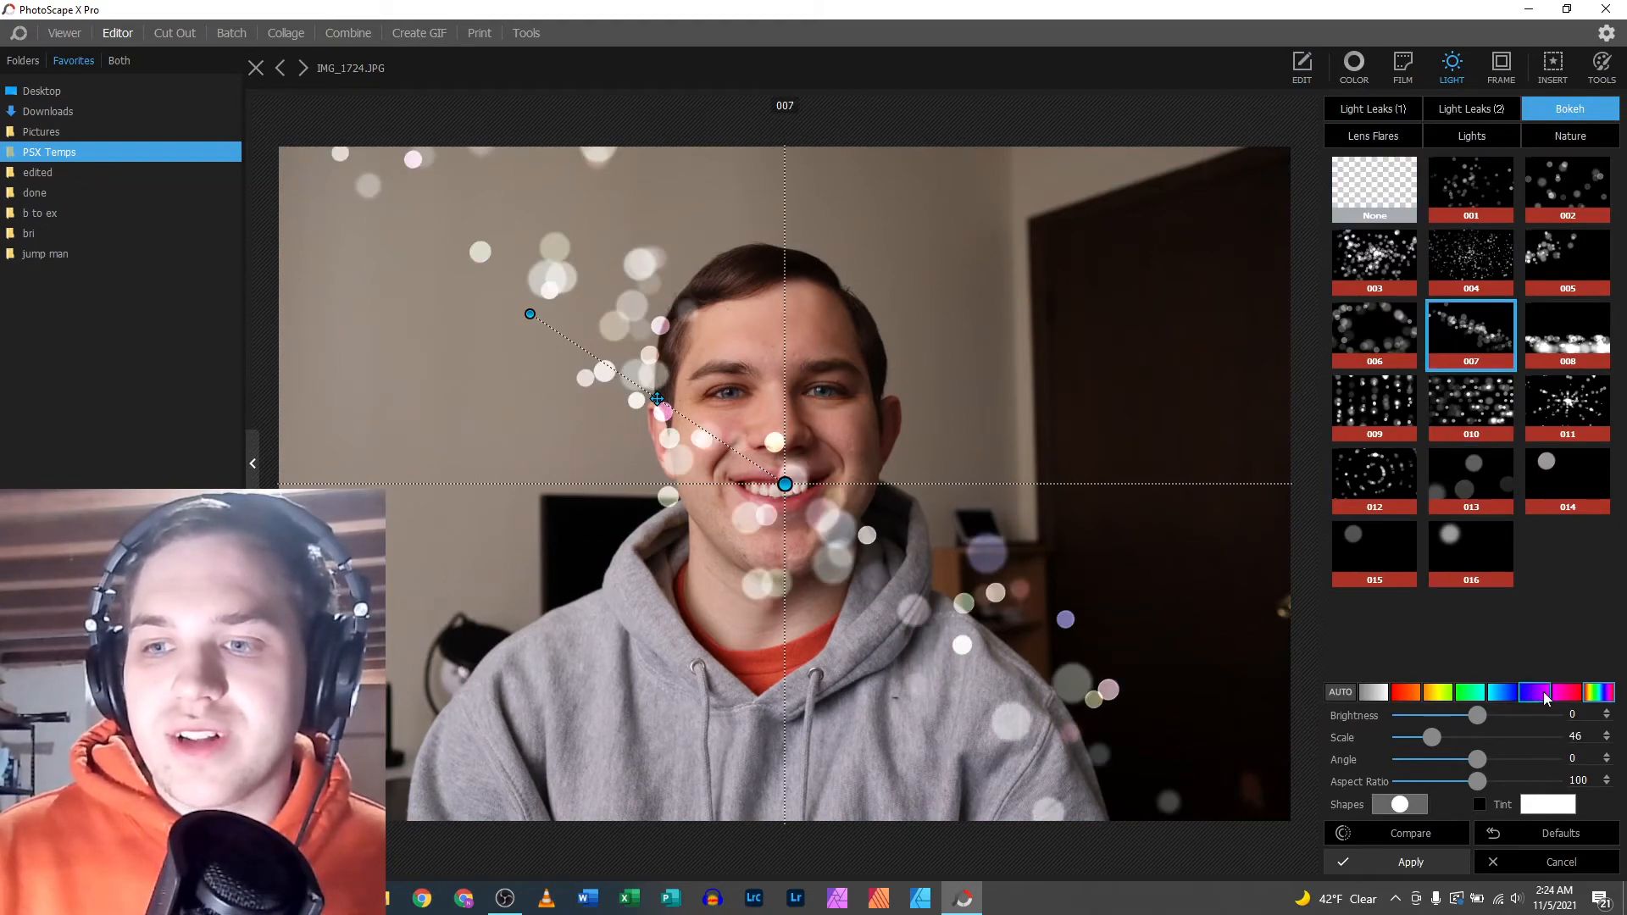
{"action": "left_click", "coordinate": [1340, 692]}
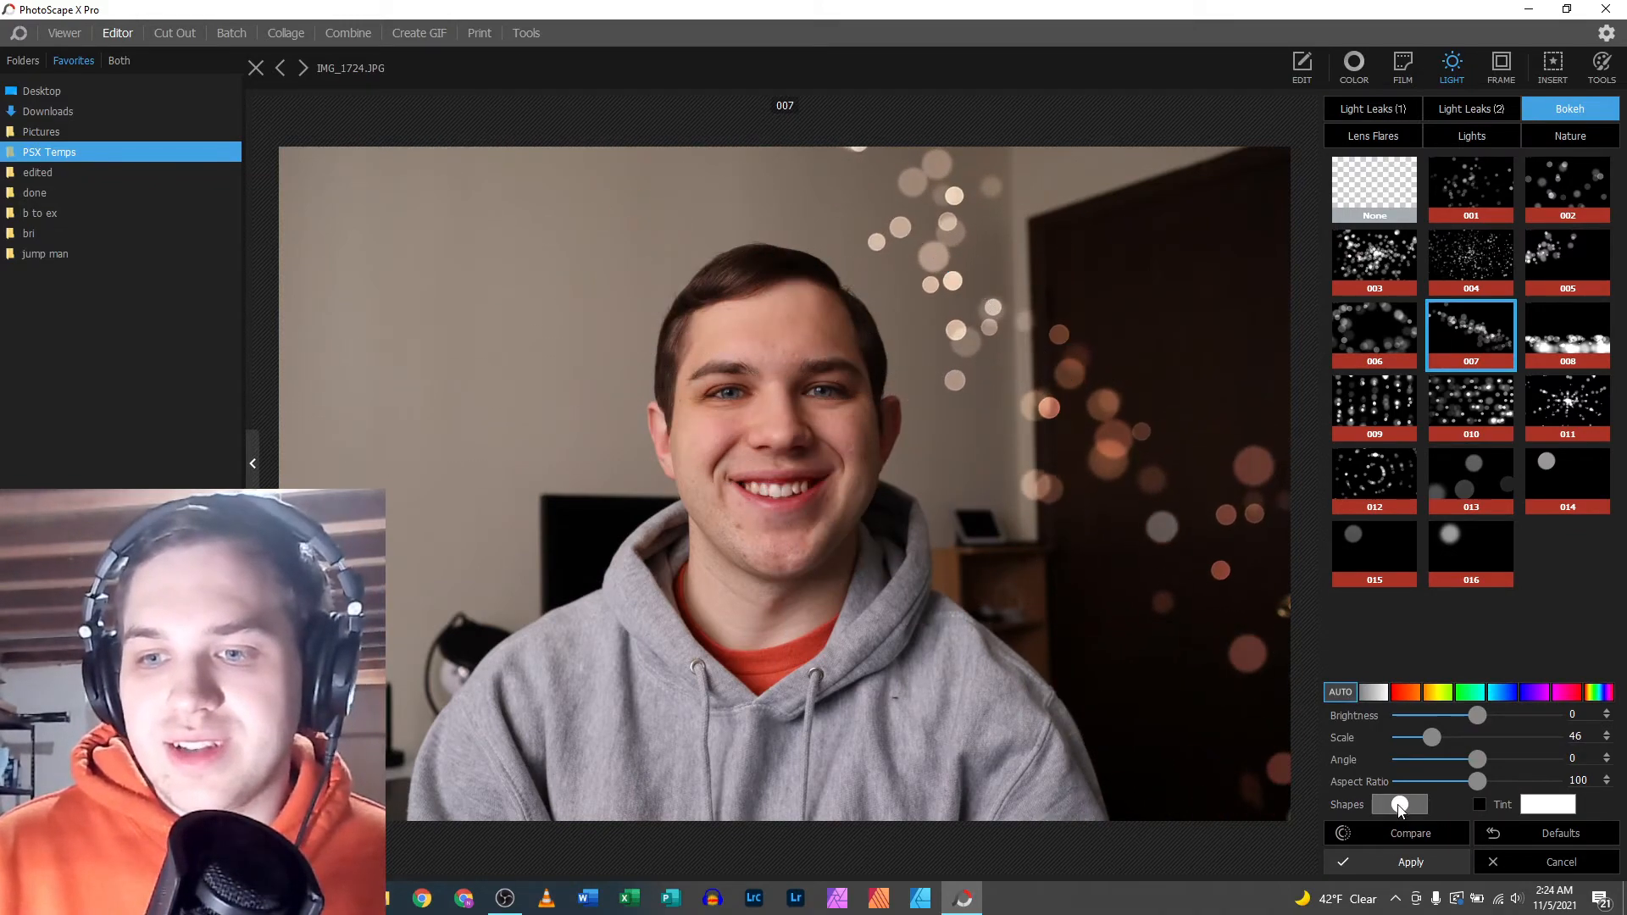
{"action": "left_click", "coordinate": [1400, 804]}
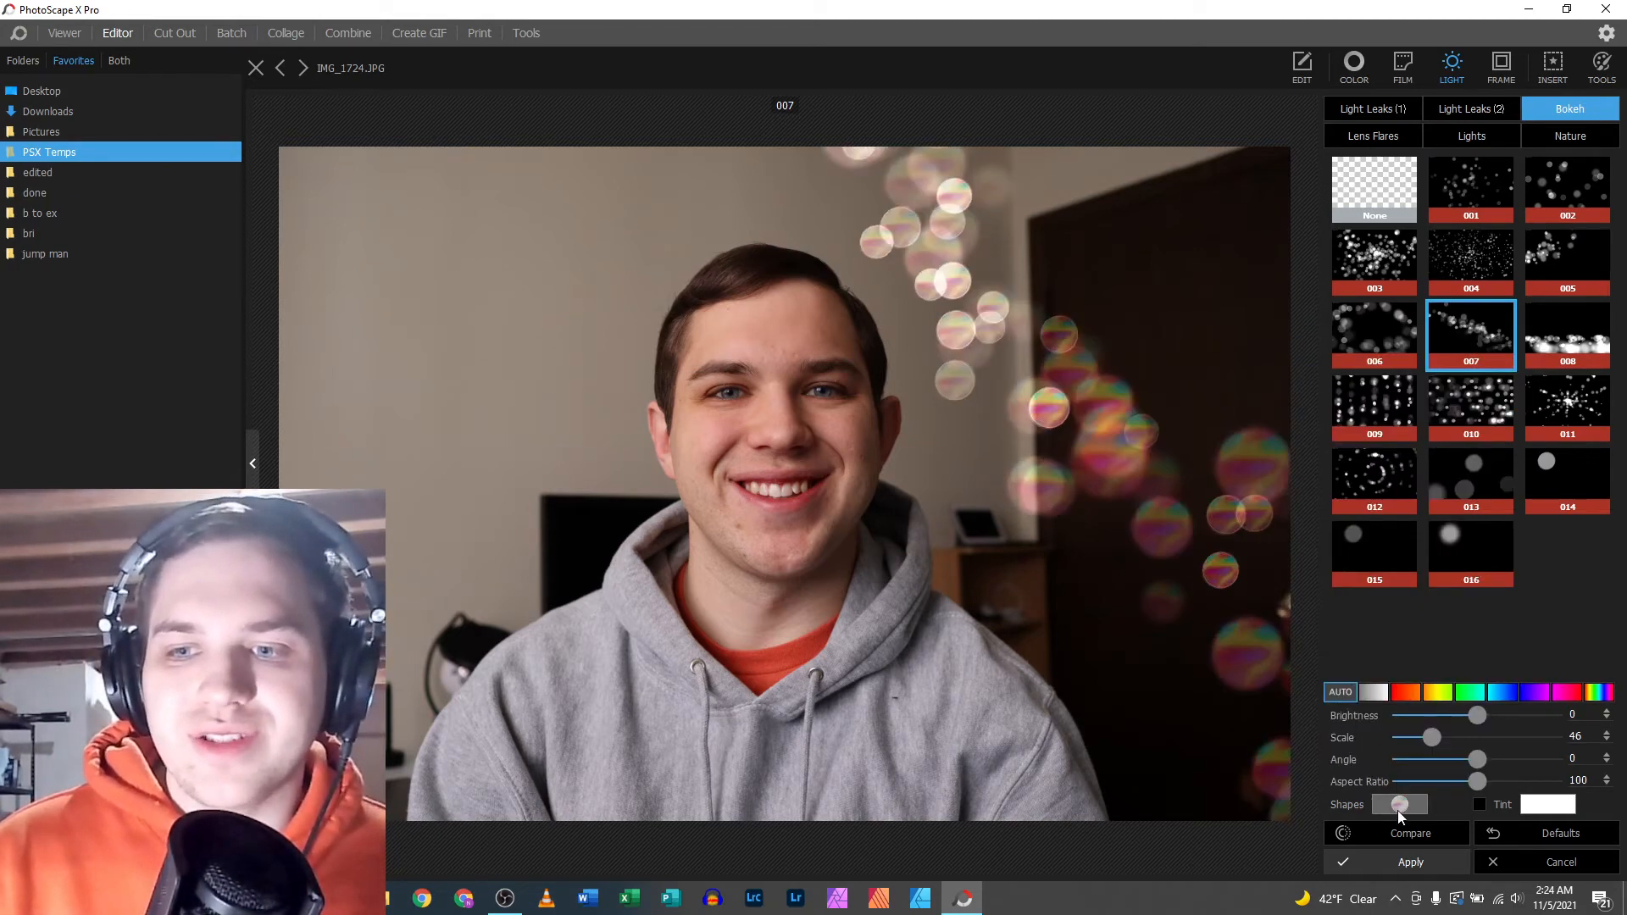
{"action": "left_click", "coordinate": [1400, 804]}
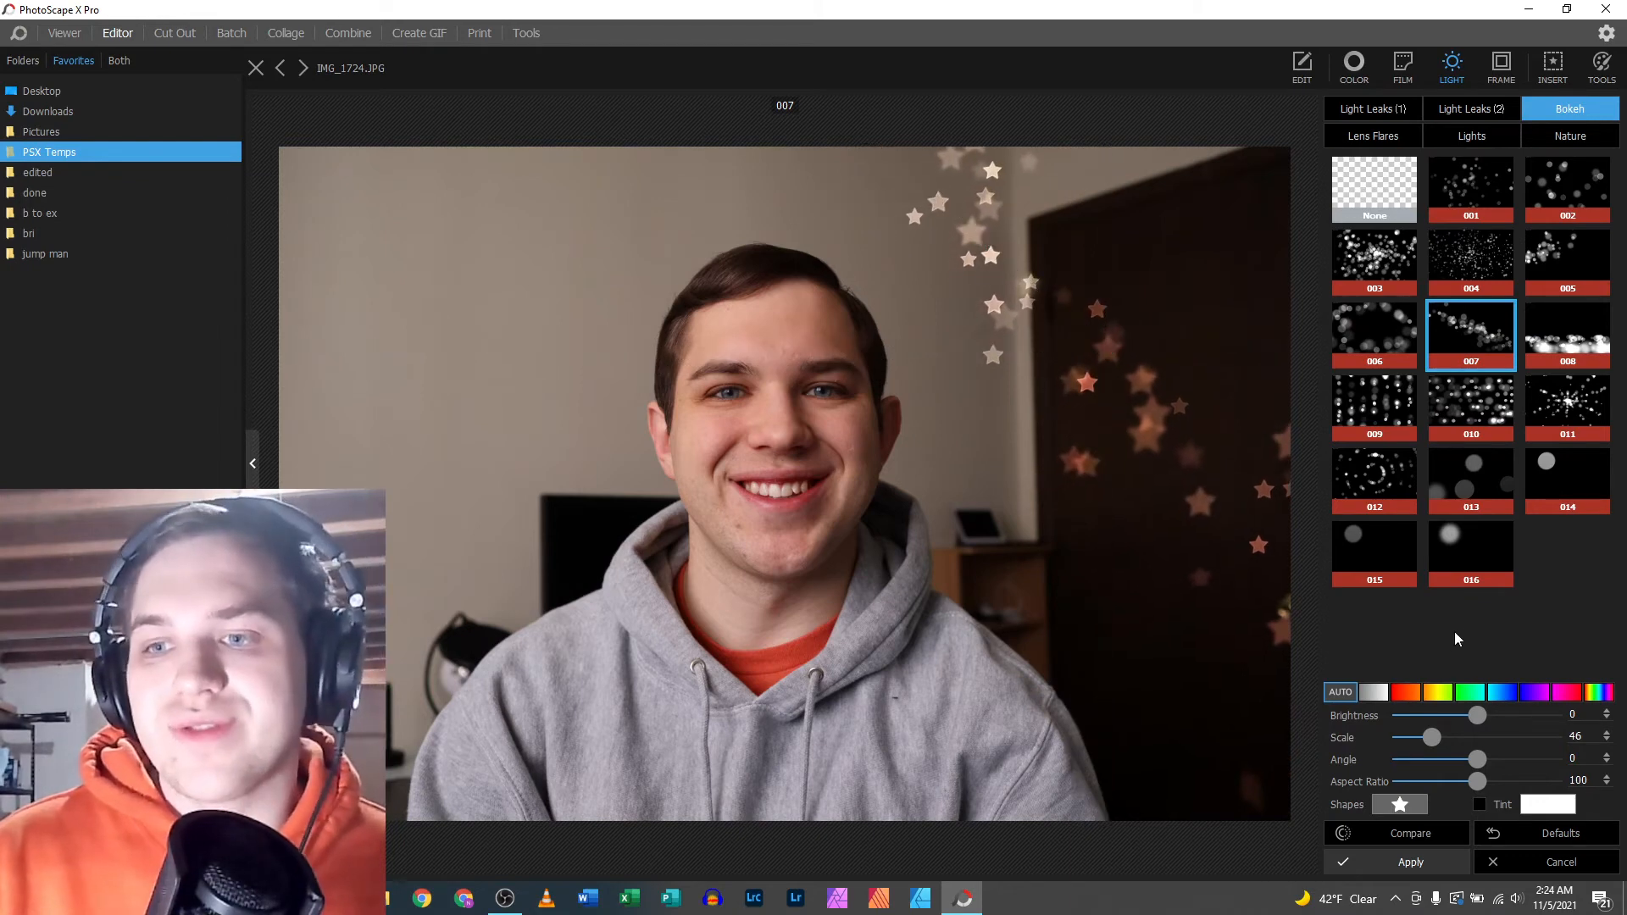
{"action": "left_click", "coordinate": [1470, 540]}
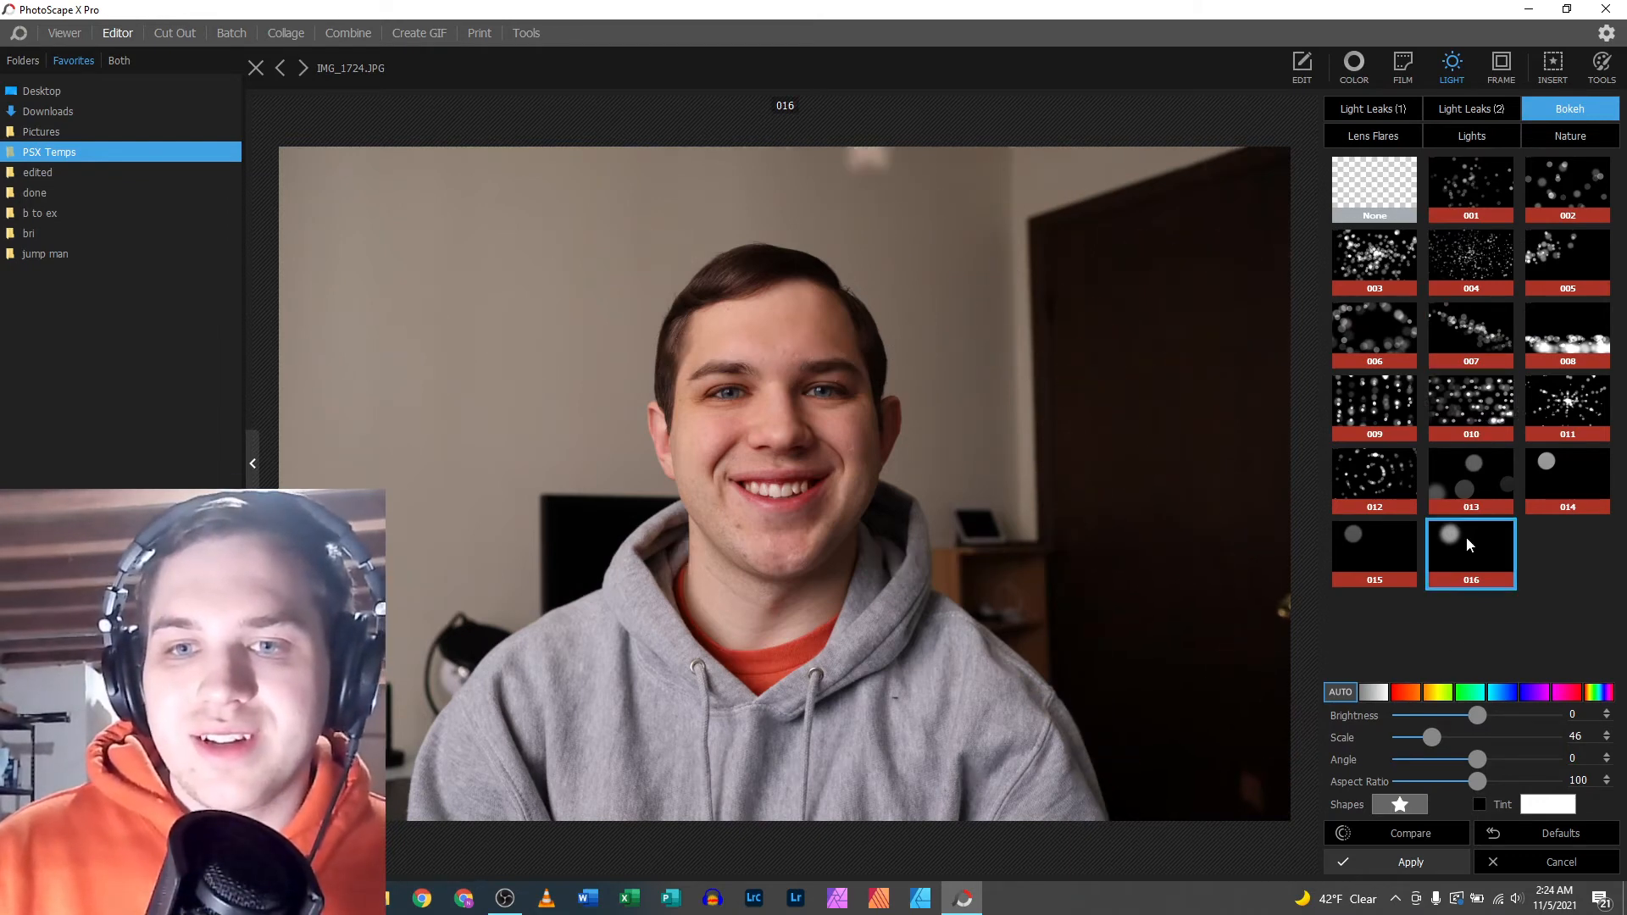
{"action": "left_click", "coordinate": [1470, 481]}
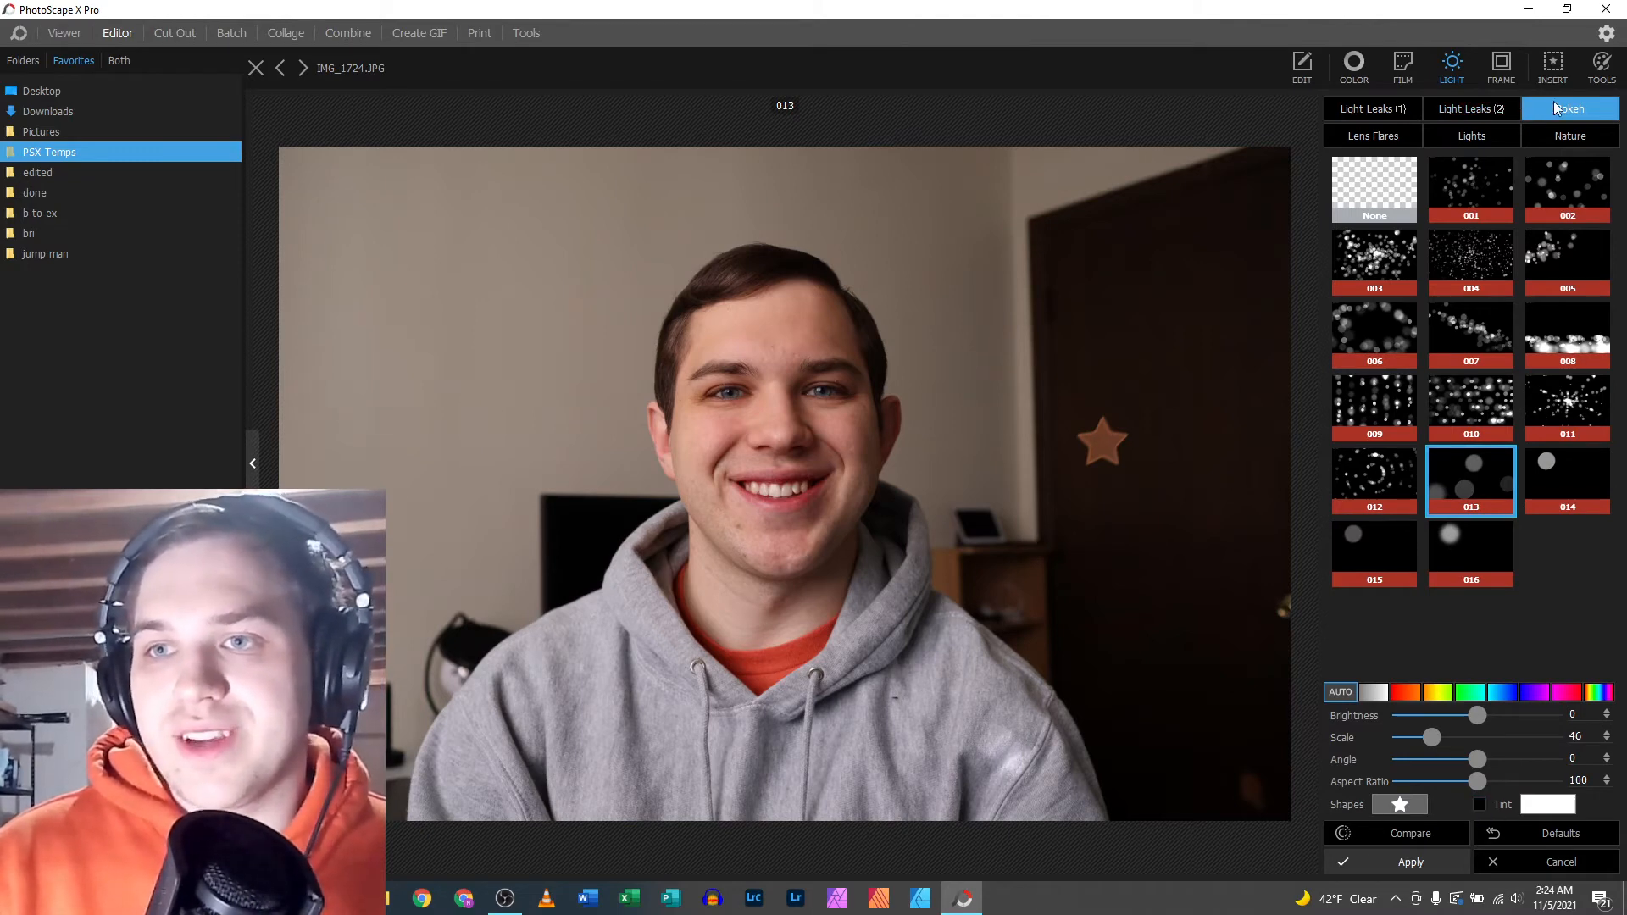
- In Lens Flares, preview presets 001, 004, 010 and 020
{"action": "left_click", "coordinate": [1372, 136]}
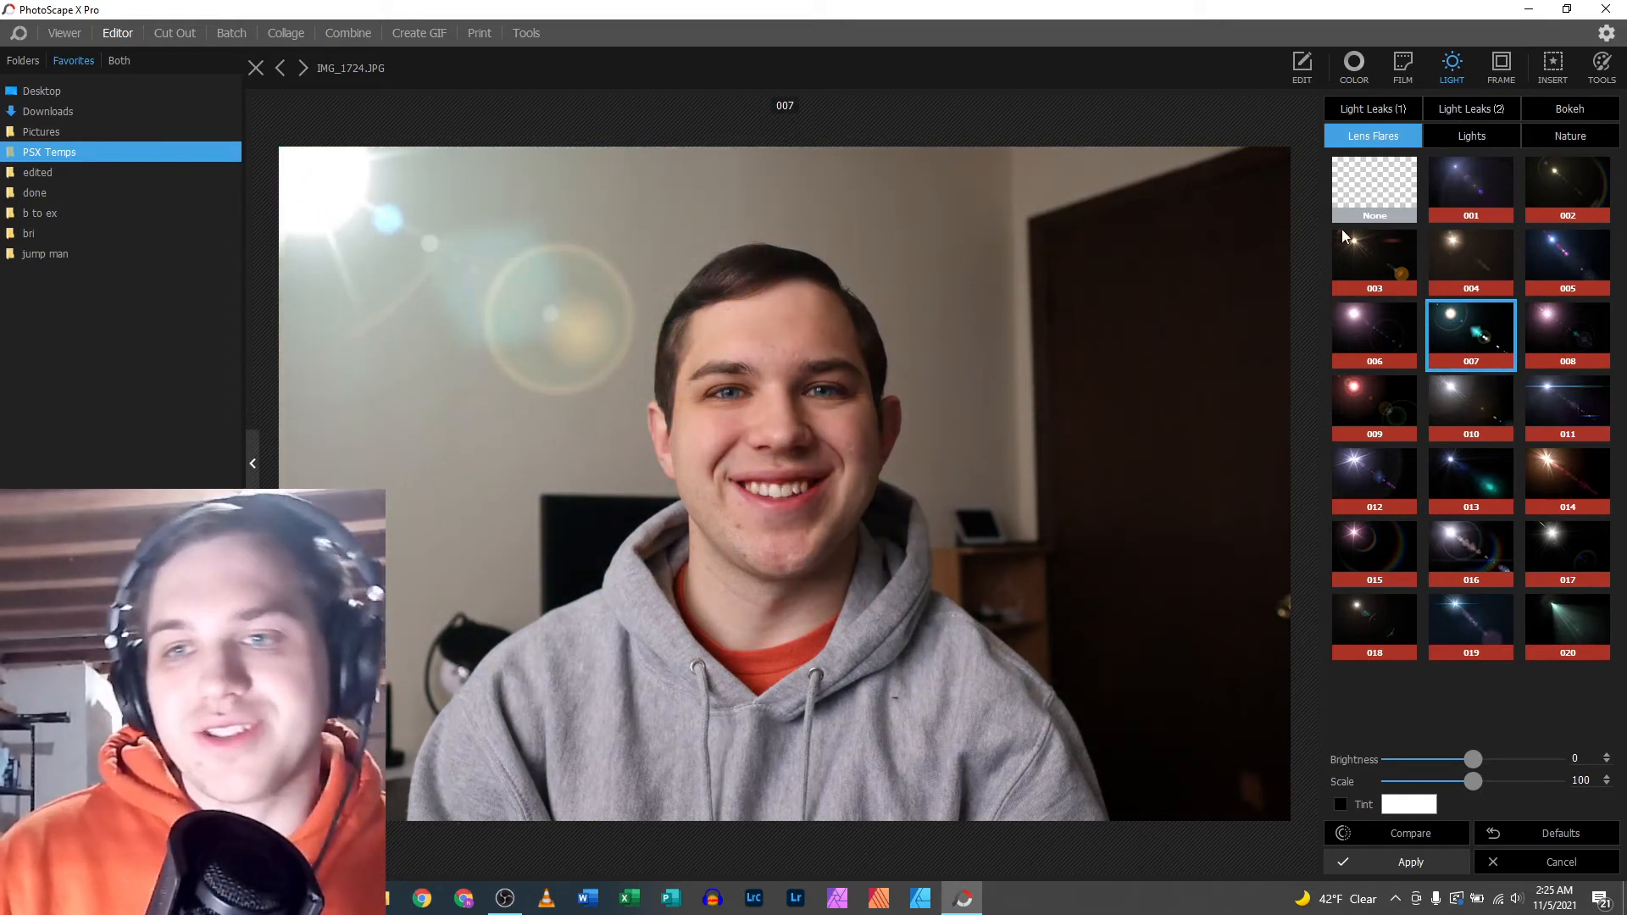
{"action": "left_click", "coordinate": [1470, 189]}
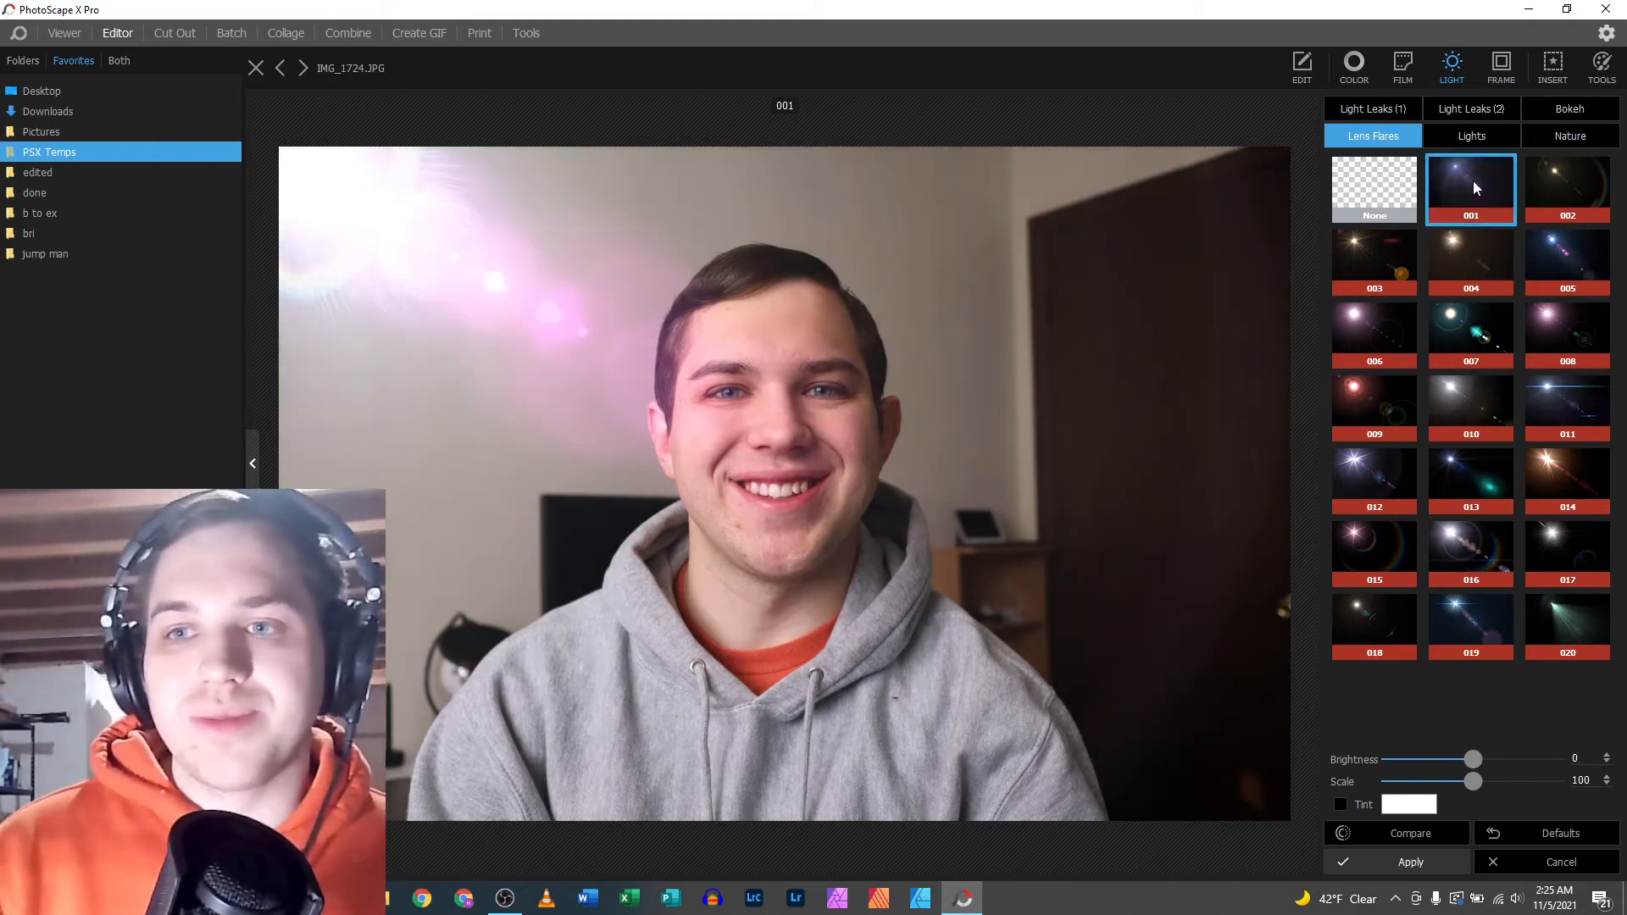
{"action": "left_click", "coordinate": [1469, 262]}
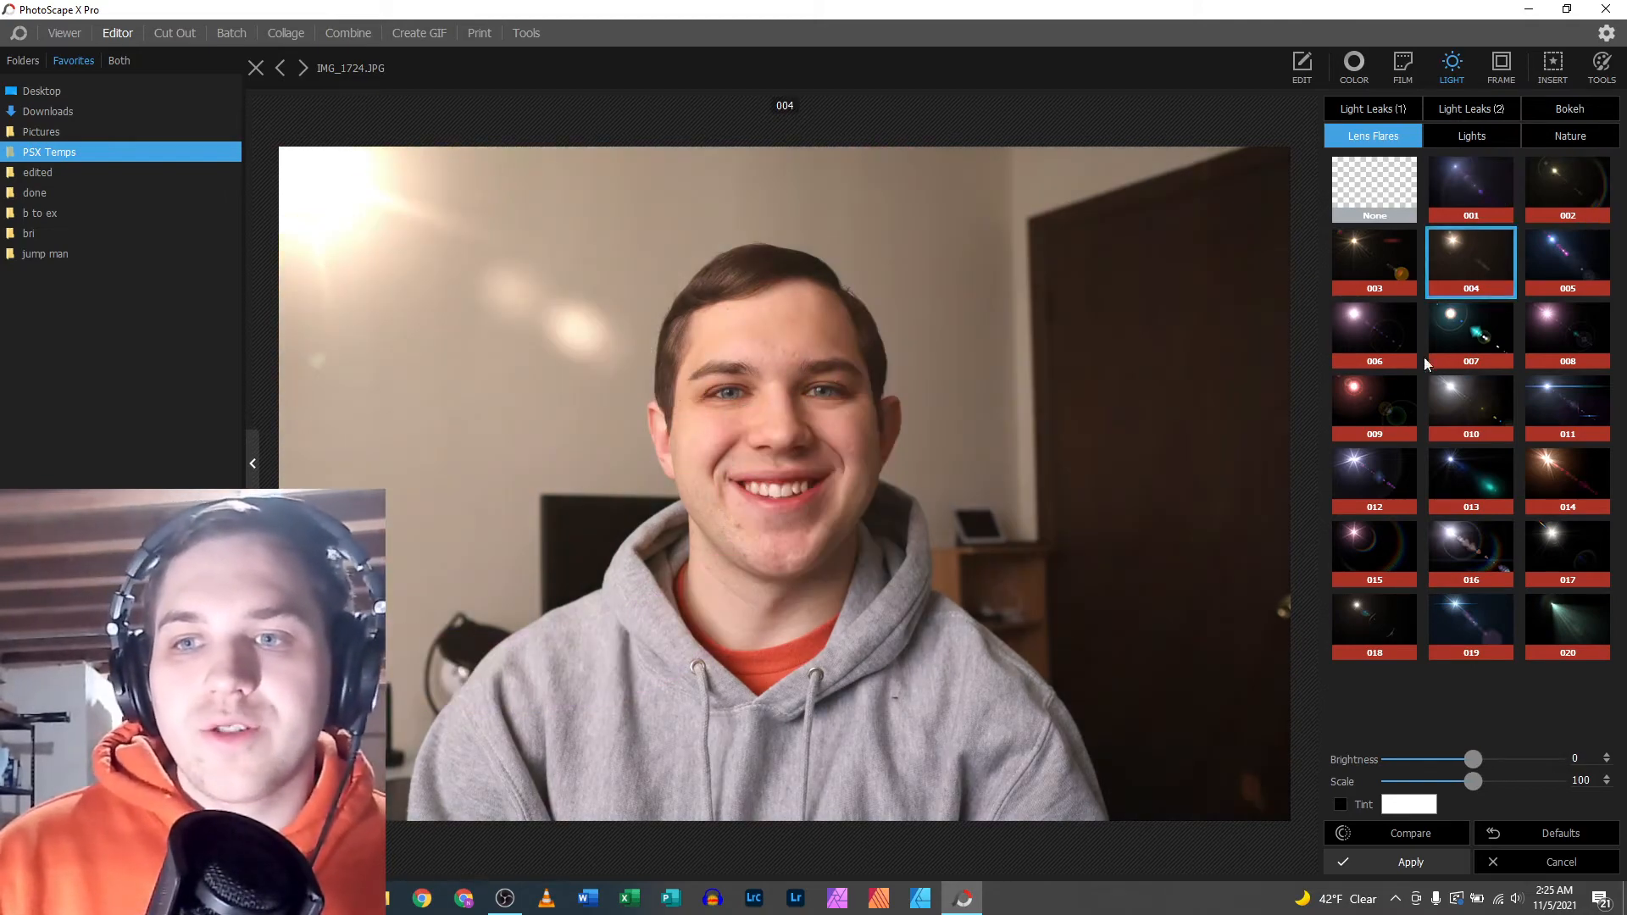
{"action": "left_click", "coordinate": [1470, 405]}
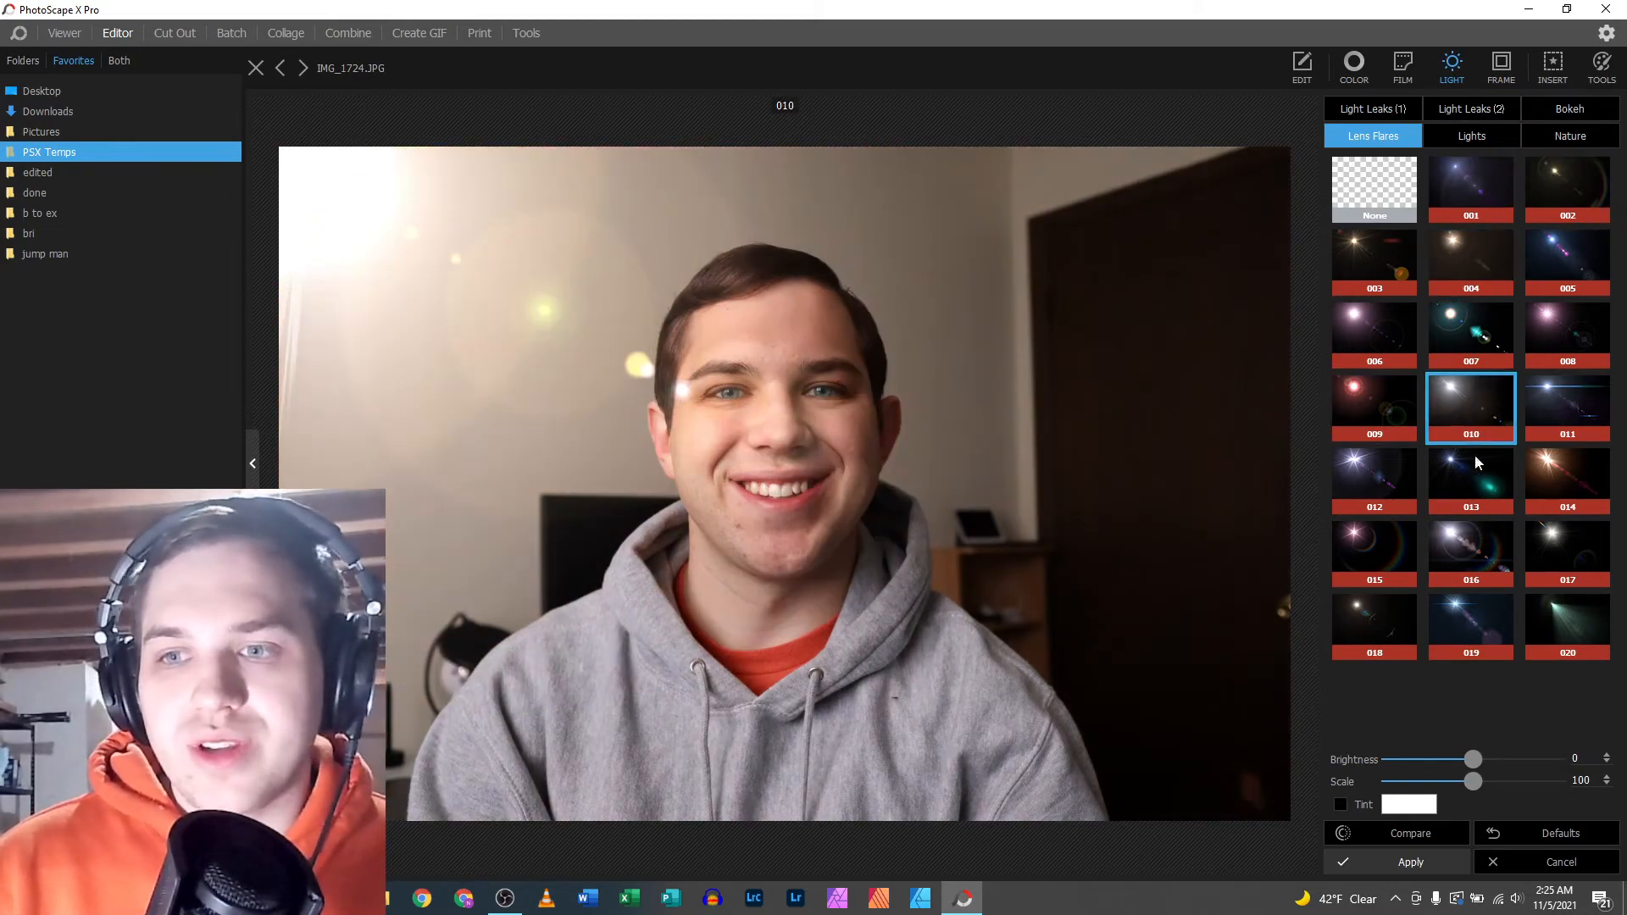
{"action": "left_click", "coordinate": [1567, 623]}
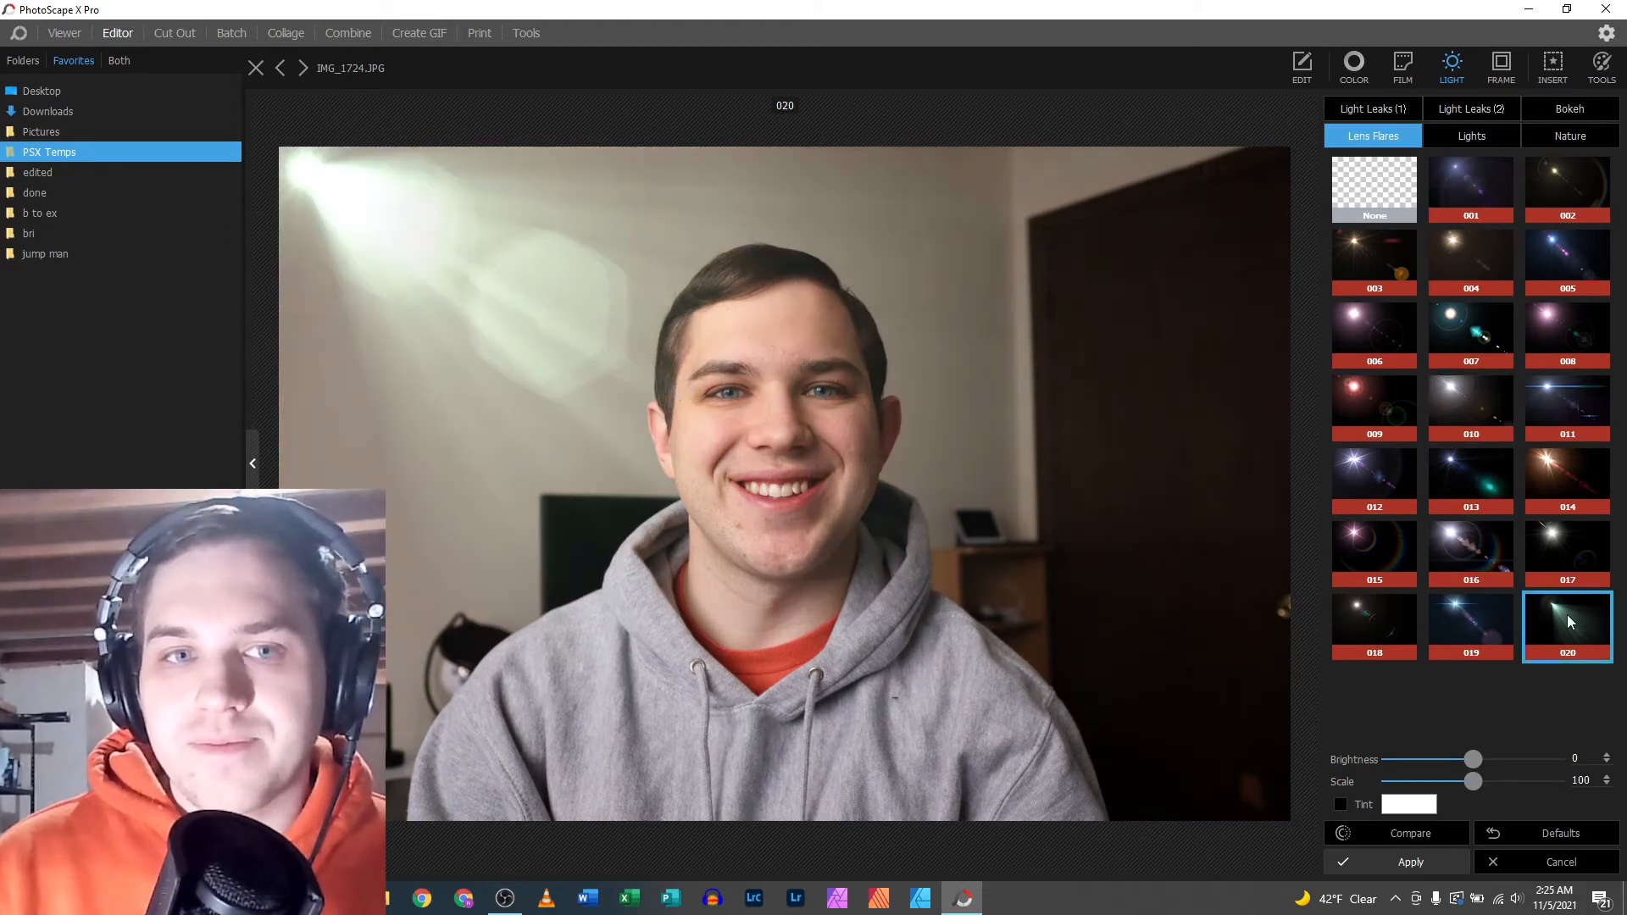
{"action": "mouse_move", "coordinate": [1466, 251]}
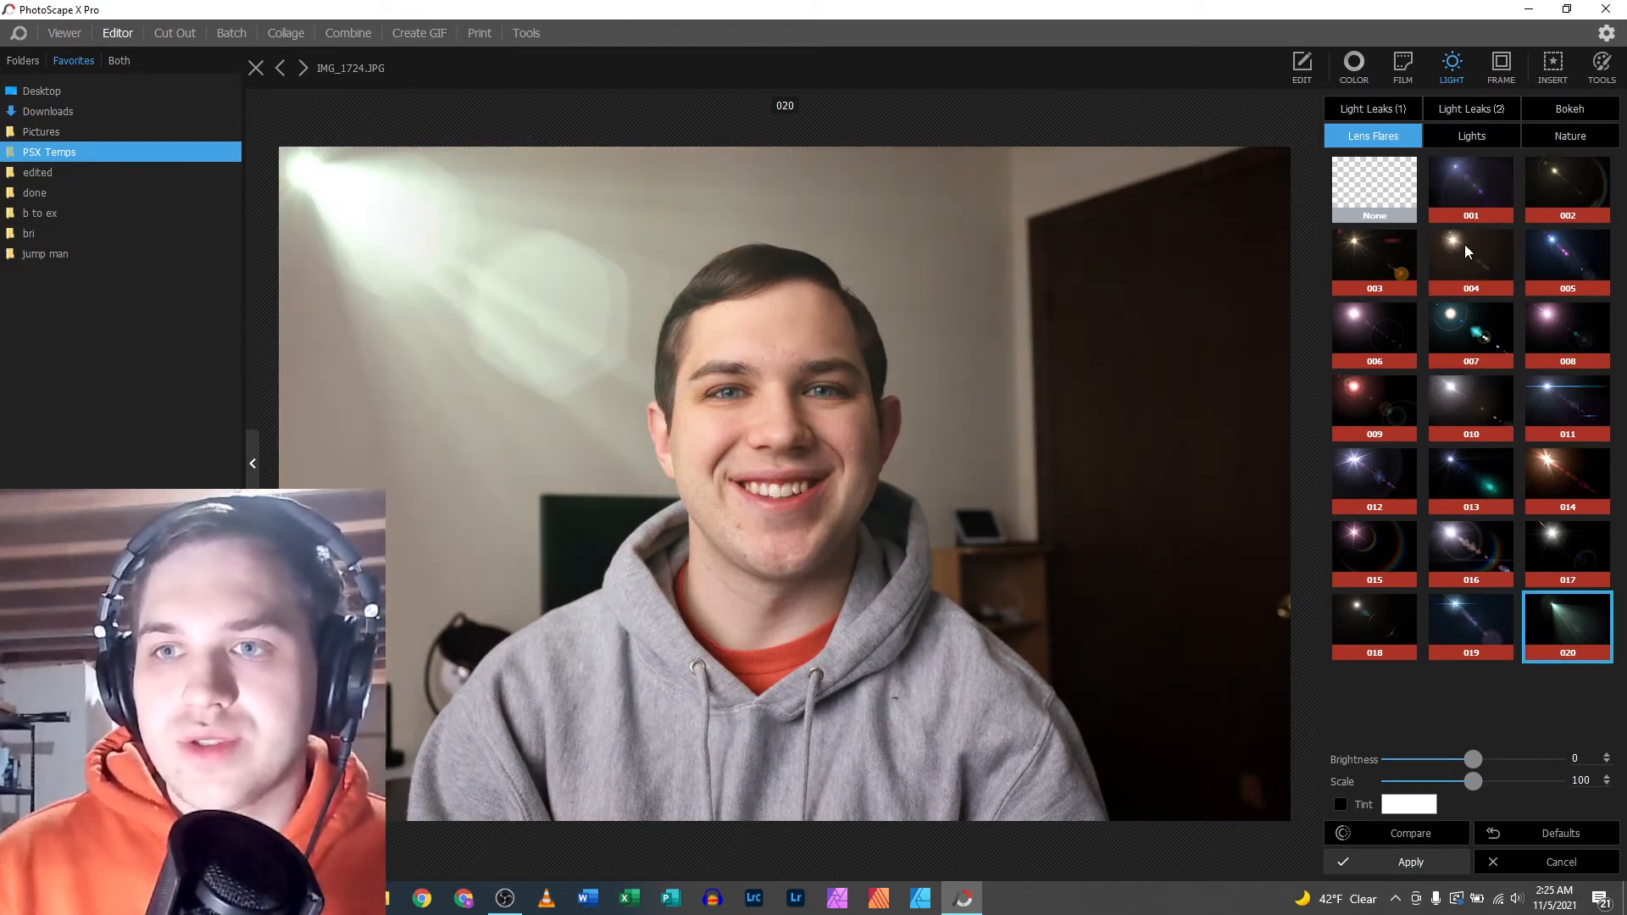
- Preview lens flares 006, 009, 007 and streaky 011, then cancel to leave no flare
{"action": "left_click", "coordinate": [1373, 334]}
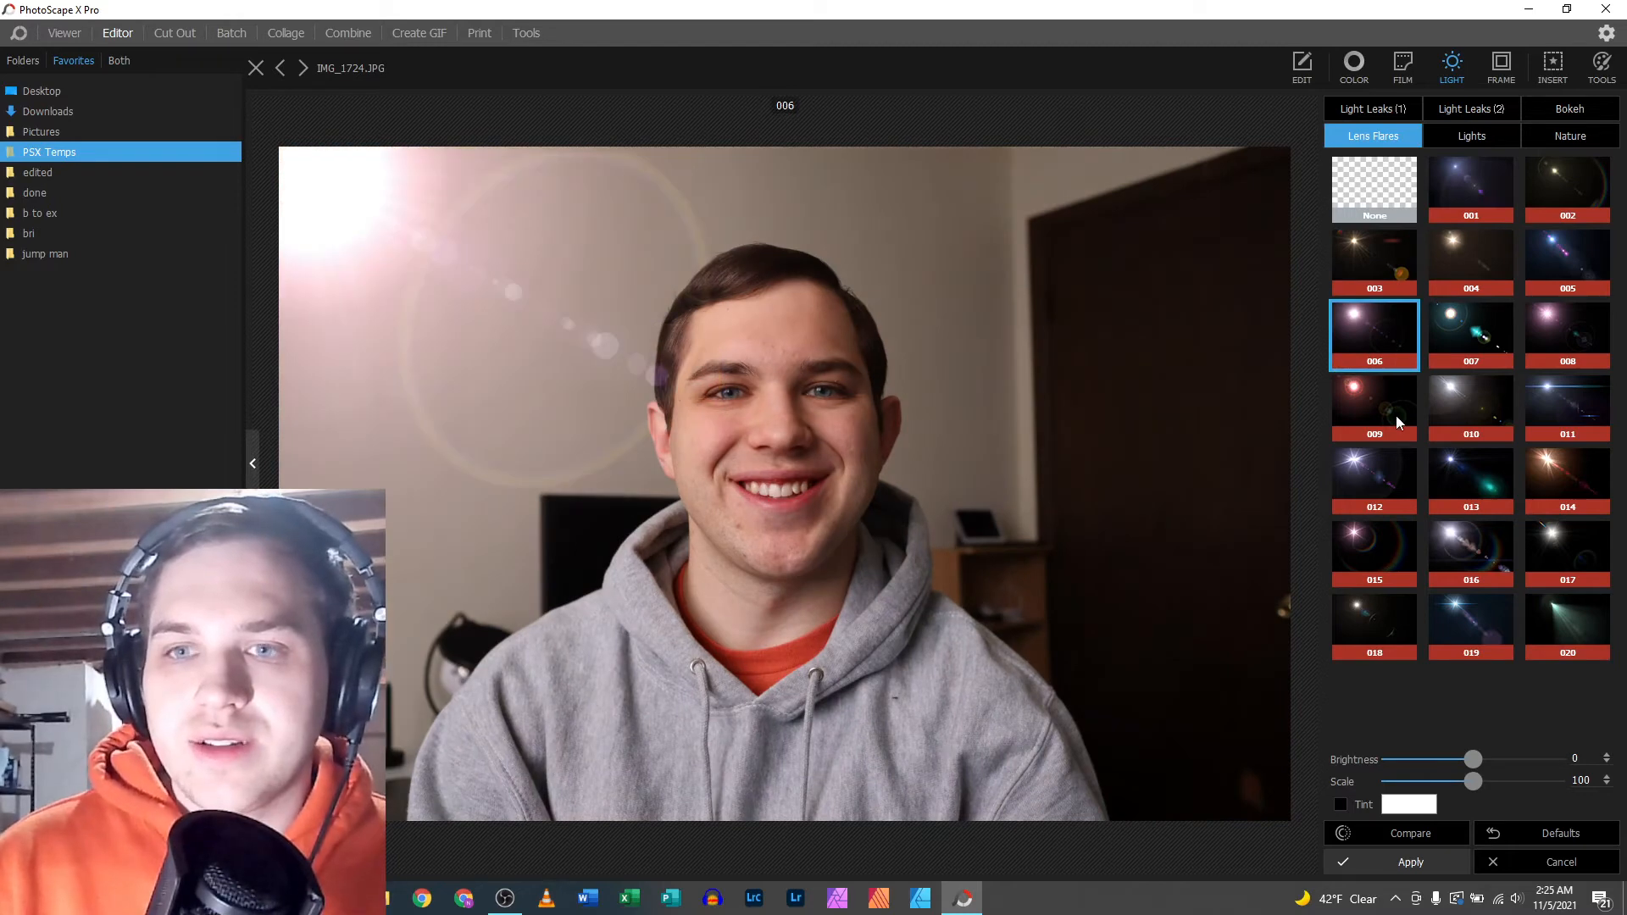
{"action": "left_click", "coordinate": [1373, 405]}
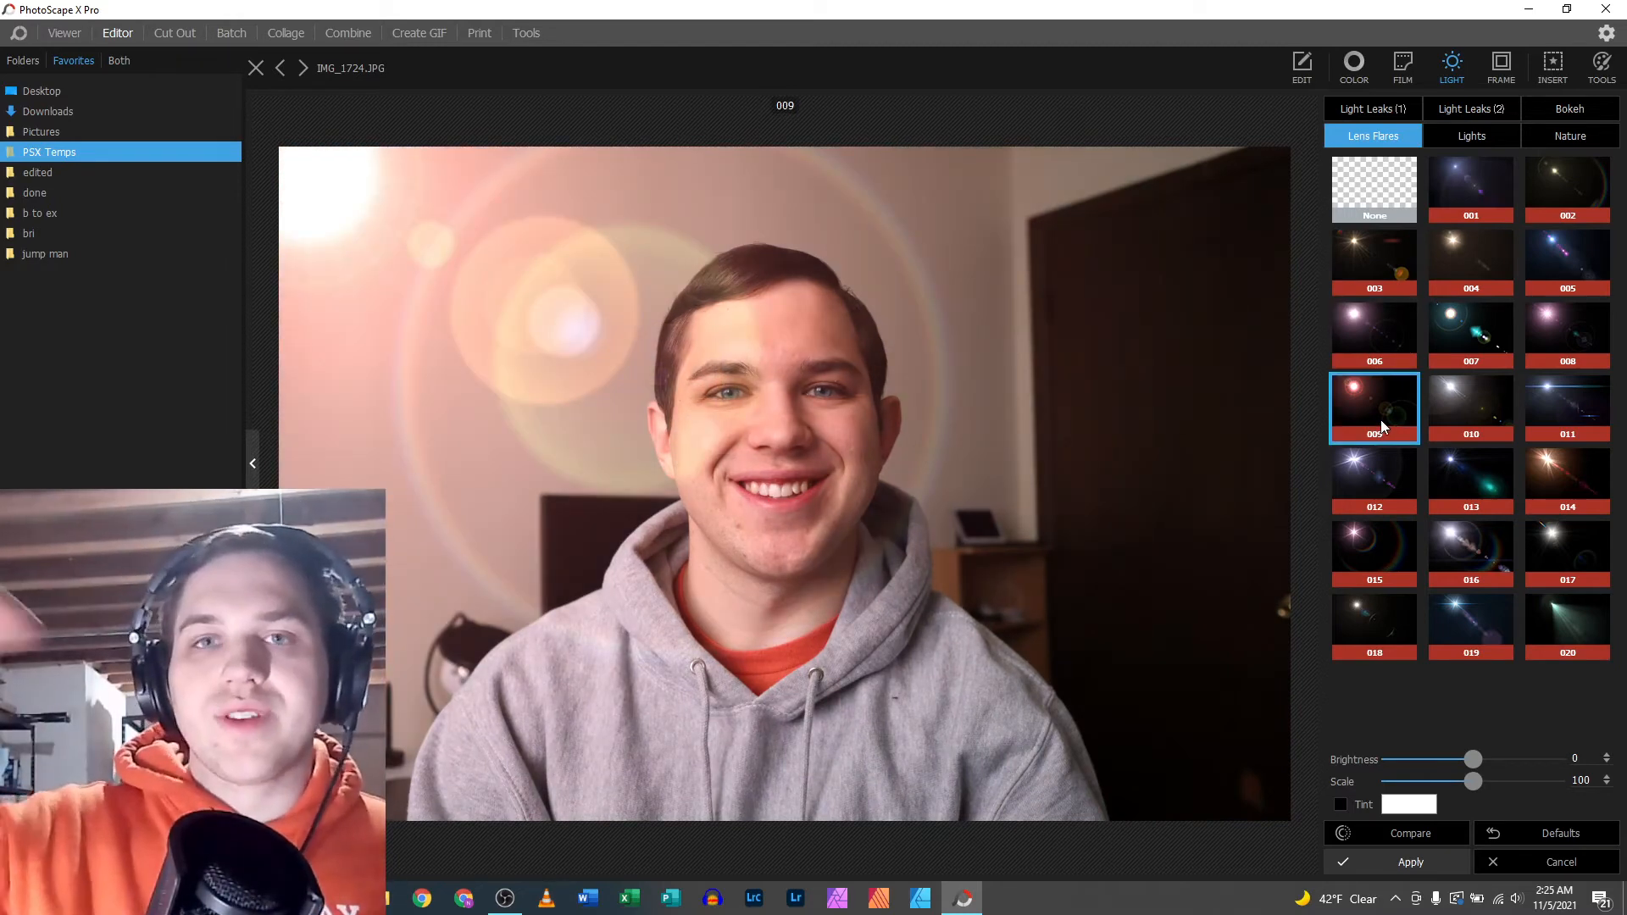
{"action": "left_click", "coordinate": [1470, 334]}
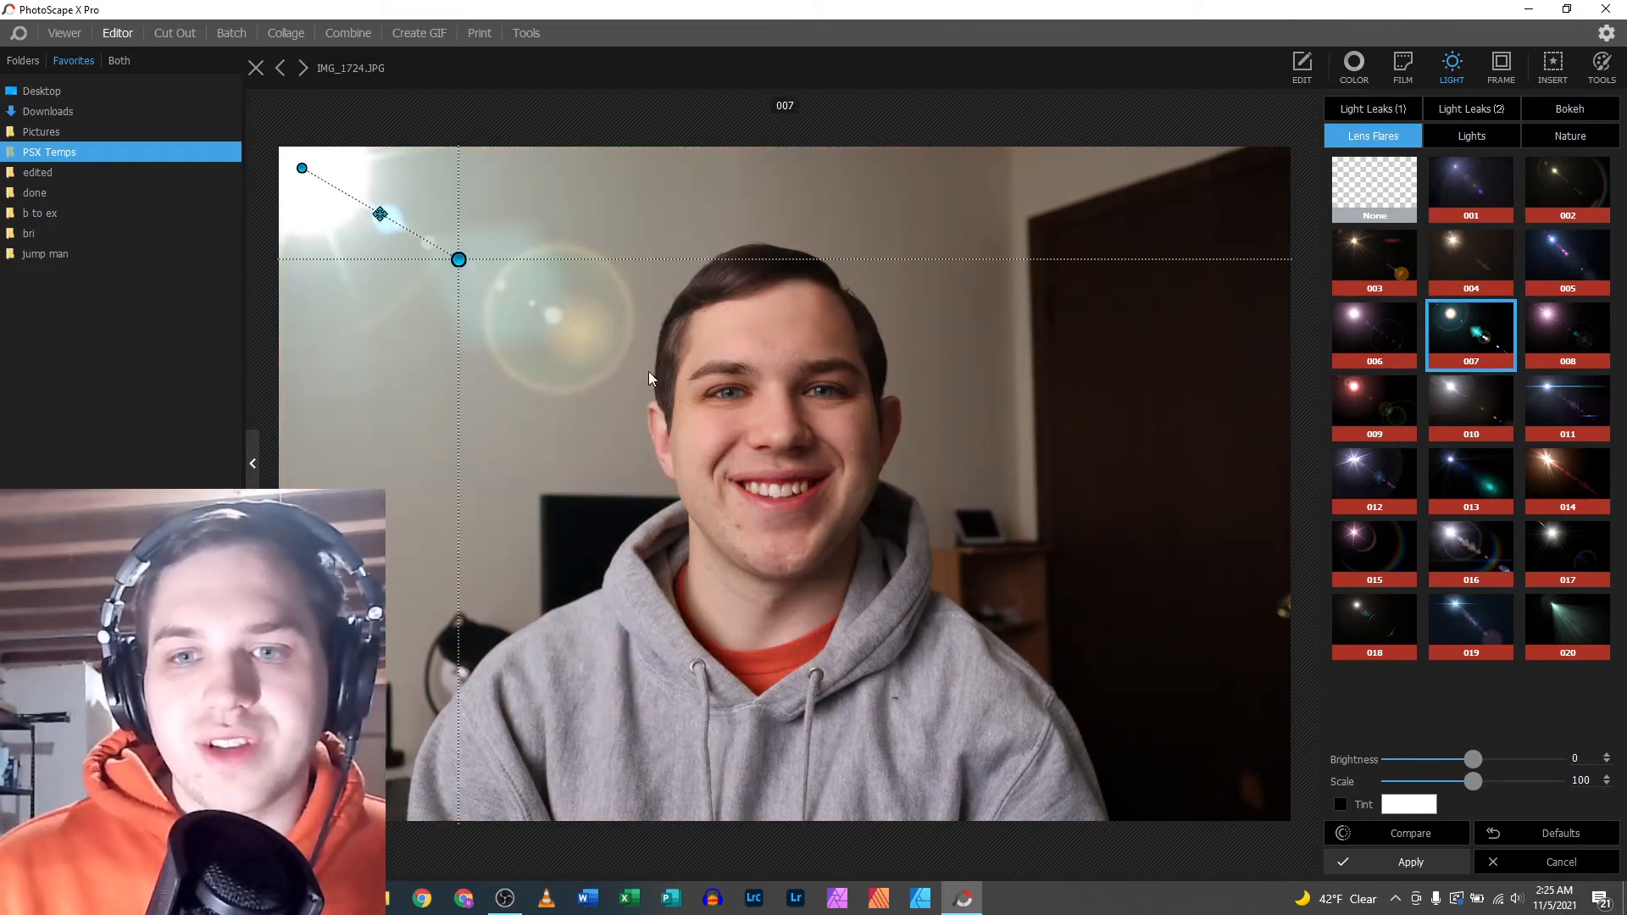
{"action": "left_click", "coordinate": [1568, 407]}
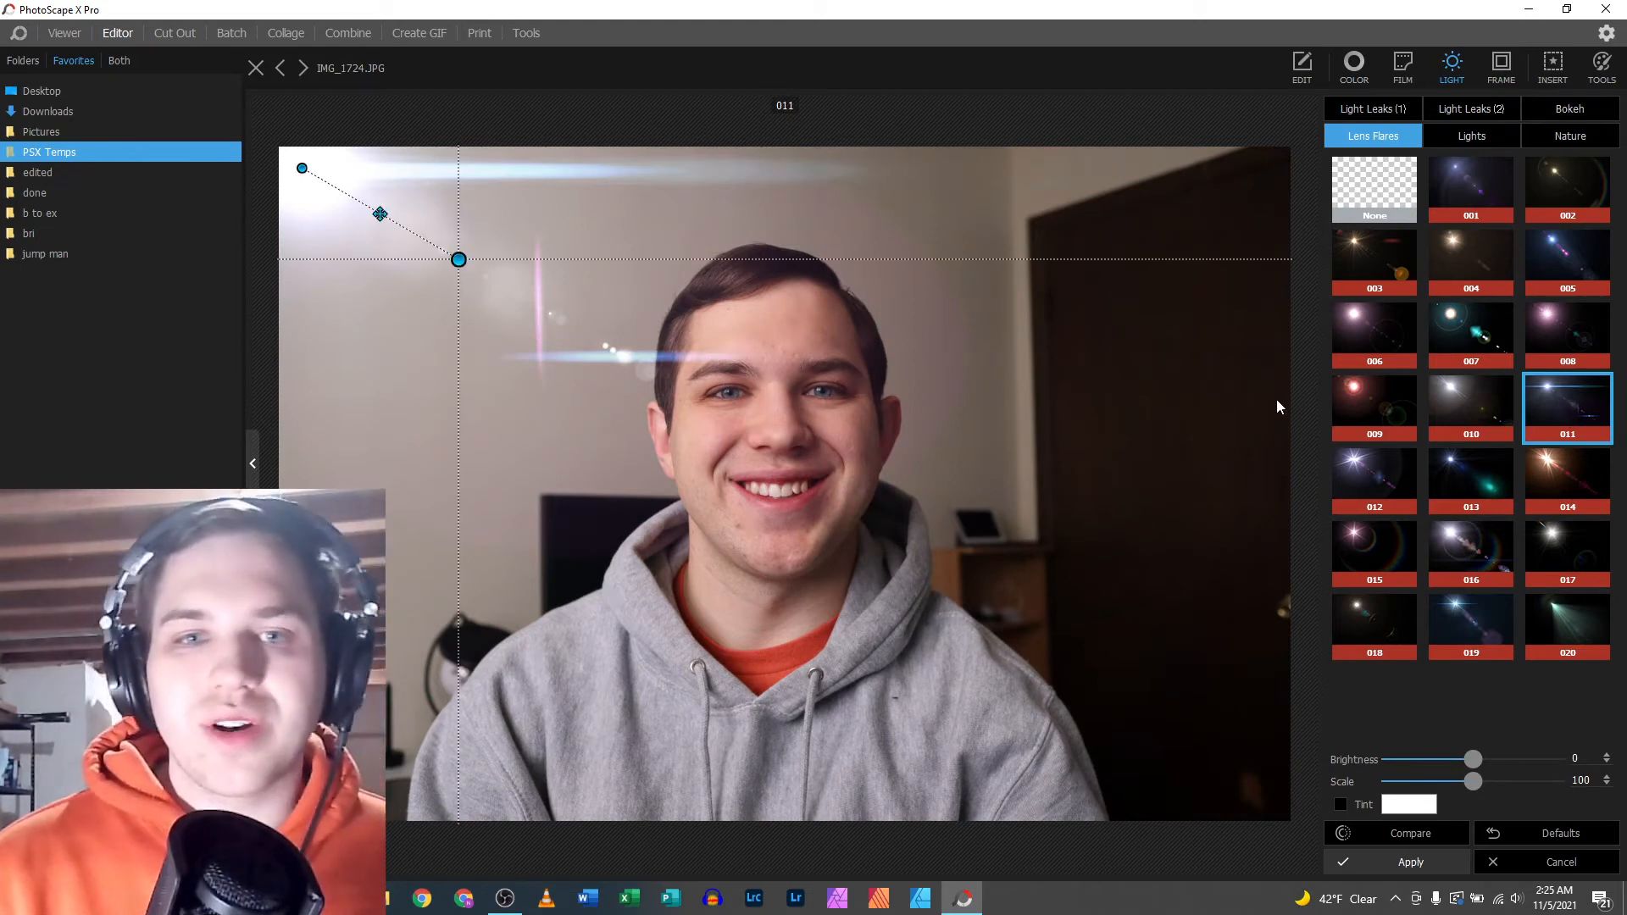
{"action": "mouse_move", "coordinate": [1309, 658]}
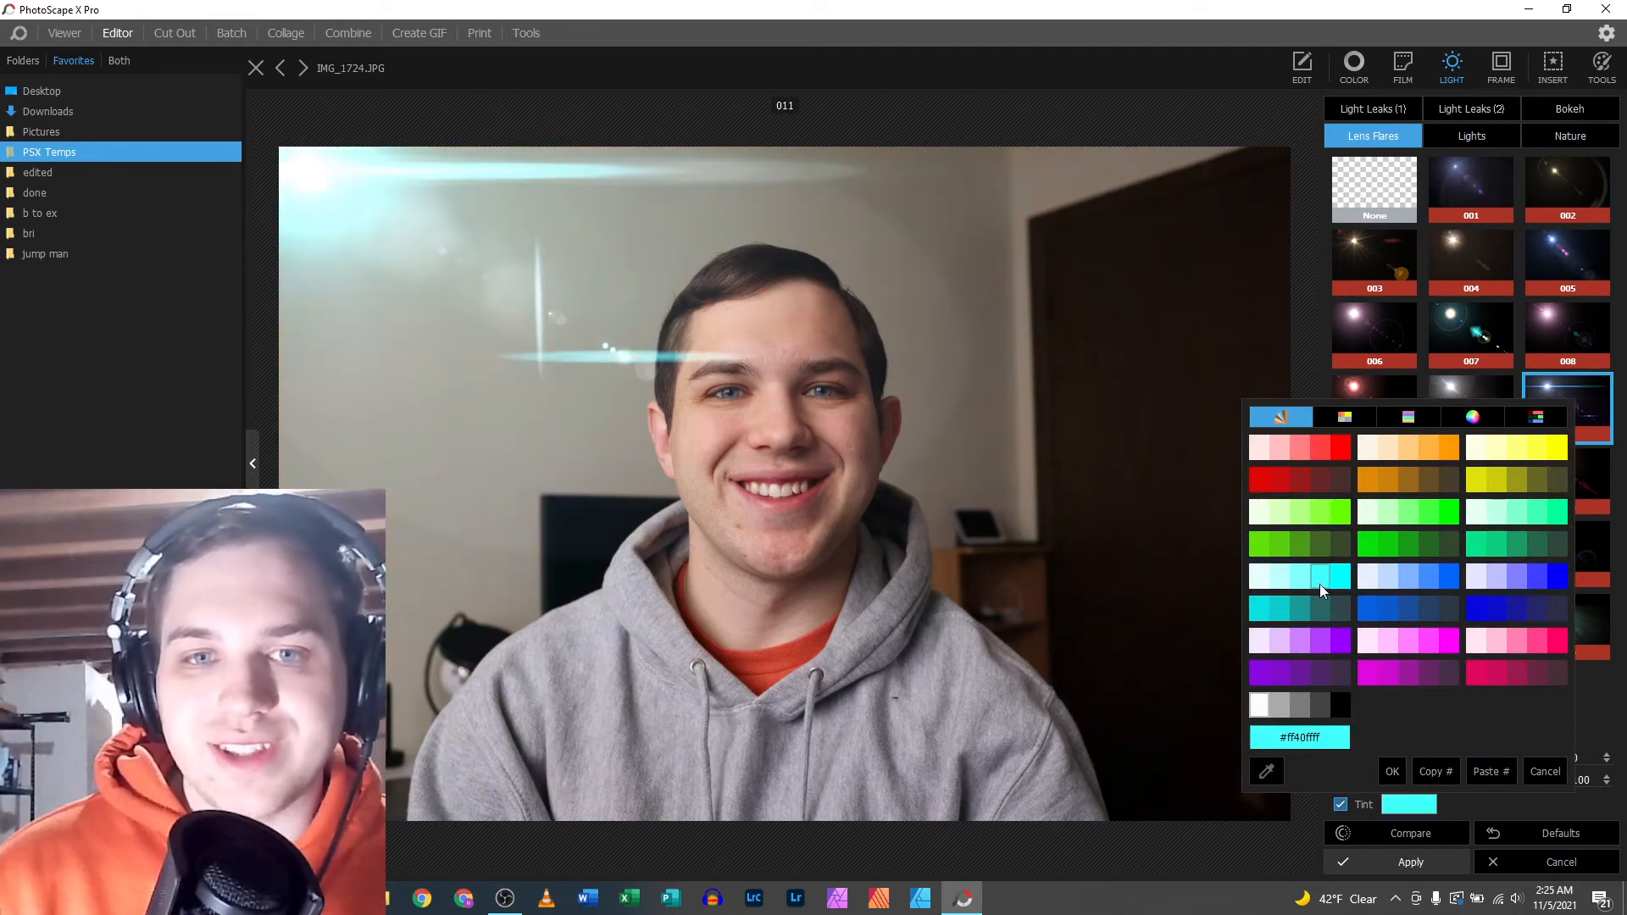
{"action": "left_click", "coordinate": [1256, 704]}
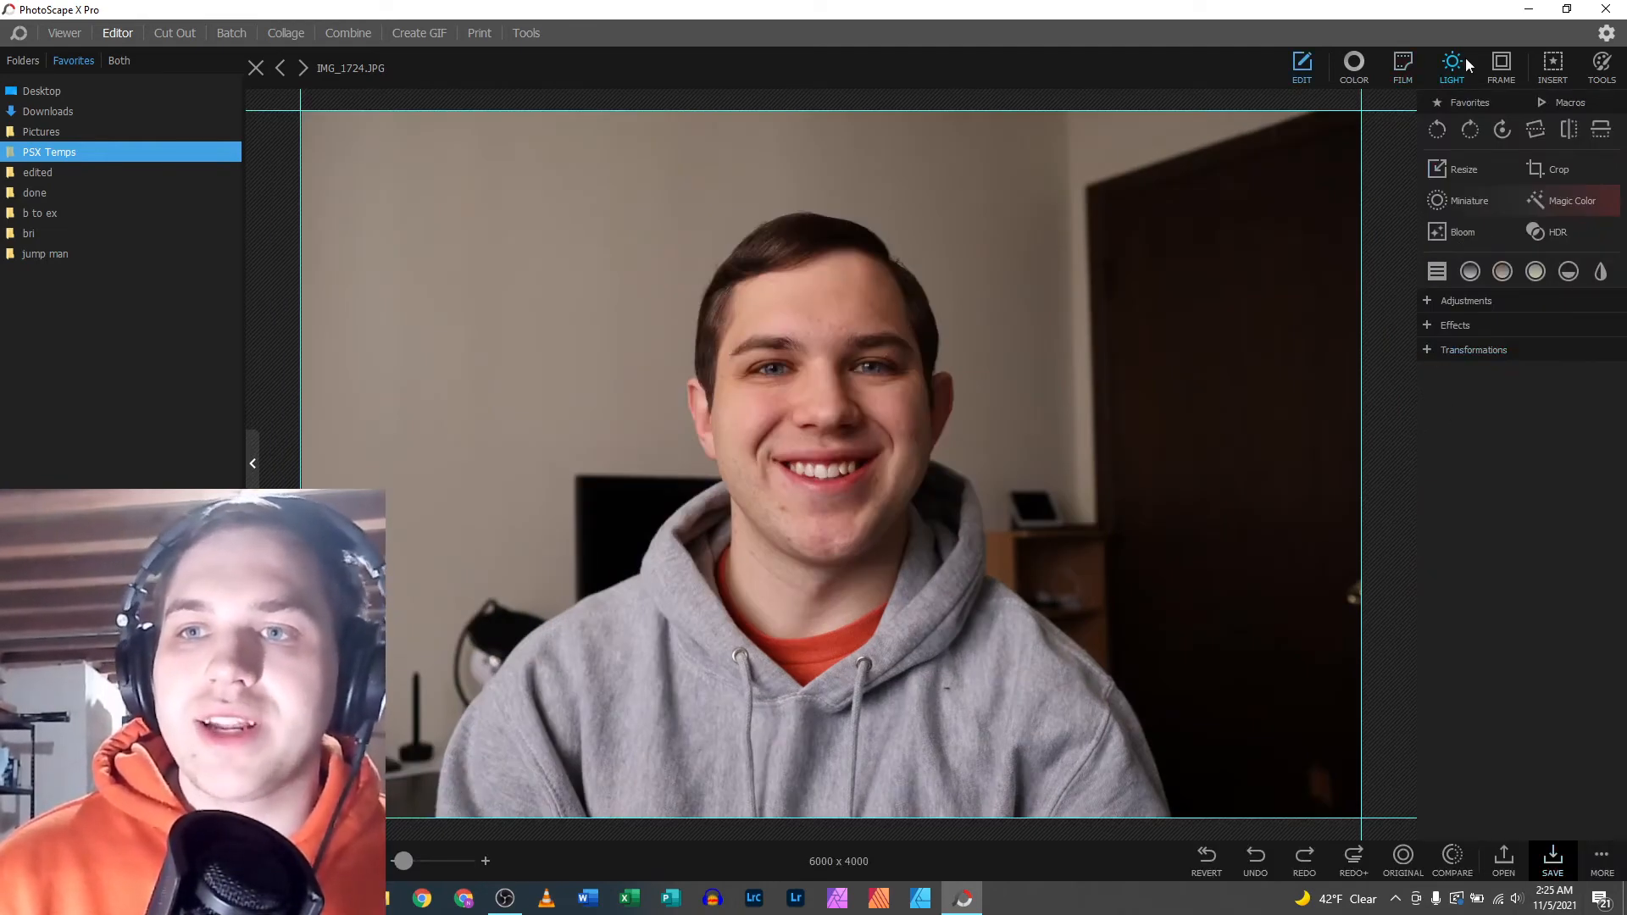
- Place Lights overlay 001 at the top-left, colour it red and enlarge its glow over the left side
{"action": "left_click", "coordinate": [1450, 65]}
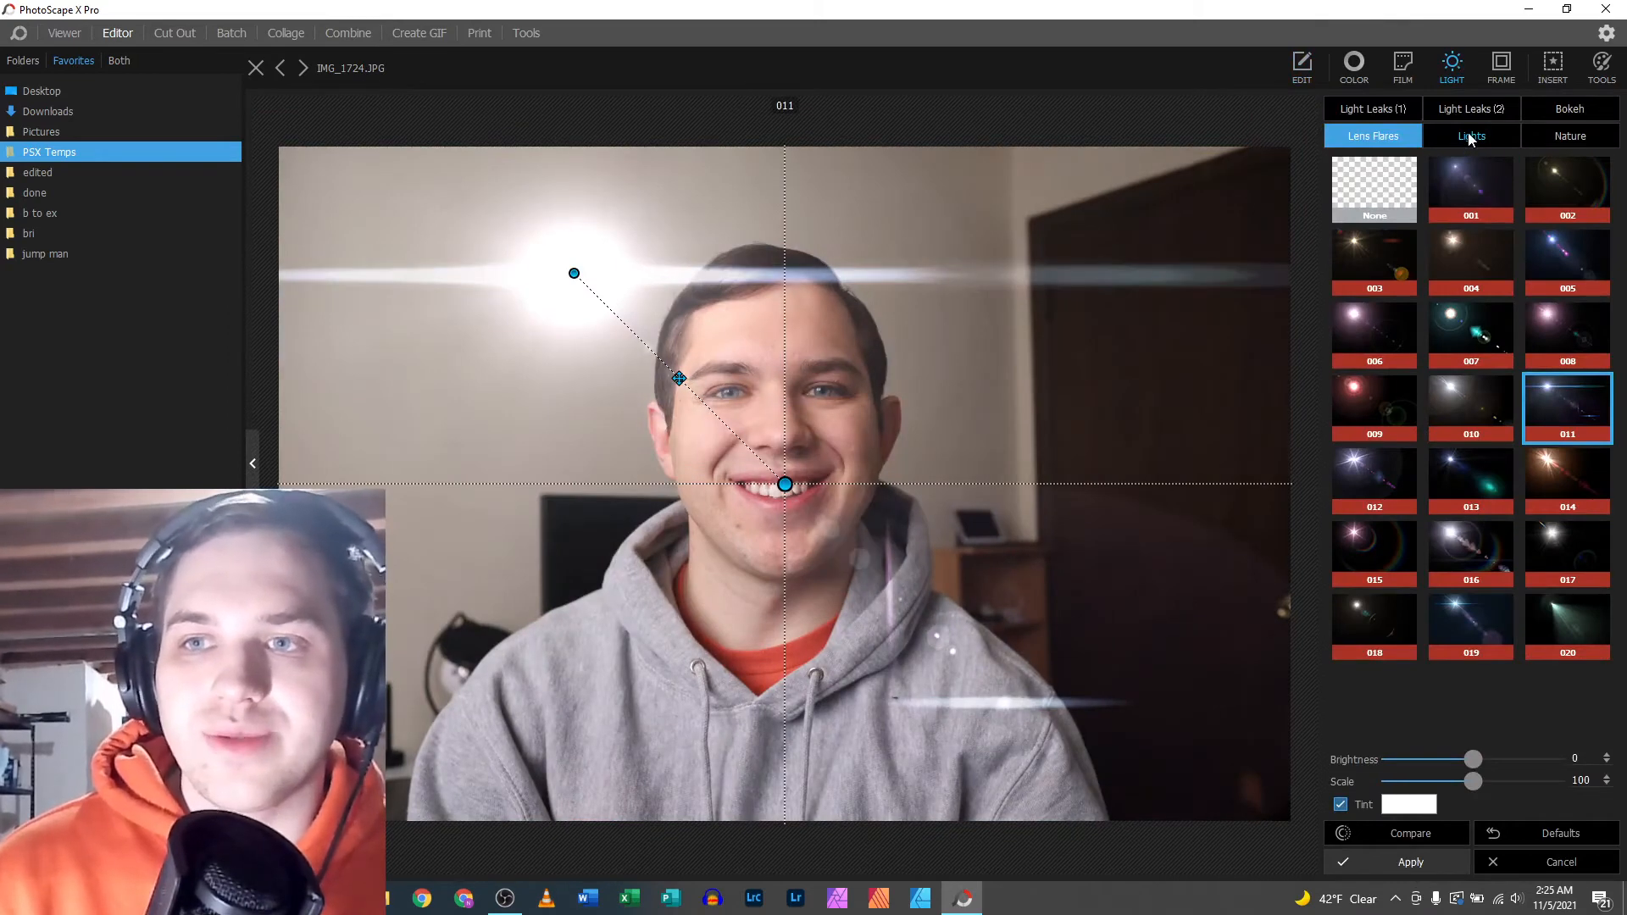
{"action": "left_click", "coordinate": [1470, 136]}
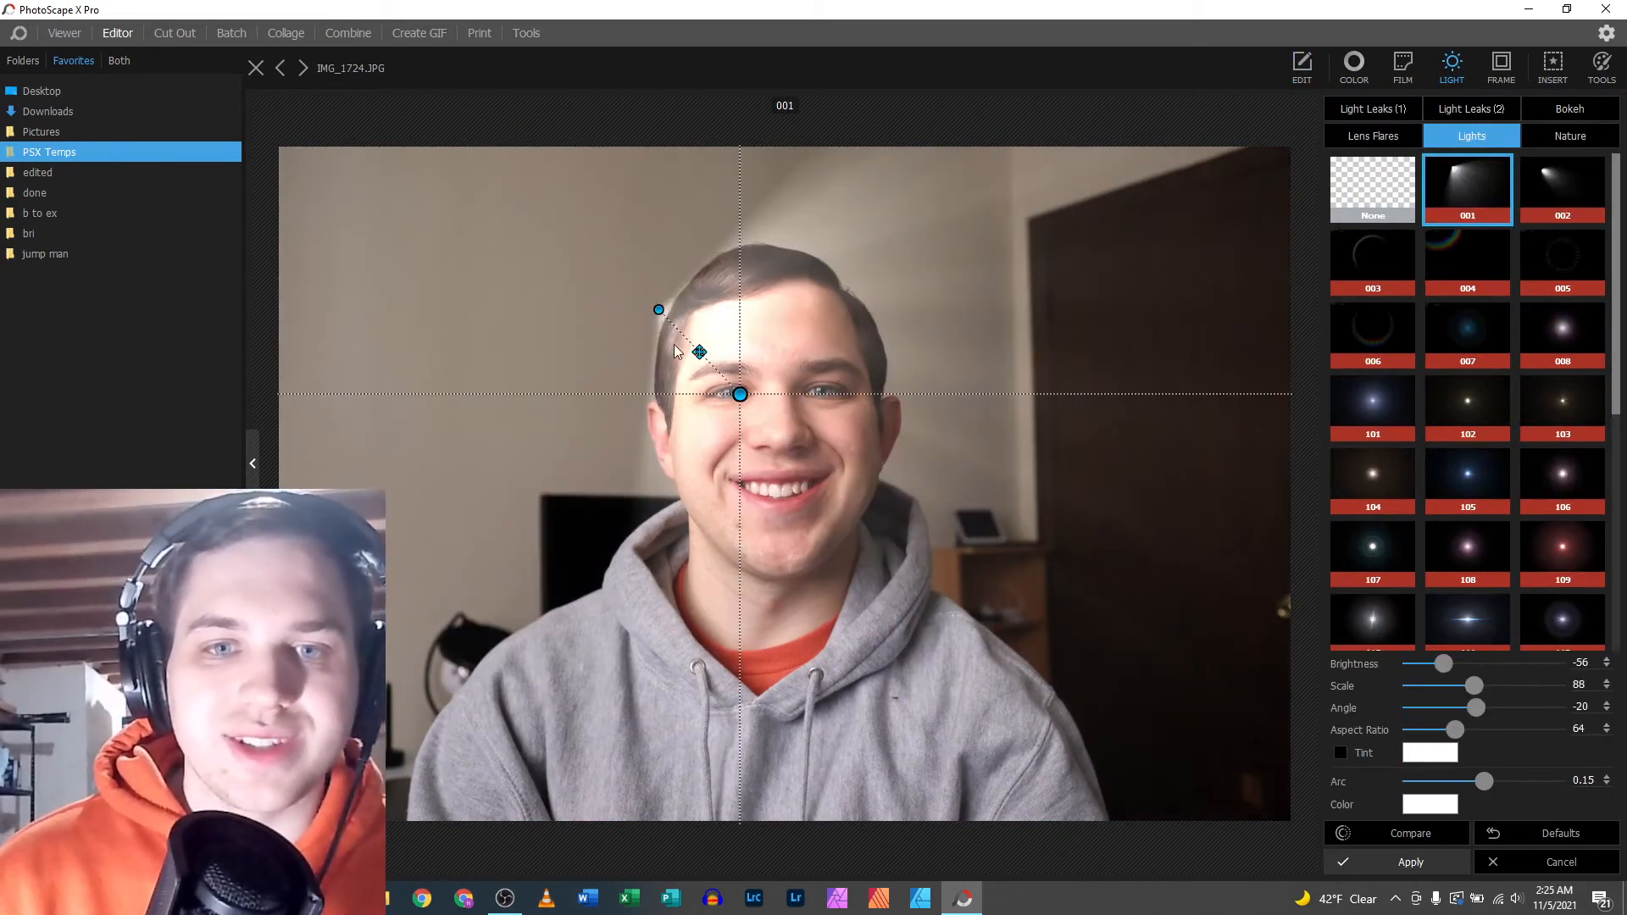
{"action": "left_click_drag", "start_coordinate": [658, 309], "coordinate": [638, 243]}
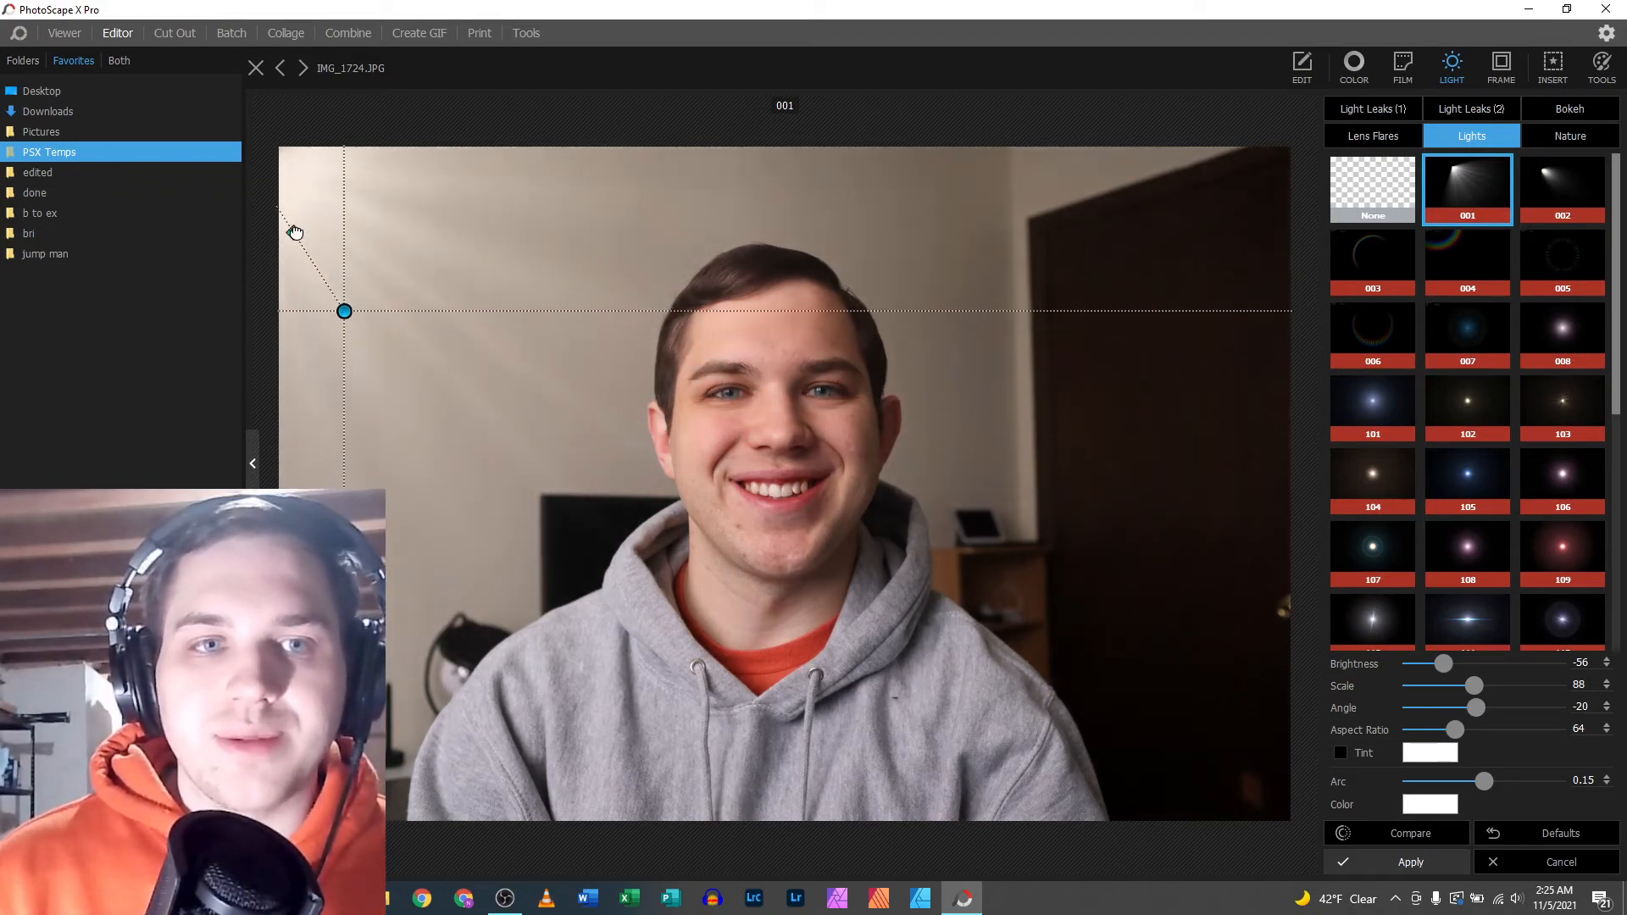
{"action": "left_click_drag", "start_coordinate": [345, 311], "coordinate": [368, 282]}
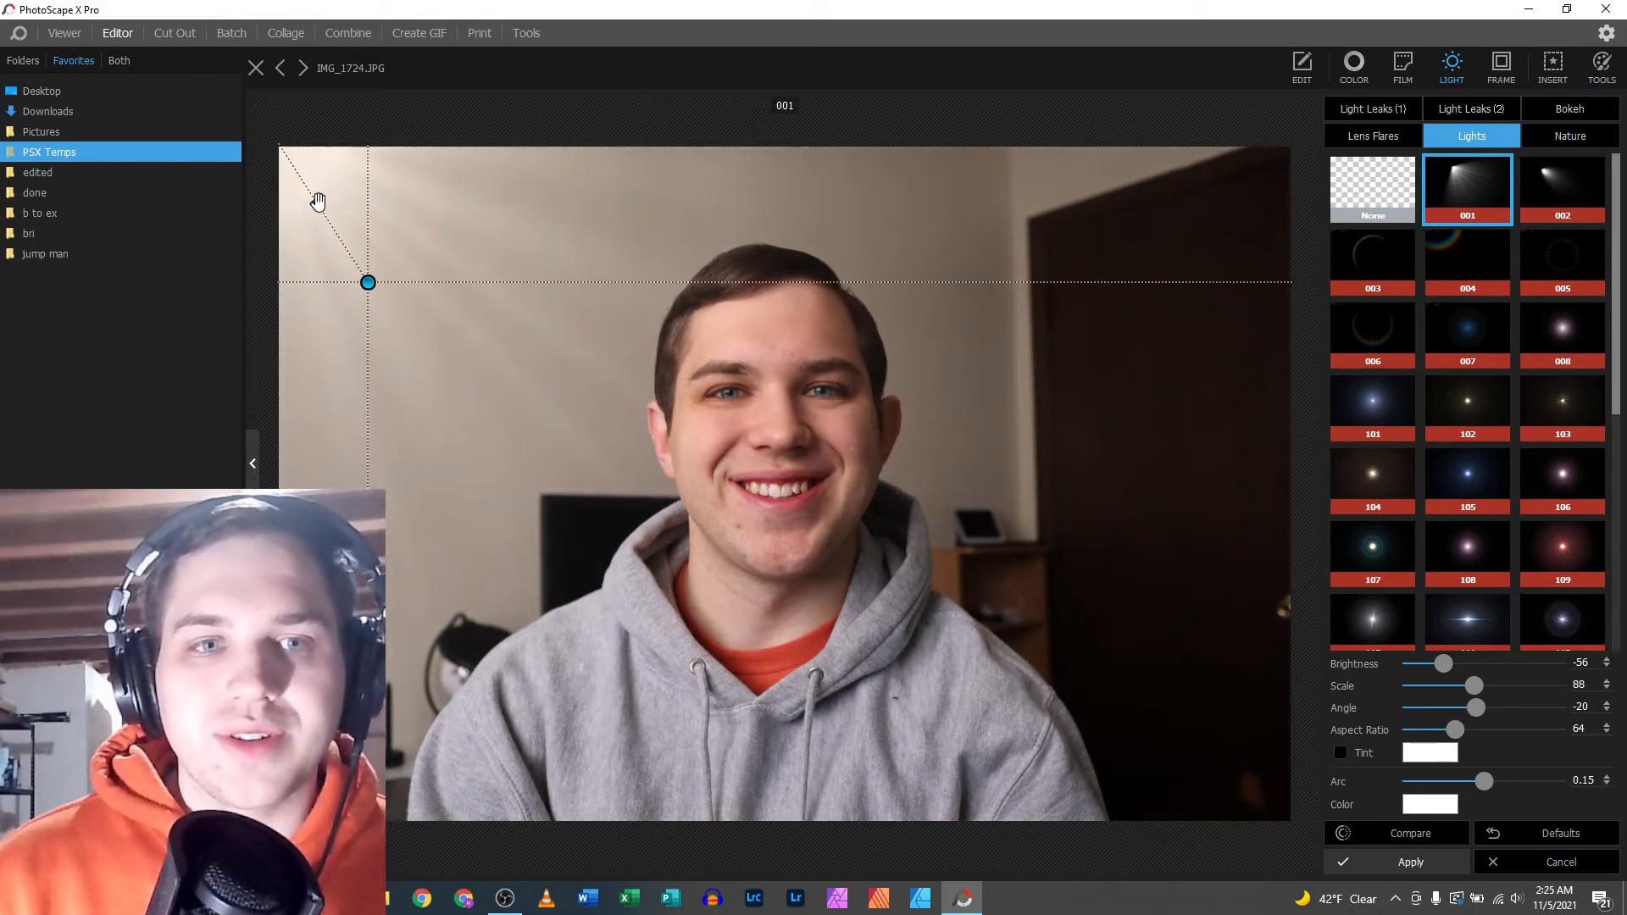
{"action": "left_click", "coordinate": [1430, 804]}
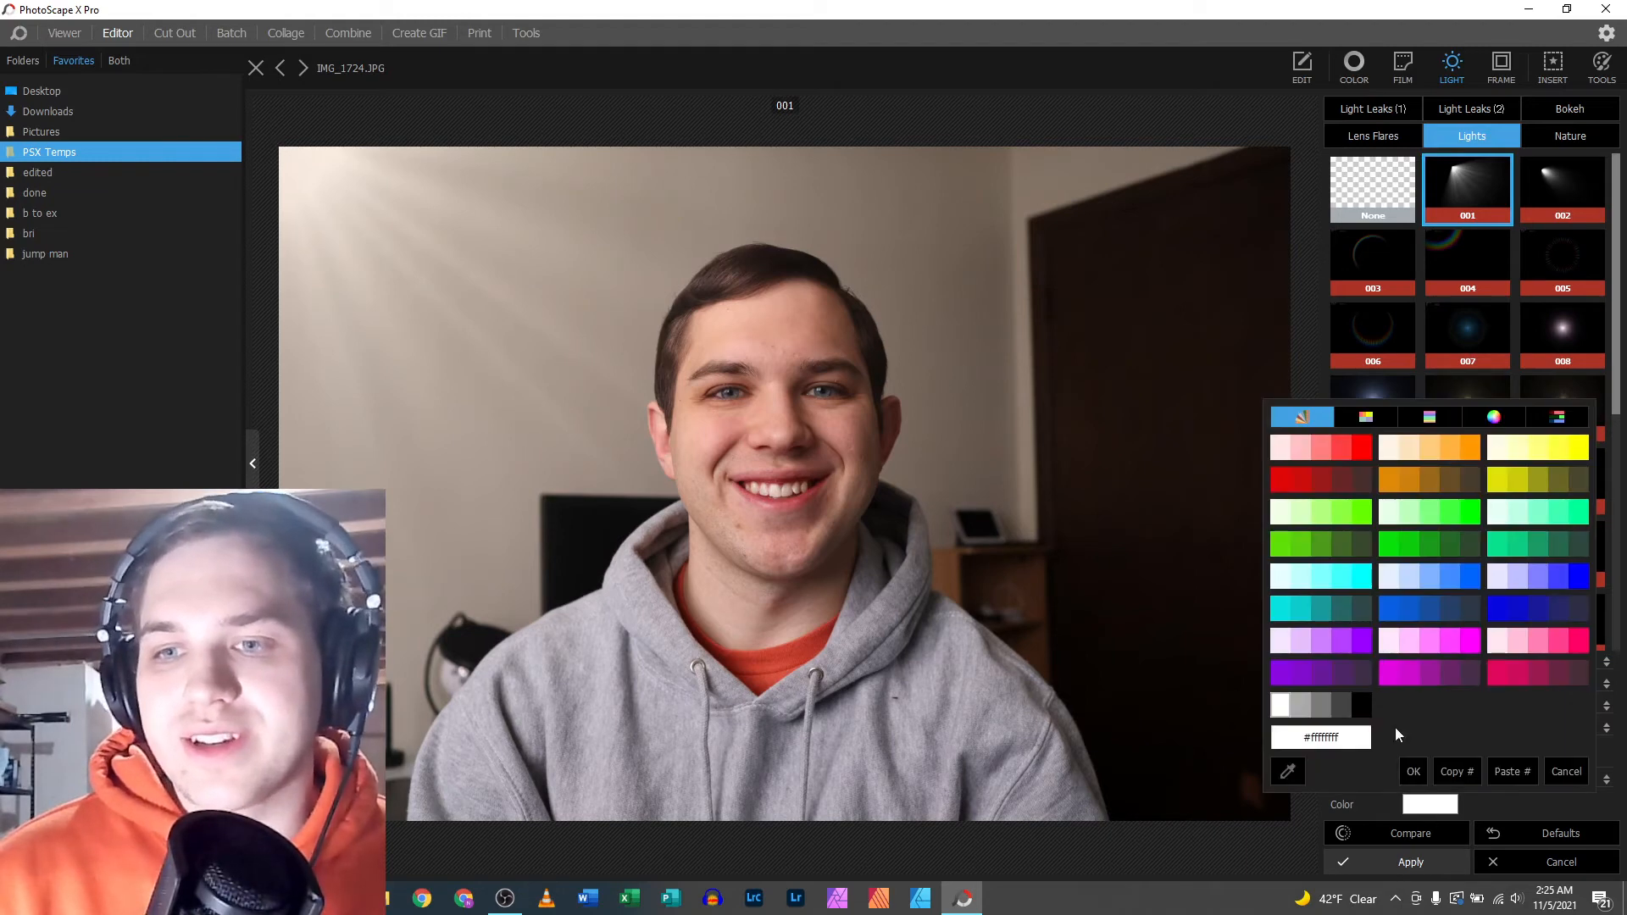
{"action": "left_click", "coordinate": [1359, 447]}
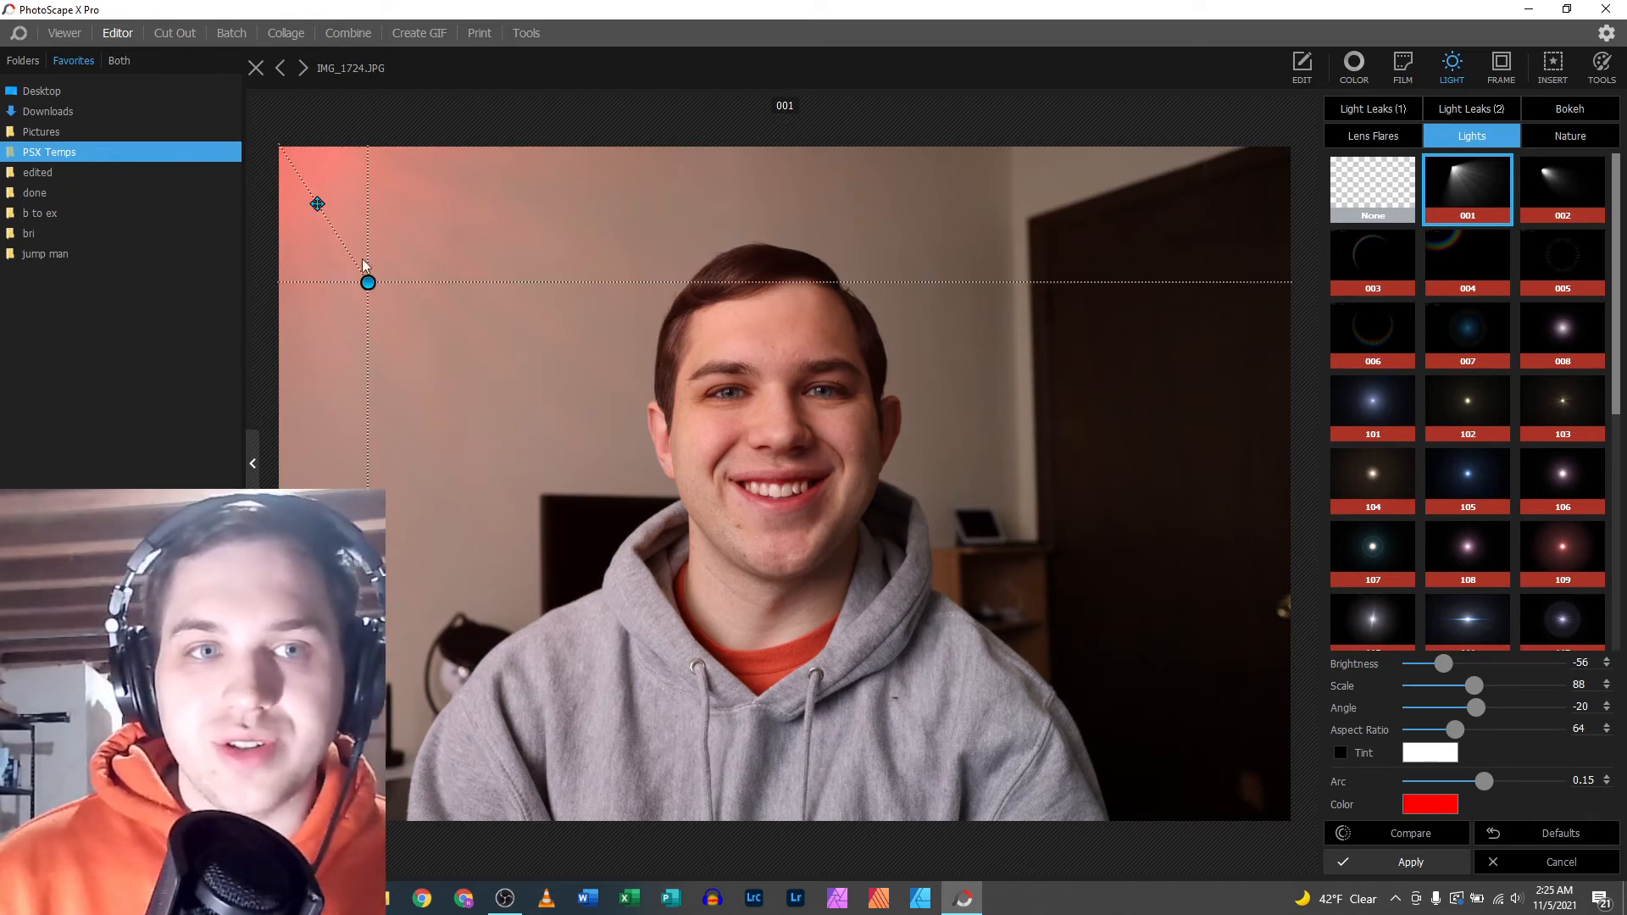
{"action": "left_click_drag", "start_coordinate": [369, 282], "coordinate": [374, 308]}
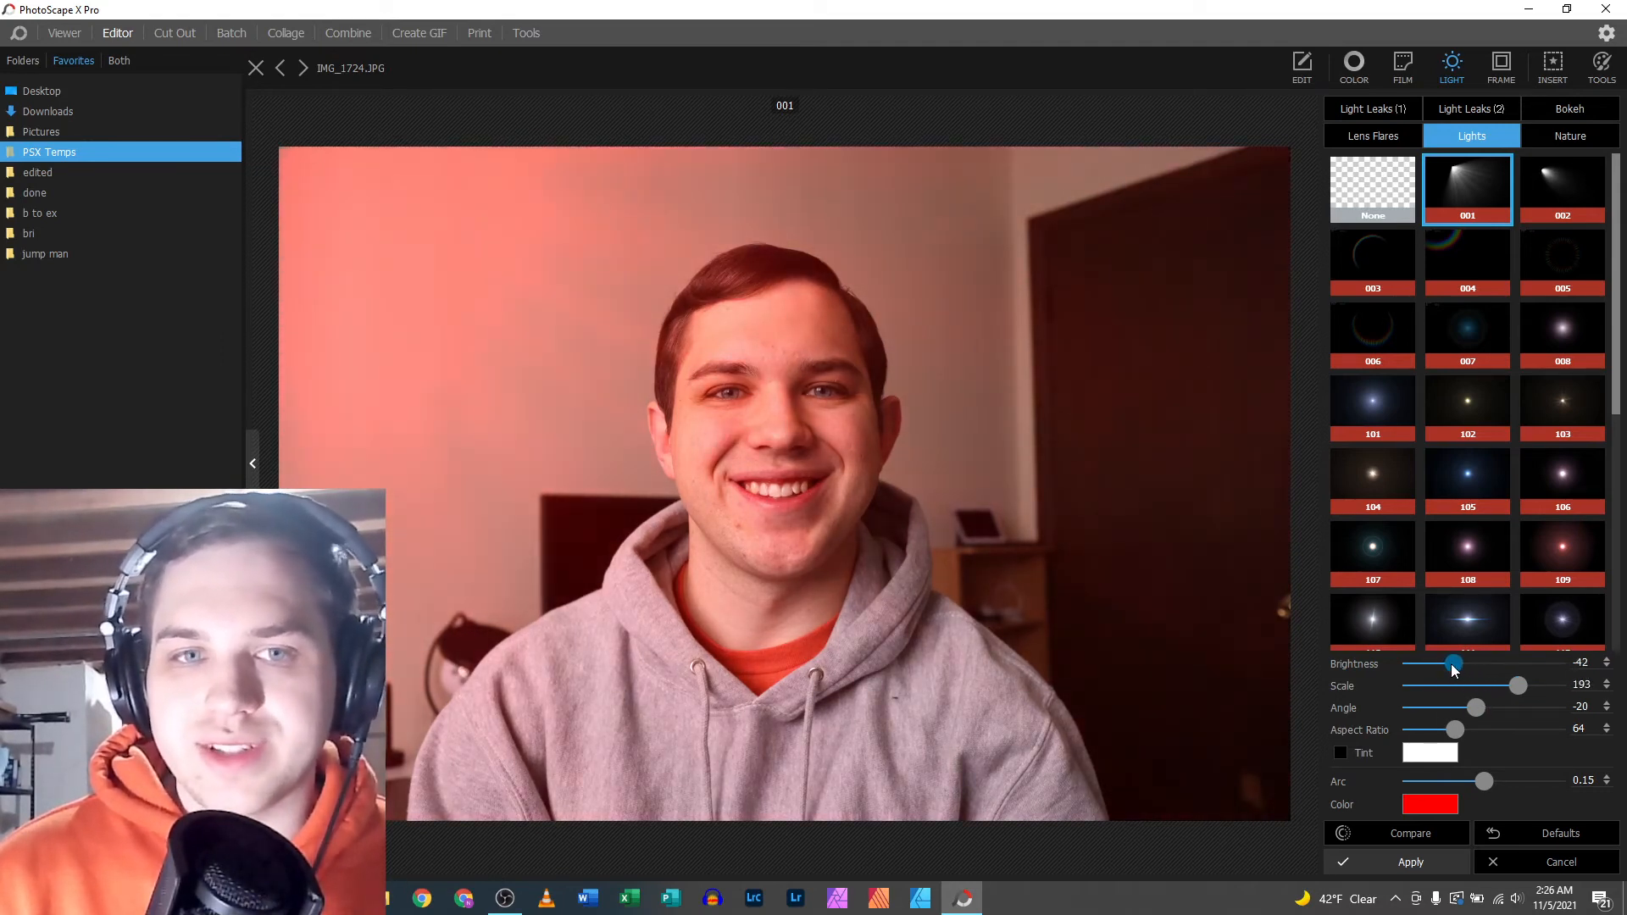
{"action": "mouse_move", "coordinate": [1456, 730]}
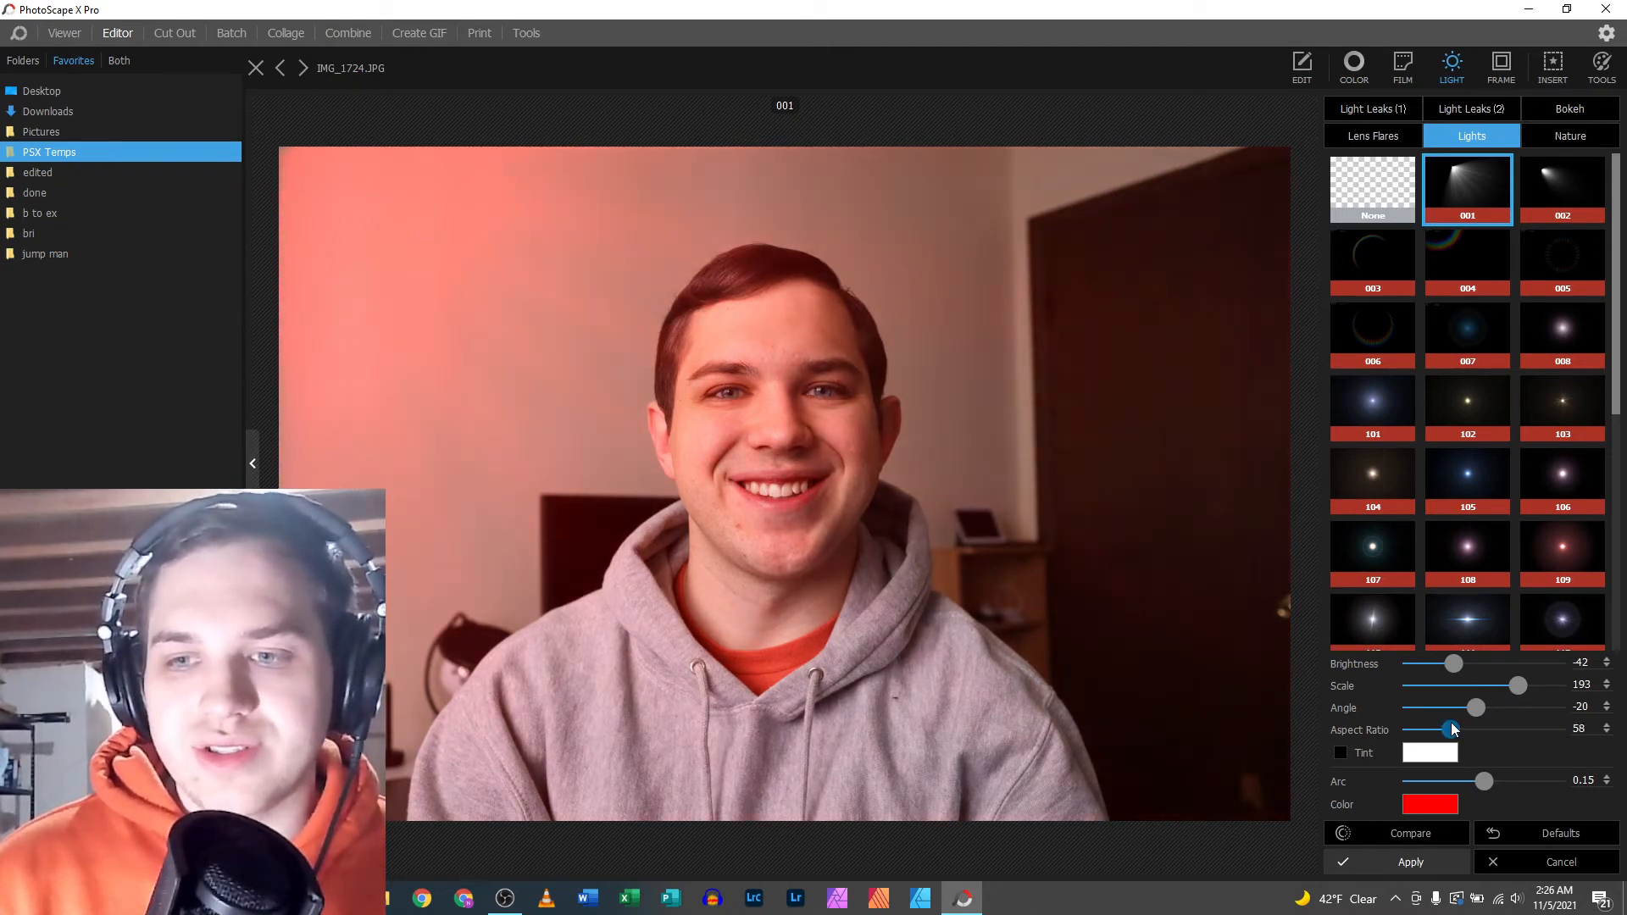
{"action": "mouse_move", "coordinate": [1458, 824]}
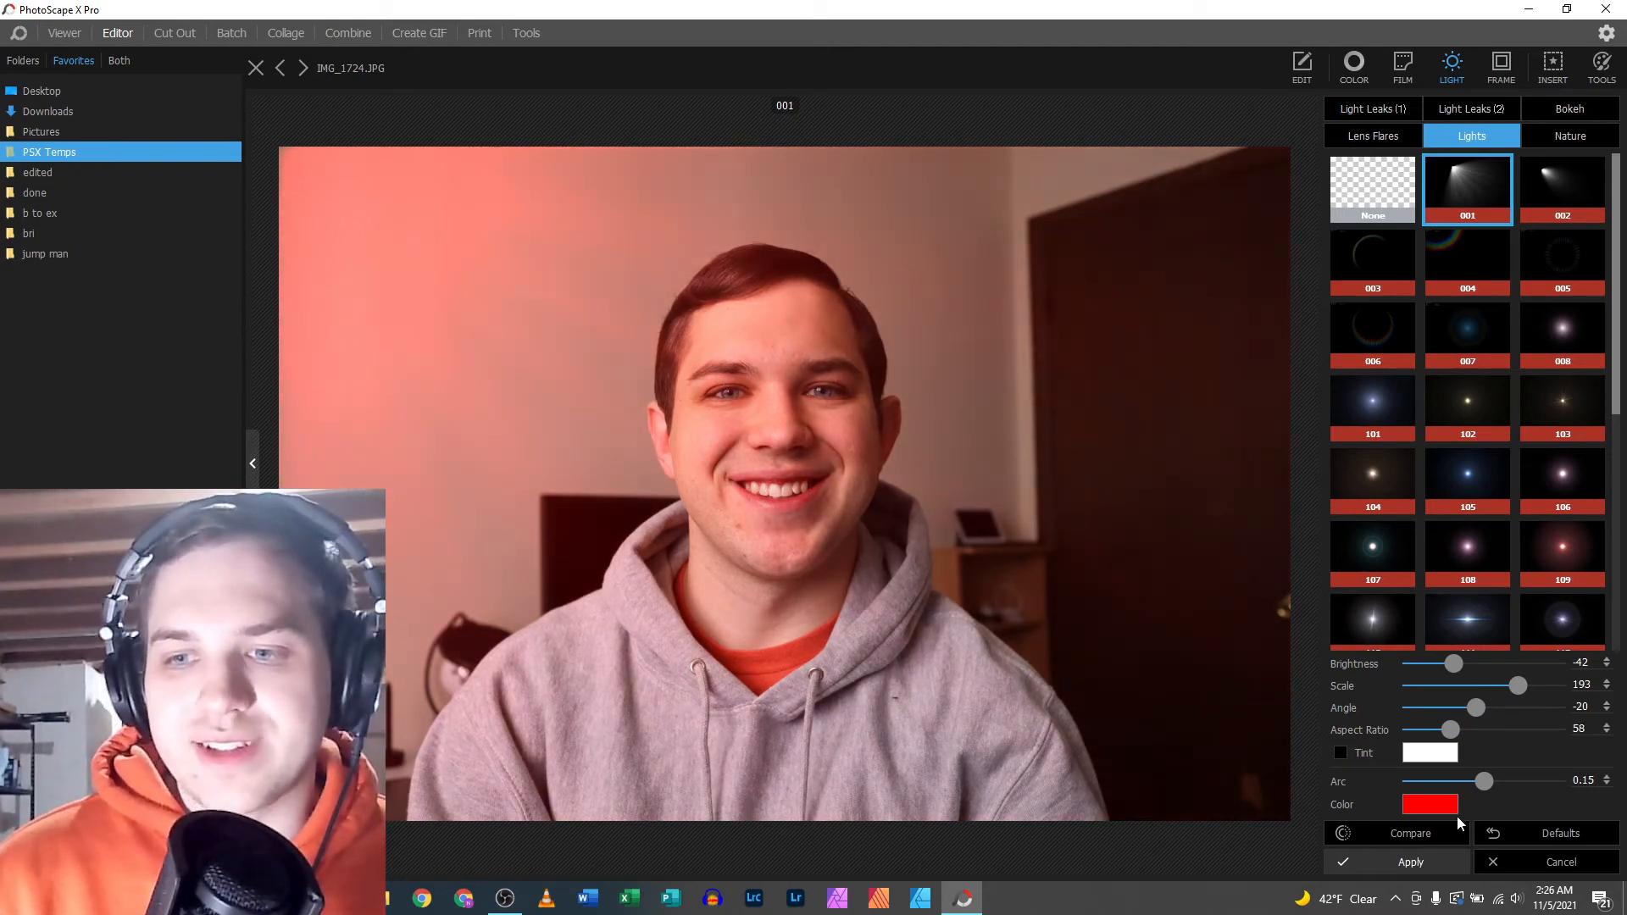
{"action": "mouse_move", "coordinate": [1410, 861]}
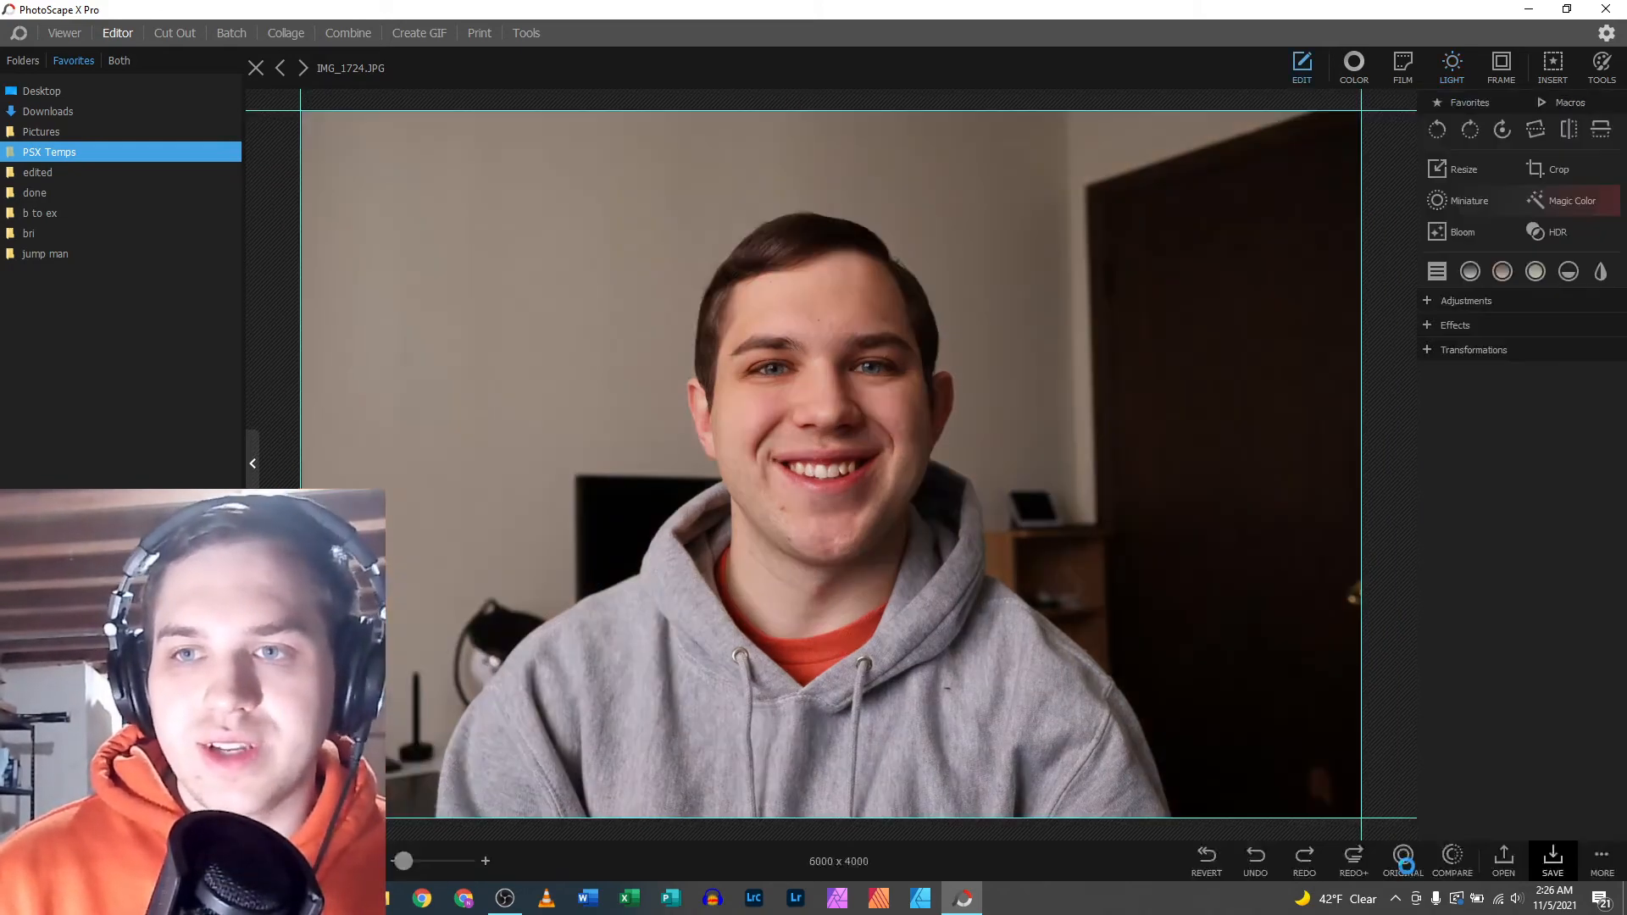
- Recolour the Lights 001 overlay cyan then blue and apply it to the portrait
{"action": "left_click", "coordinate": [1451, 66]}
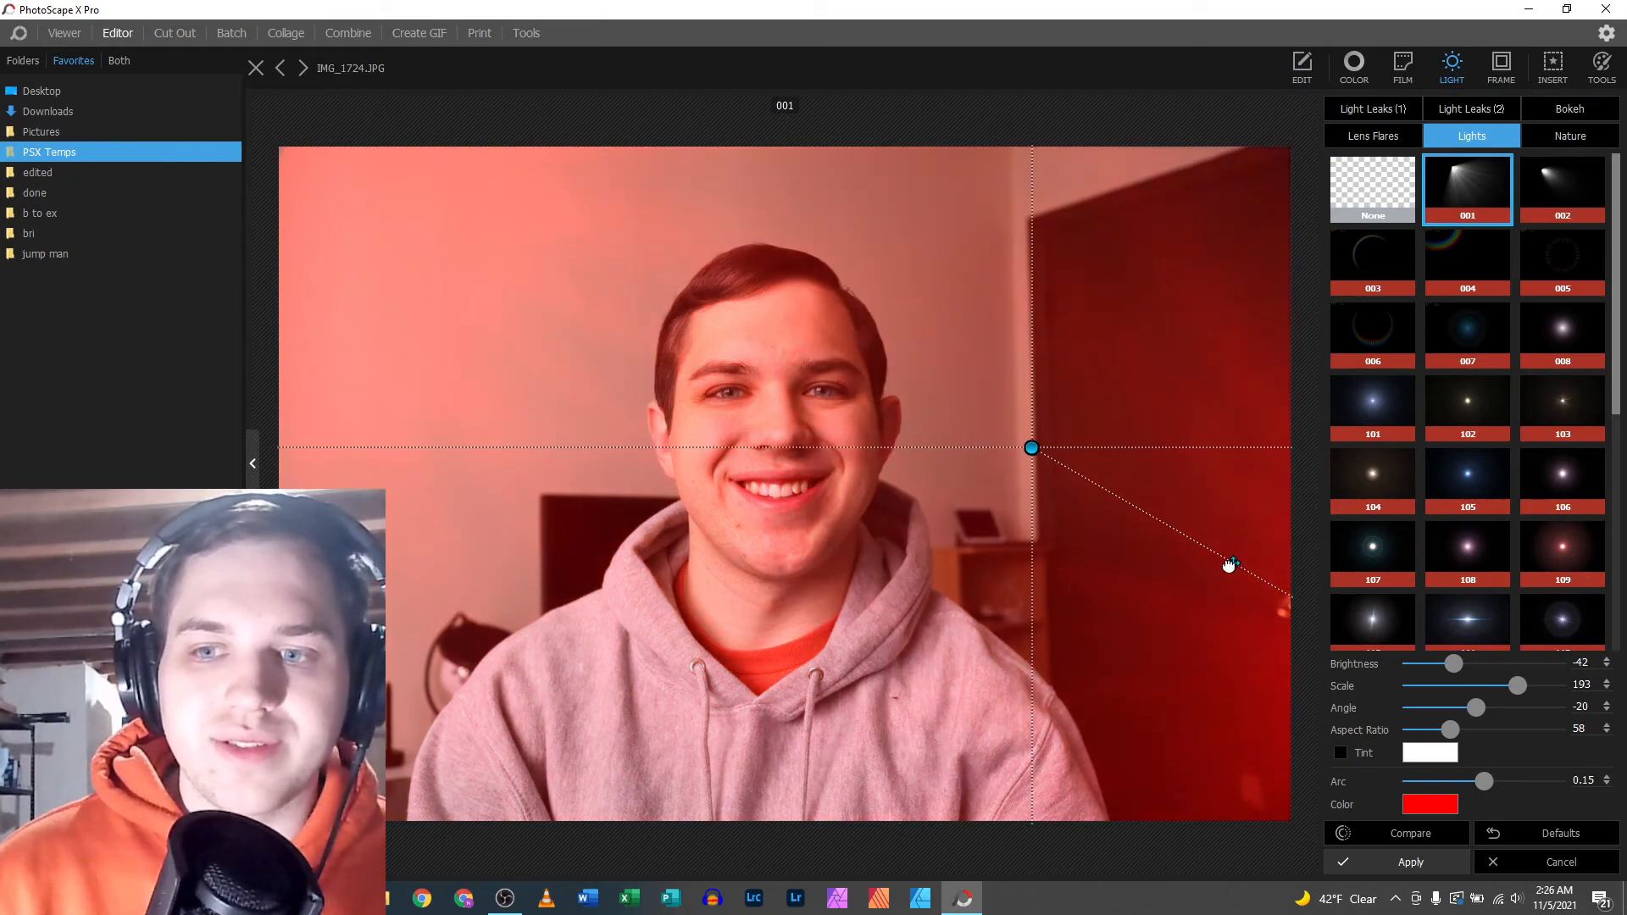
{"action": "left_click", "coordinate": [1430, 804]}
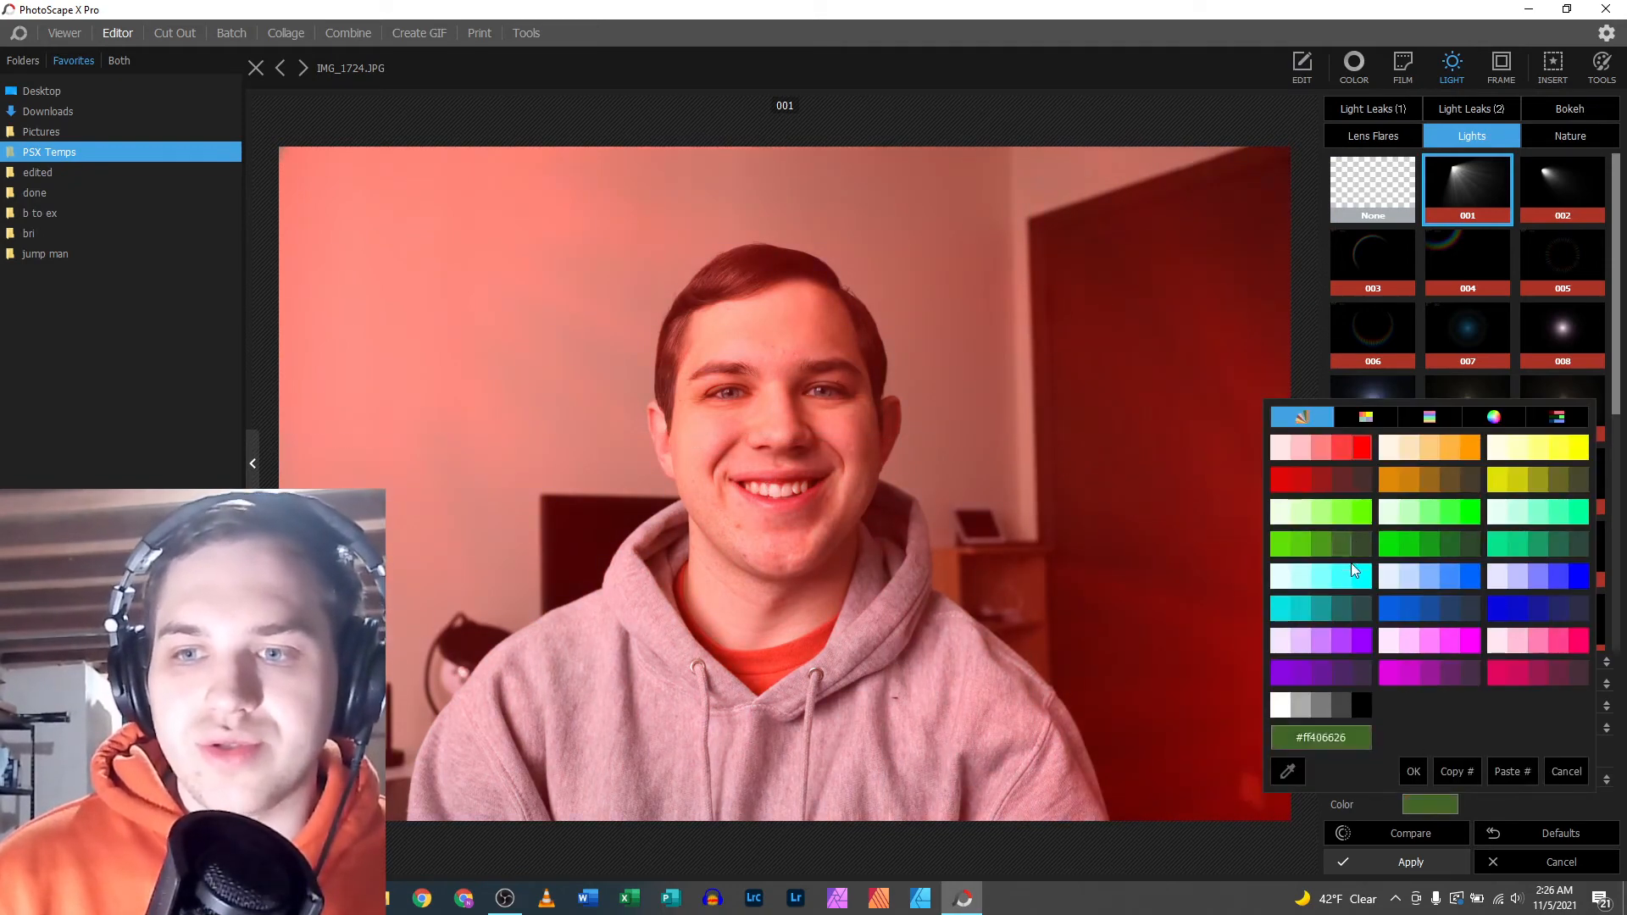
{"action": "left_click", "coordinate": [1362, 577]}
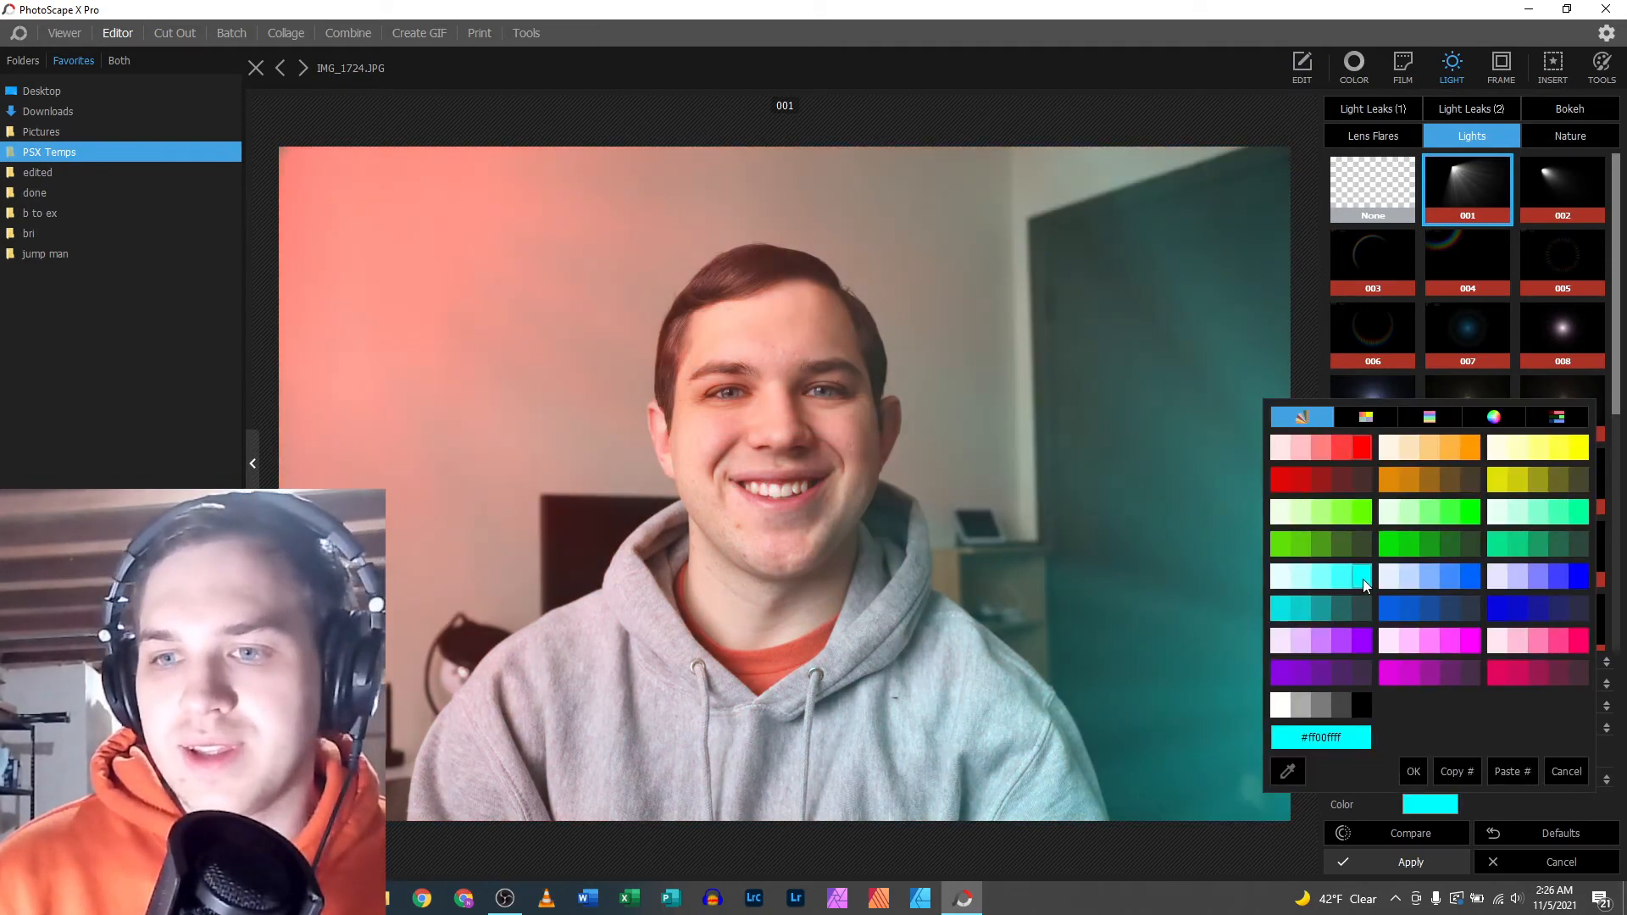
{"action": "left_click", "coordinate": [1413, 771]}
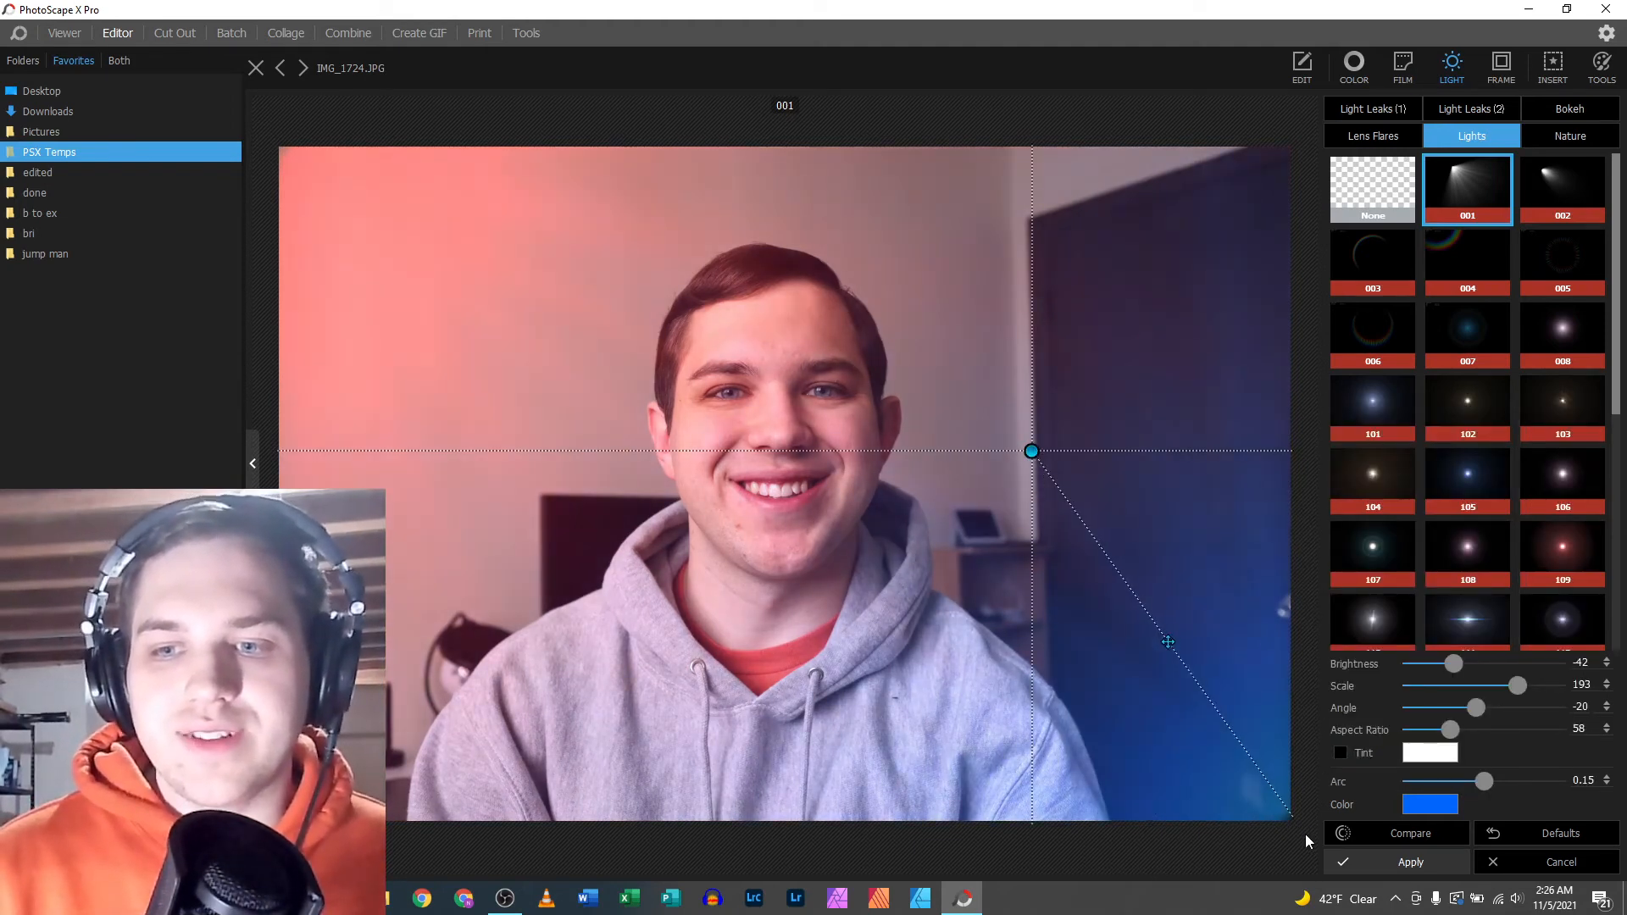
{"action": "left_click", "coordinate": [1409, 833]}
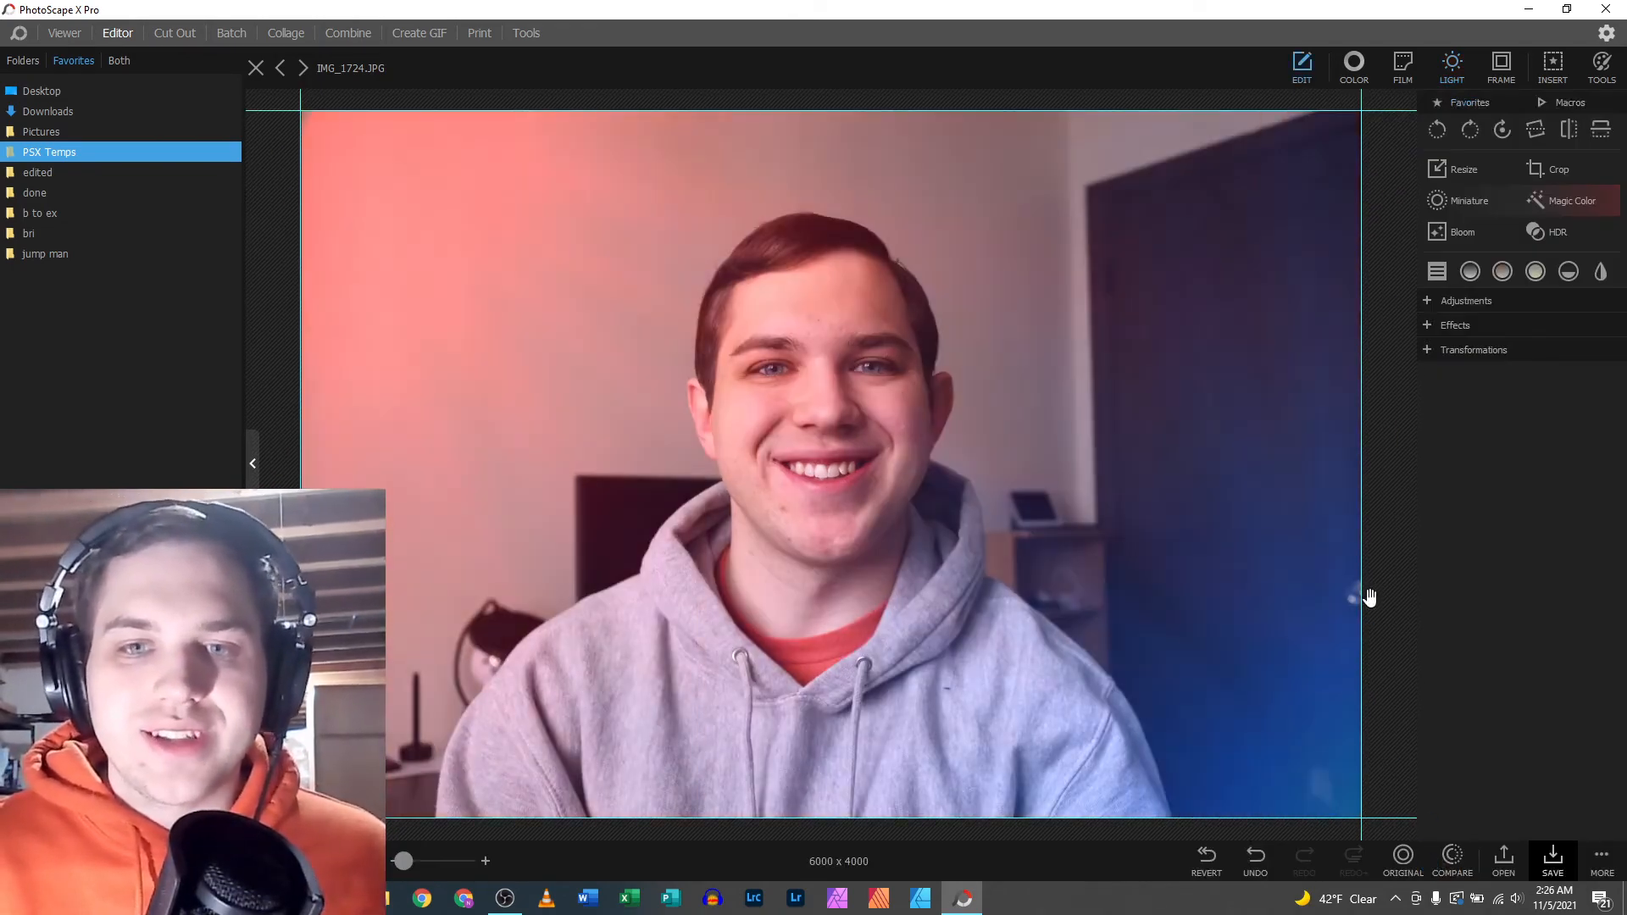
{"action": "left_click", "coordinate": [1403, 856]}
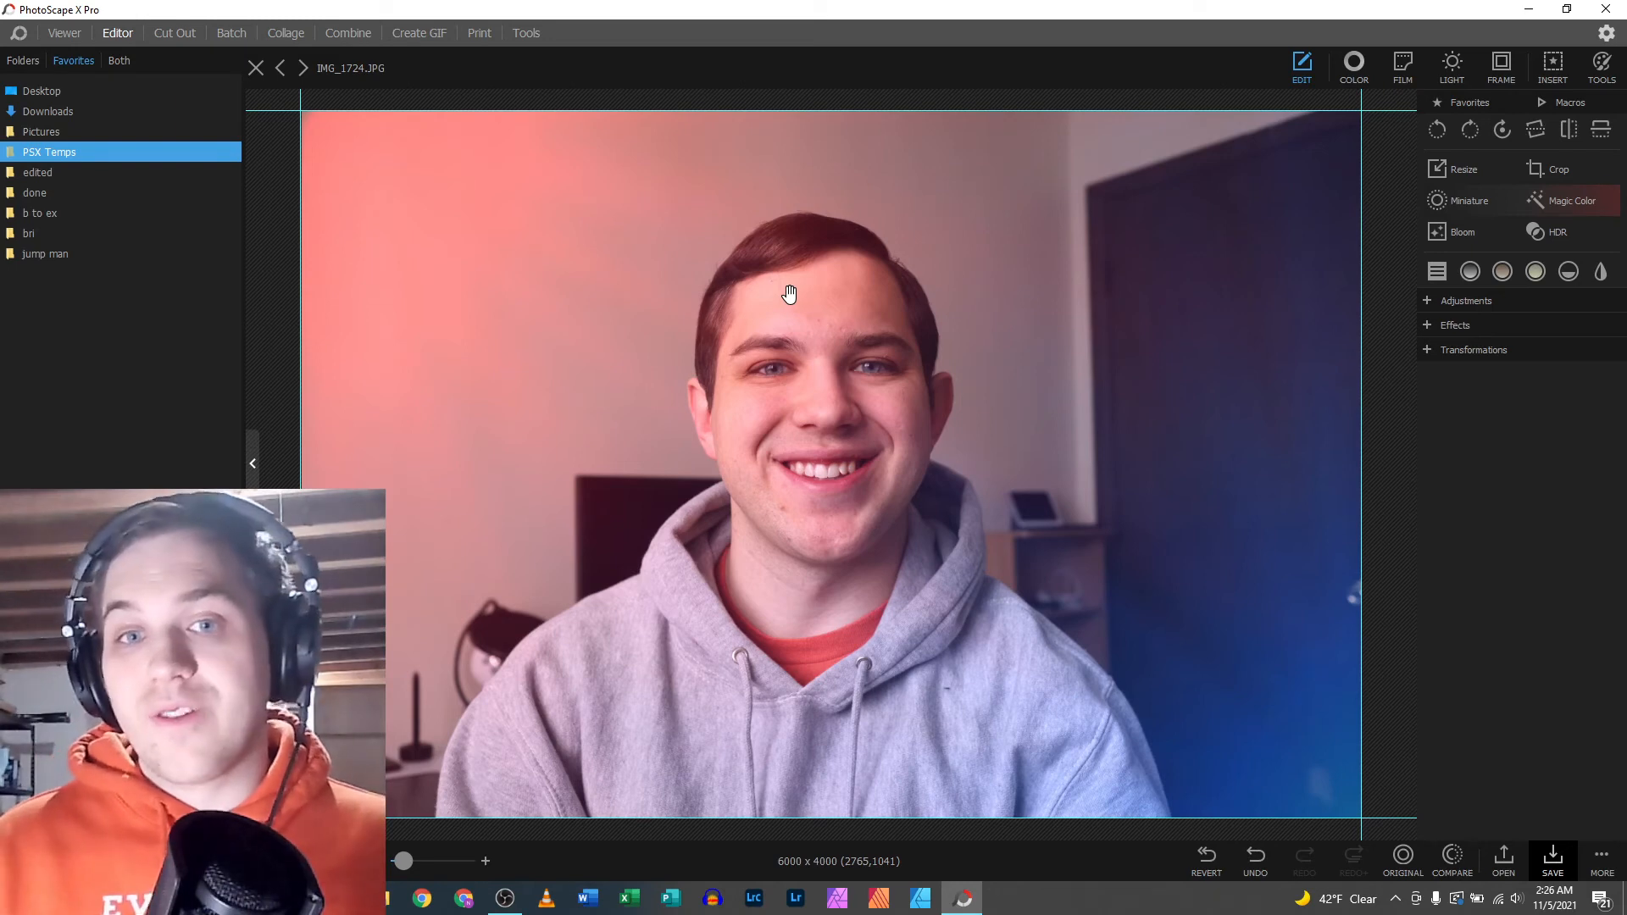
{"action": "mouse_move", "coordinate": [802, 597]}
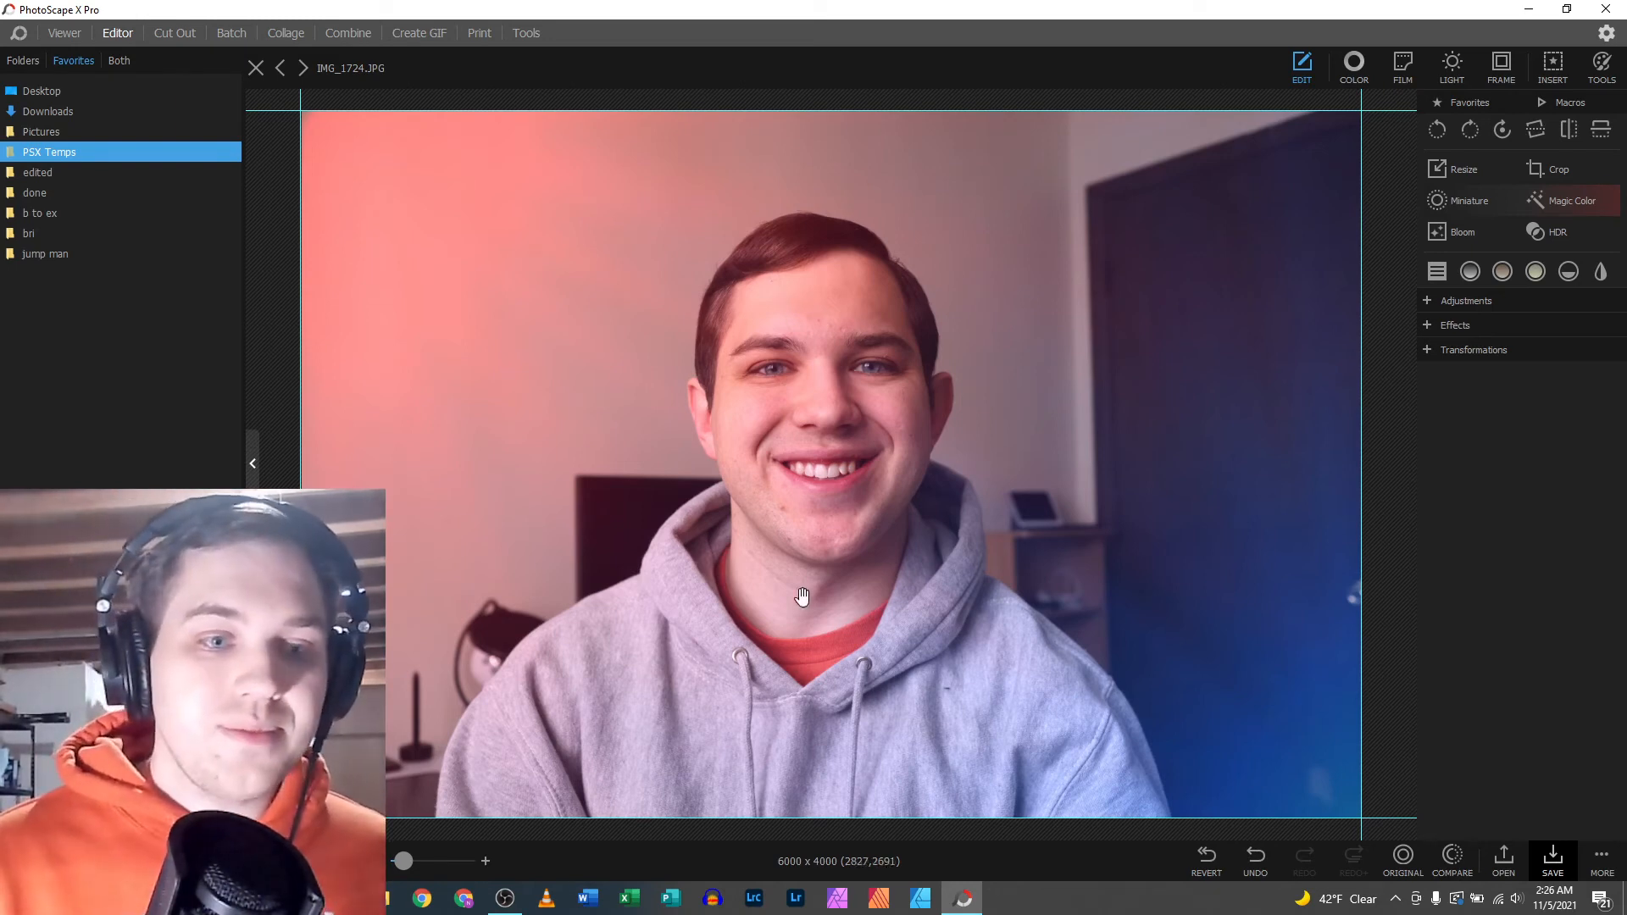
{"action": "mouse_move", "coordinate": [699, 343]}
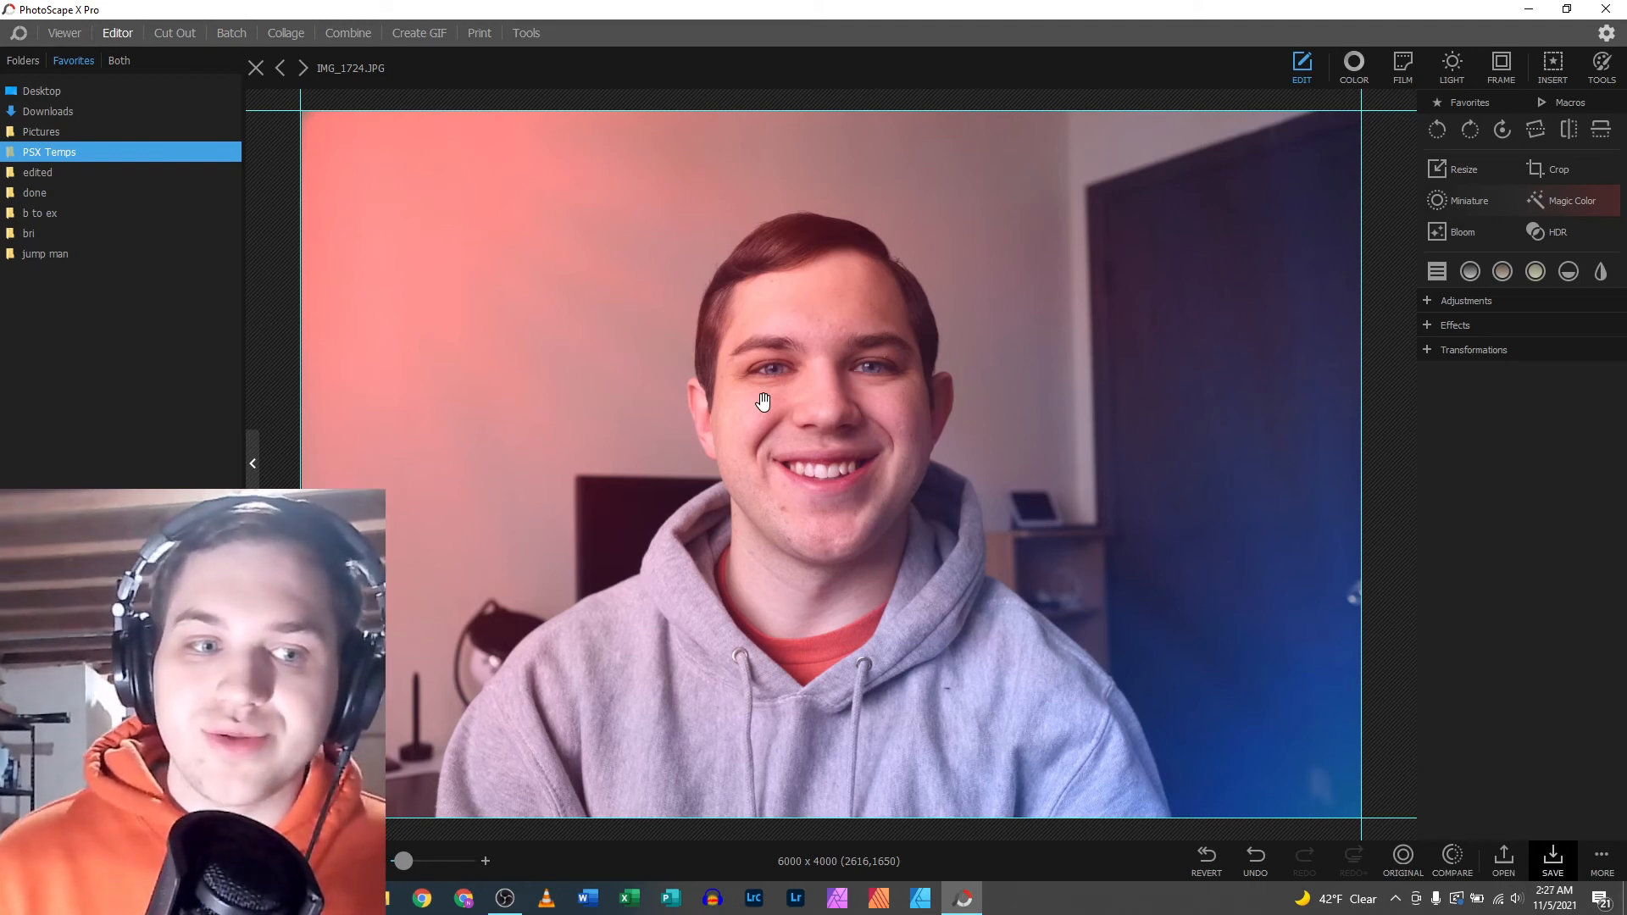
{"action": "mouse_move", "coordinate": [1053, 181]}
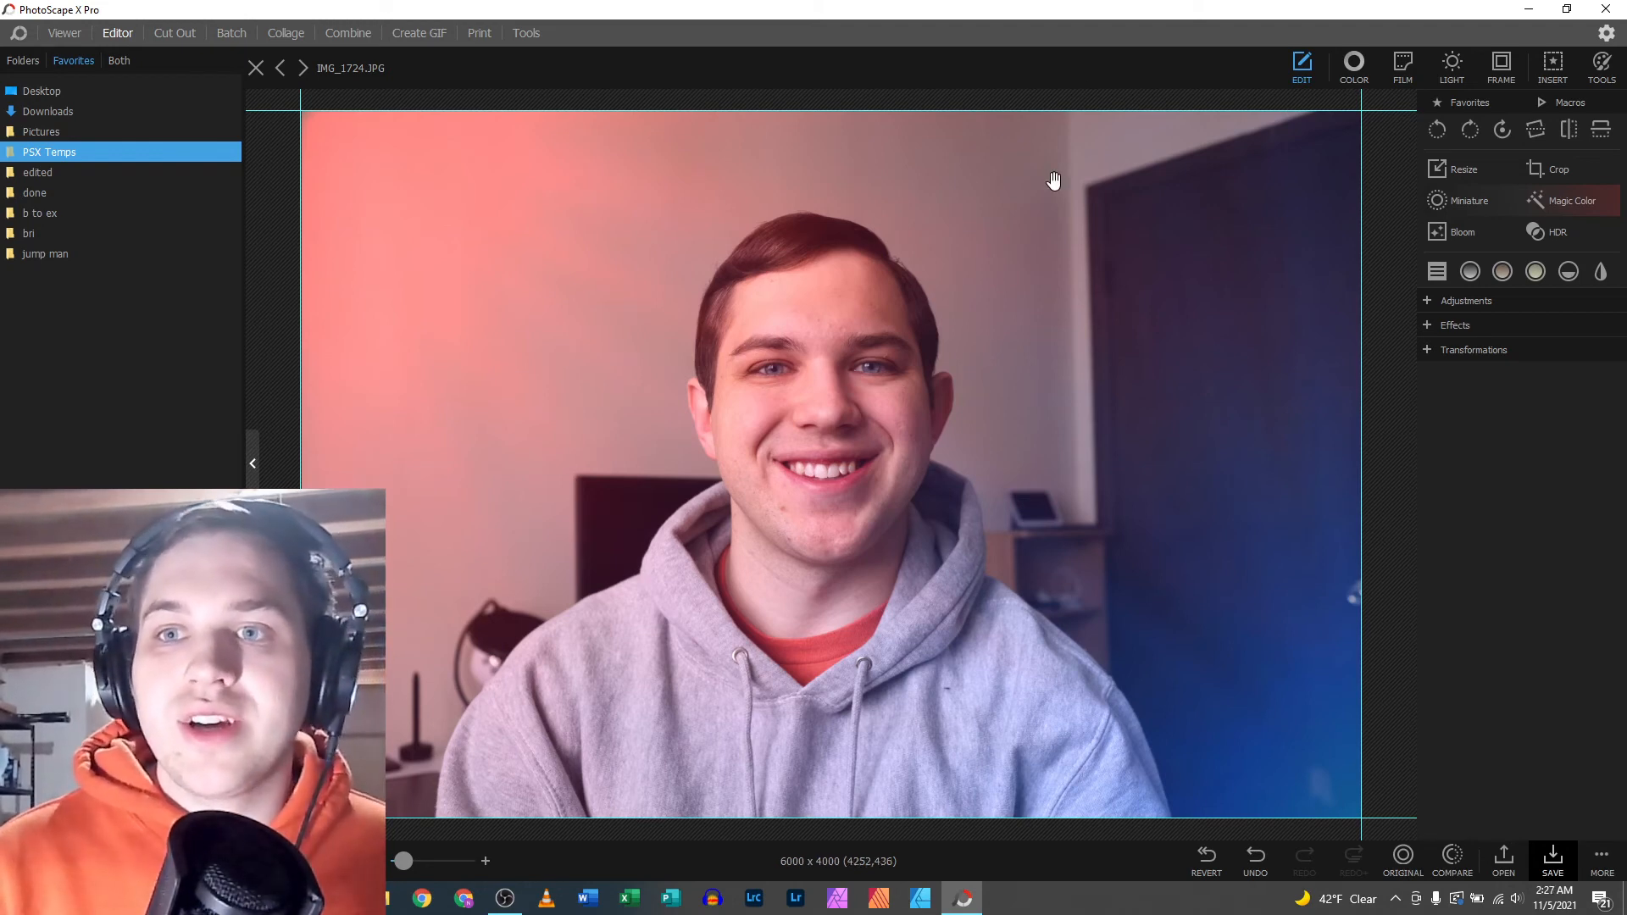
- Add the photo as an Image object from Insert and scale it to 100%
{"action": "left_click", "coordinate": [1553, 65]}
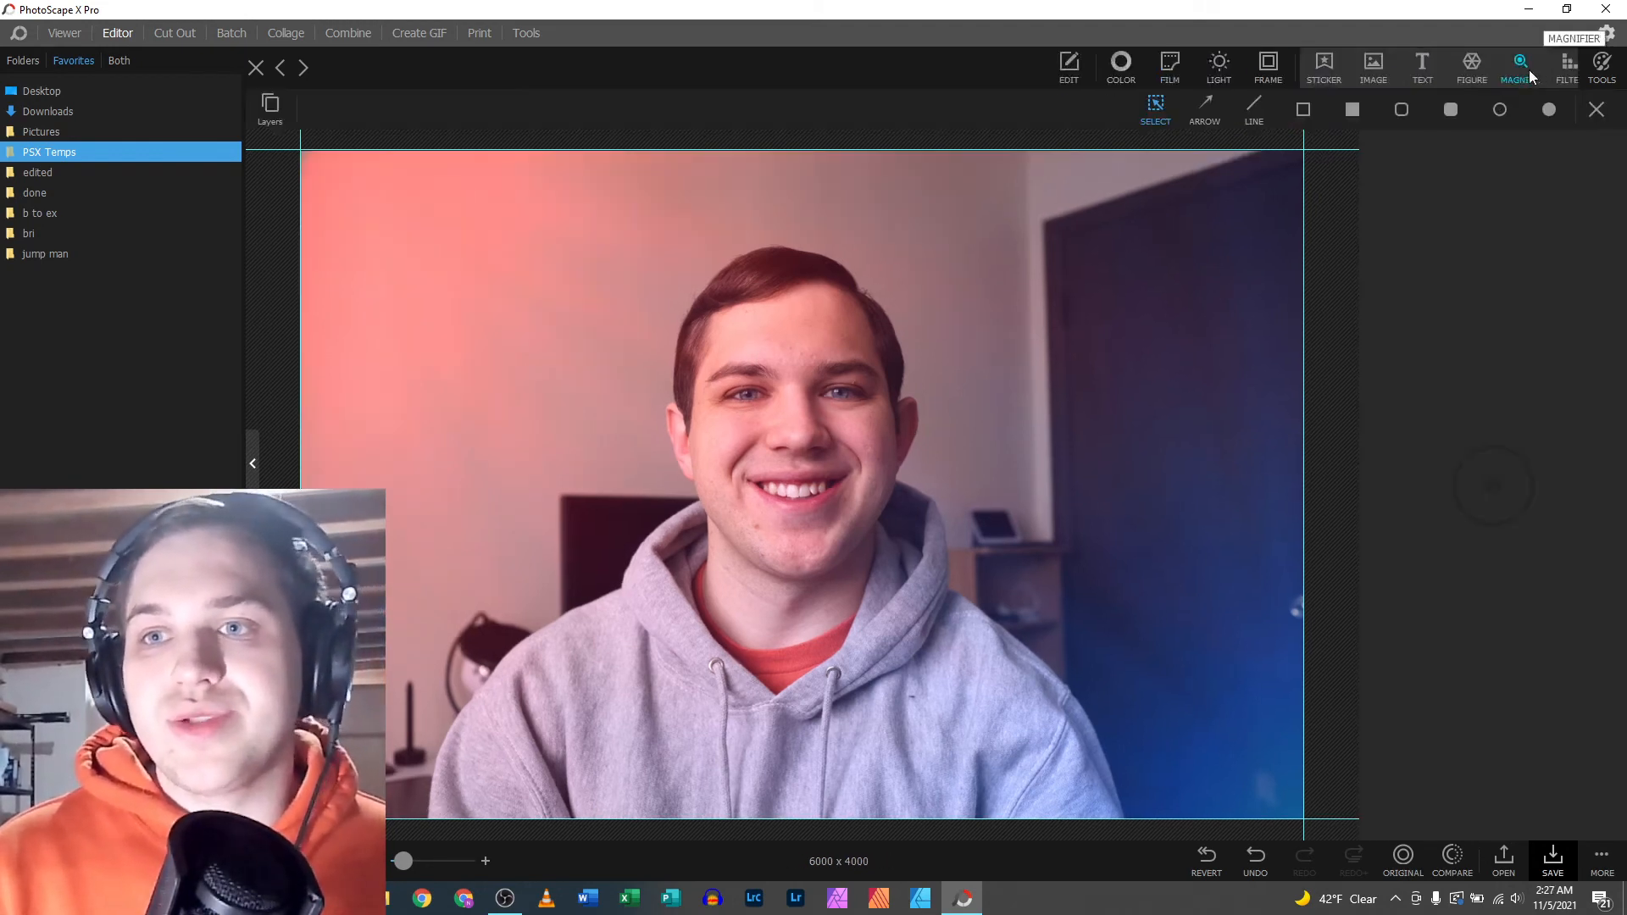
{"action": "left_click", "coordinate": [1502, 861]}
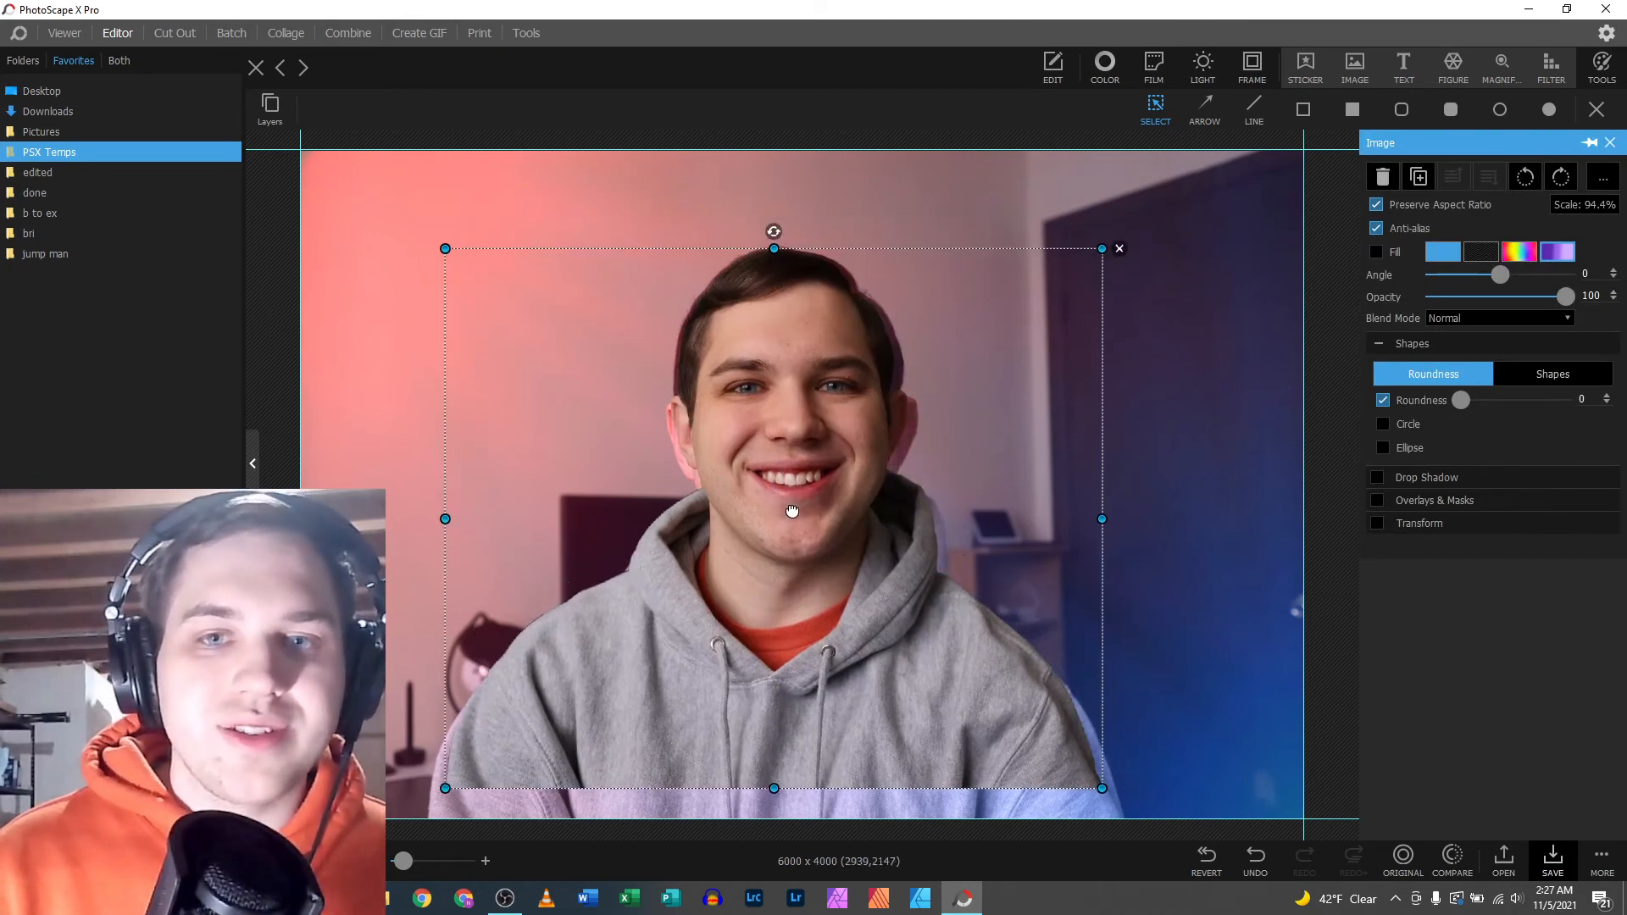
{"action": "right_click", "coordinate": [791, 510]}
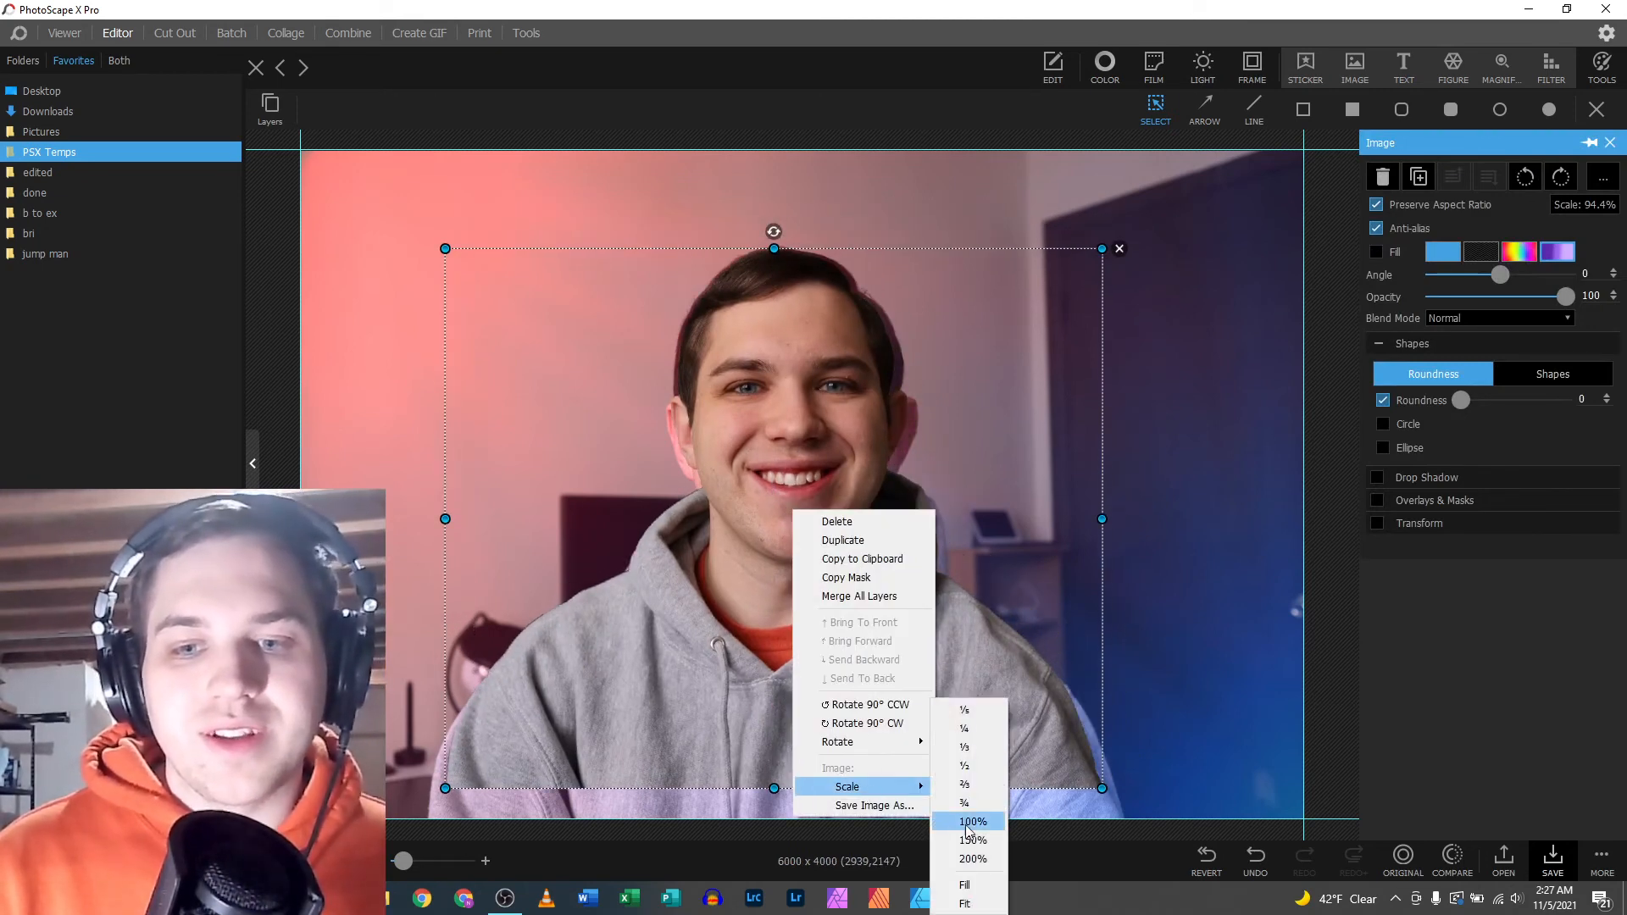
{"action": "left_click", "coordinate": [971, 822]}
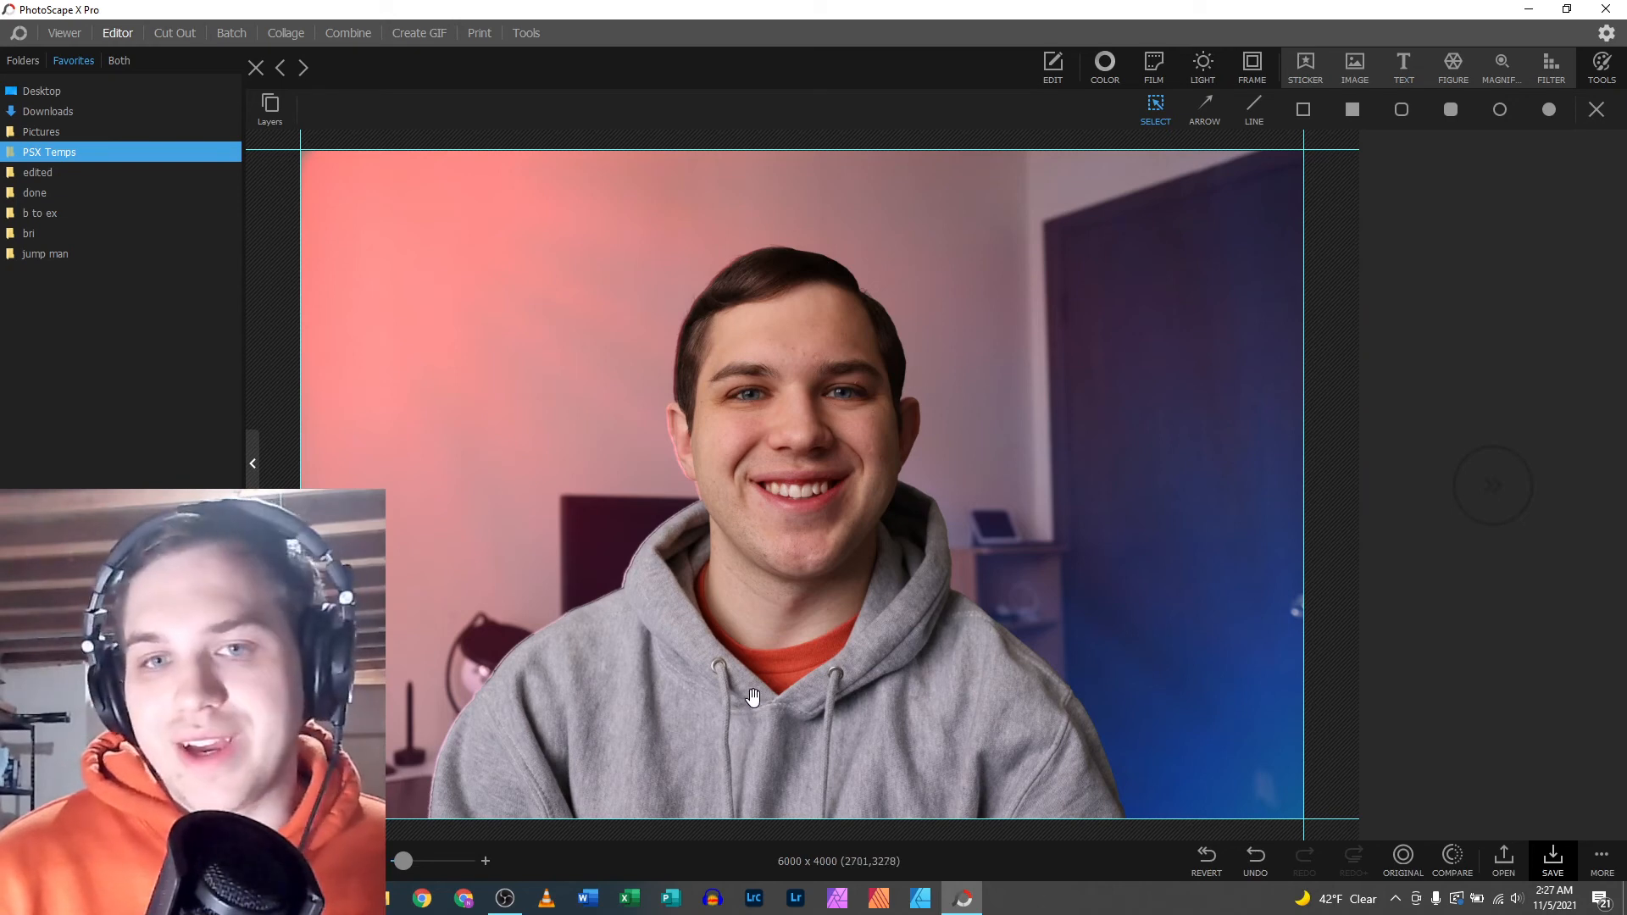
{"action": "mouse_move", "coordinate": [754, 673]}
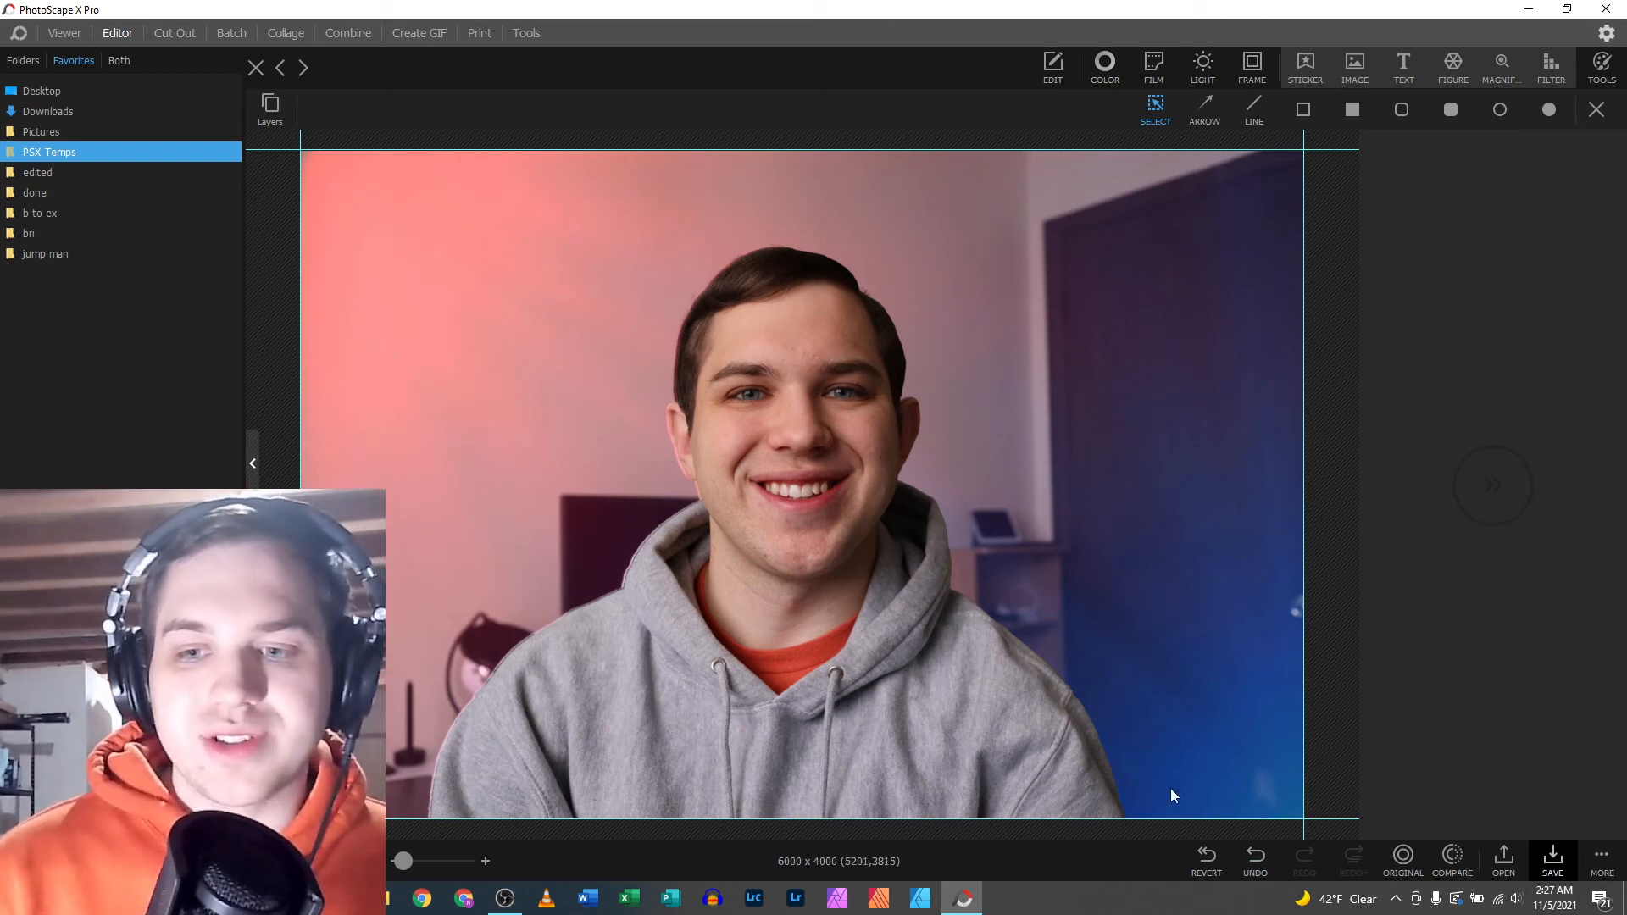
{"action": "left_click", "coordinate": [1254, 856]}
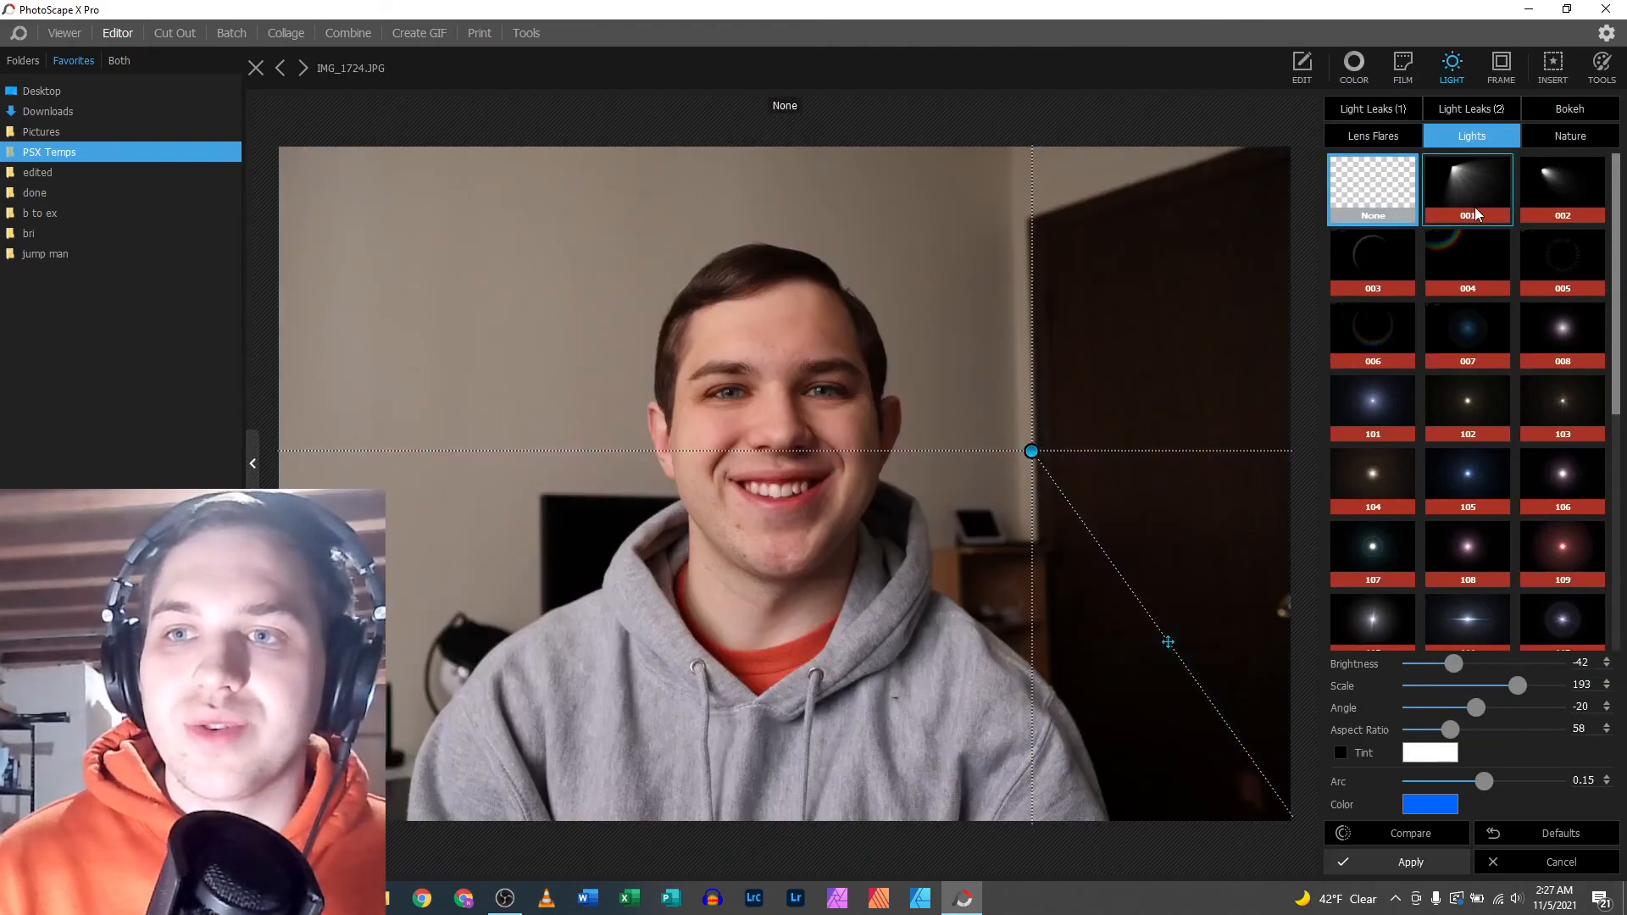
- Preview light presets 004, 108, 210 and 201, ending on the four-point star sparkle
{"action": "left_click", "coordinate": [1466, 263]}
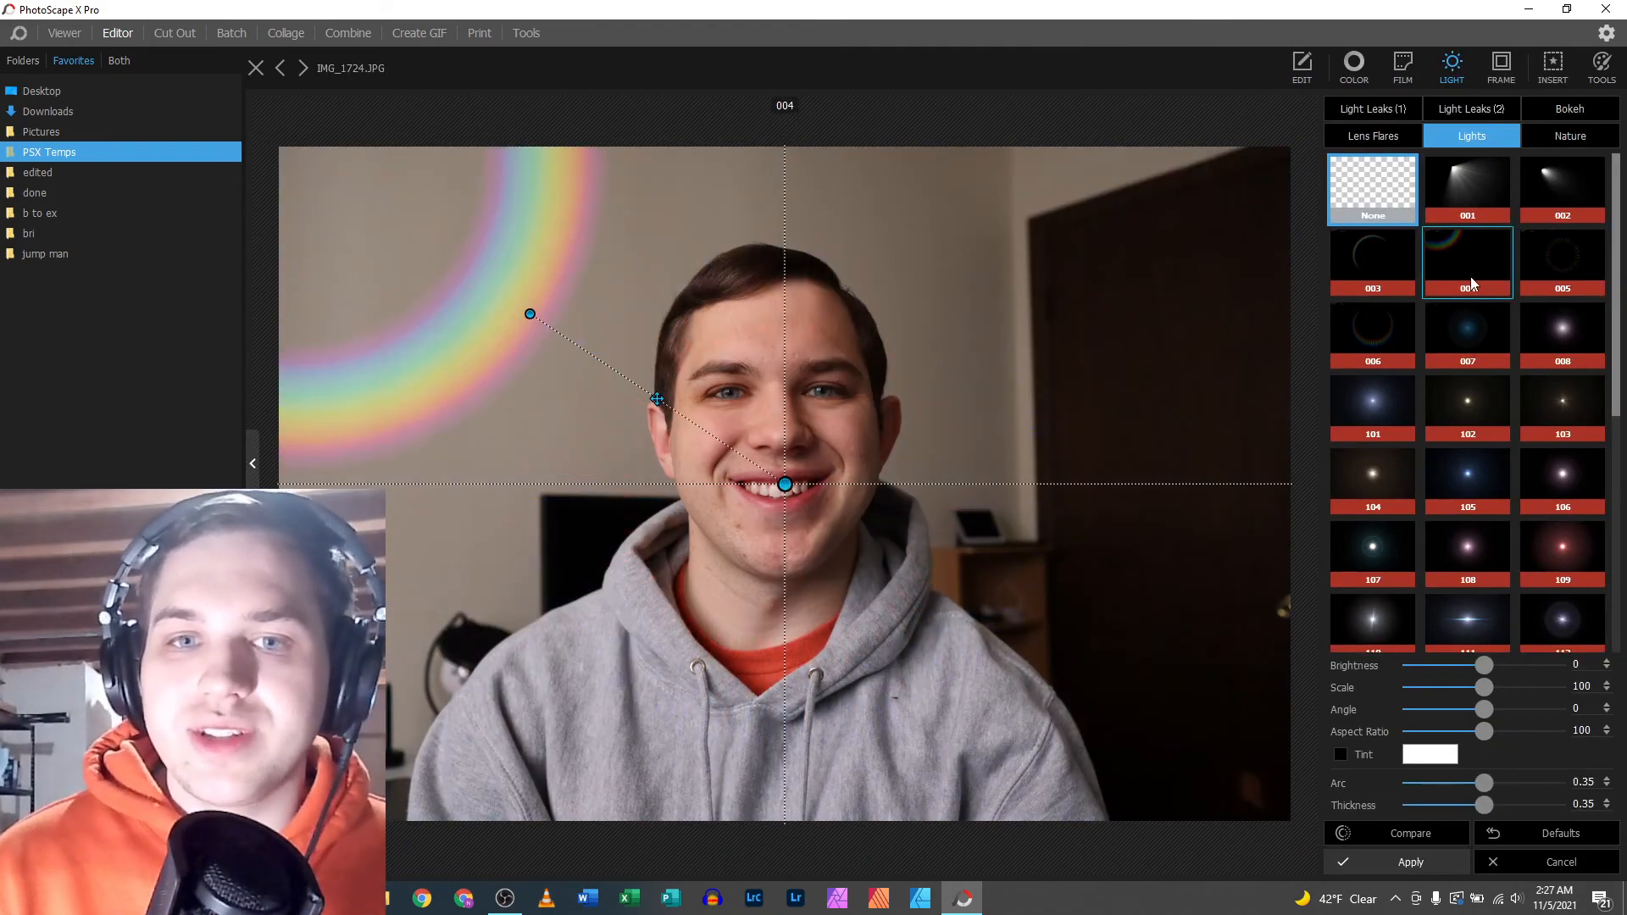
{"action": "left_click", "coordinate": [1466, 554]}
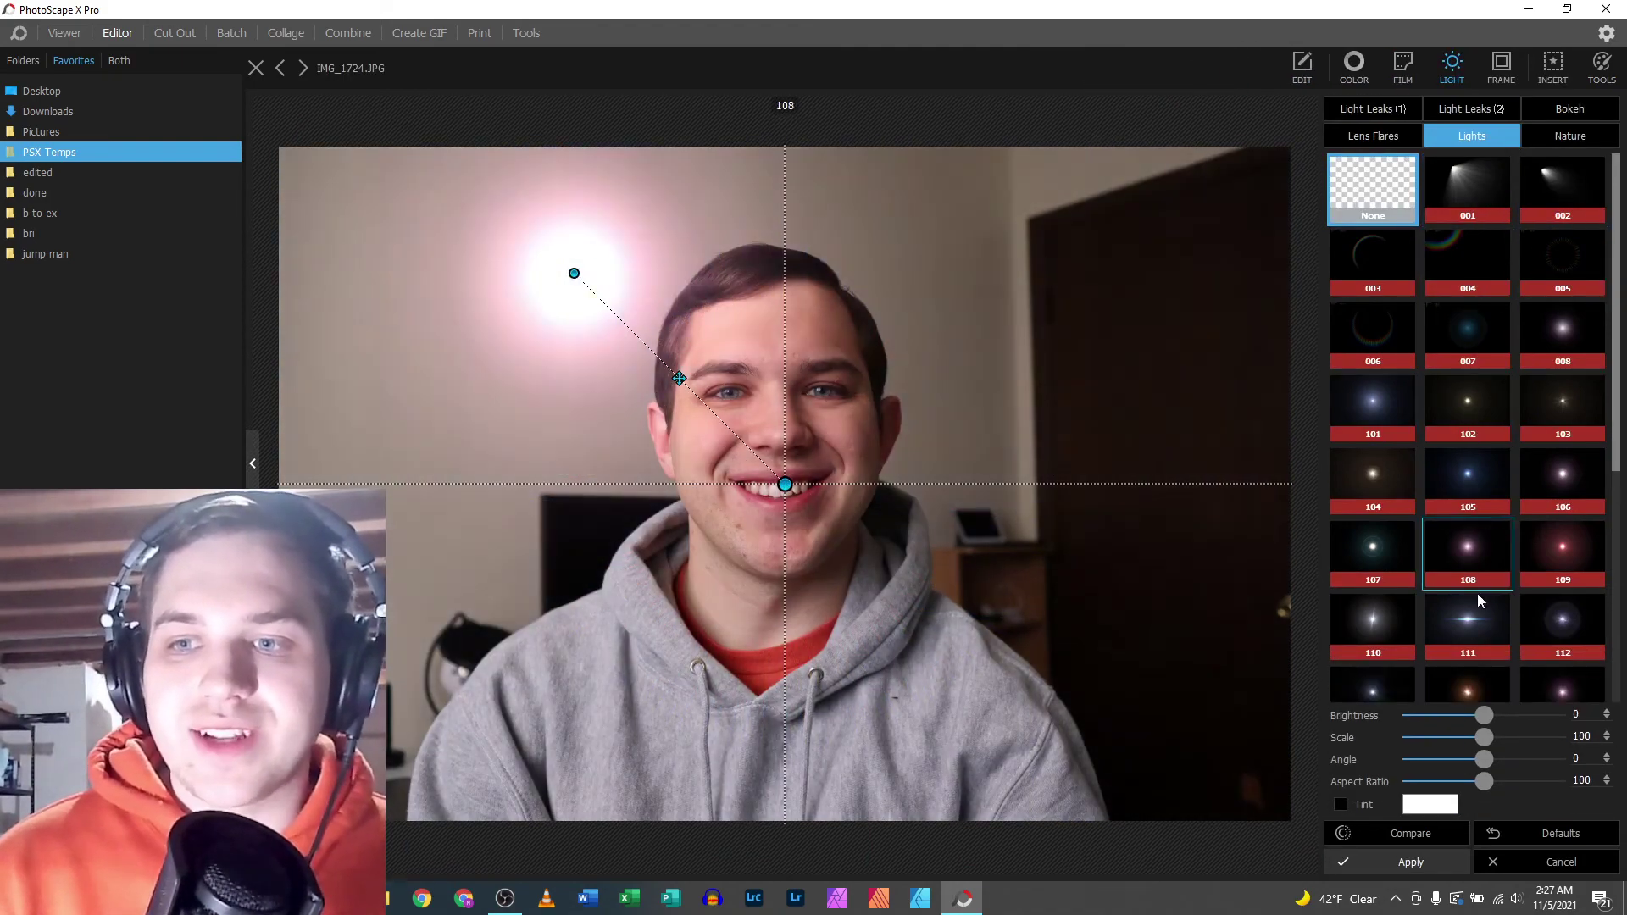
{"action": "left_click", "coordinate": [1467, 495]}
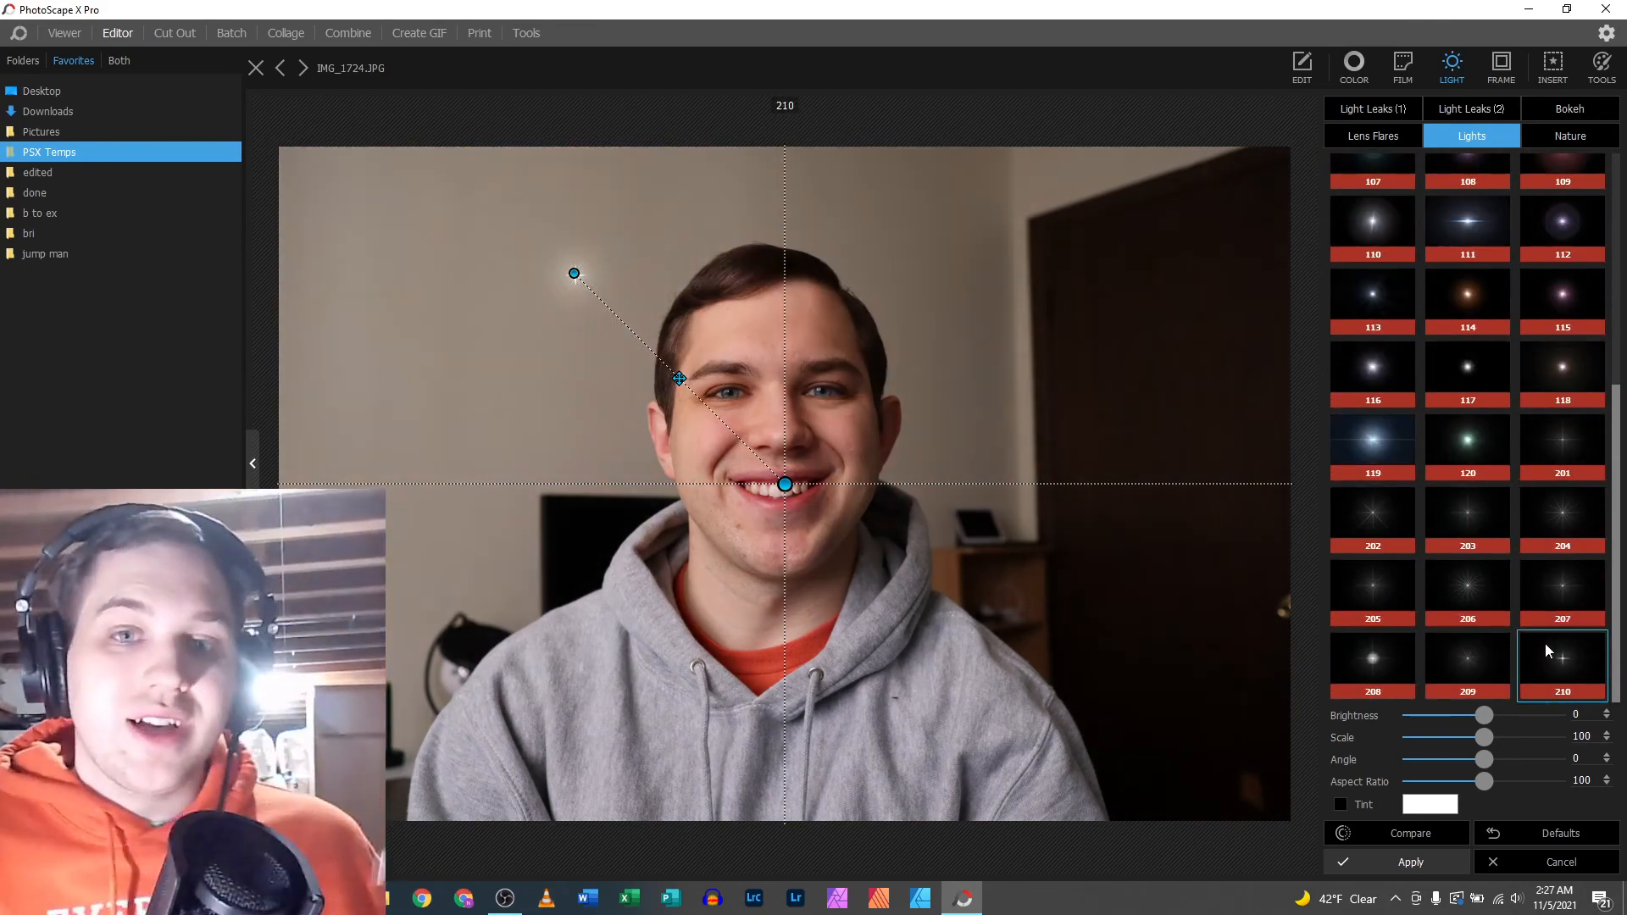
{"action": "left_click", "coordinate": [1562, 516]}
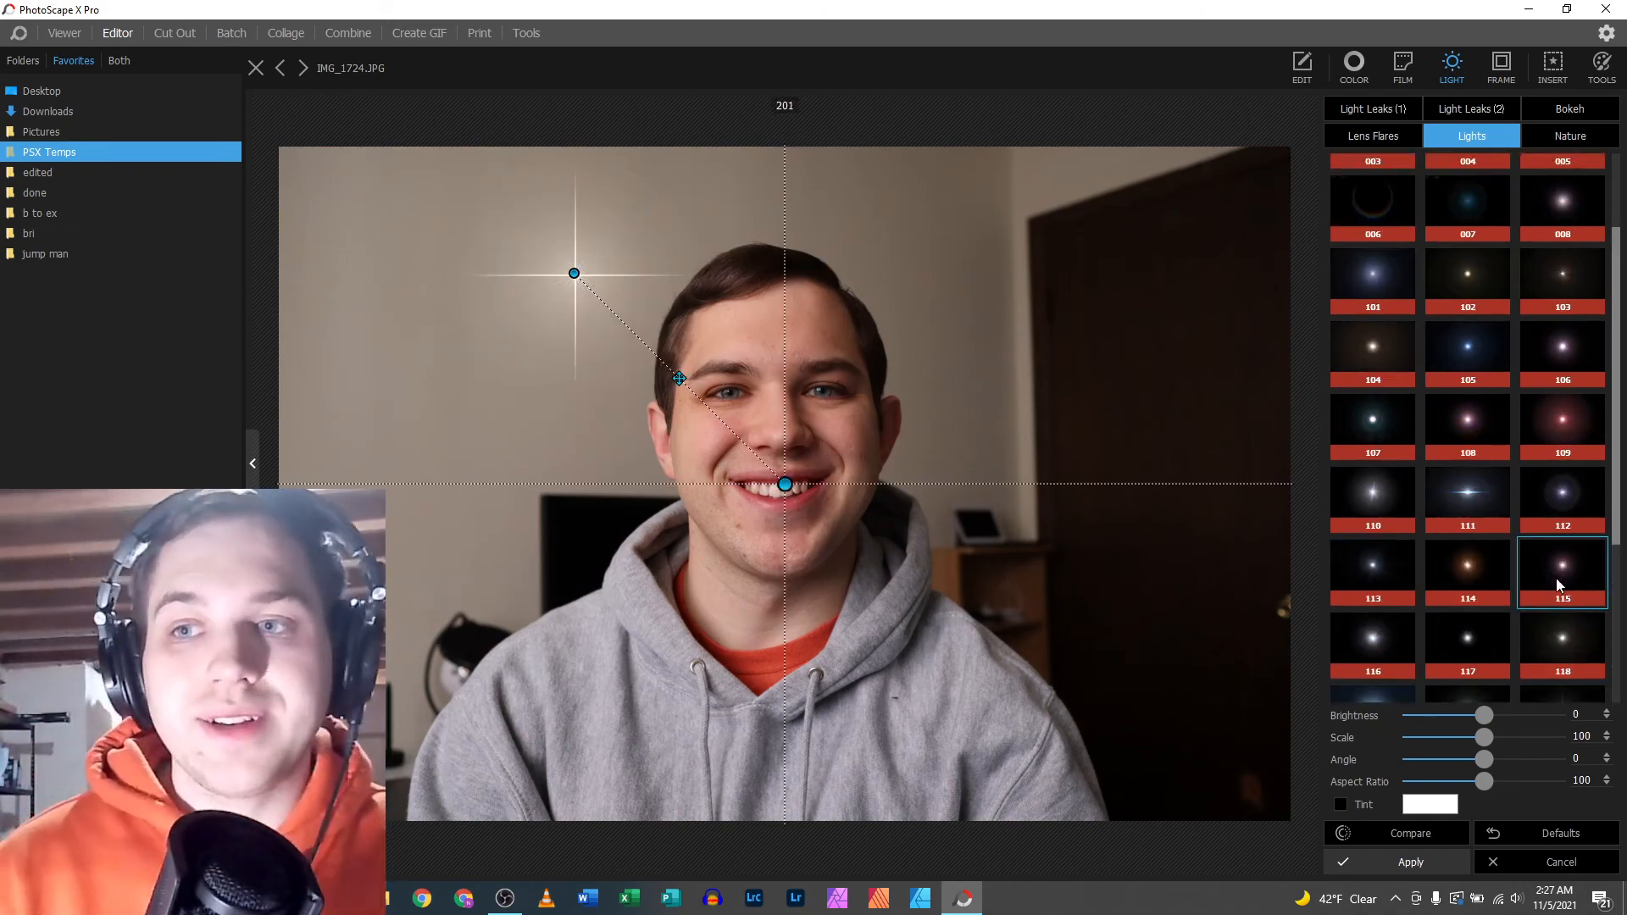
{"action": "left_click", "coordinate": [1568, 135]}
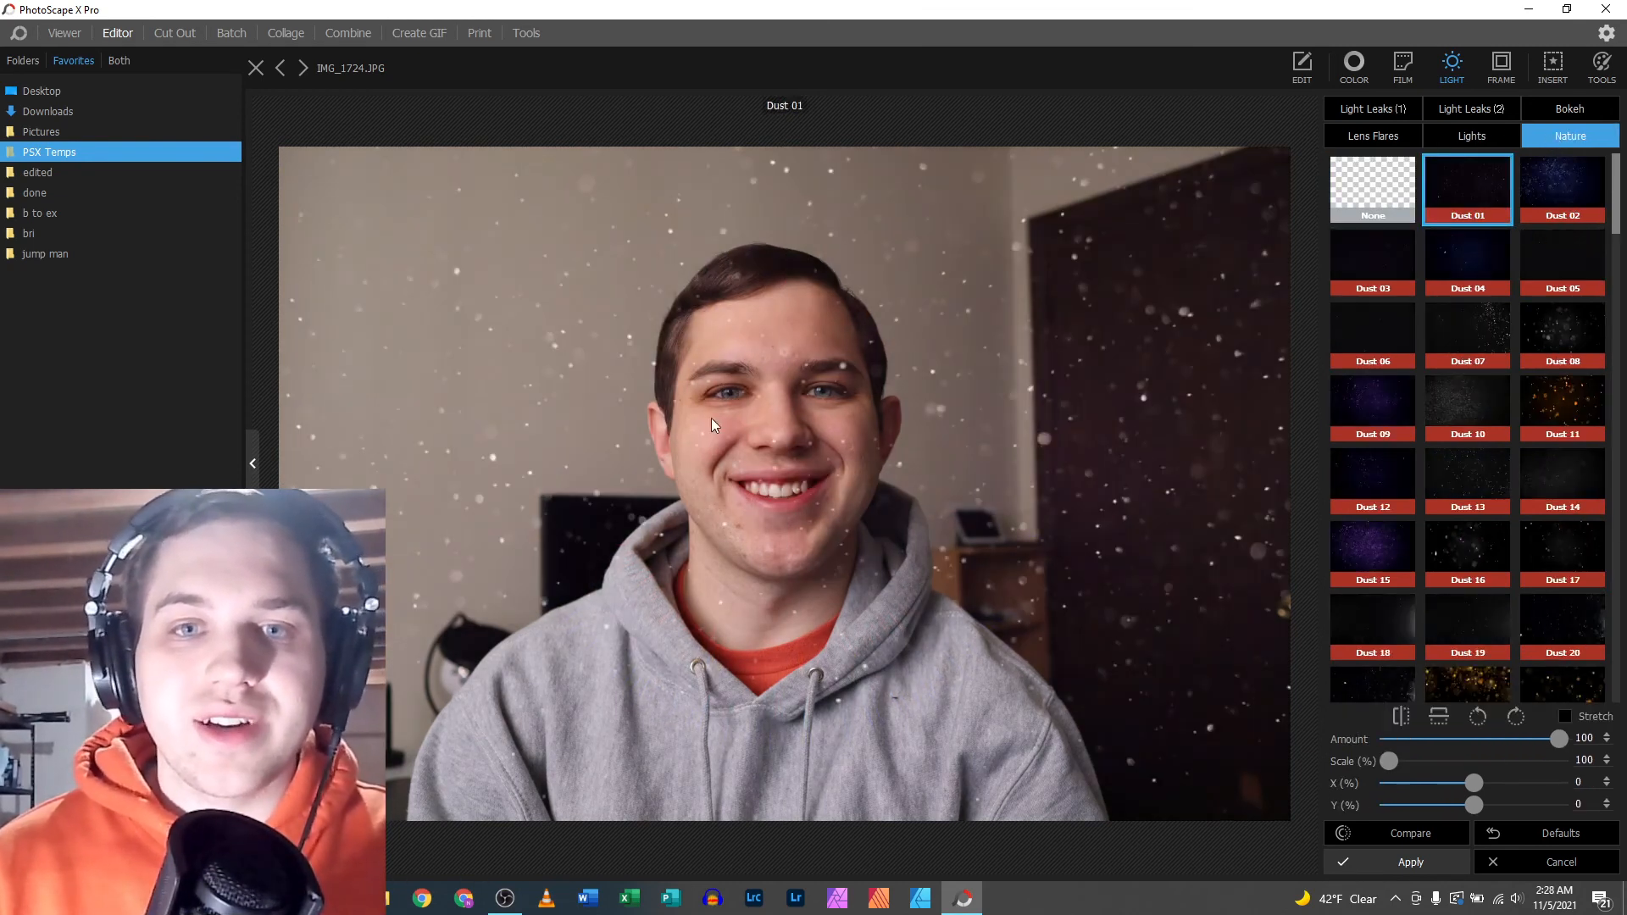
- Preview Nature overlays Dust 11, 15, 22, 27 and finally grey Dust 29
{"action": "left_click", "coordinate": [1562, 405]}
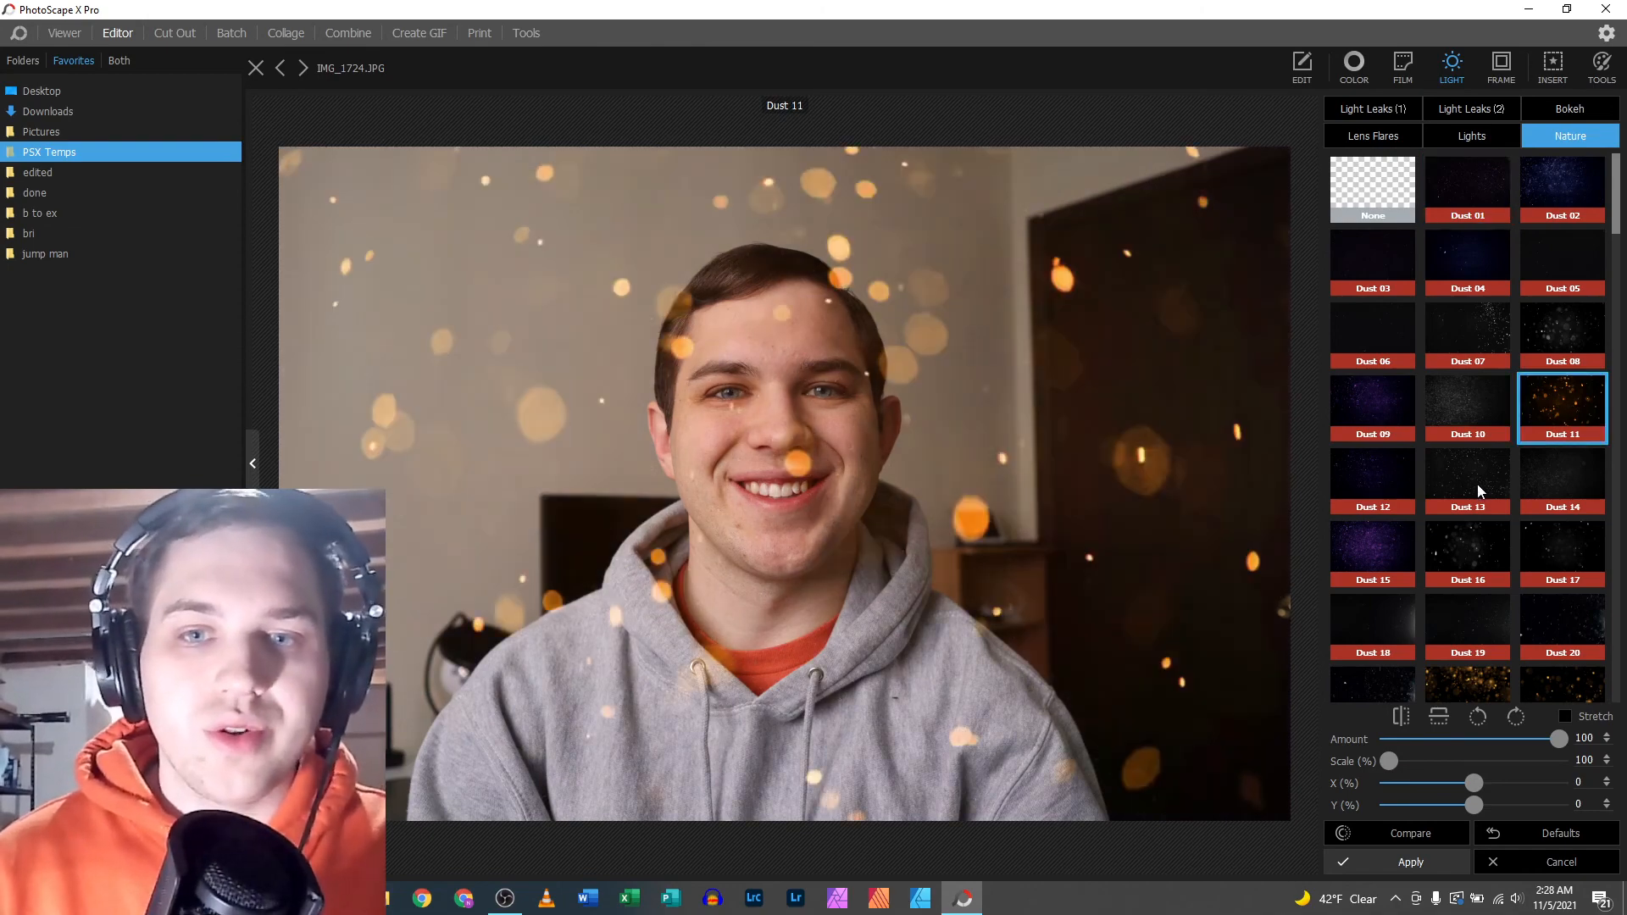
{"action": "left_click", "coordinate": [1371, 552]}
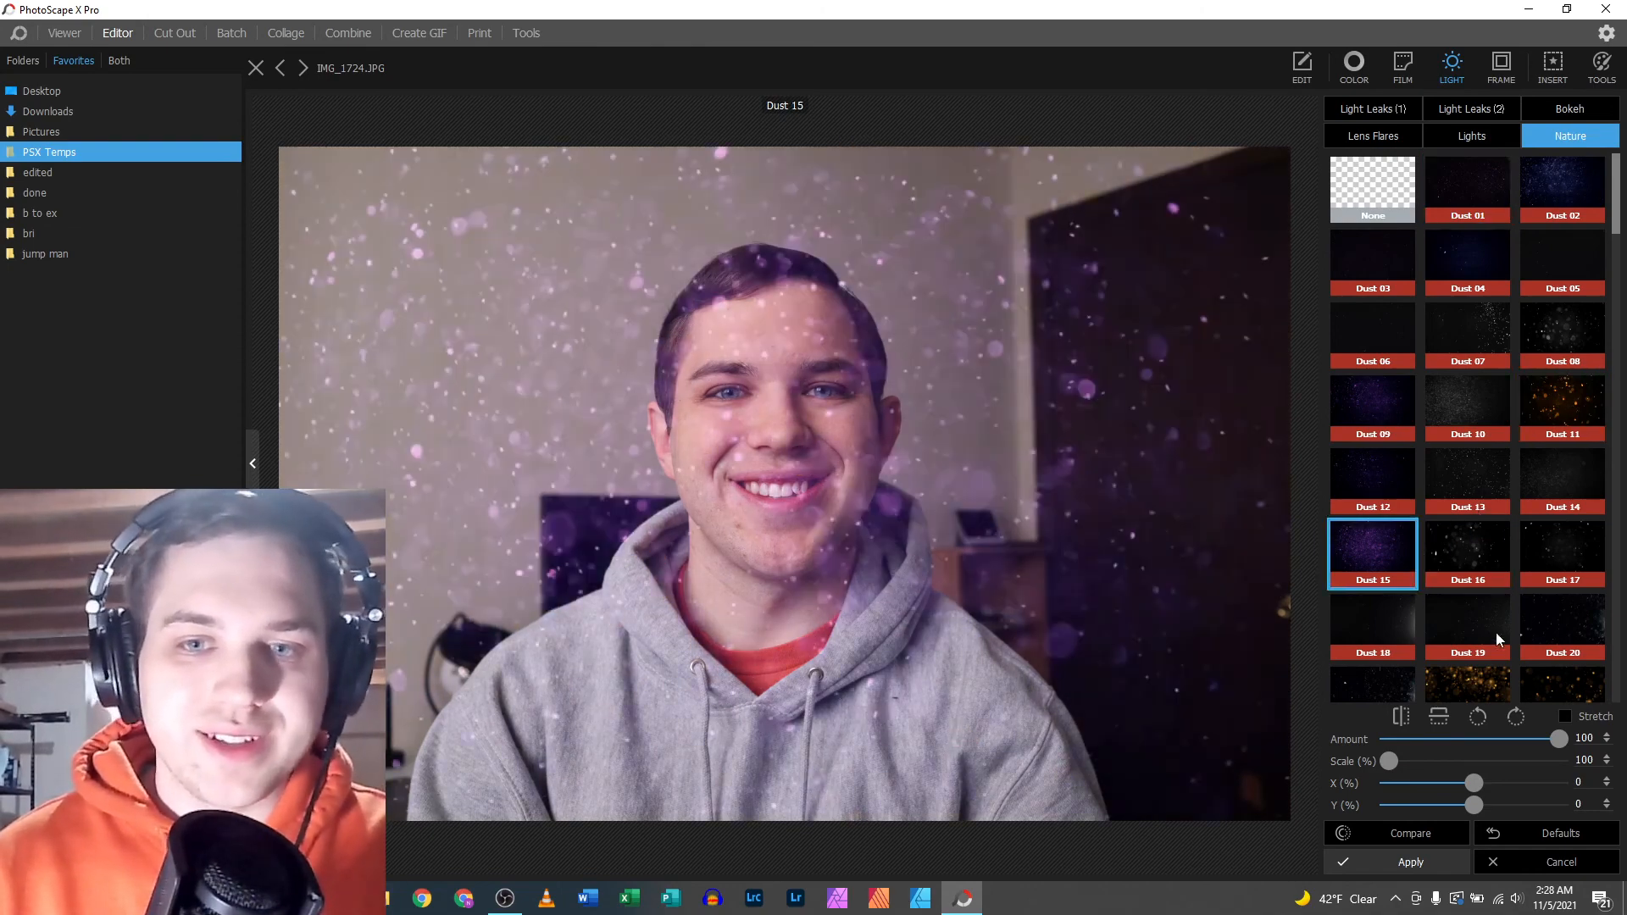
{"action": "left_click", "coordinate": [1467, 684]}
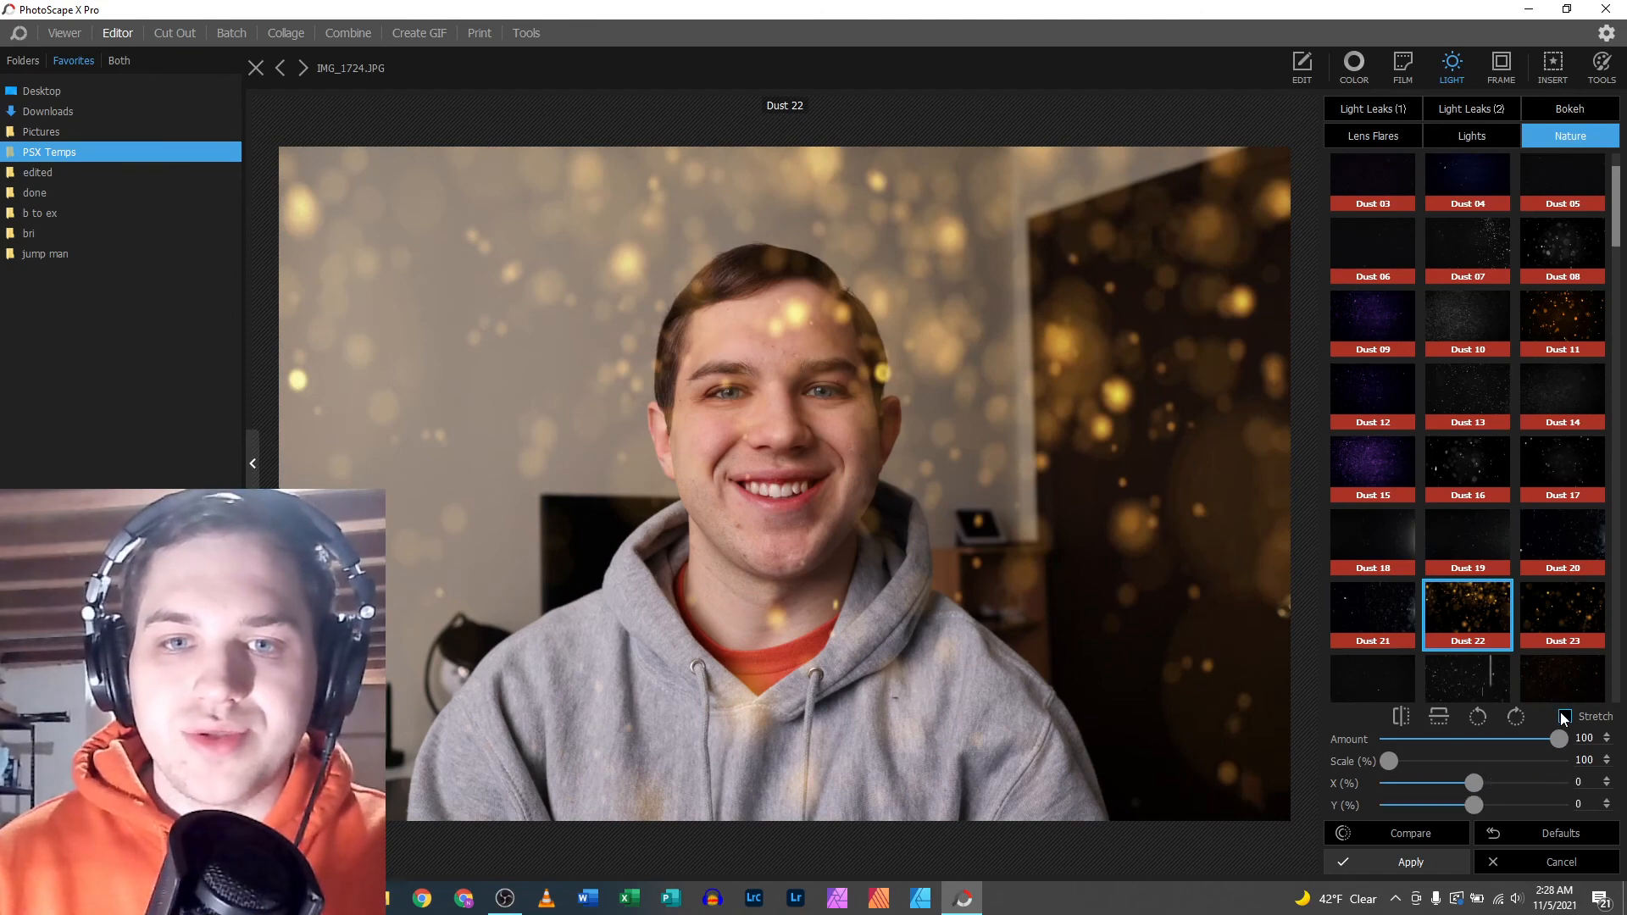
{"action": "left_click", "coordinate": [1465, 619]}
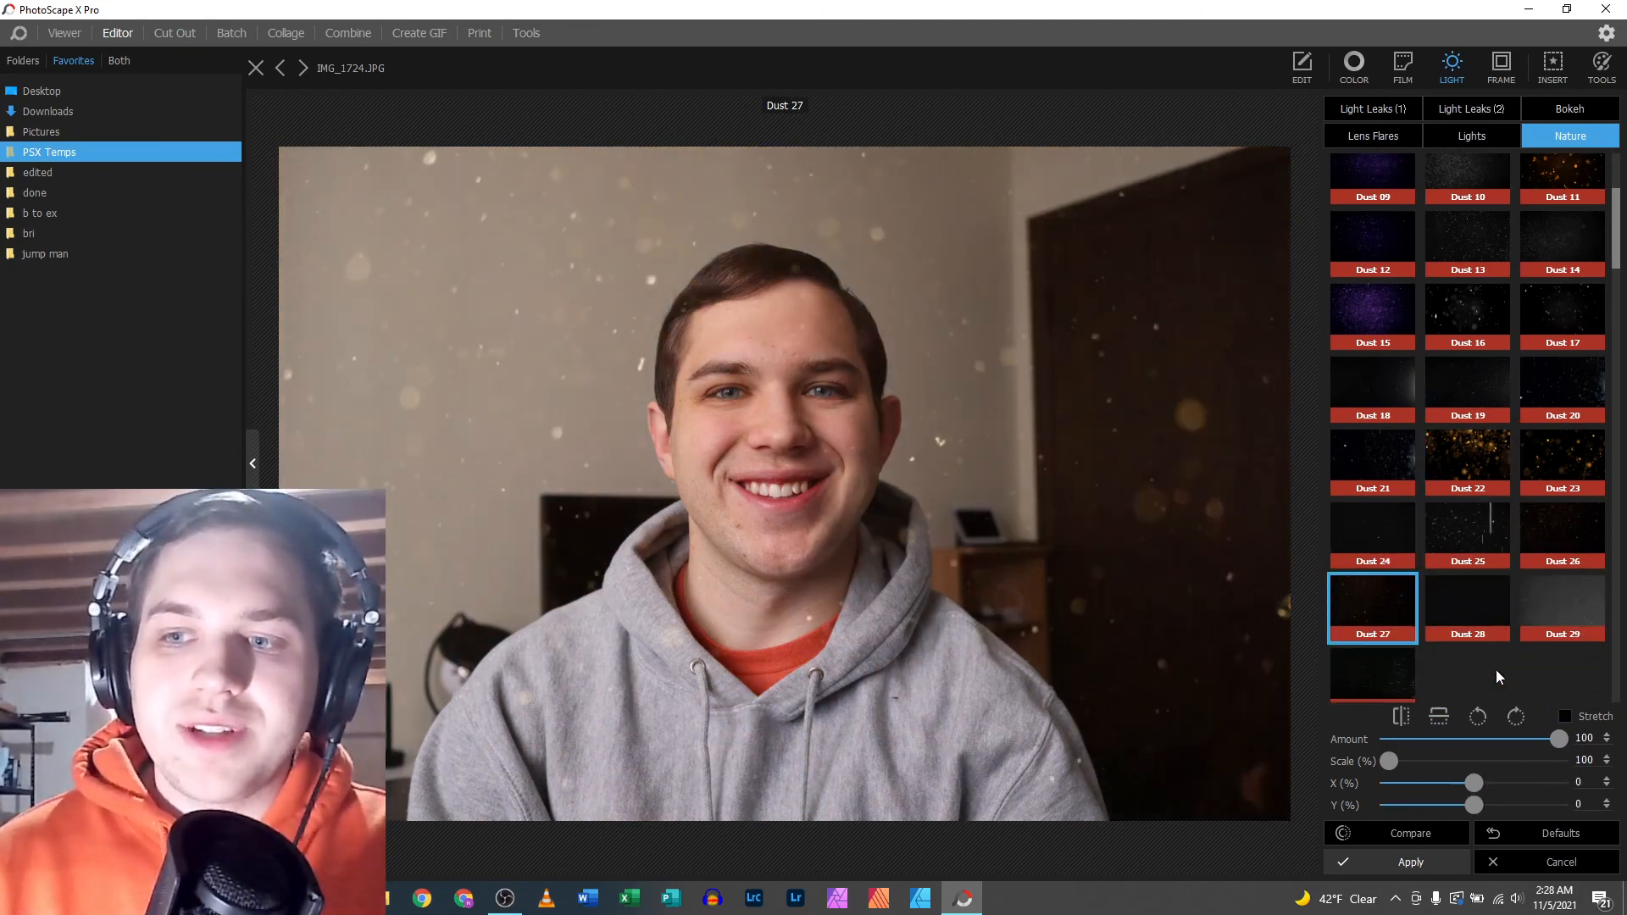
{"action": "left_click", "coordinate": [1561, 607]}
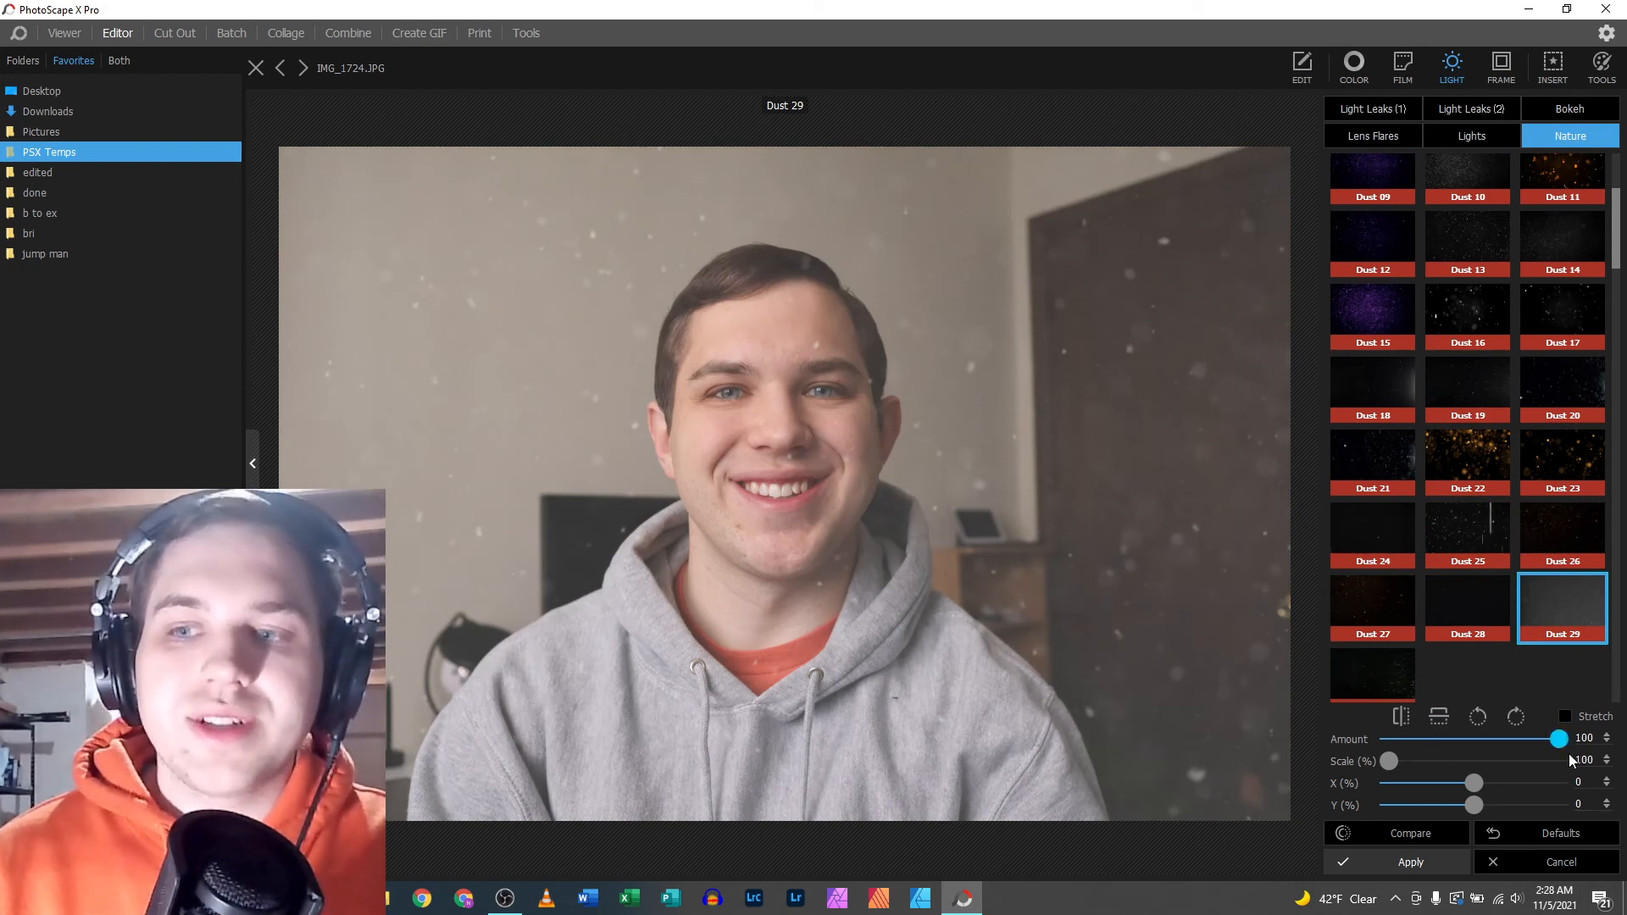
{"action": "mouse_move", "coordinate": [1426, 568]}
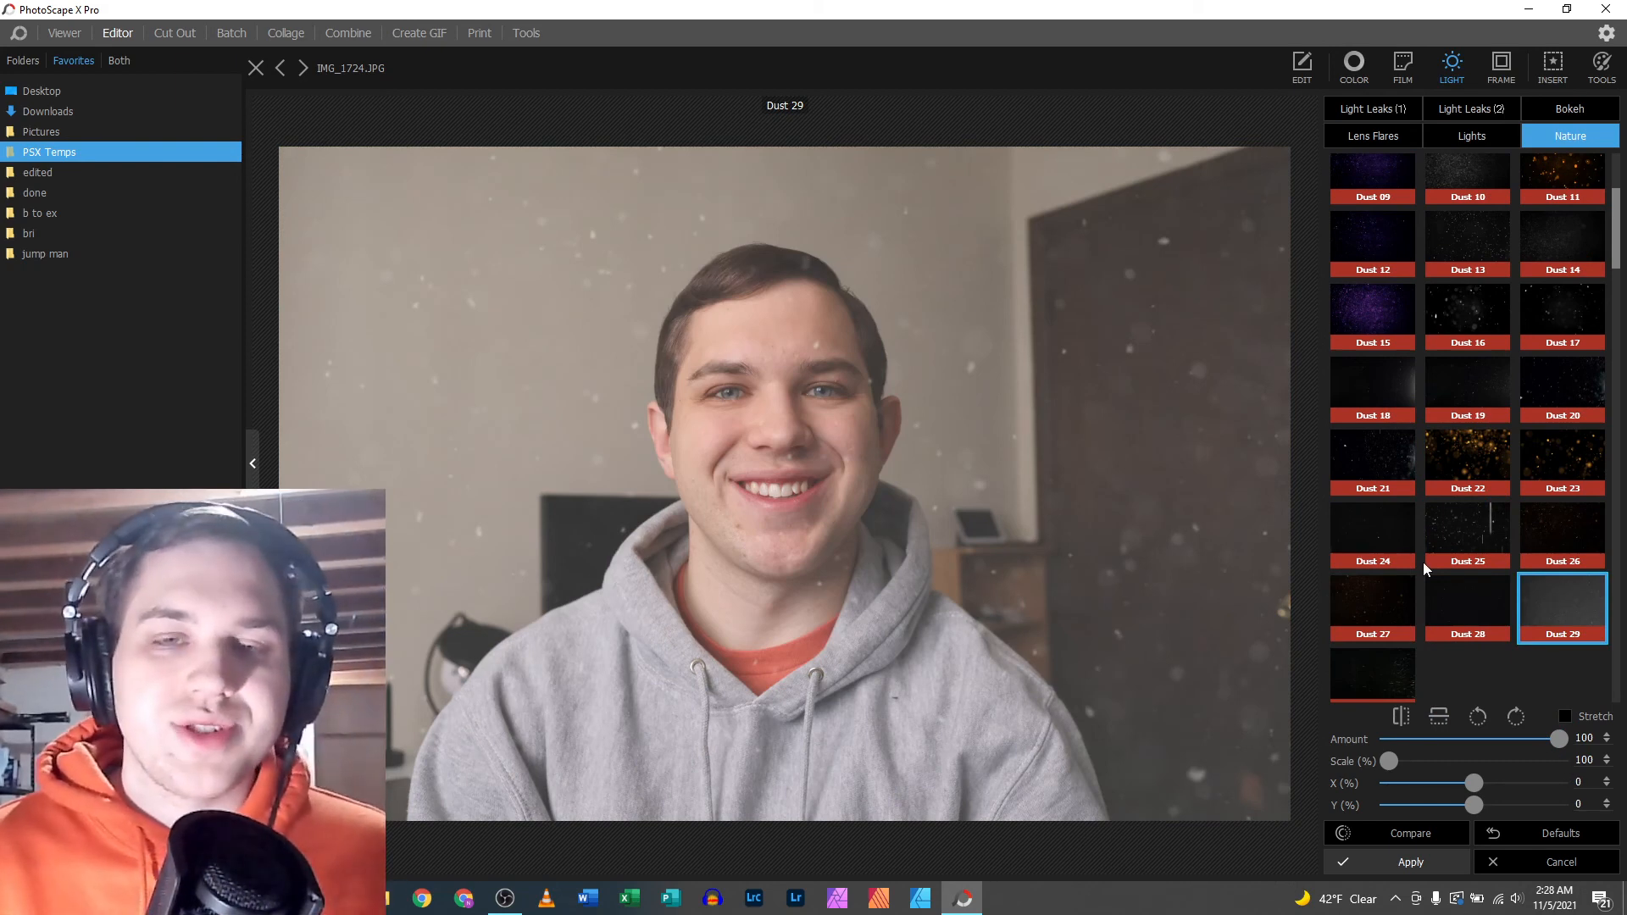
{"action": "mouse_move", "coordinate": [1404, 394]}
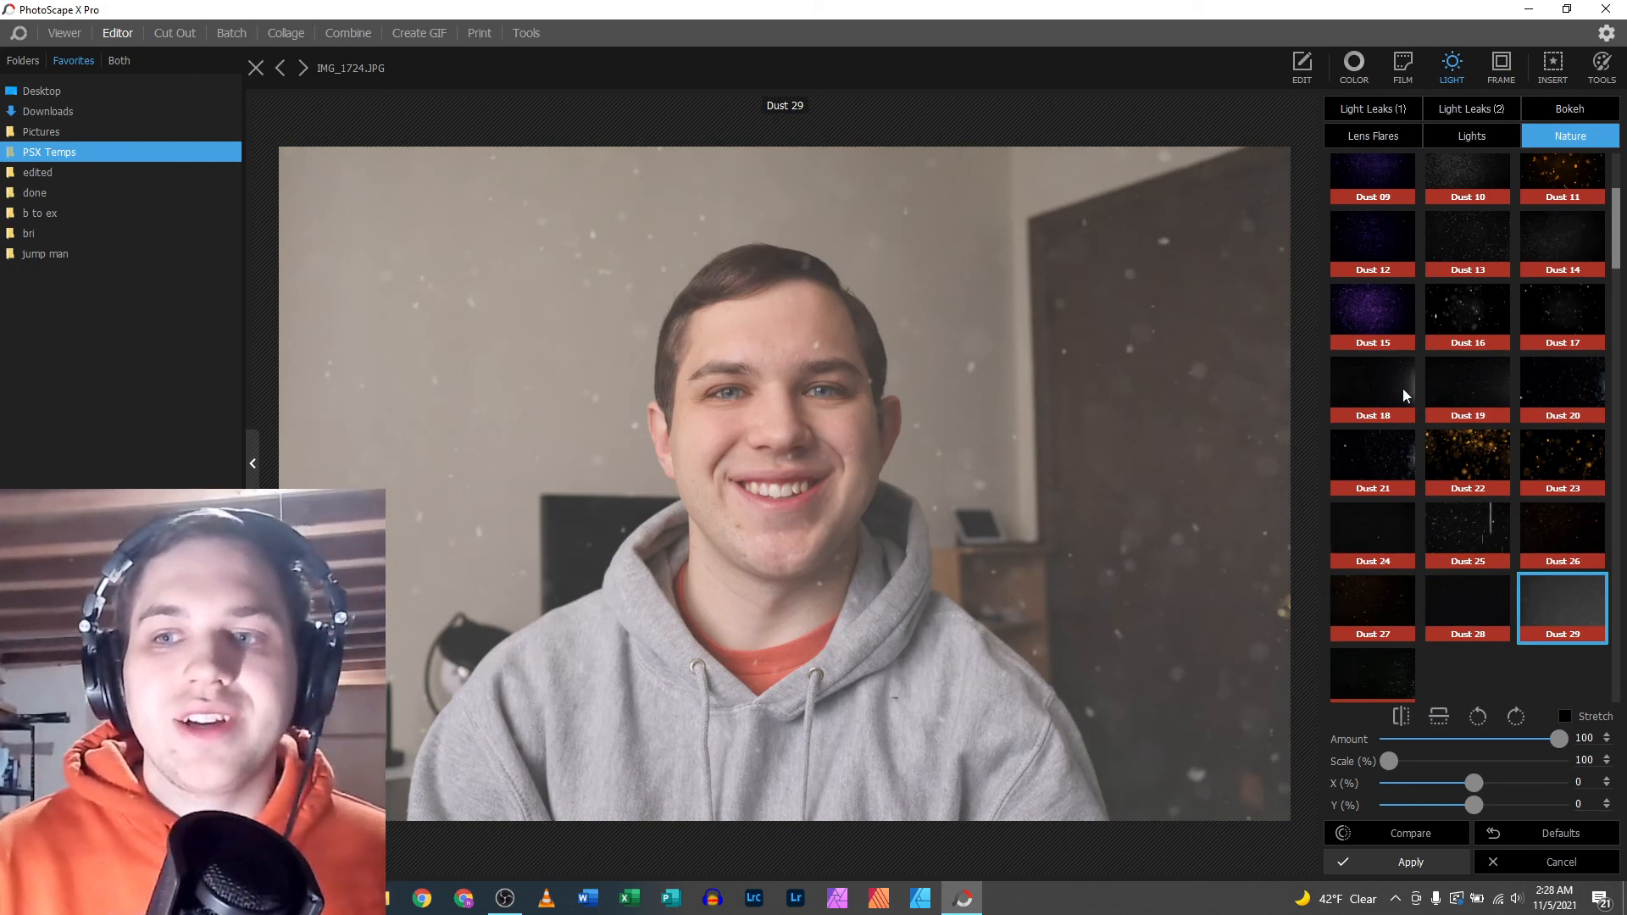
{"action": "scroll", "scroll_direction": "up", "scroll_amount": 3}
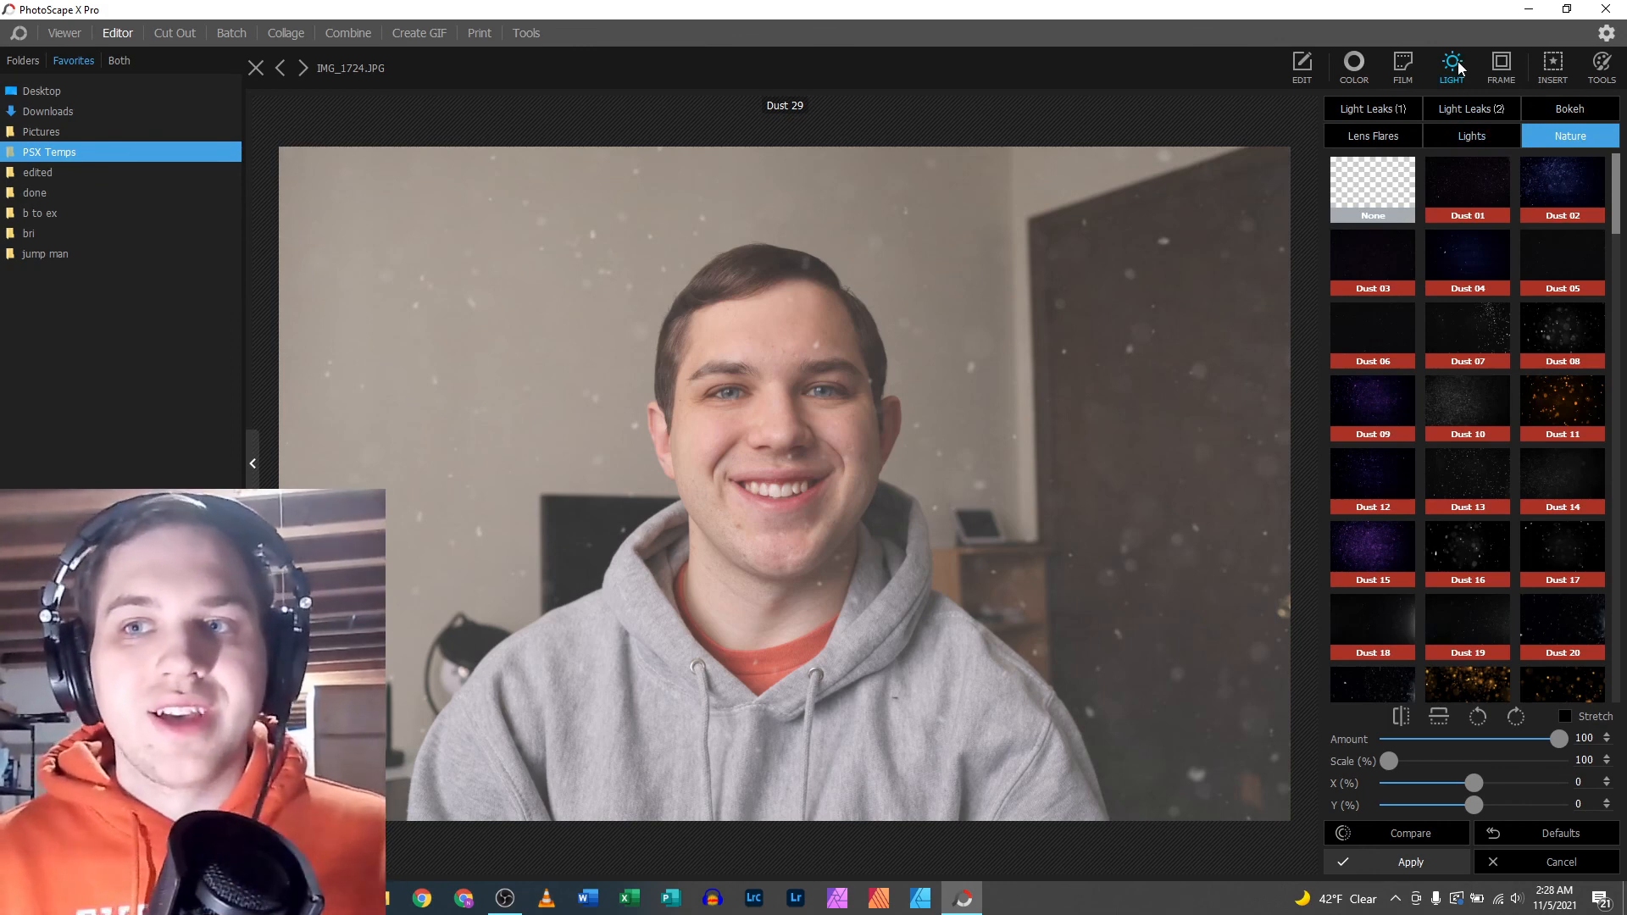
- Return to the Lights collection with no preset chosen, clearing the dust overlay
{"action": "left_click", "coordinate": [1470, 135]}
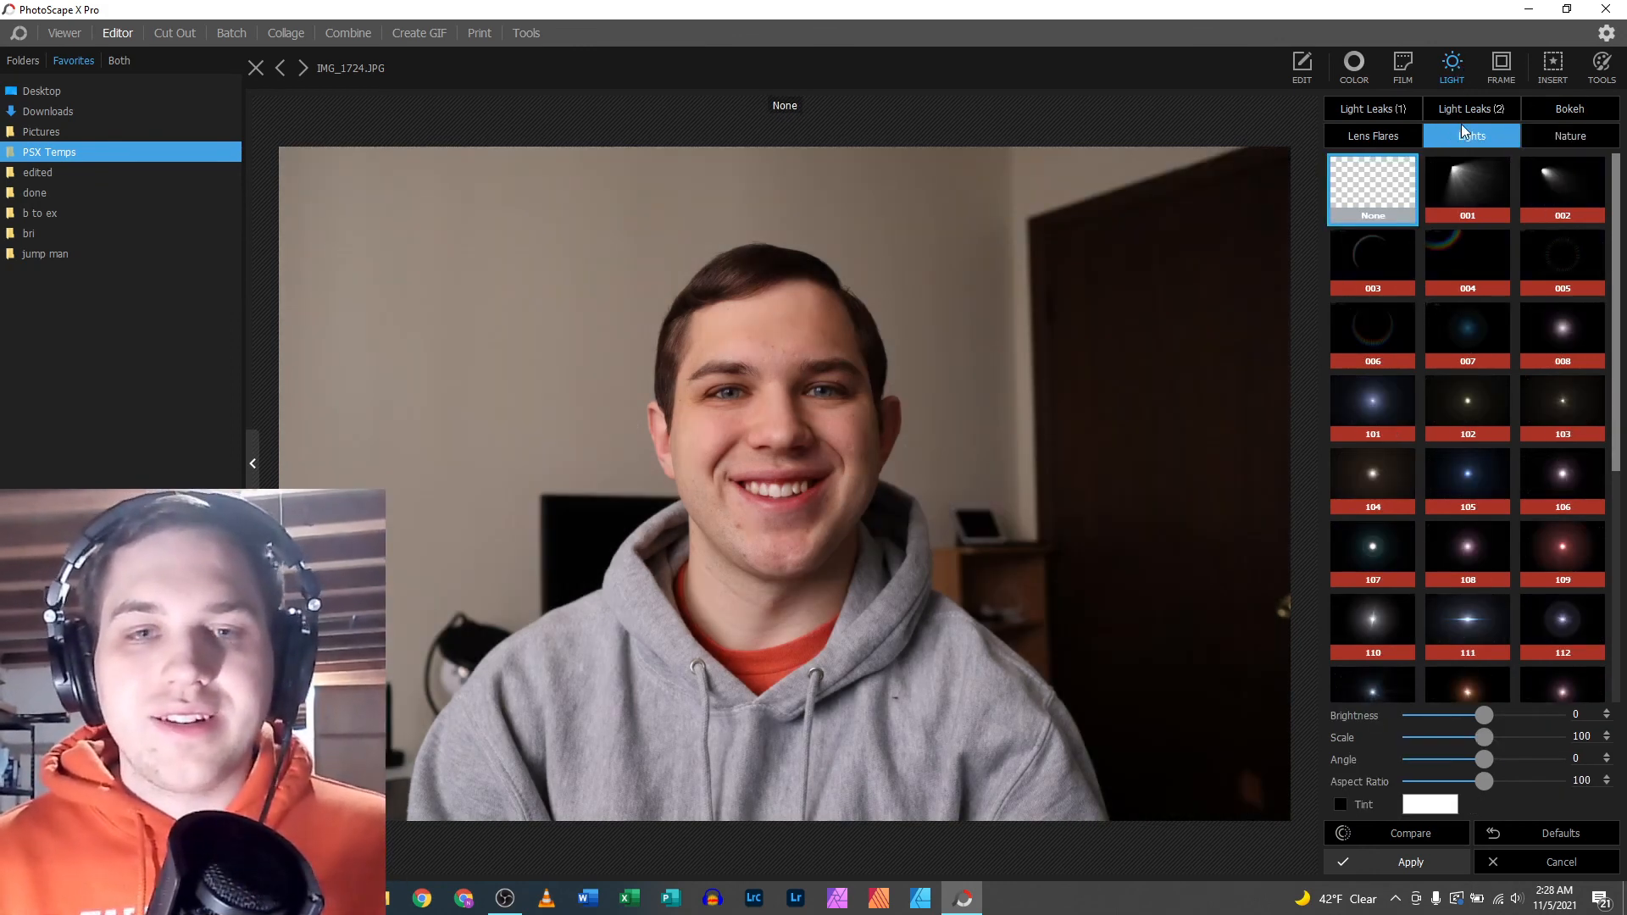